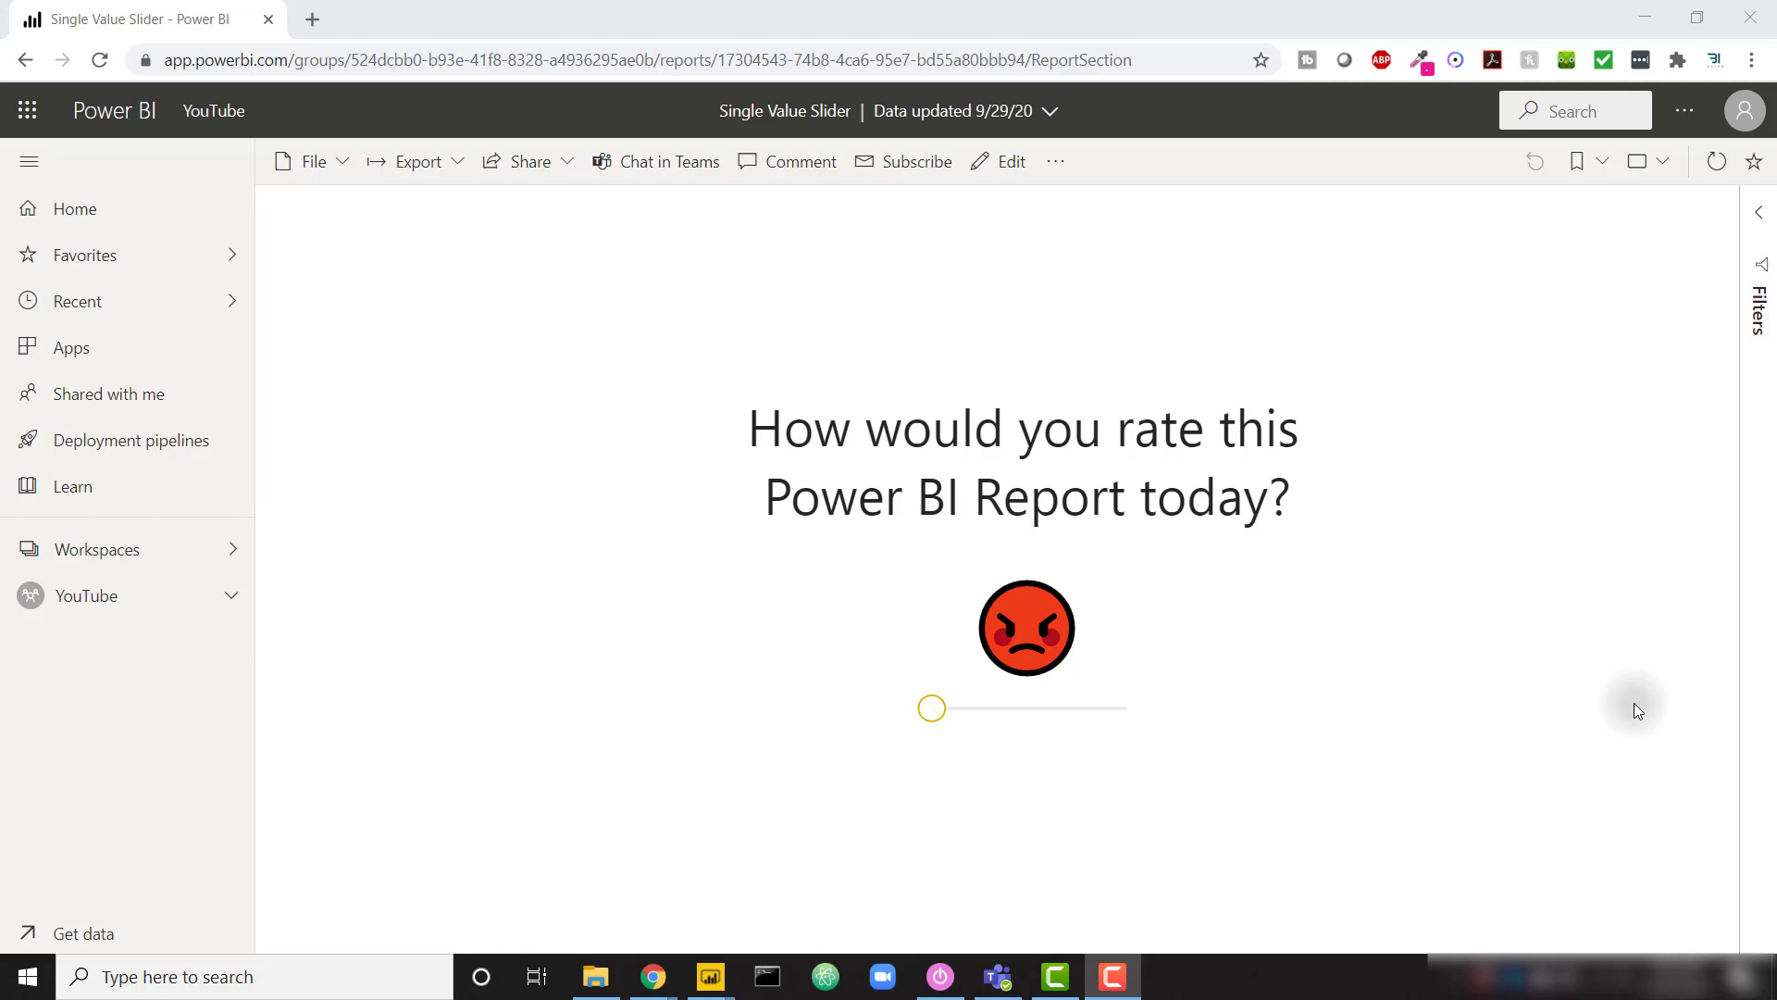
pyautogui.moveTo(1040, 748)
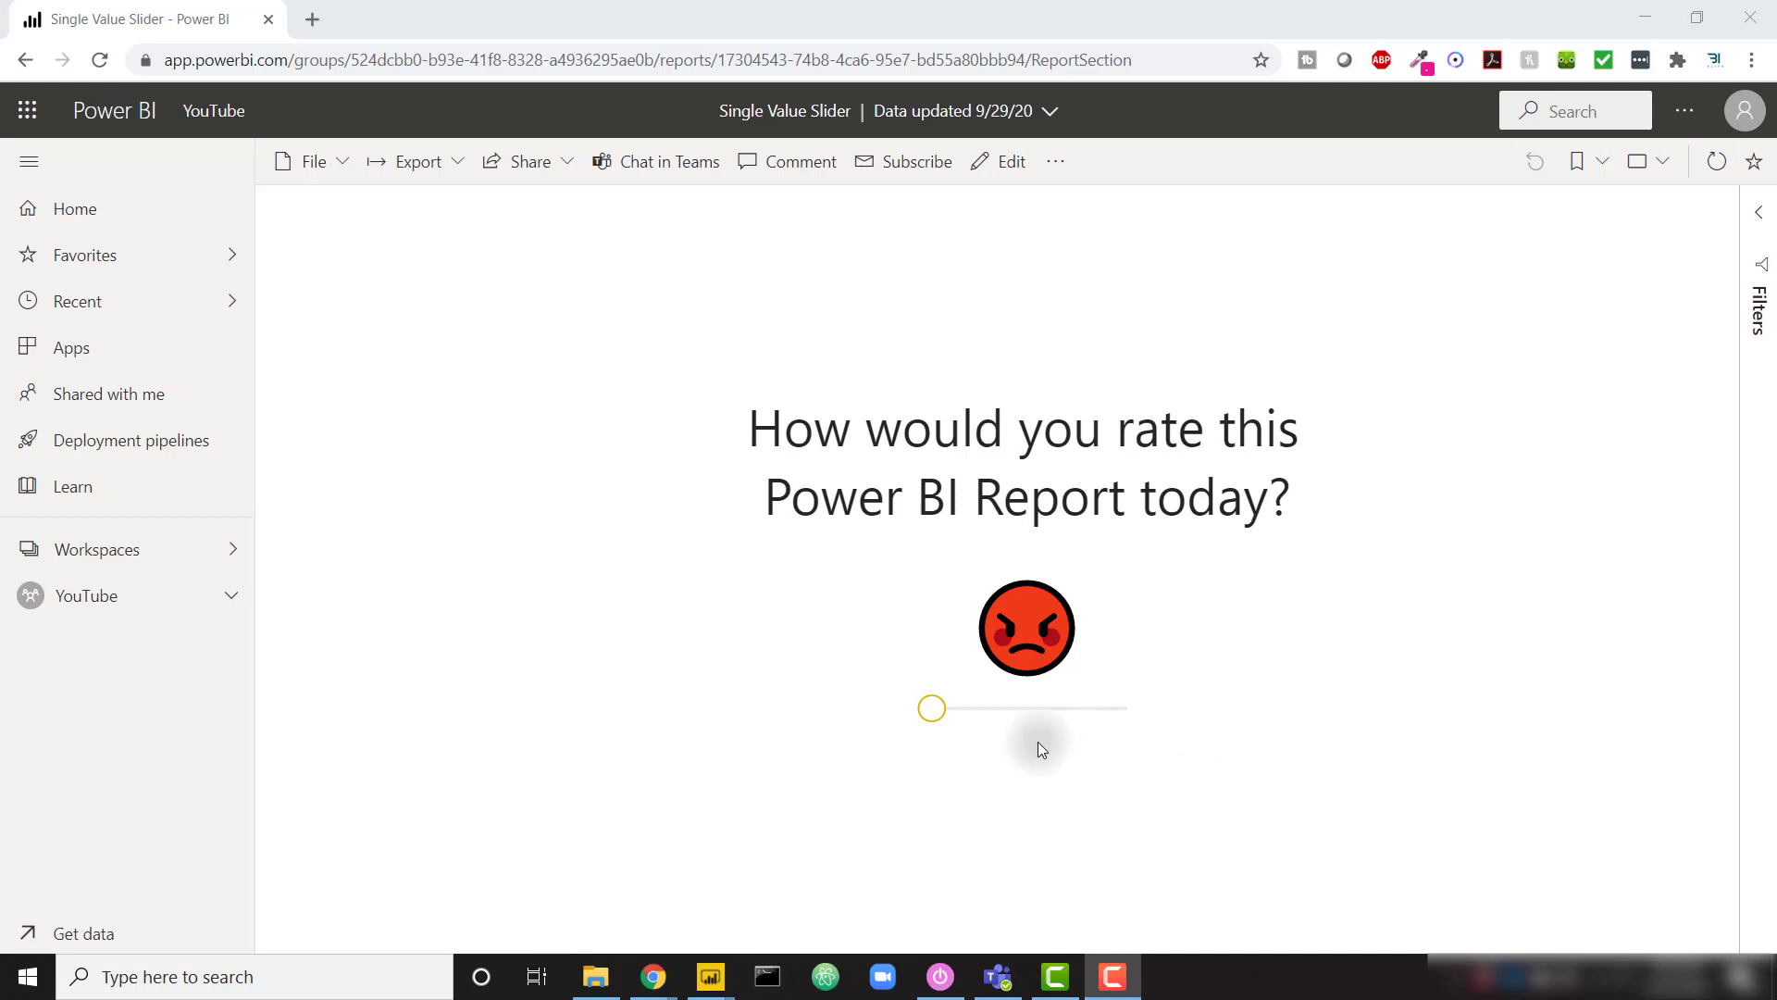
pyautogui.moveTo(795, 438)
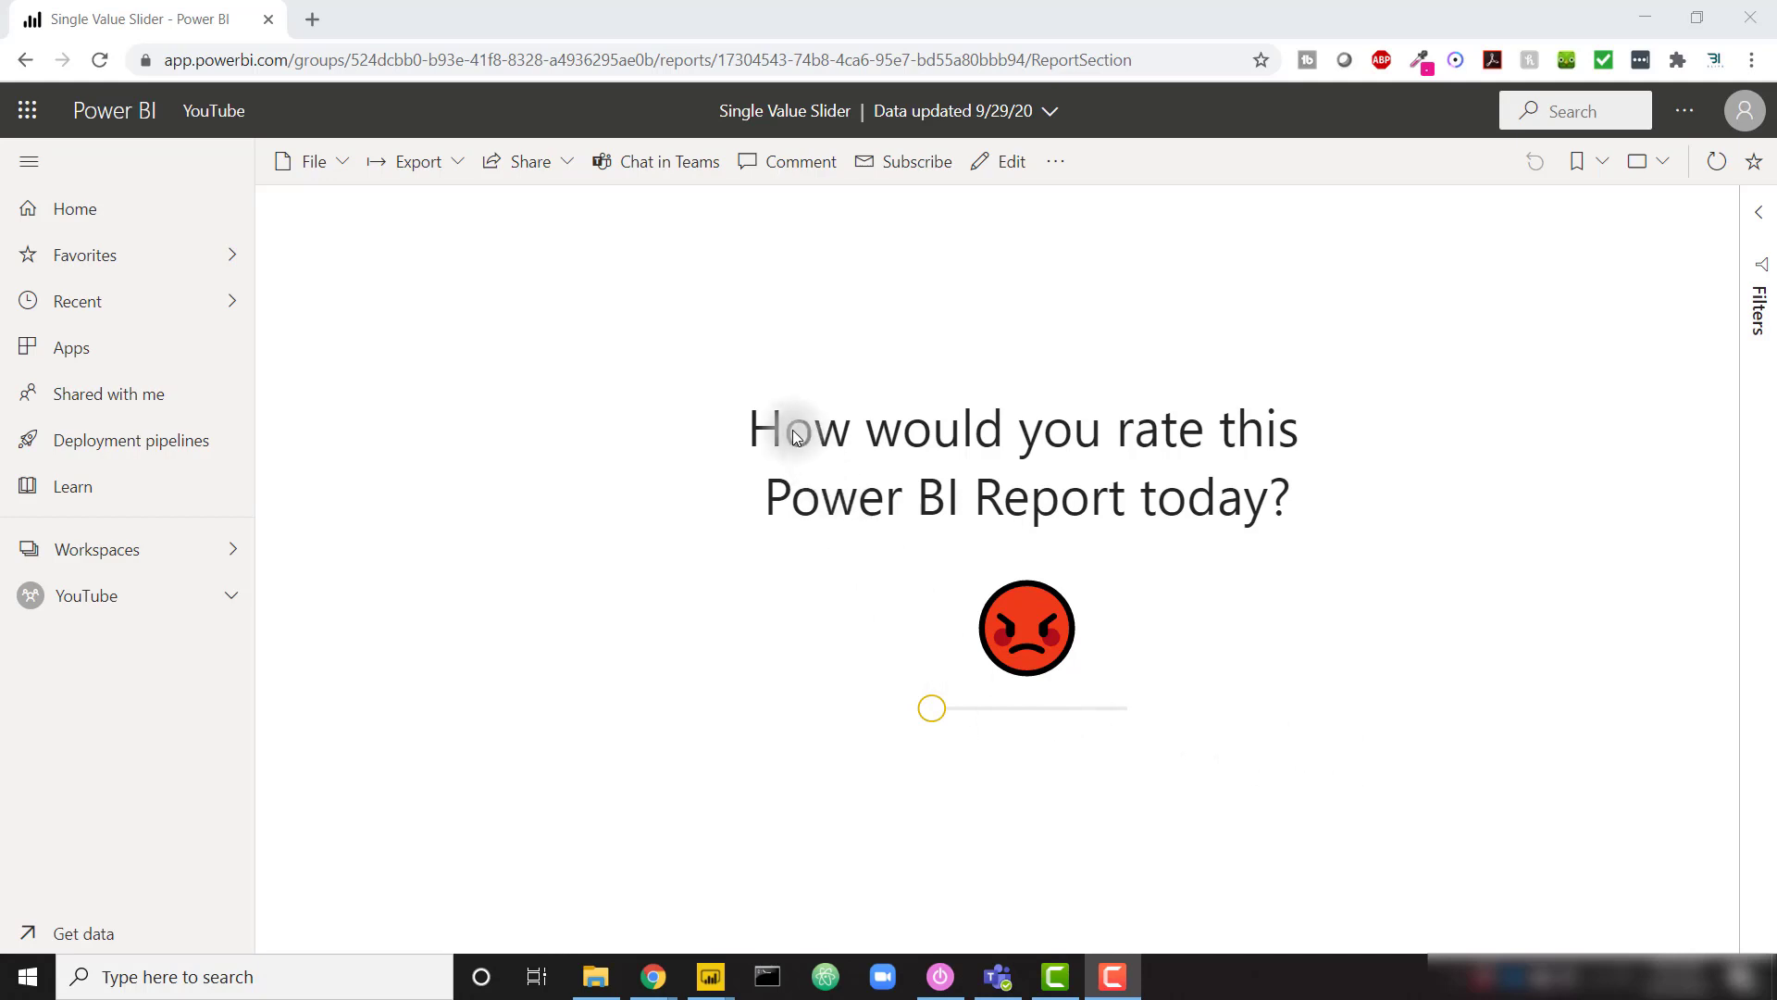
pyautogui.moveTo(733, 485)
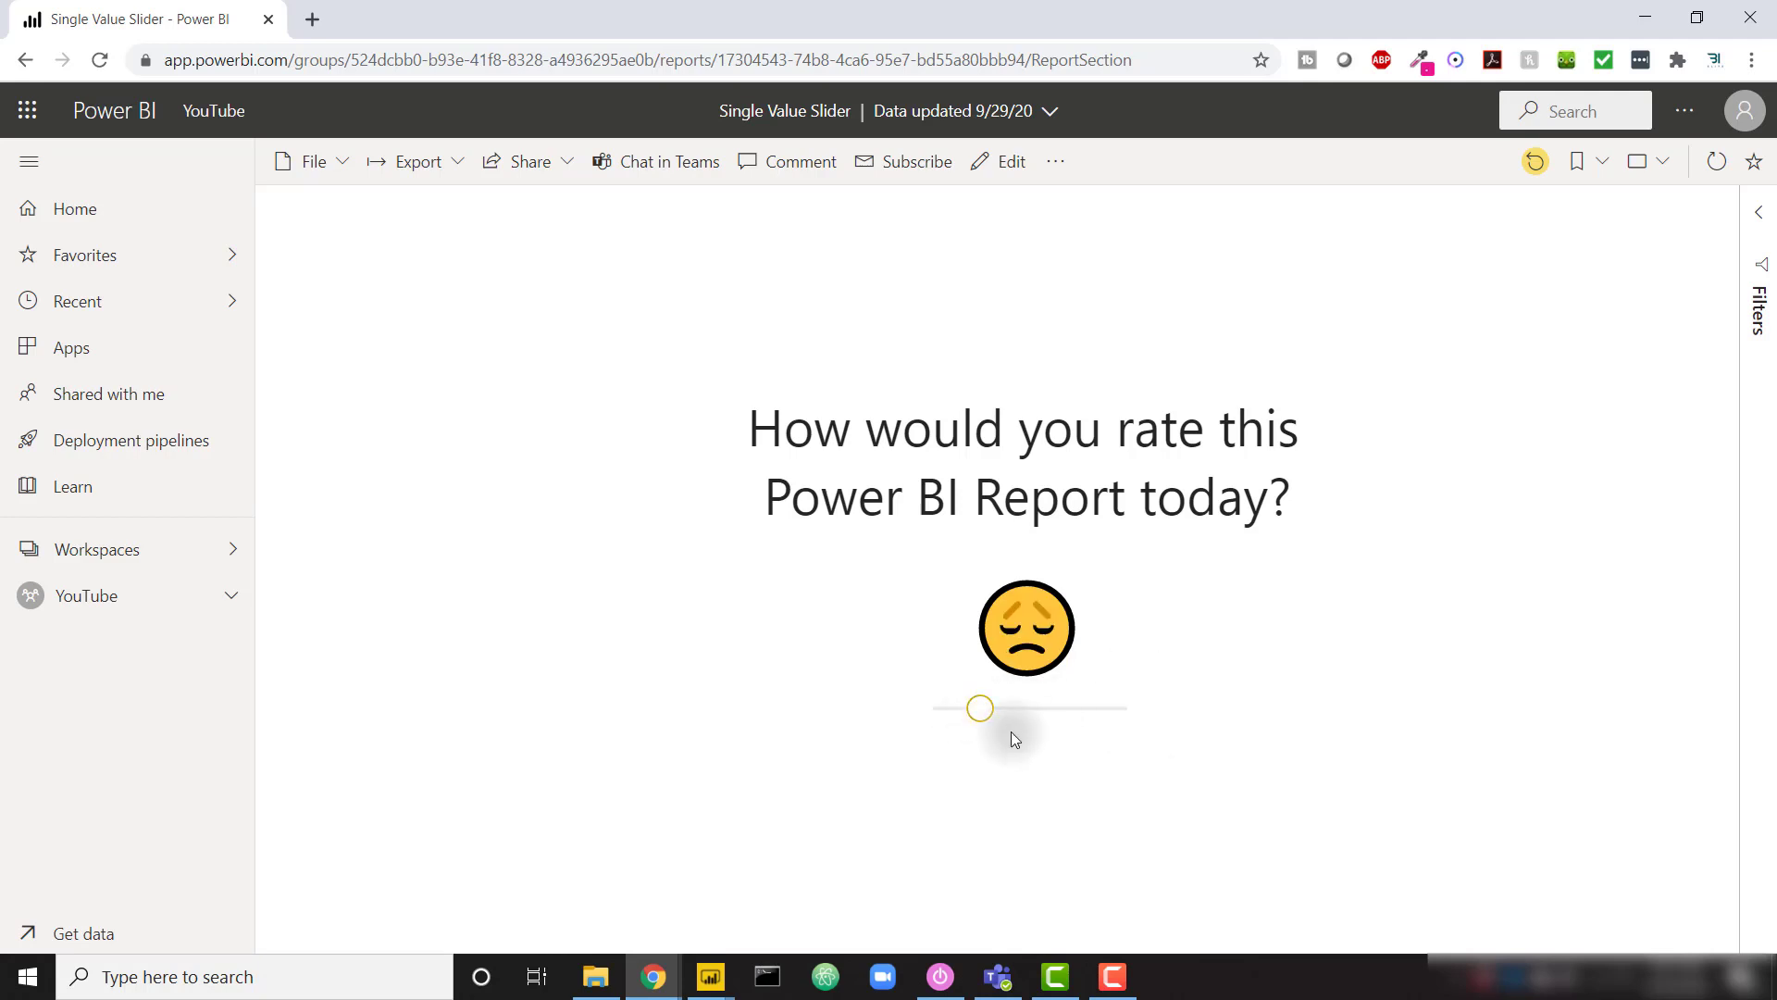
pyautogui.moveTo(986, 649)
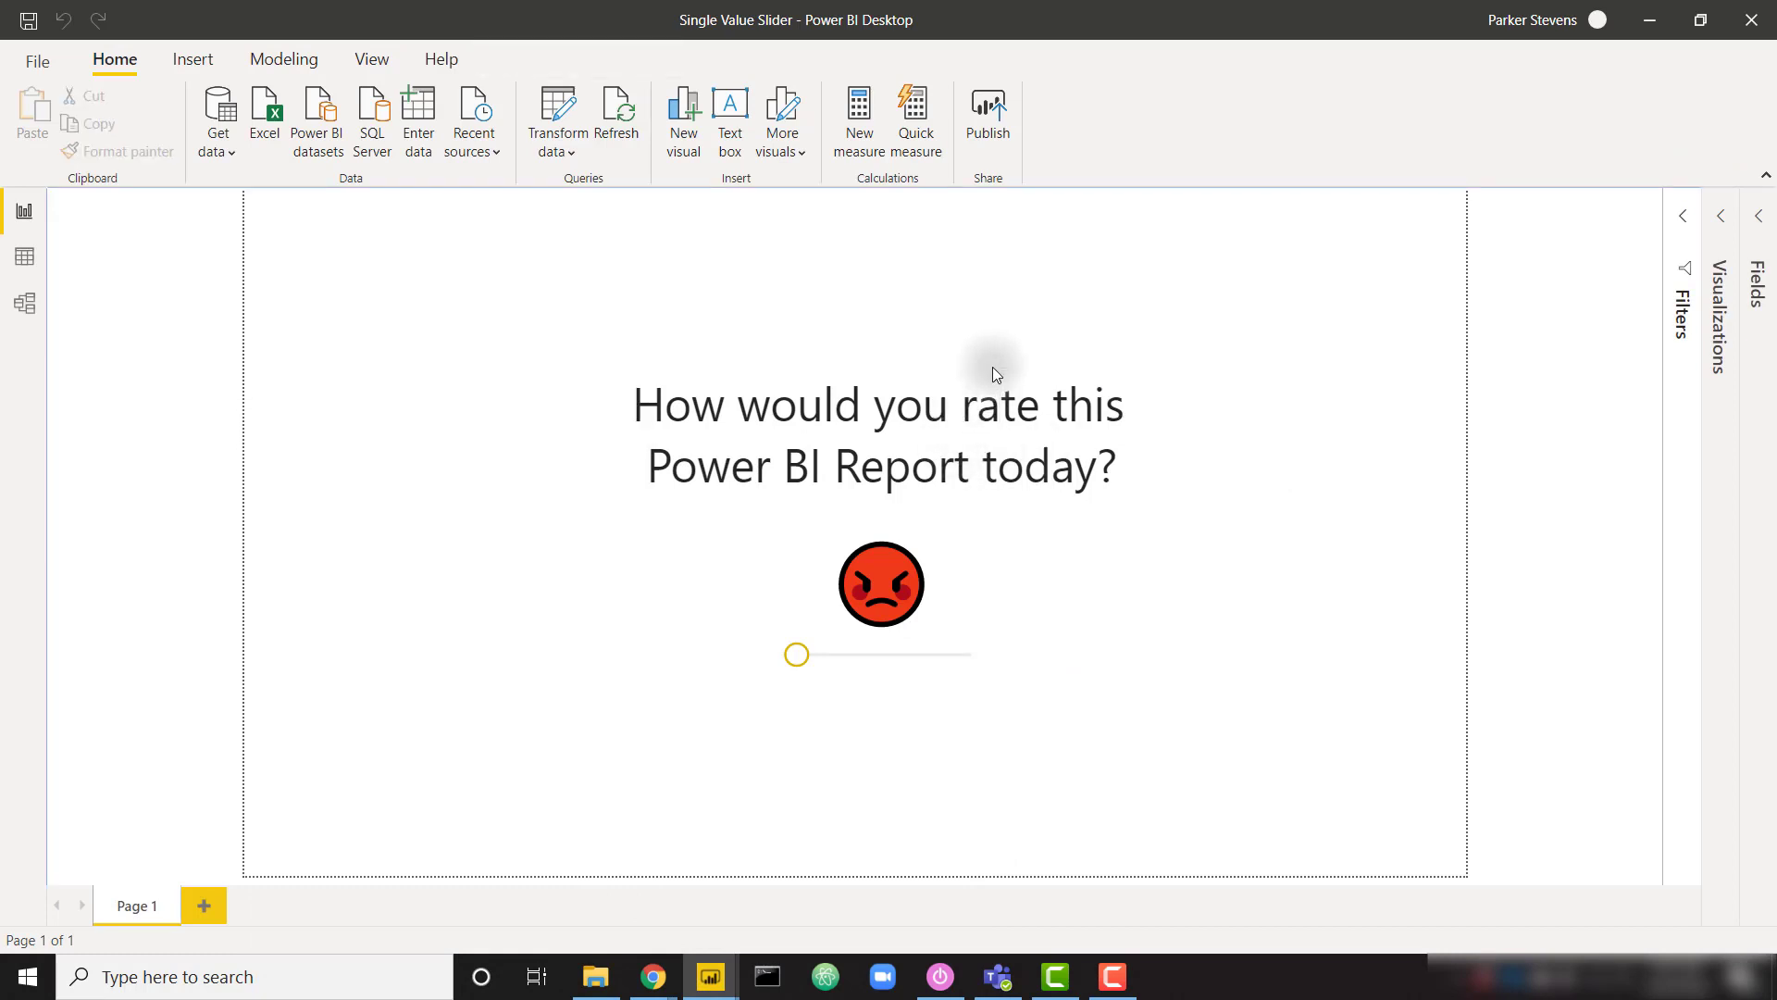
# Start a new blank report in Power BI Desktop
pyautogui.click(882, 433)
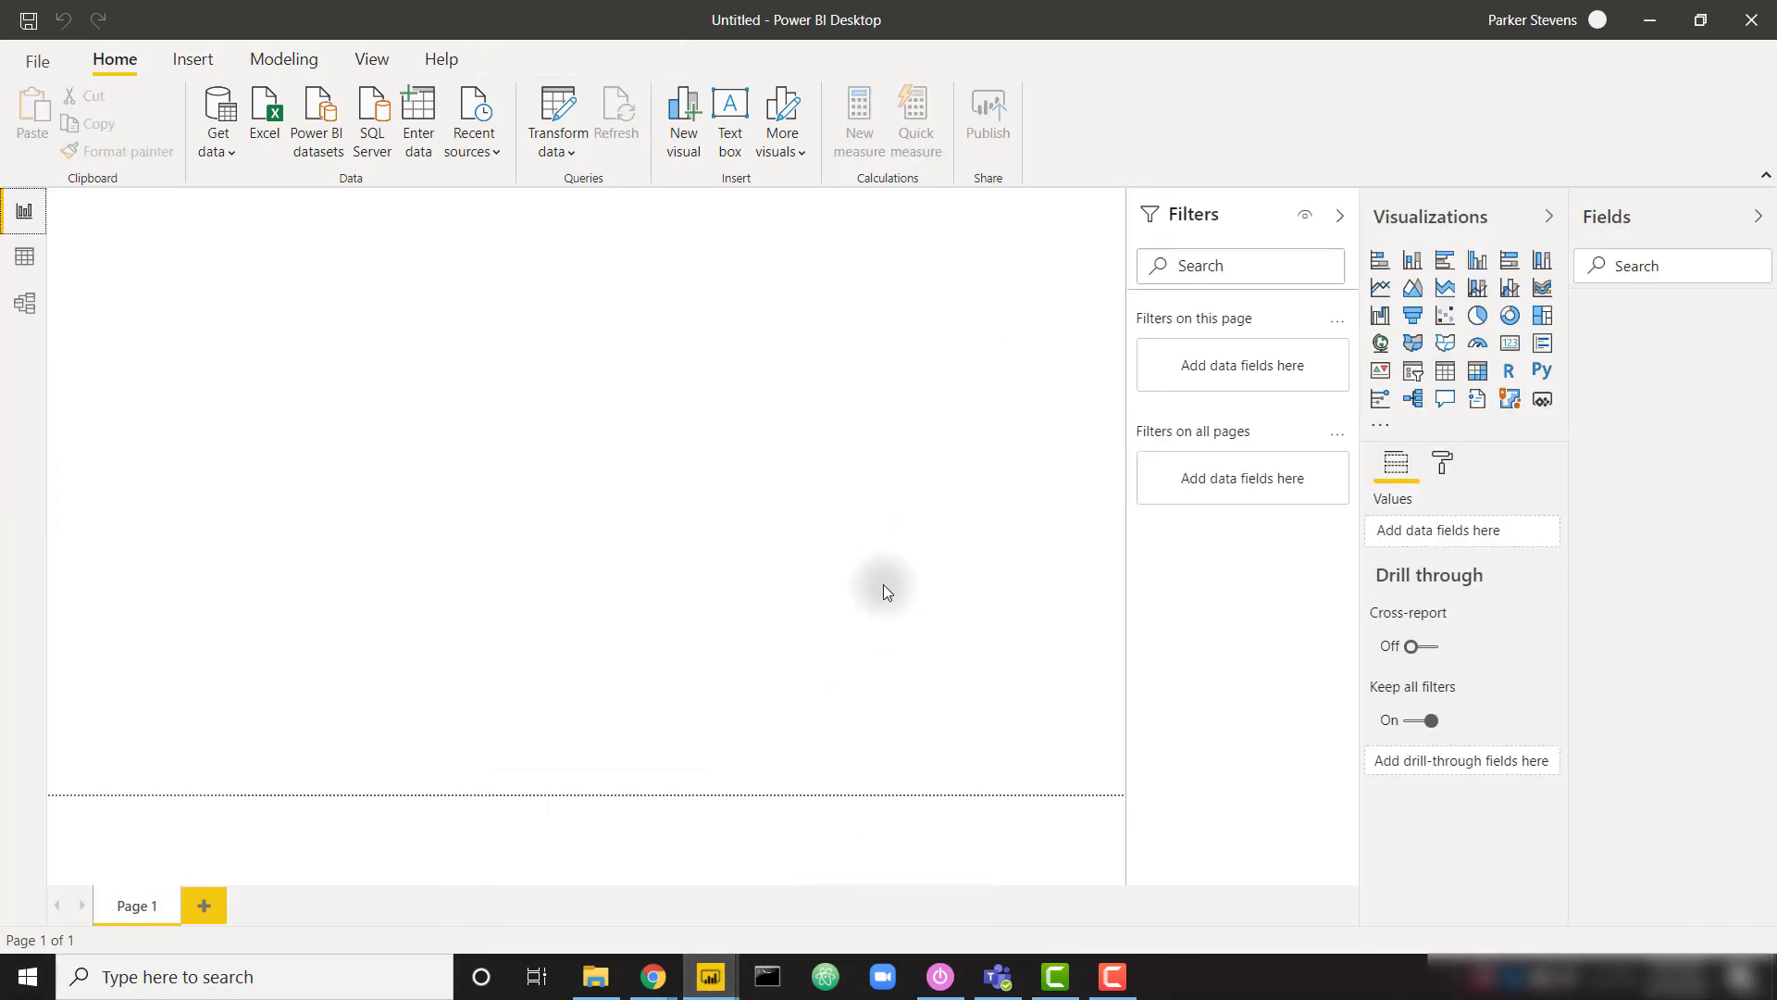
pyautogui.moveTo(813, 439)
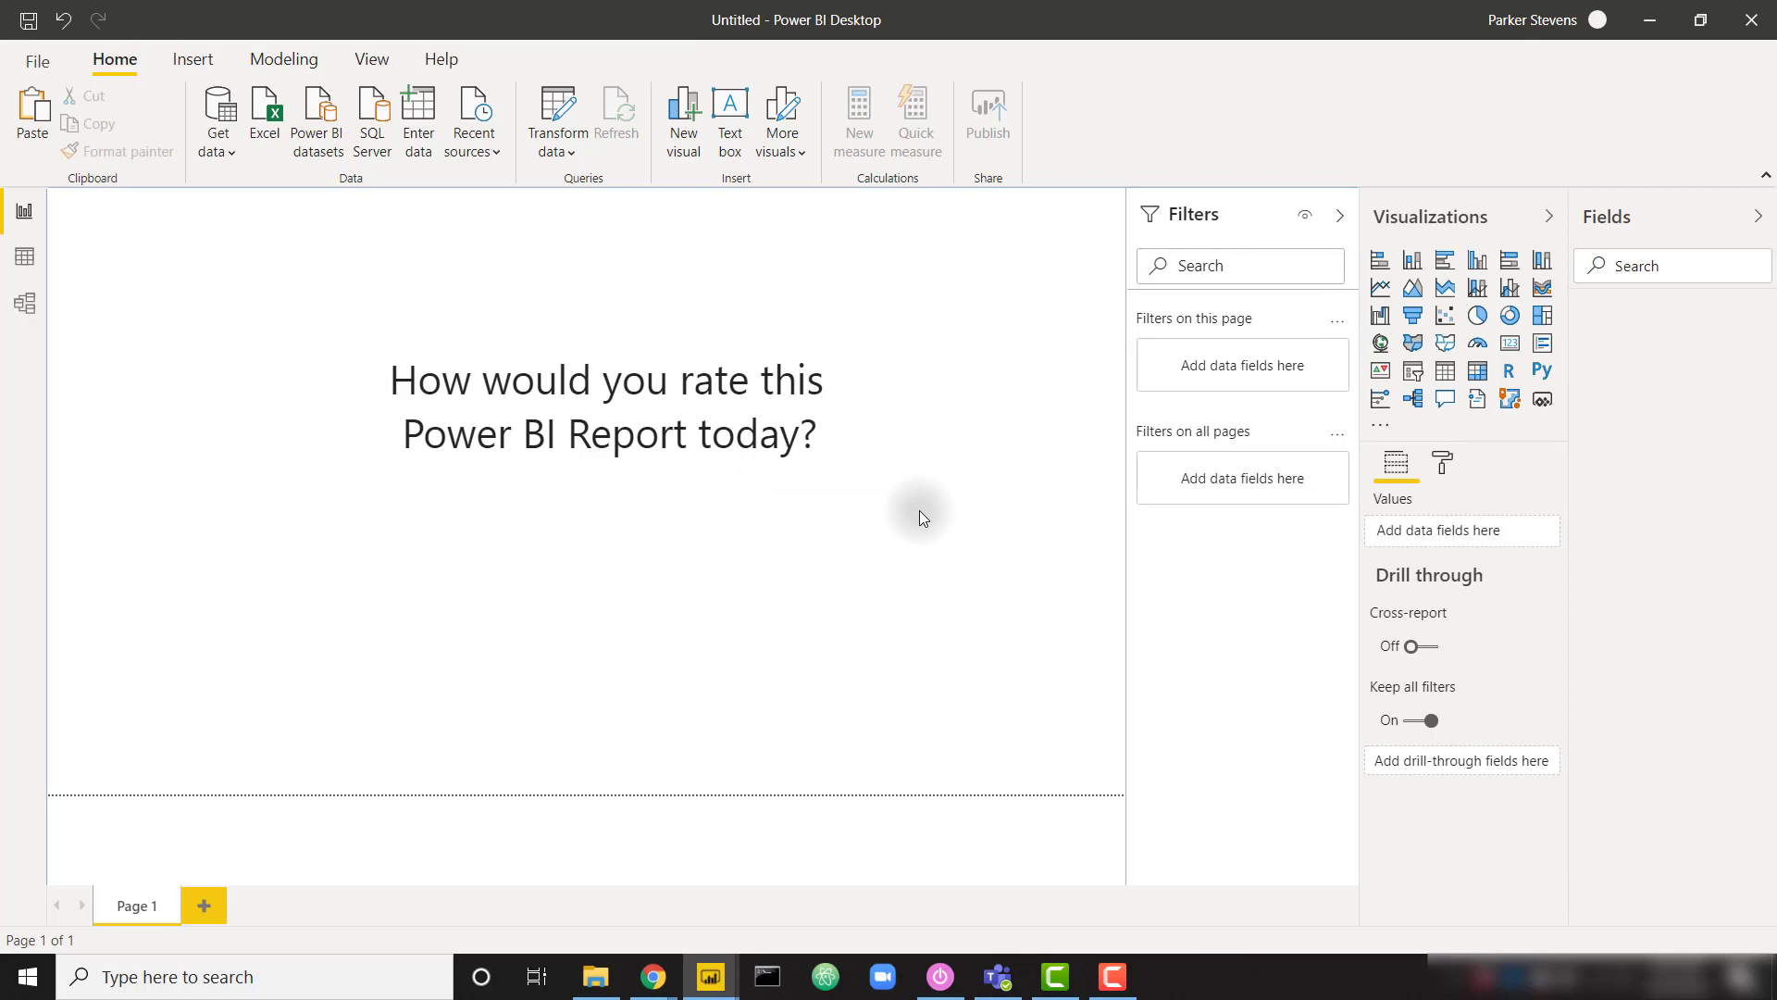
pyautogui.moveTo(696, 315)
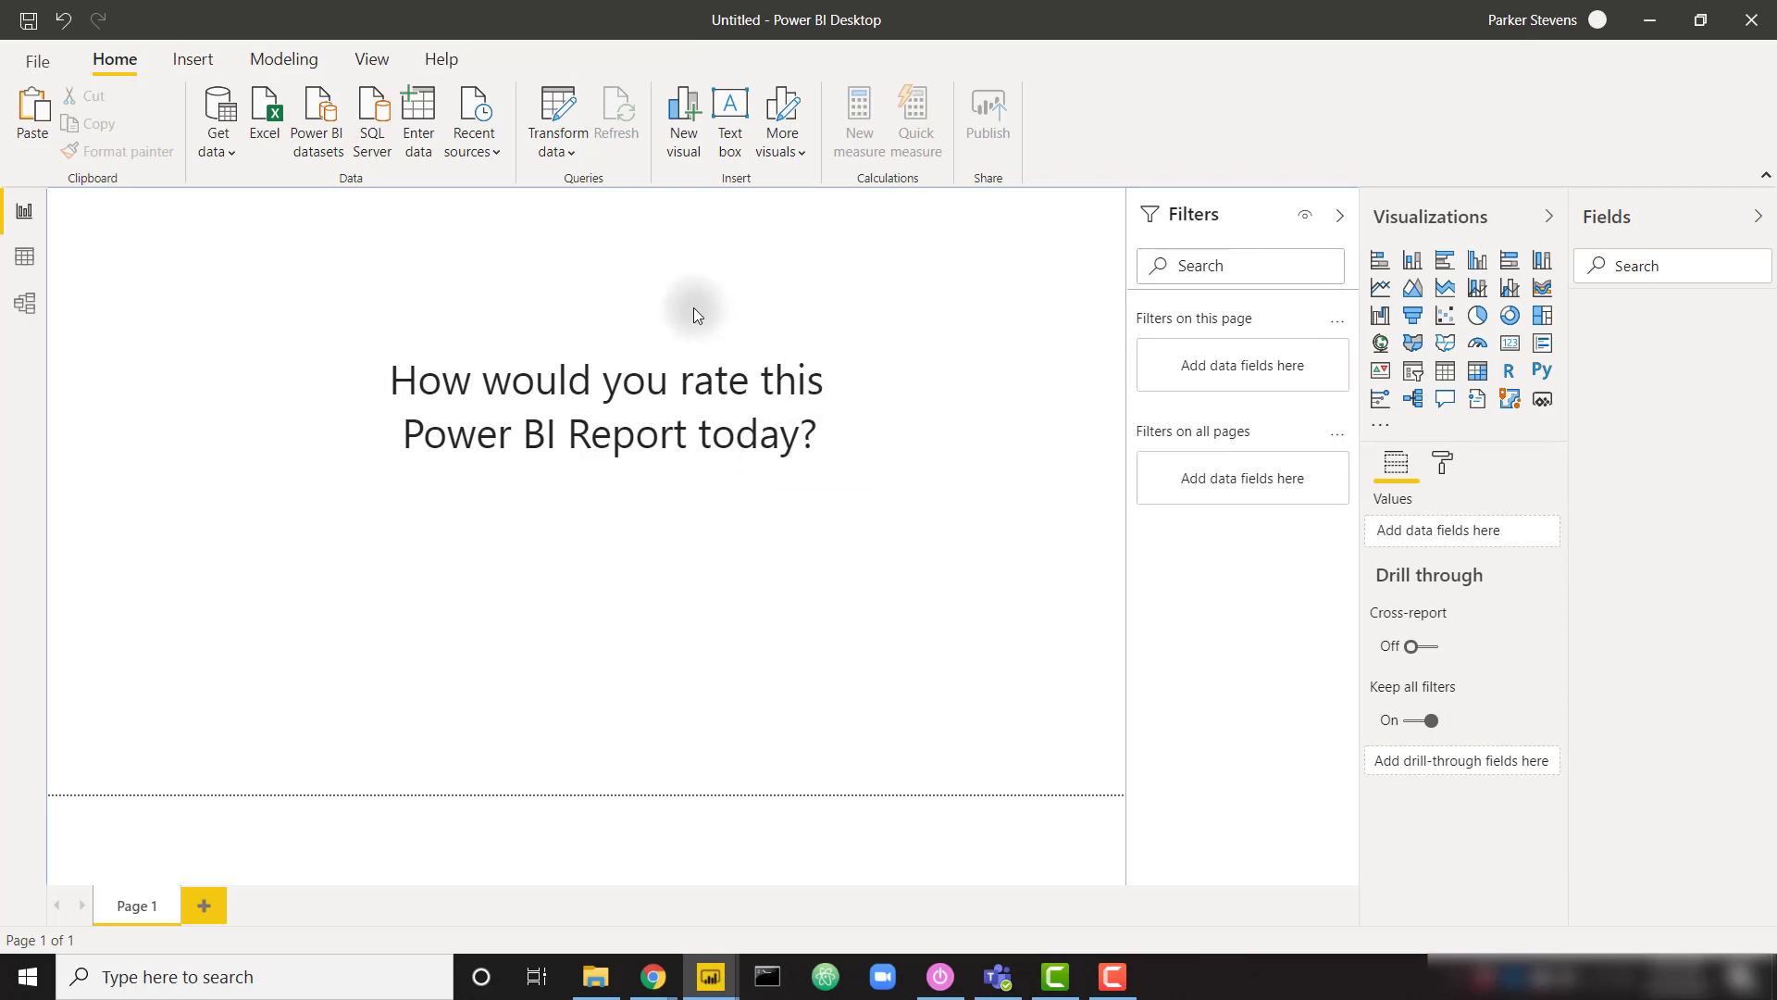
pyautogui.moveTo(418, 119)
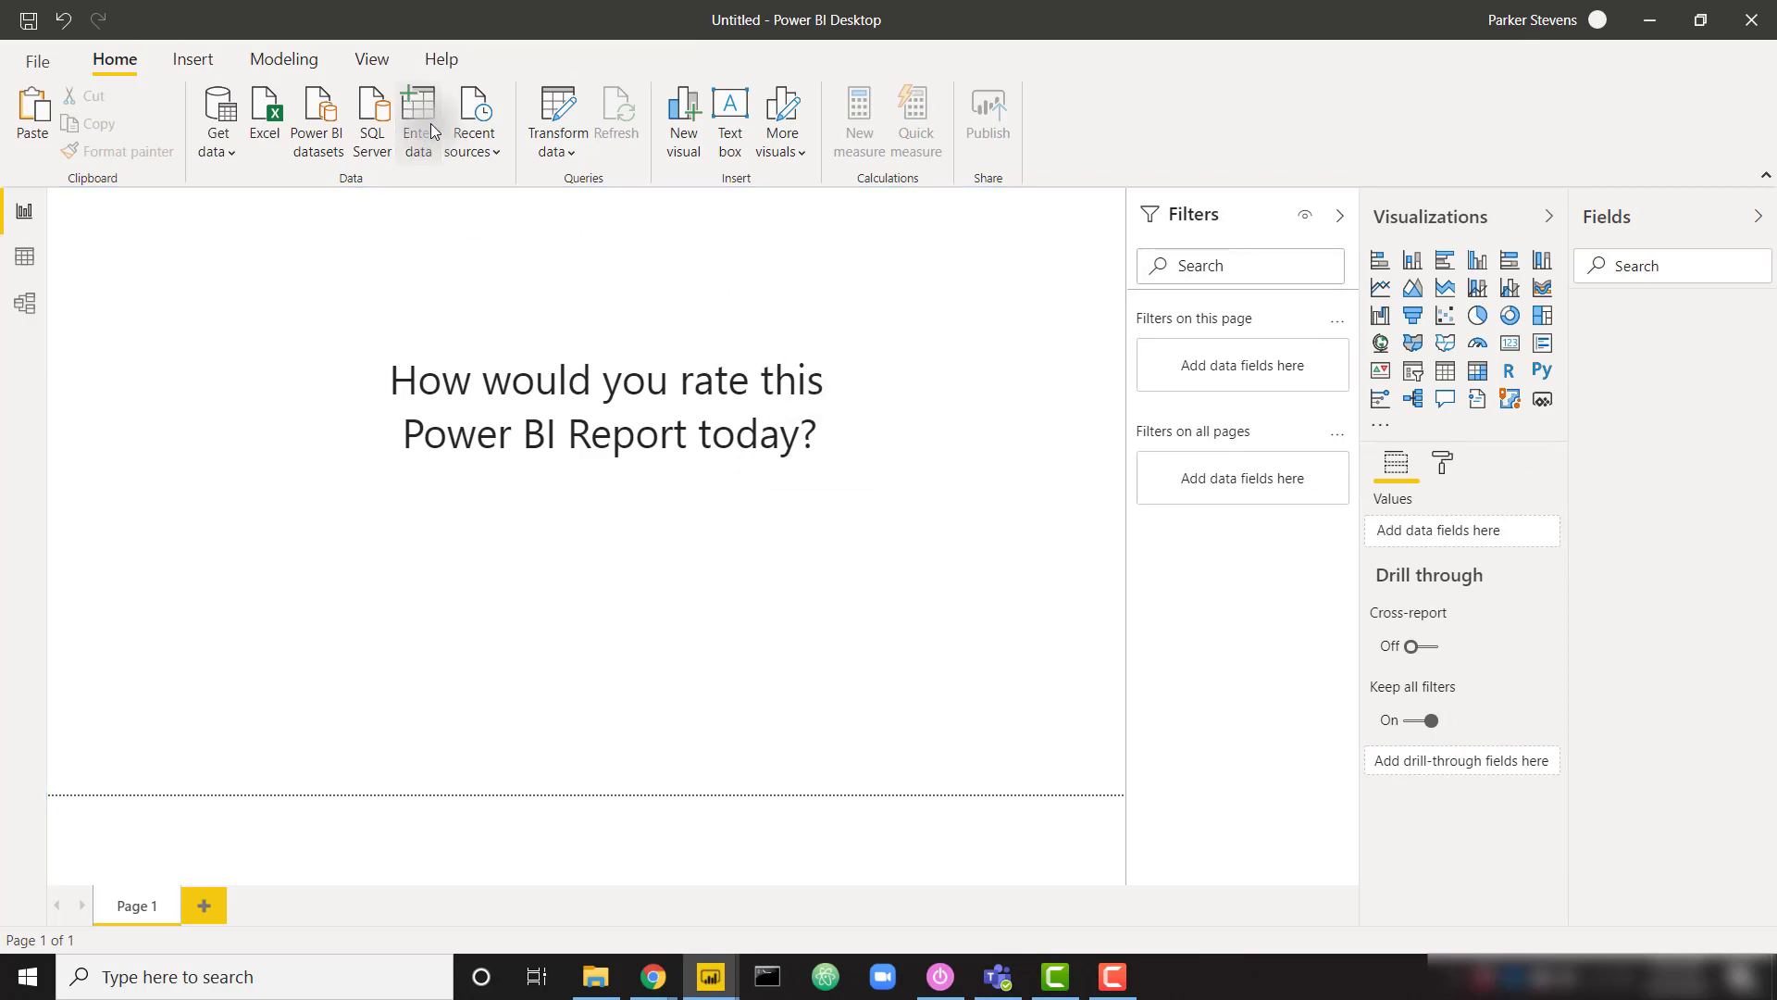
# Enter a small table of numbers 1–3 by hand and load it into the model
pyautogui.click(418, 113)
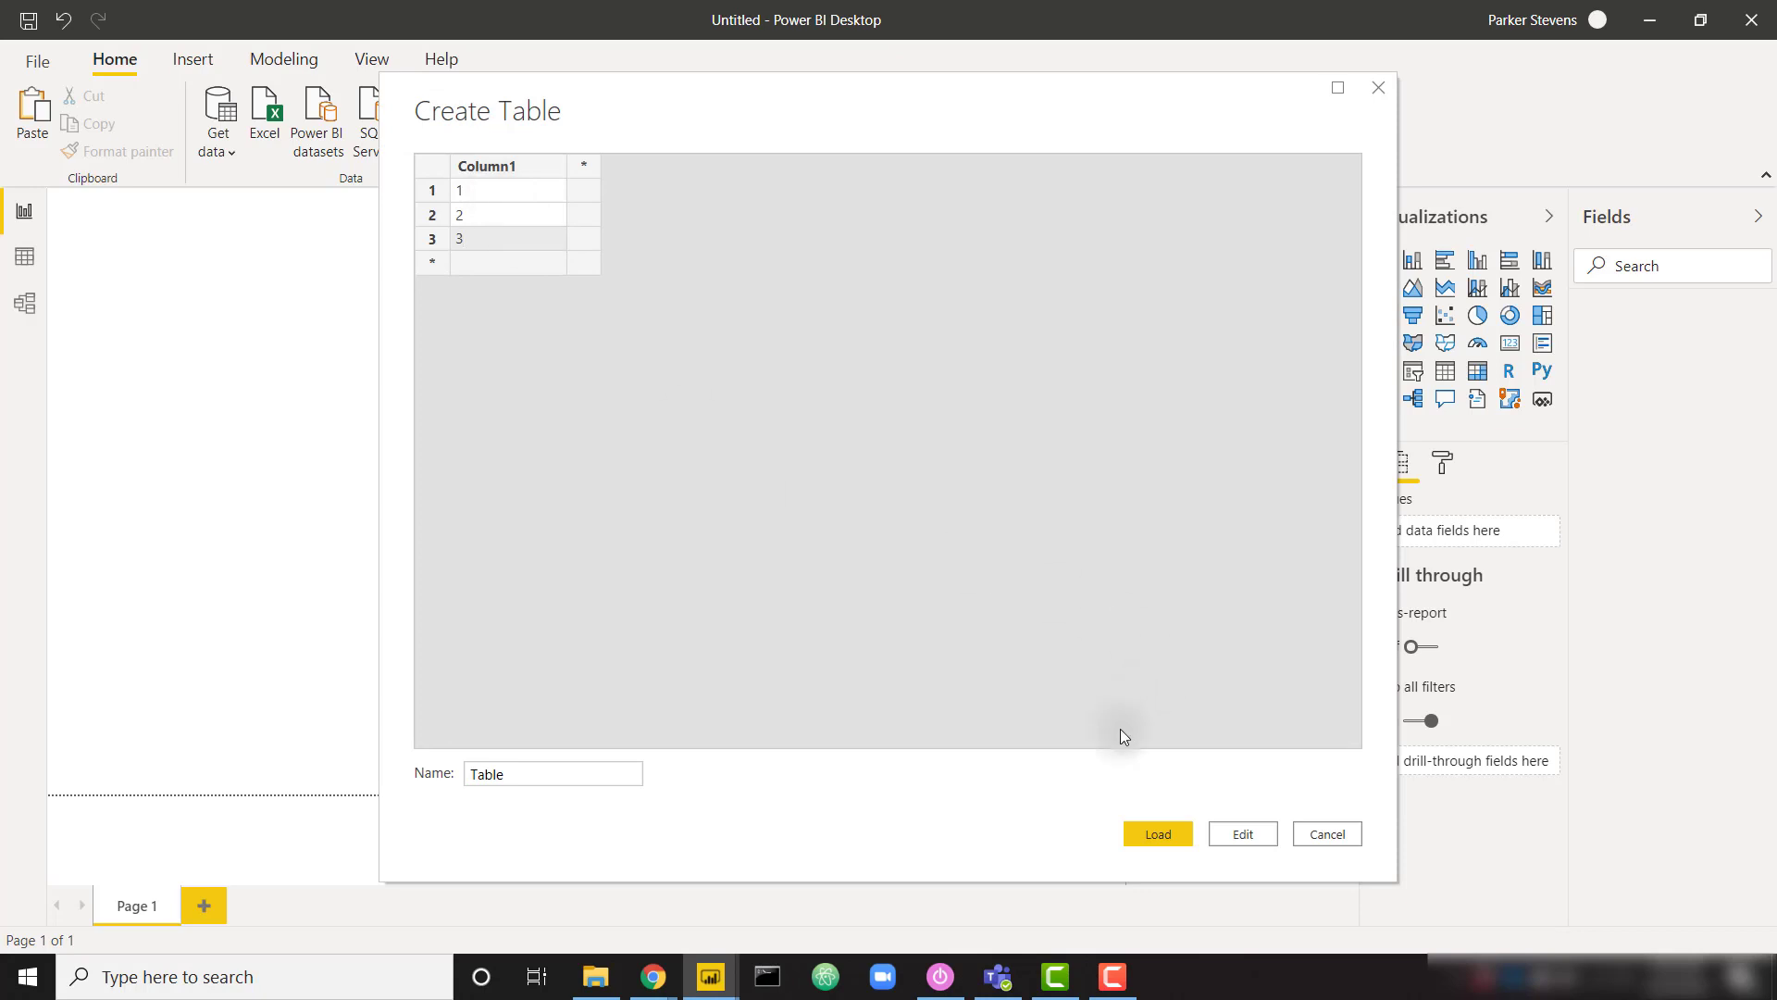
pyautogui.click(1155, 833)
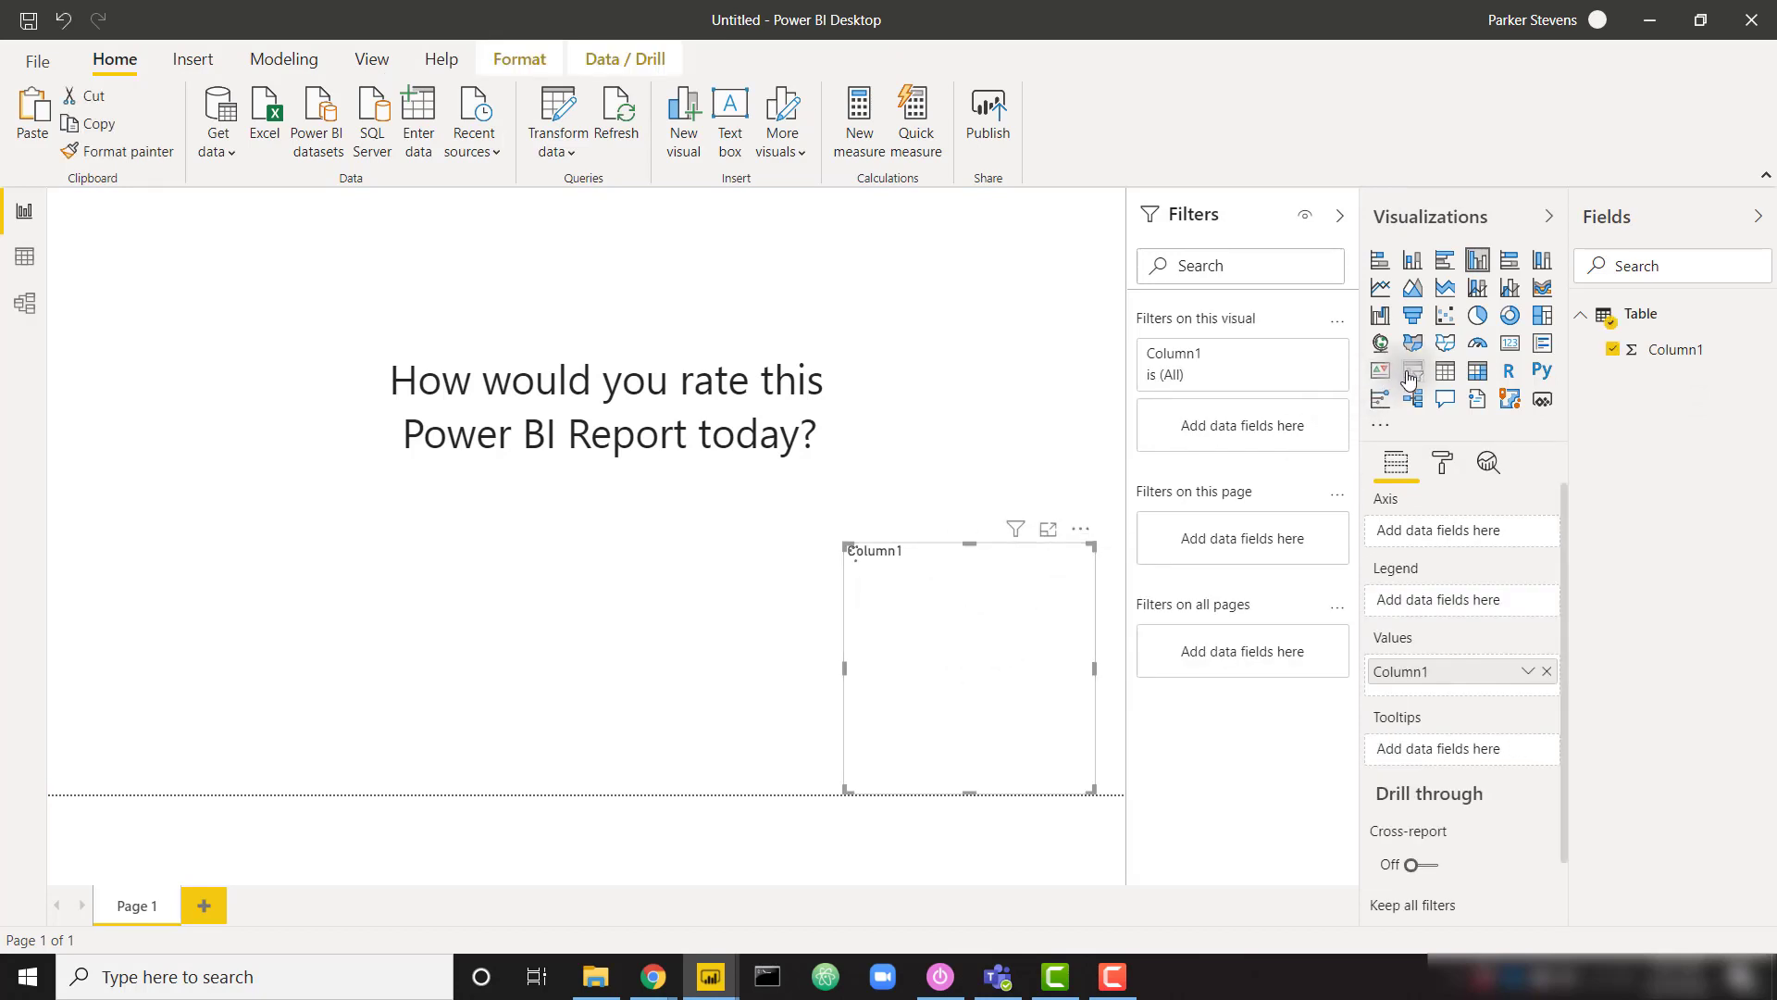
# Turn the Column1 visual into a single-handle slider slicer
pyautogui.click(1412, 370)
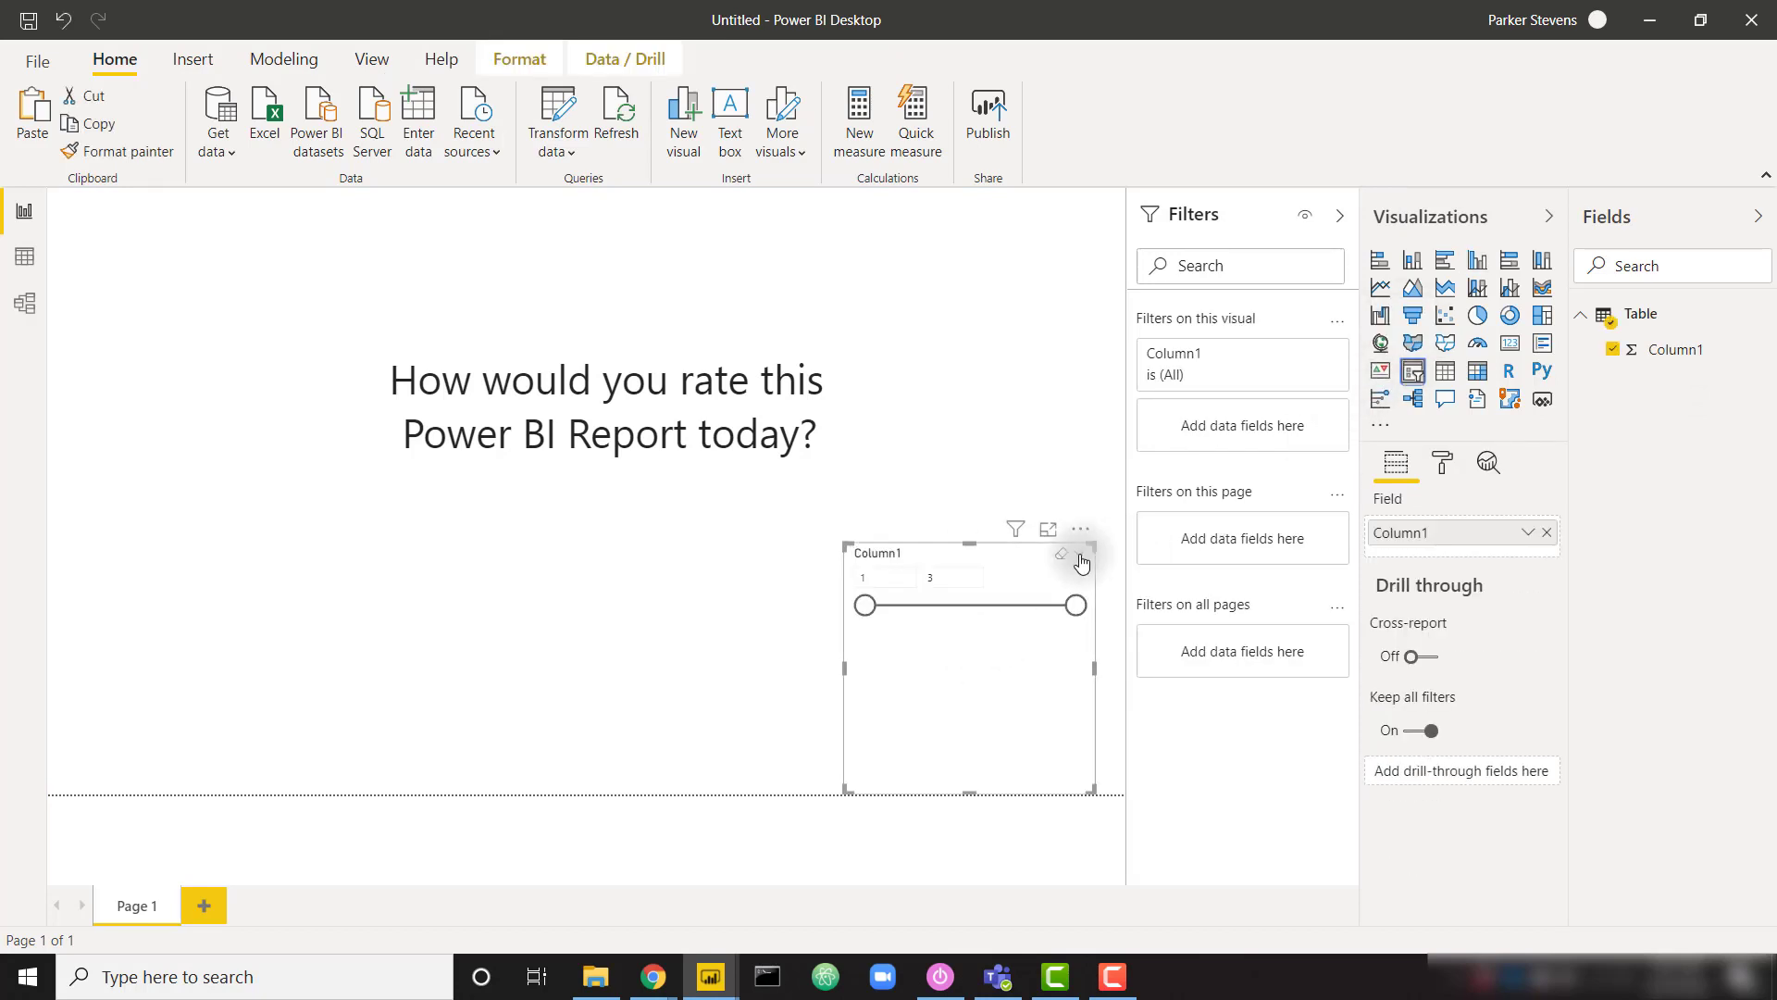
pyautogui.click(1079, 529)
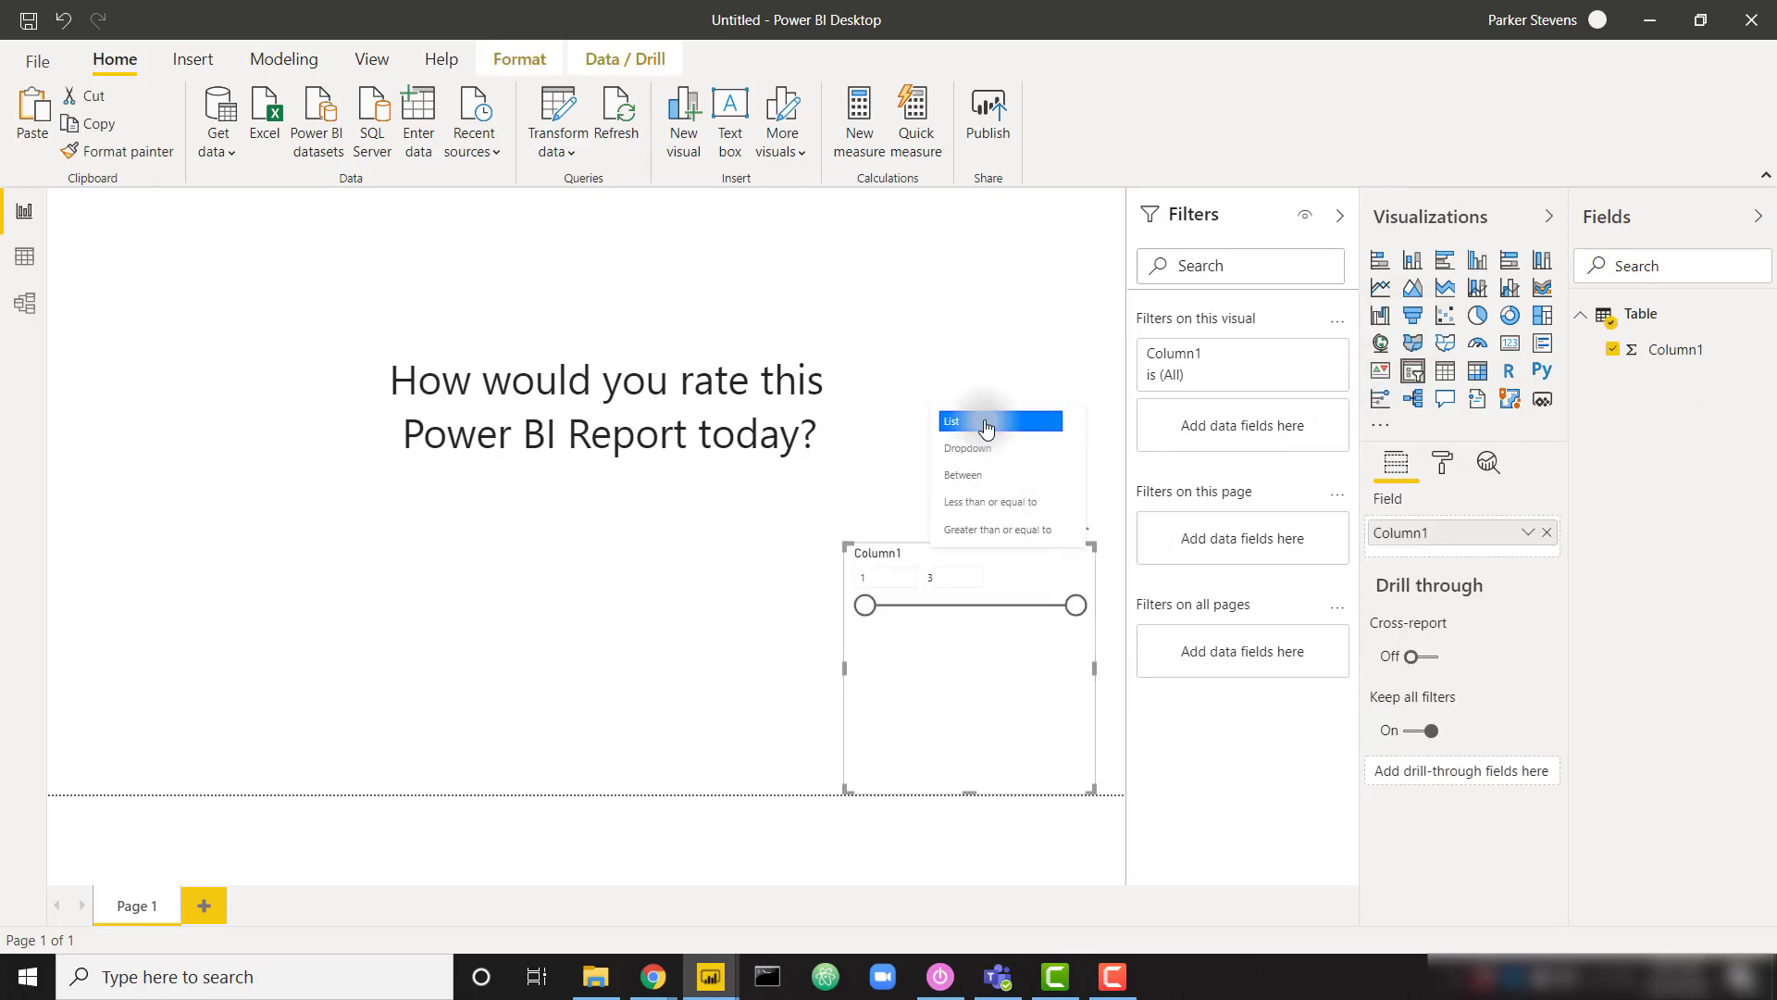
pyautogui.moveTo(998, 501)
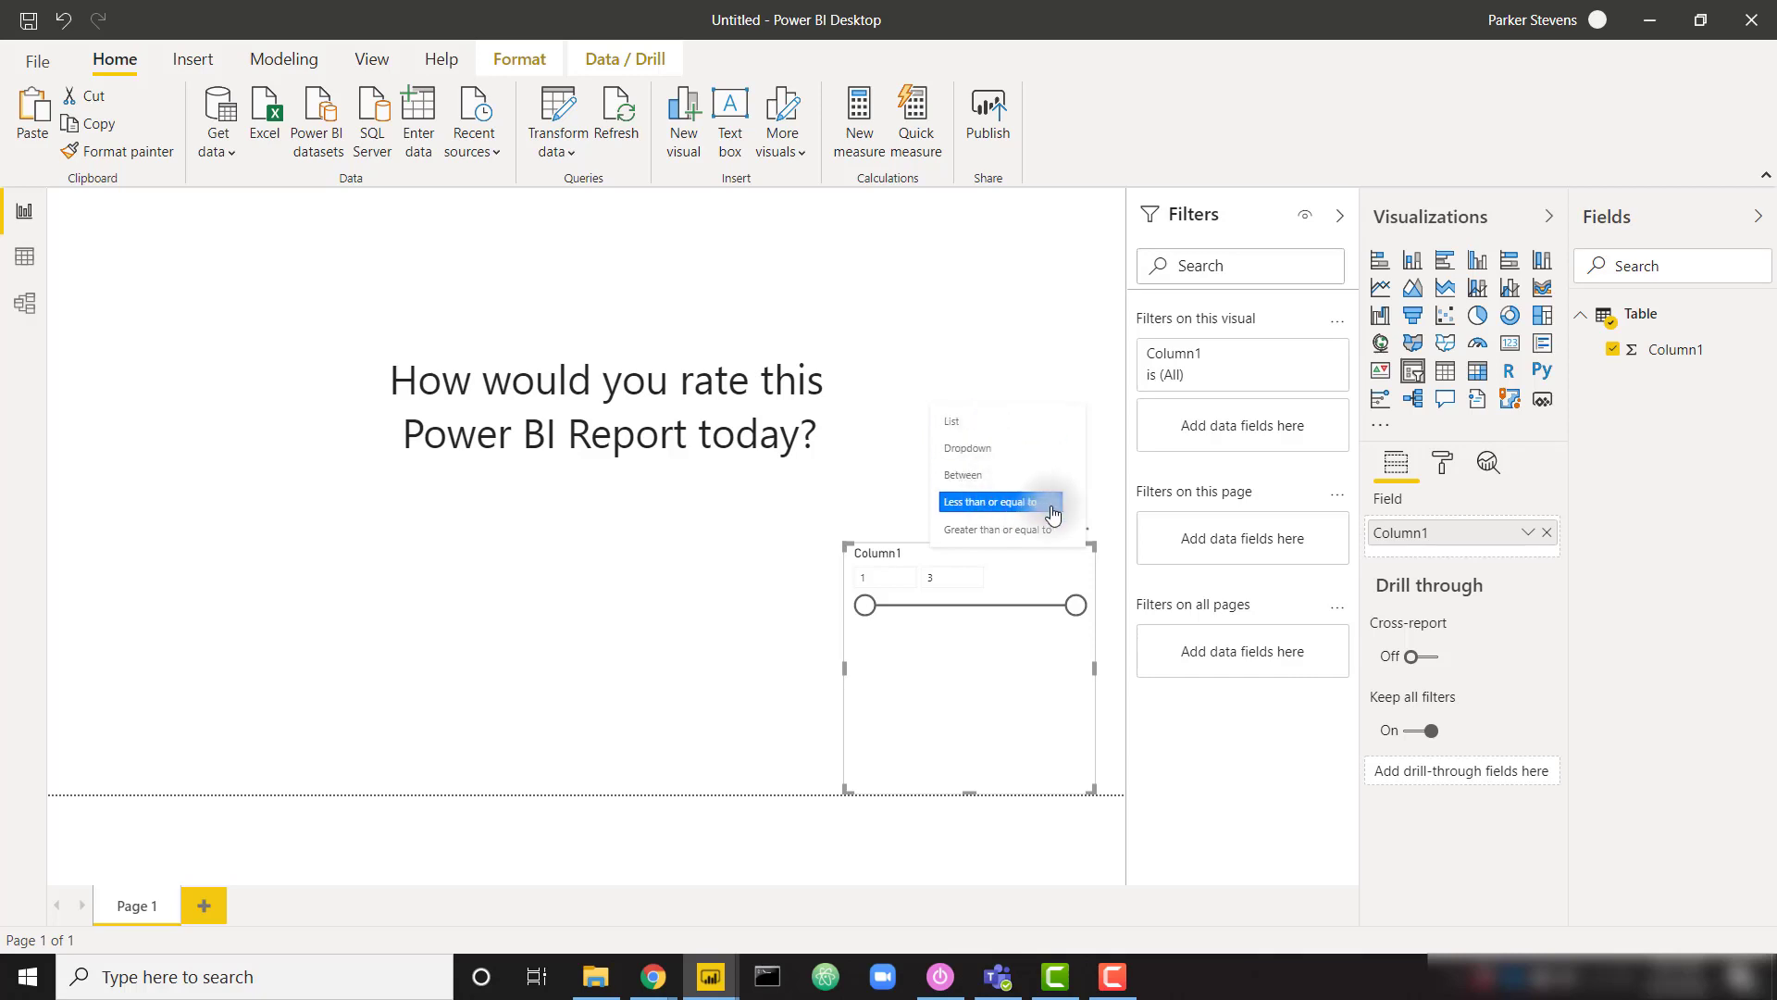
pyautogui.moveTo(999, 474)
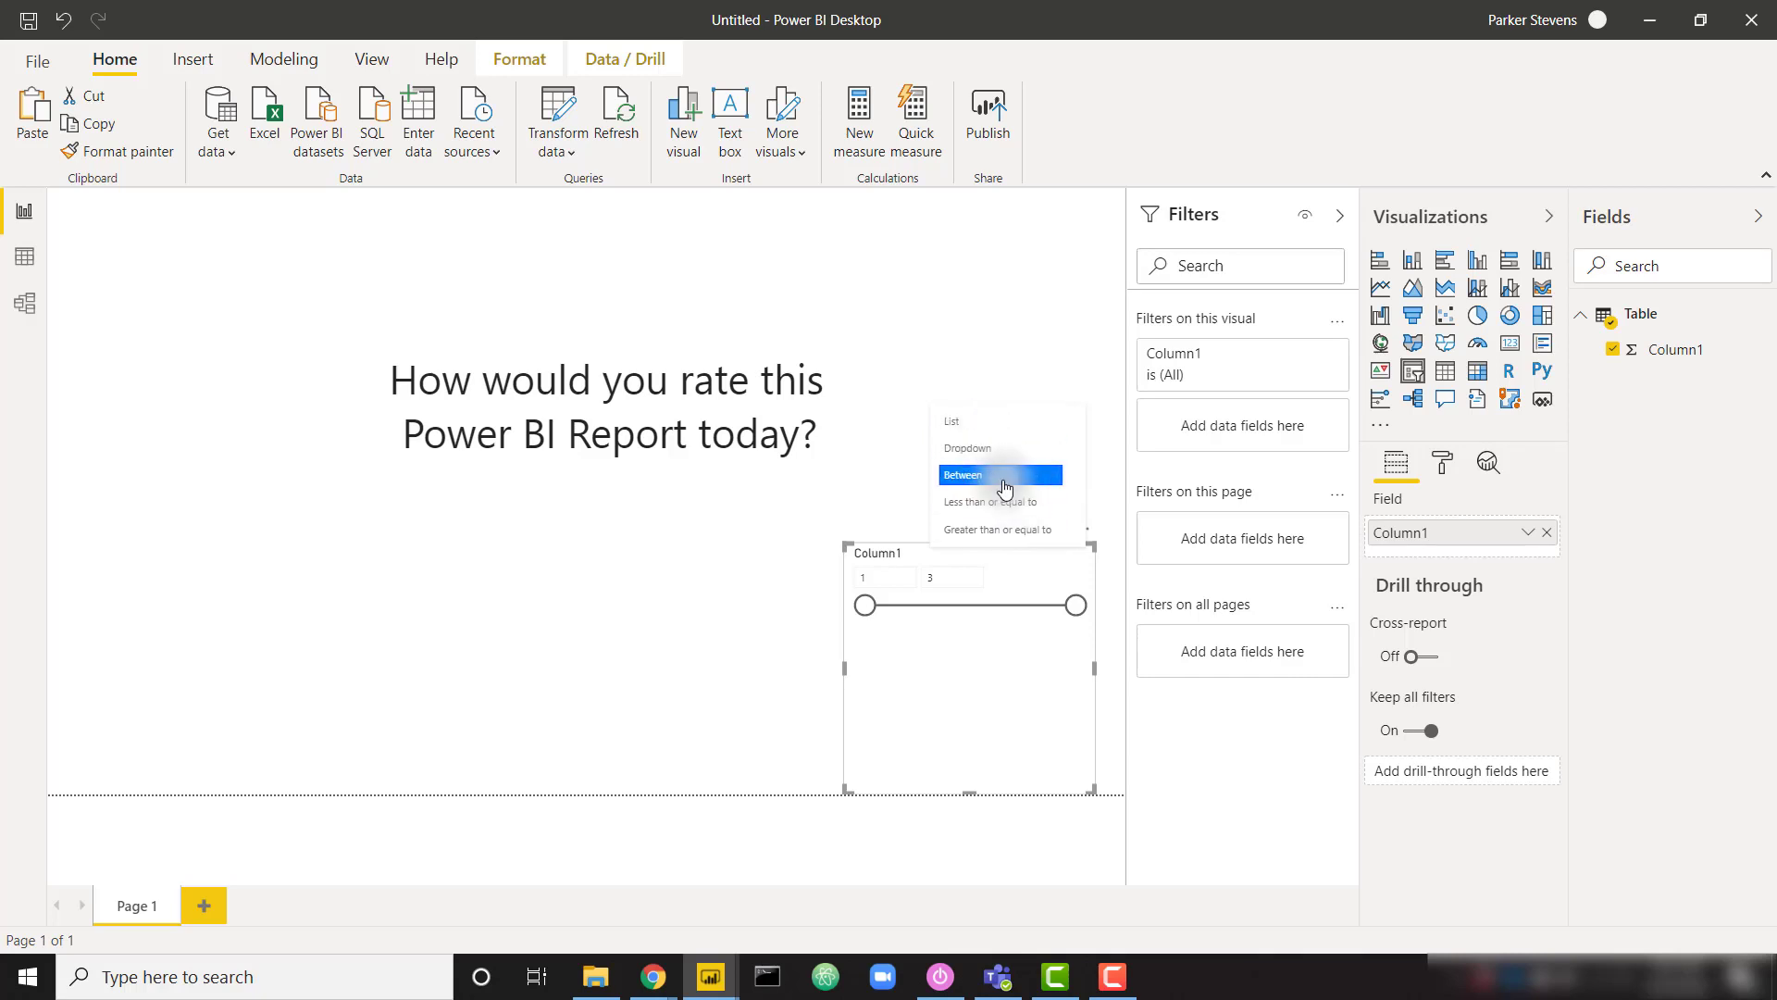
pyautogui.click(963, 474)
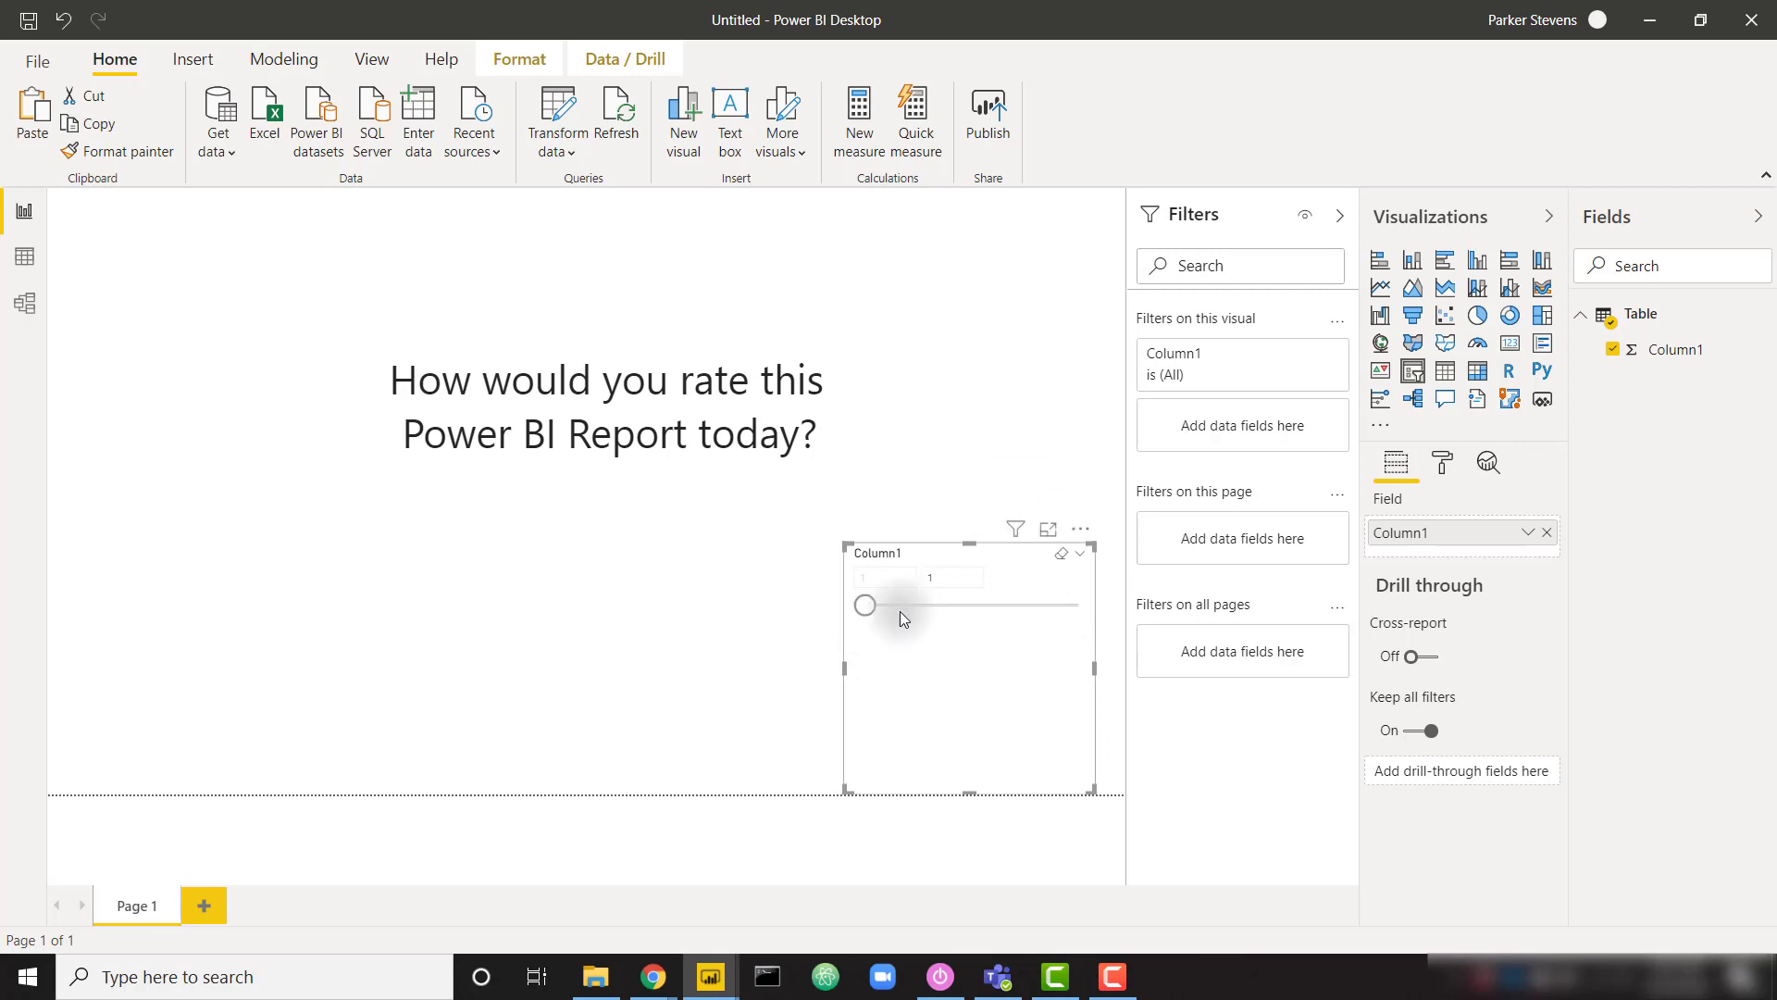
pyautogui.moveTo(864, 606)
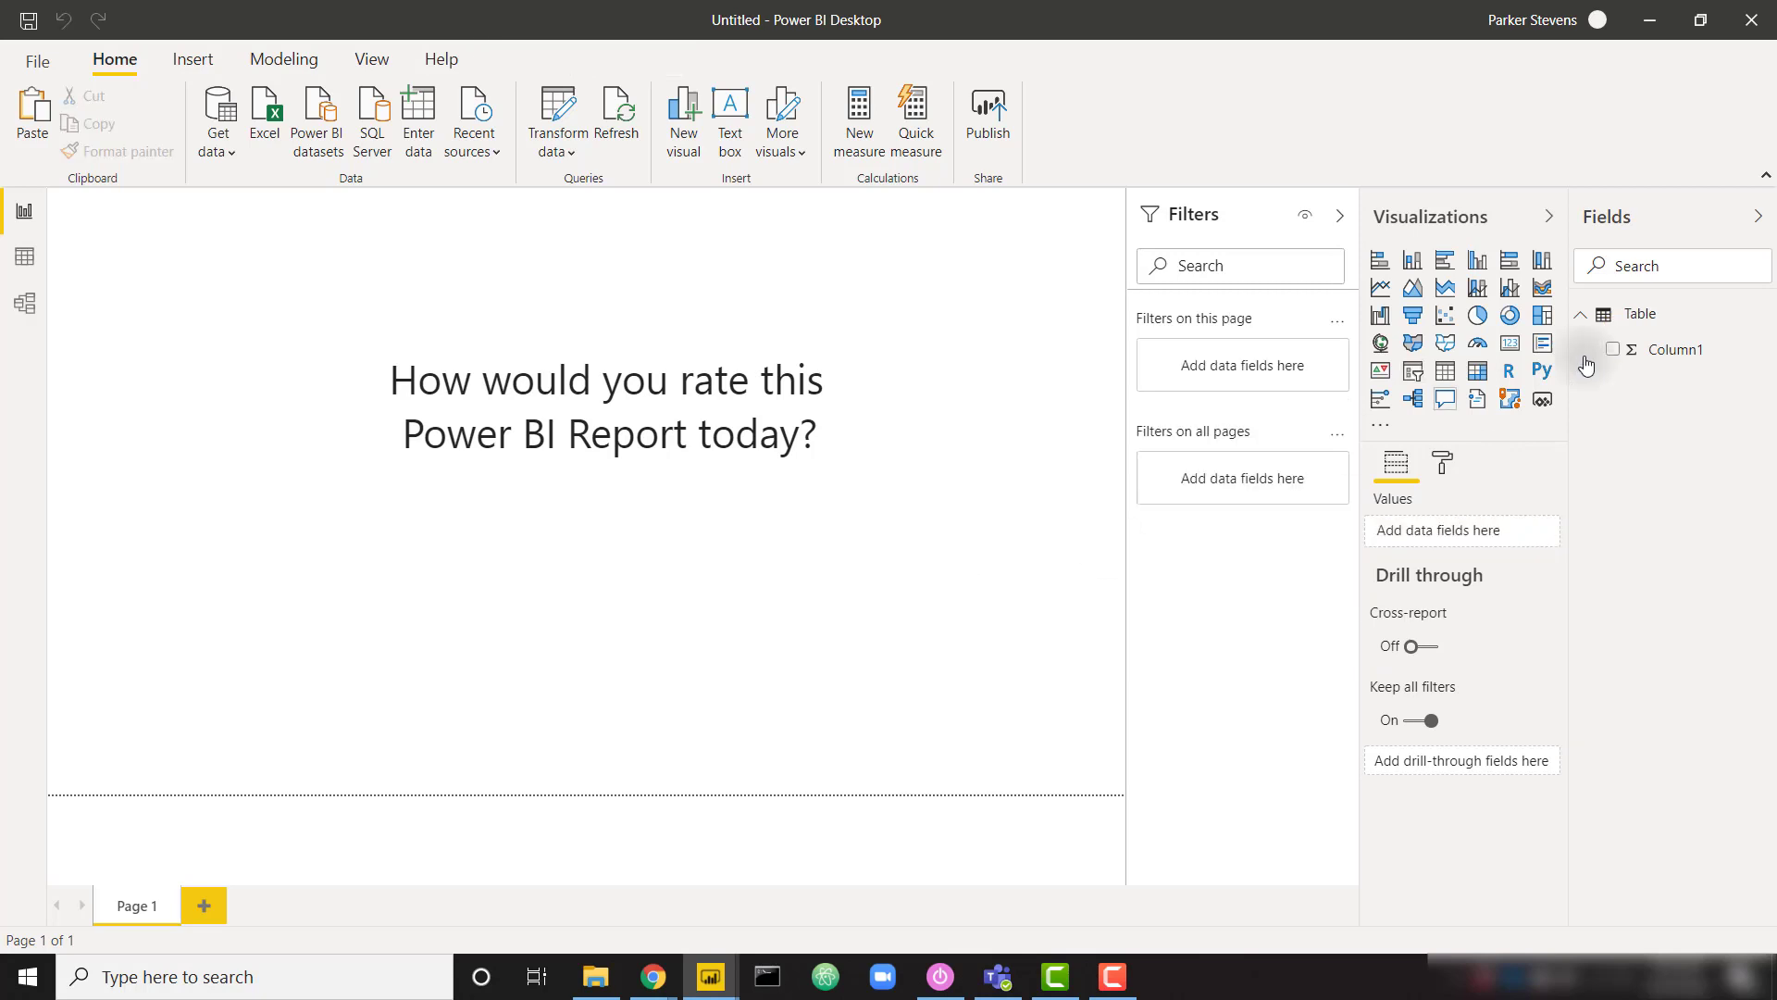
# Delete the hand-entered Table from the model and move to the Modeling features
pyautogui.rightClick(1638, 315)
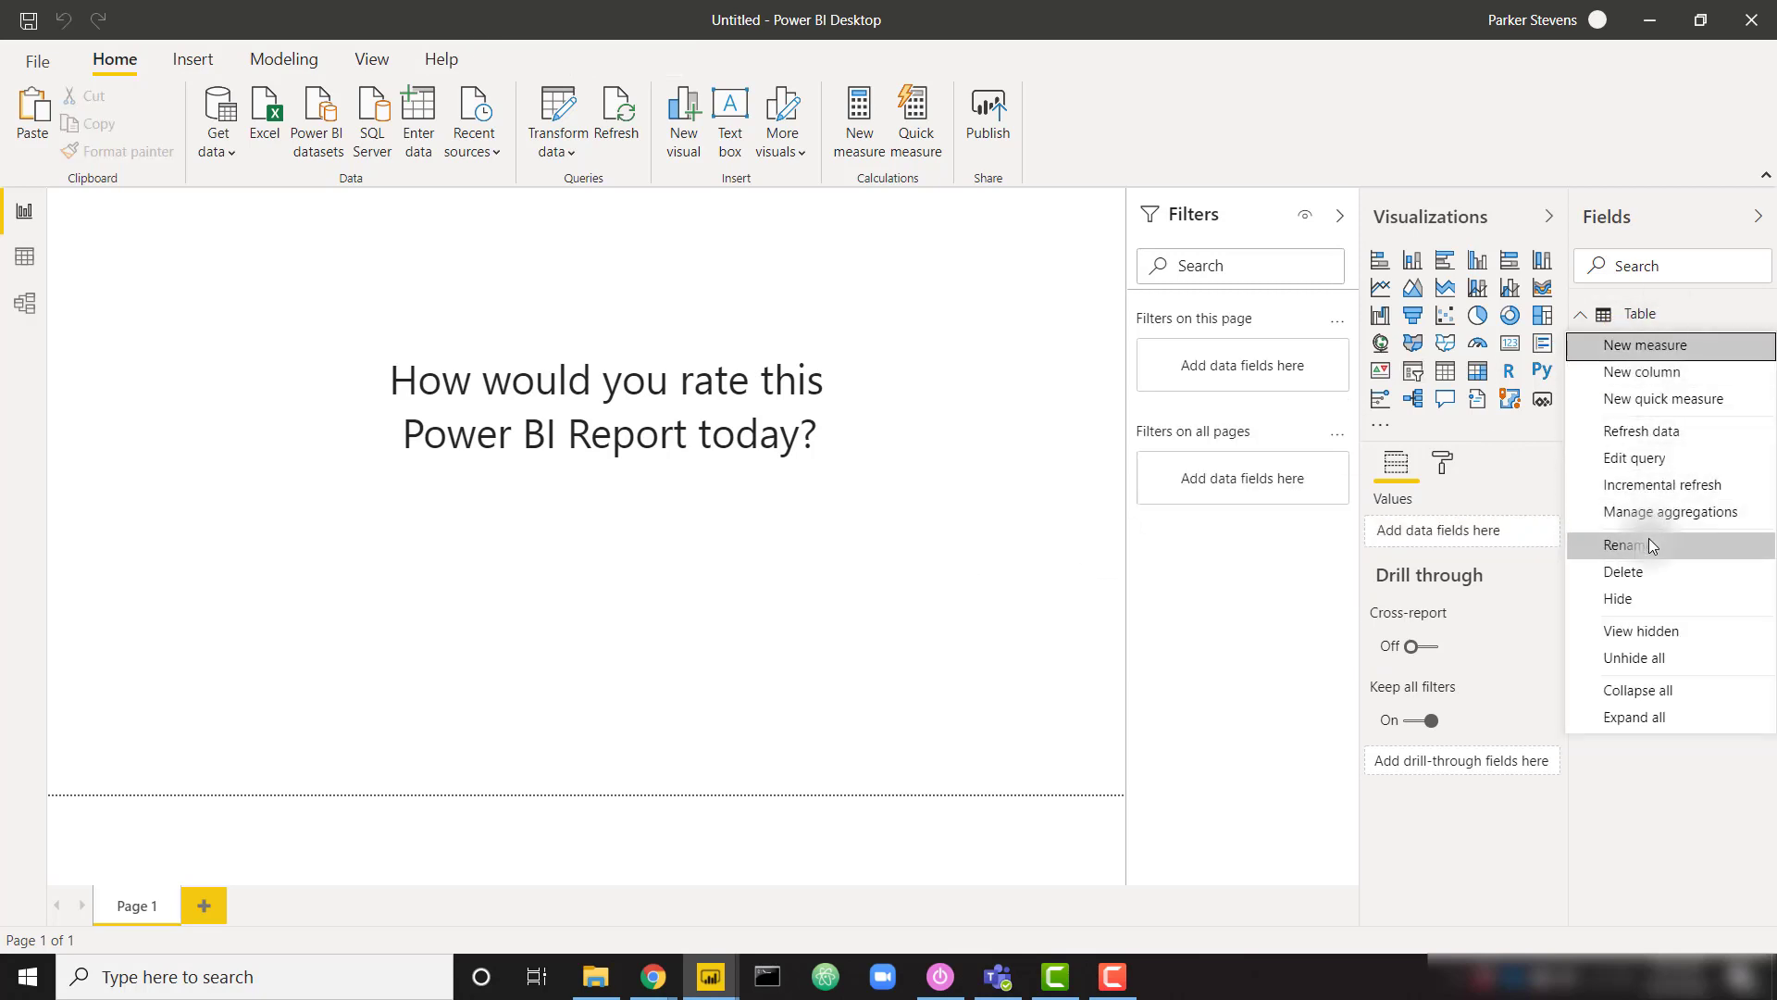
pyautogui.click(1622, 572)
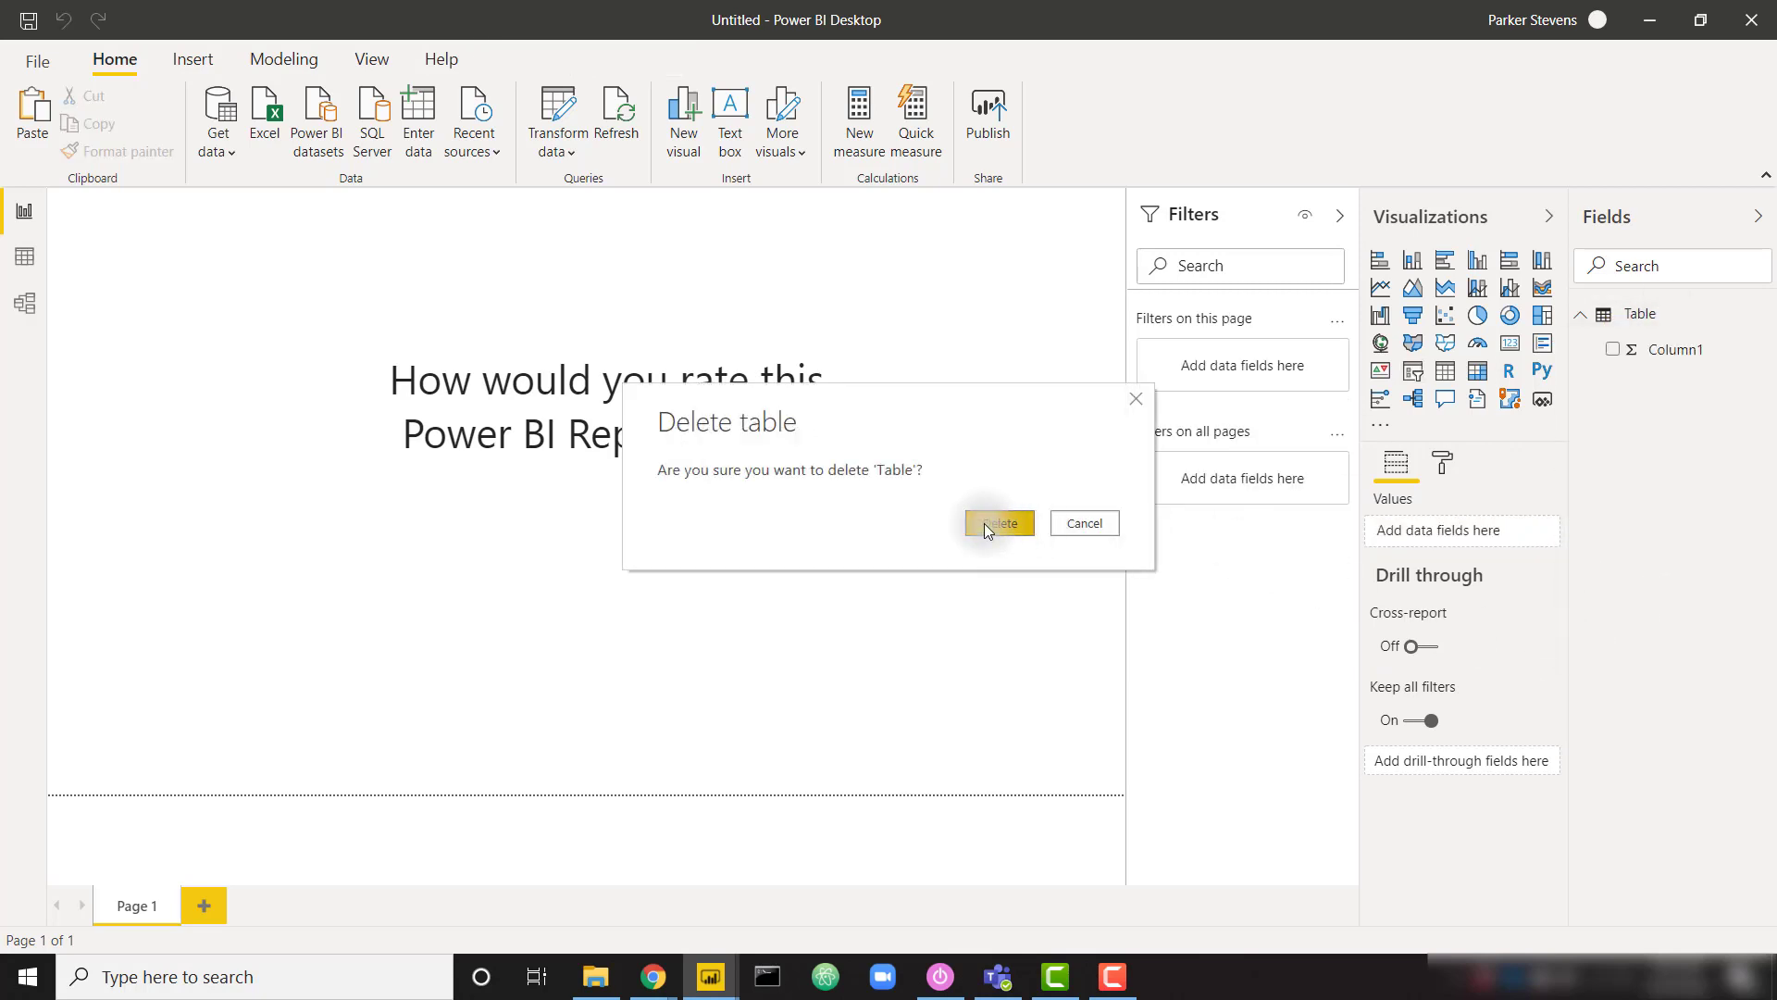
pyautogui.click(996, 522)
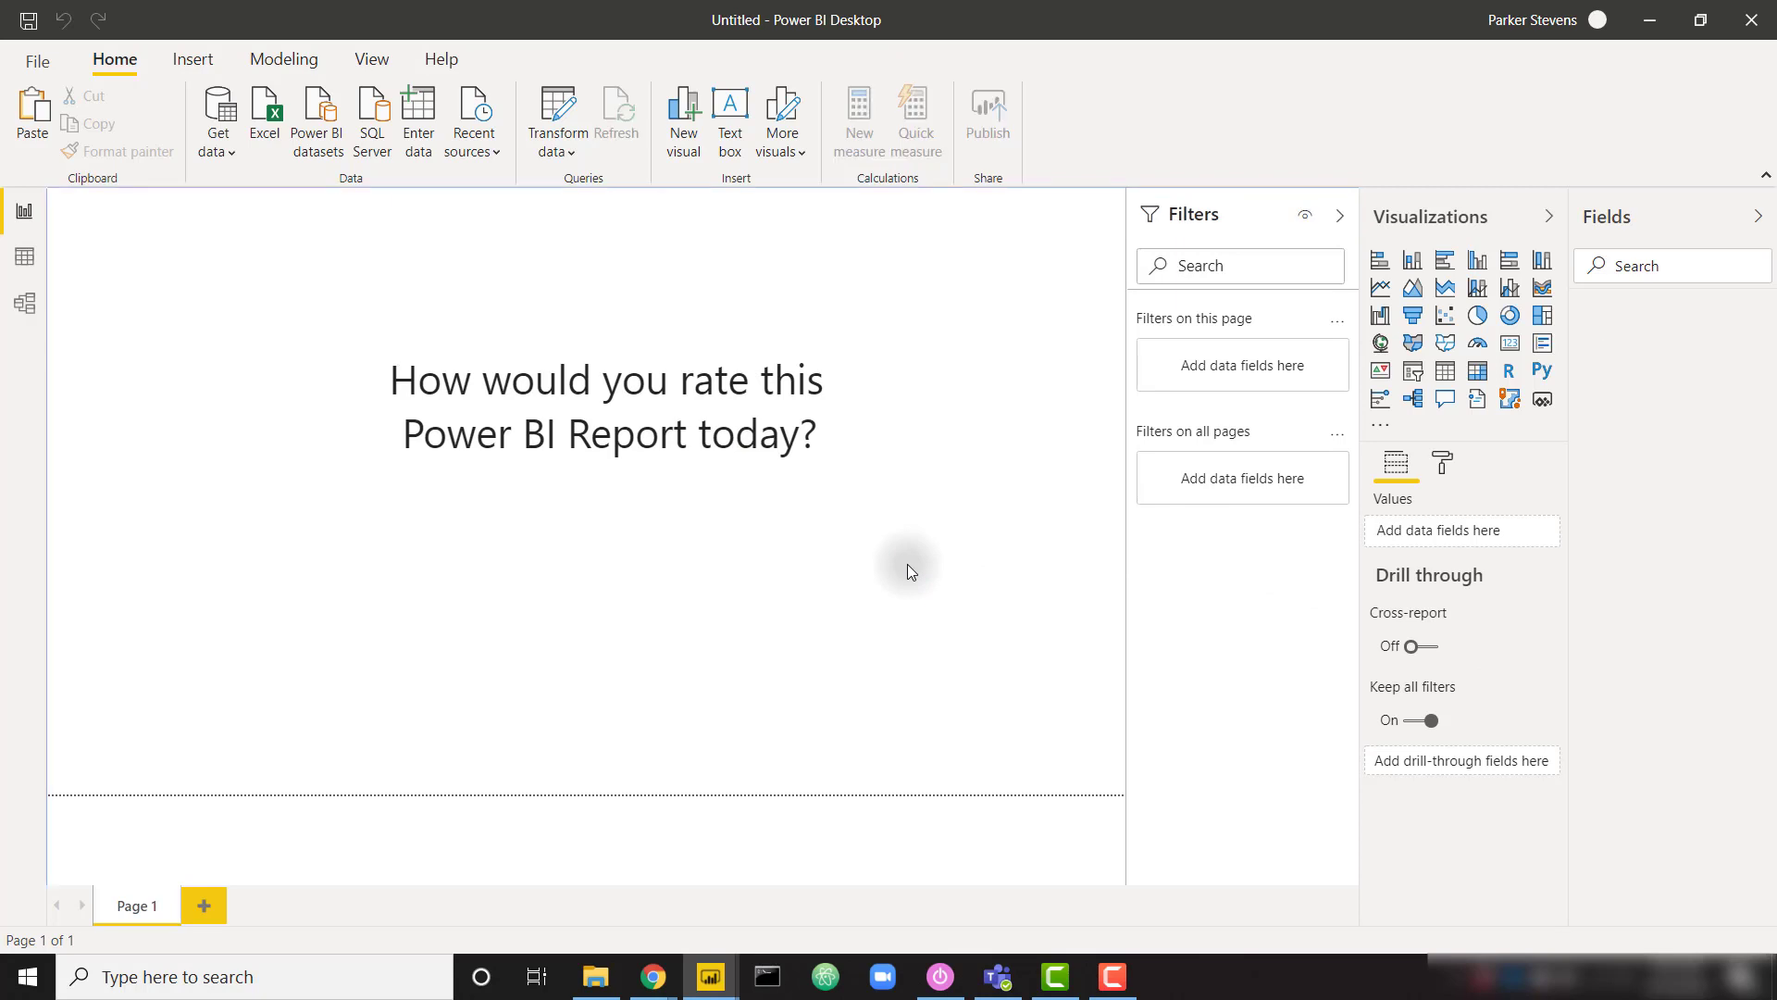
pyautogui.click(283, 59)
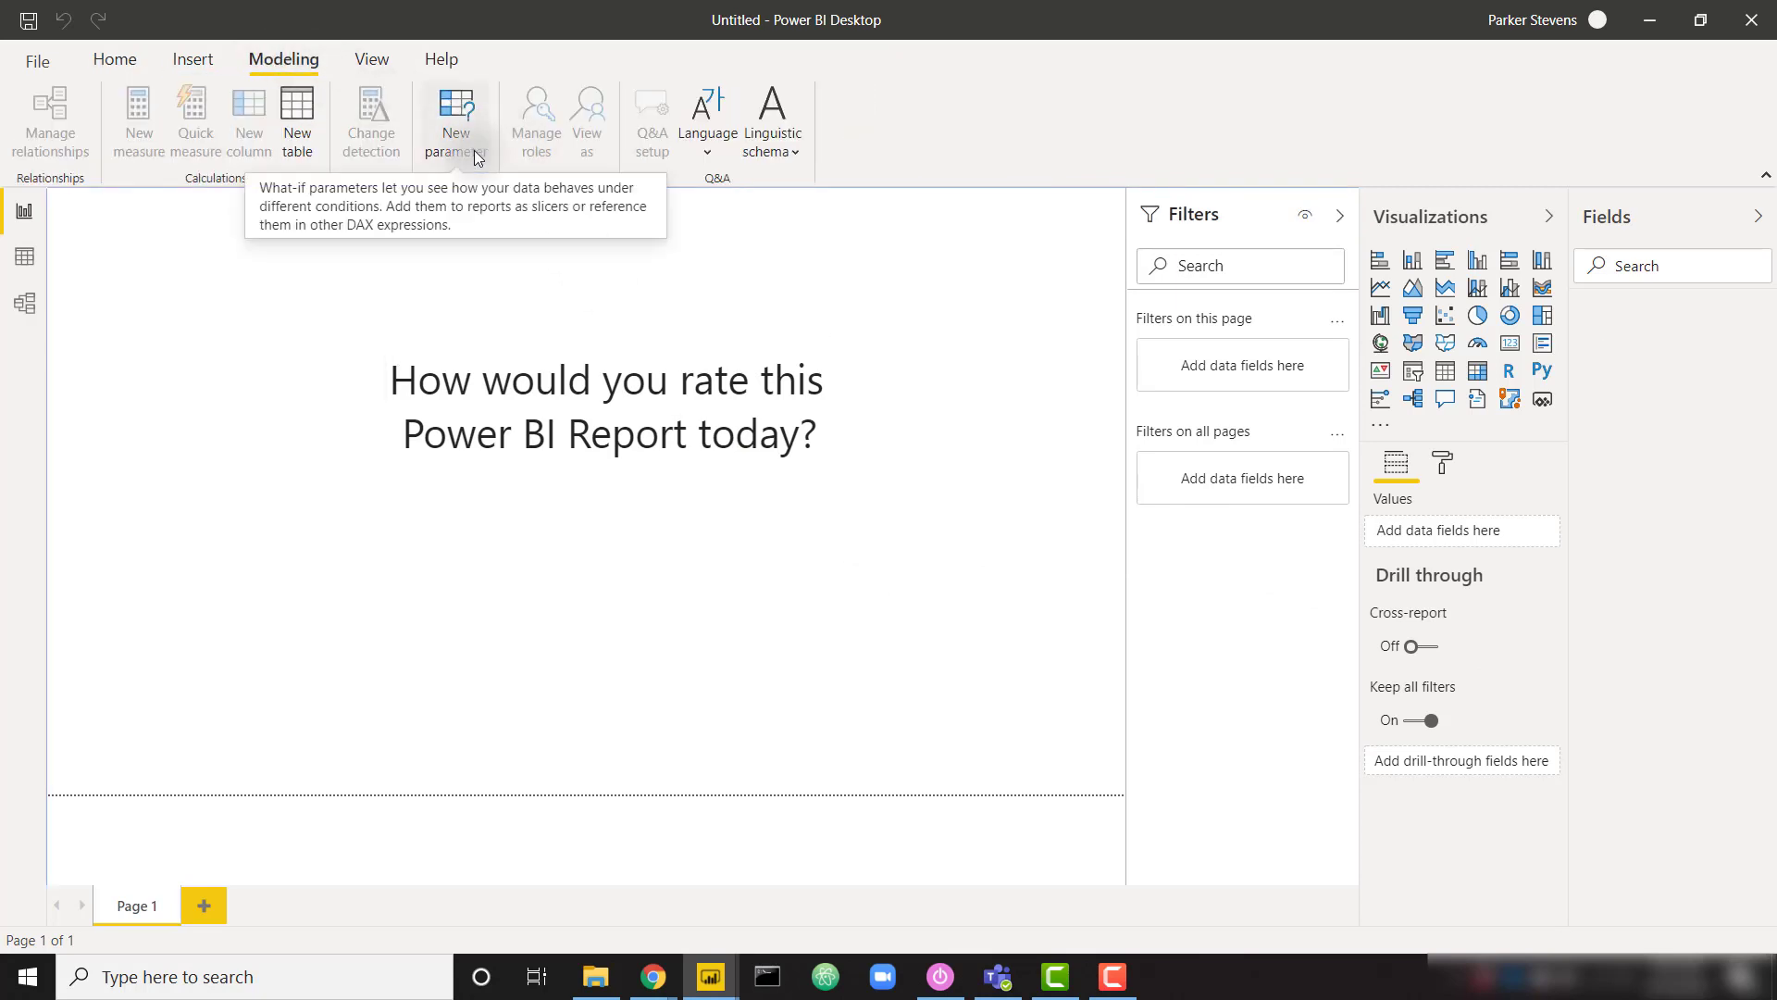
# Create a what-if parameter named Feedback with minimum value 1
pyautogui.click(455, 123)
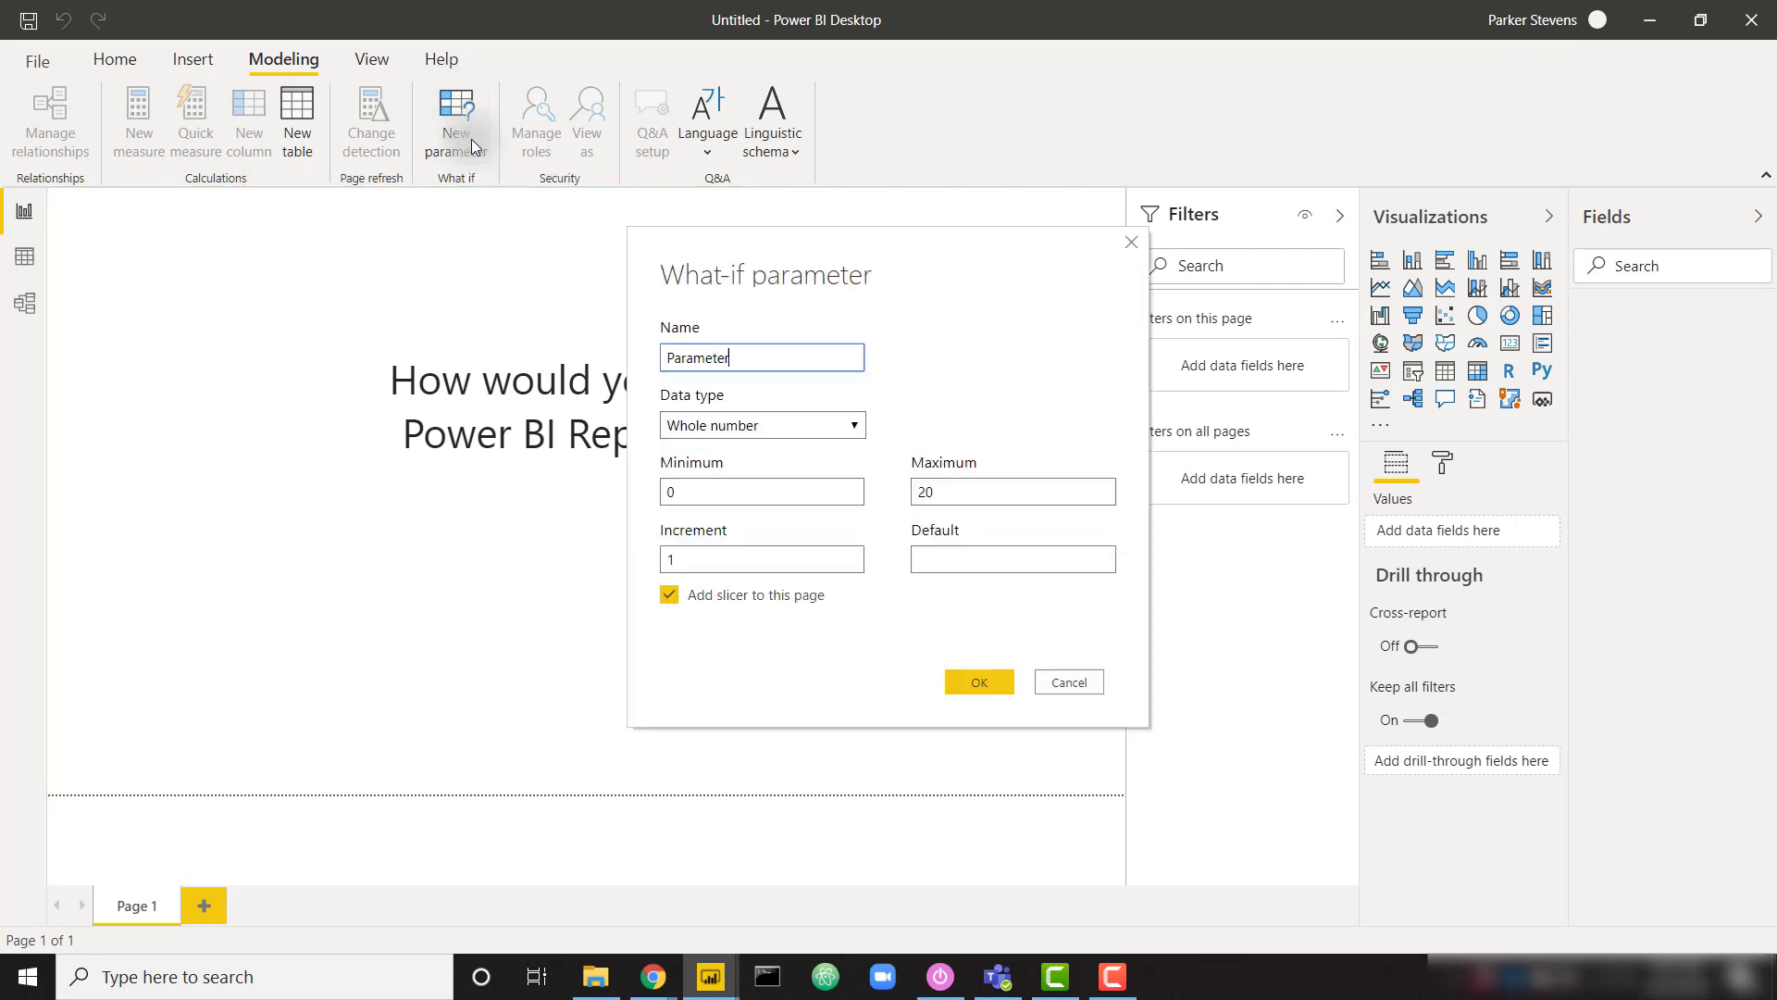
pyautogui.tripleClick(761, 357)
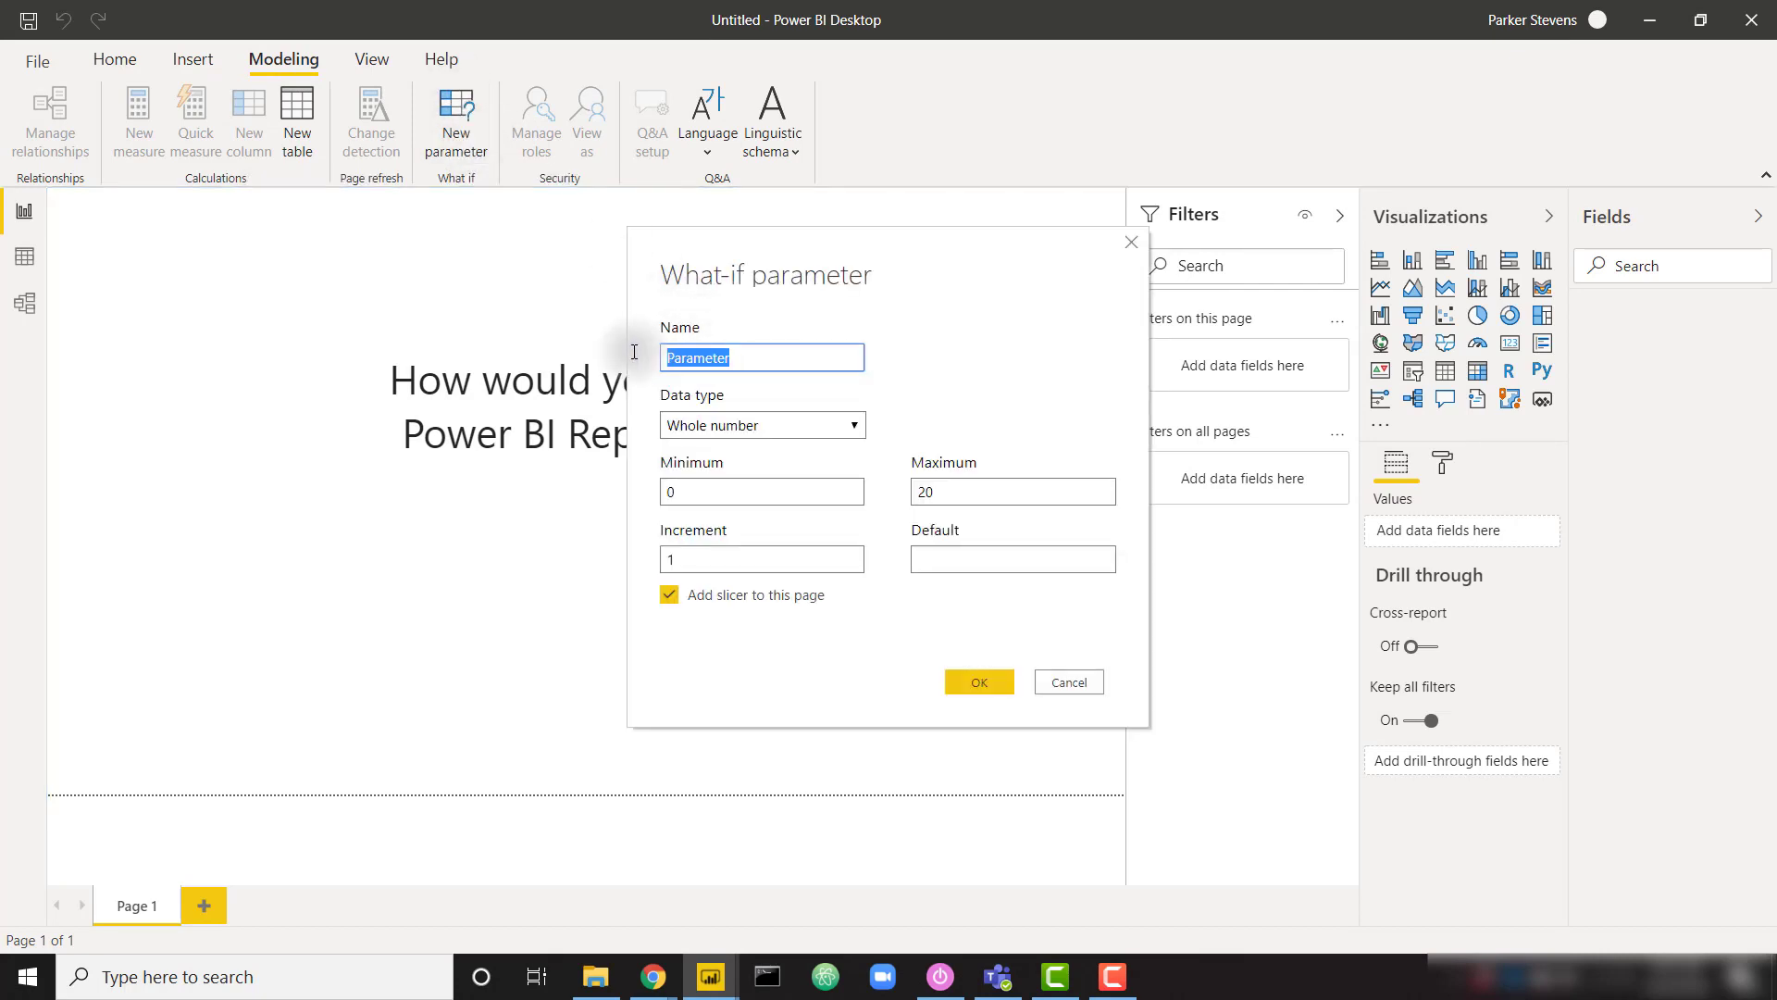
pyautogui.write('Feedback')
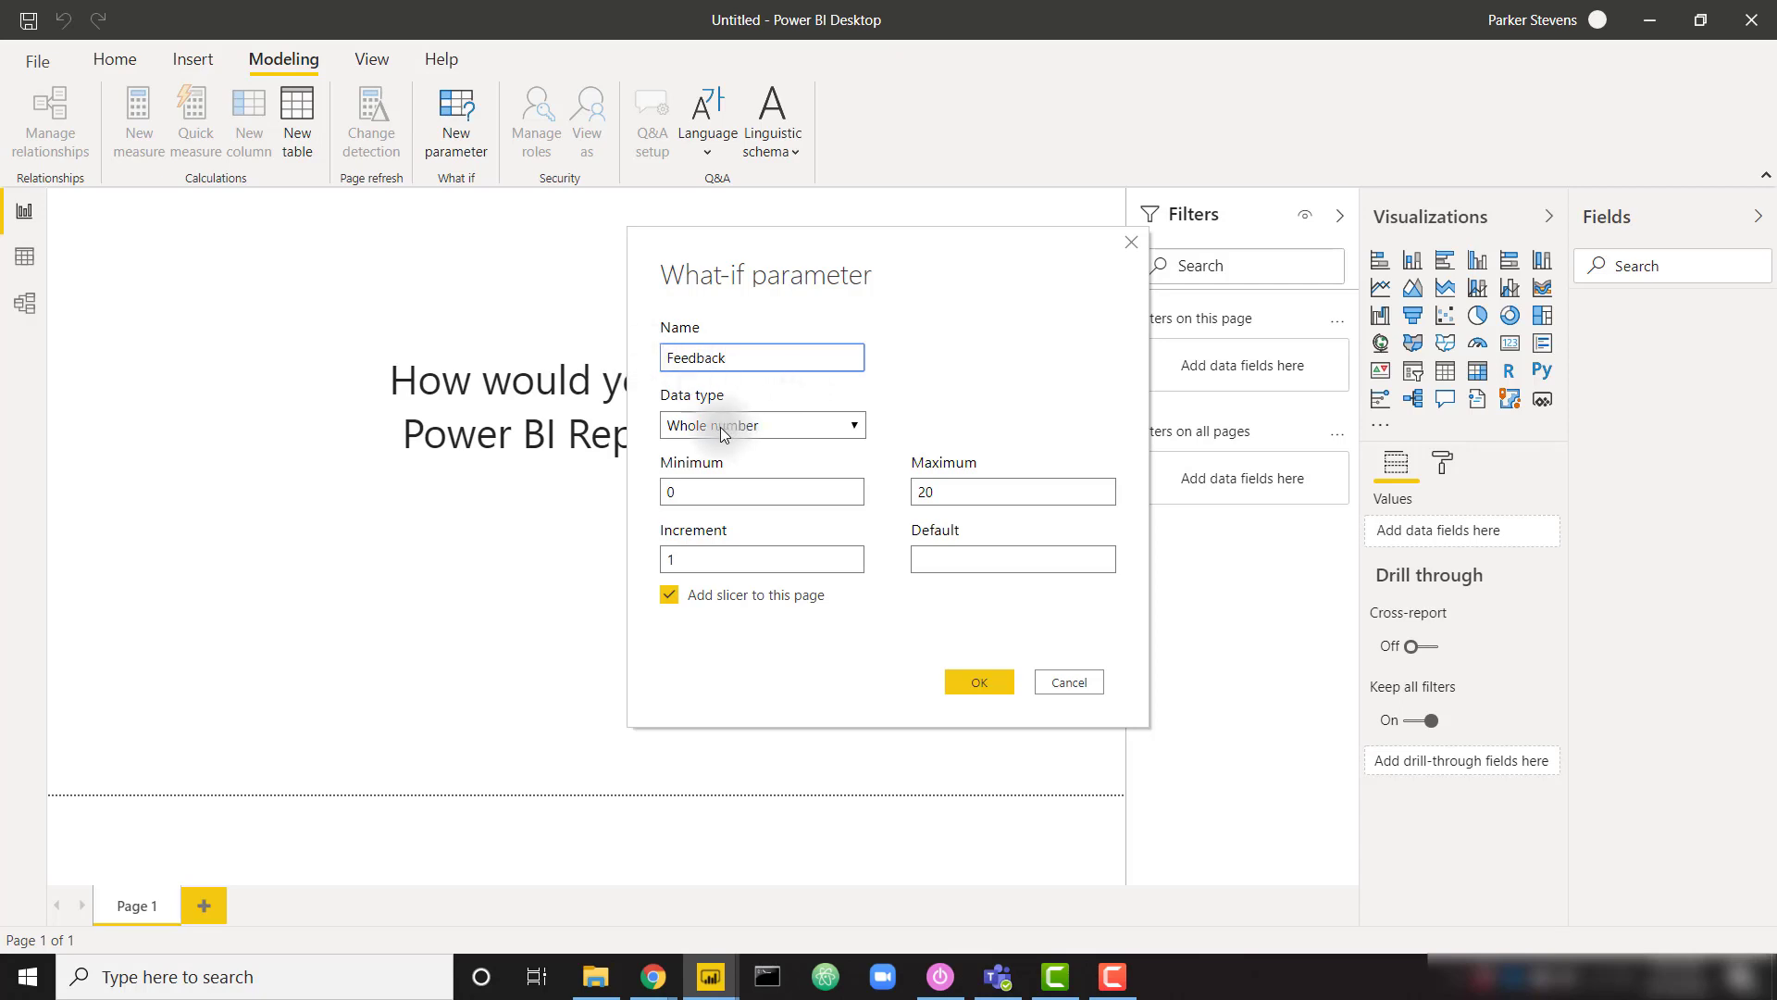
pyautogui.click(761, 490)
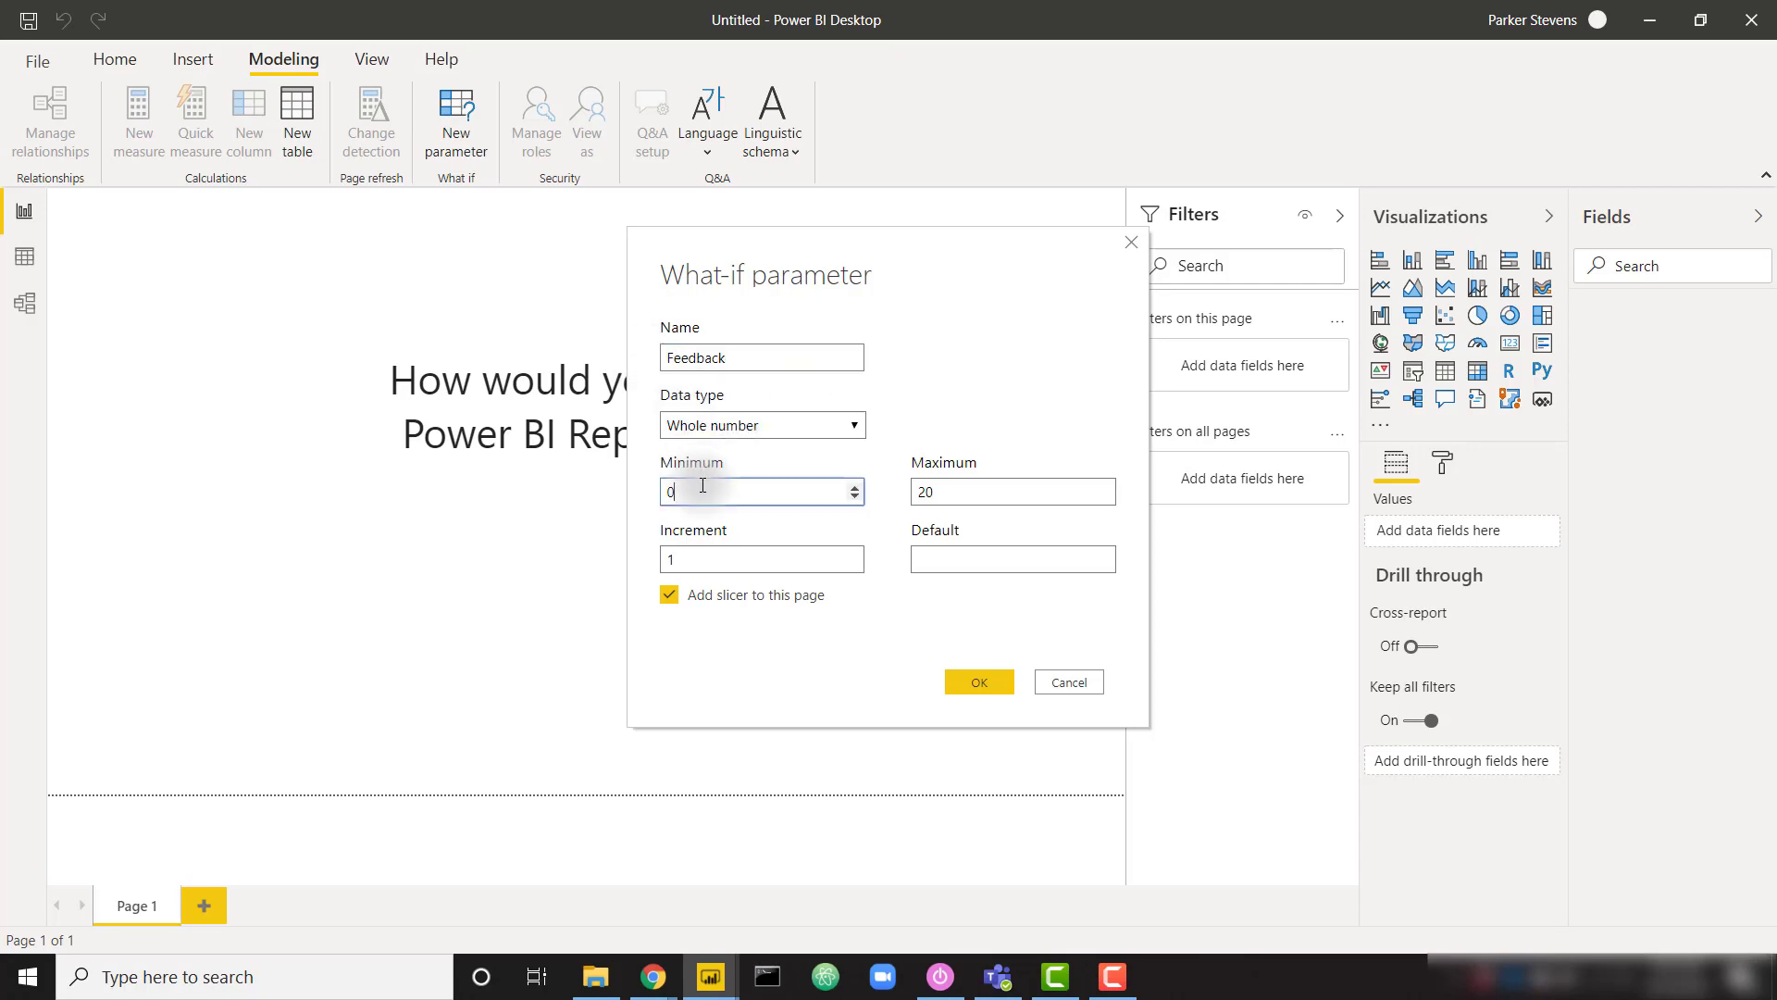
pyautogui.write('1')
pyautogui.click(1013, 491)
pyautogui.write('5')
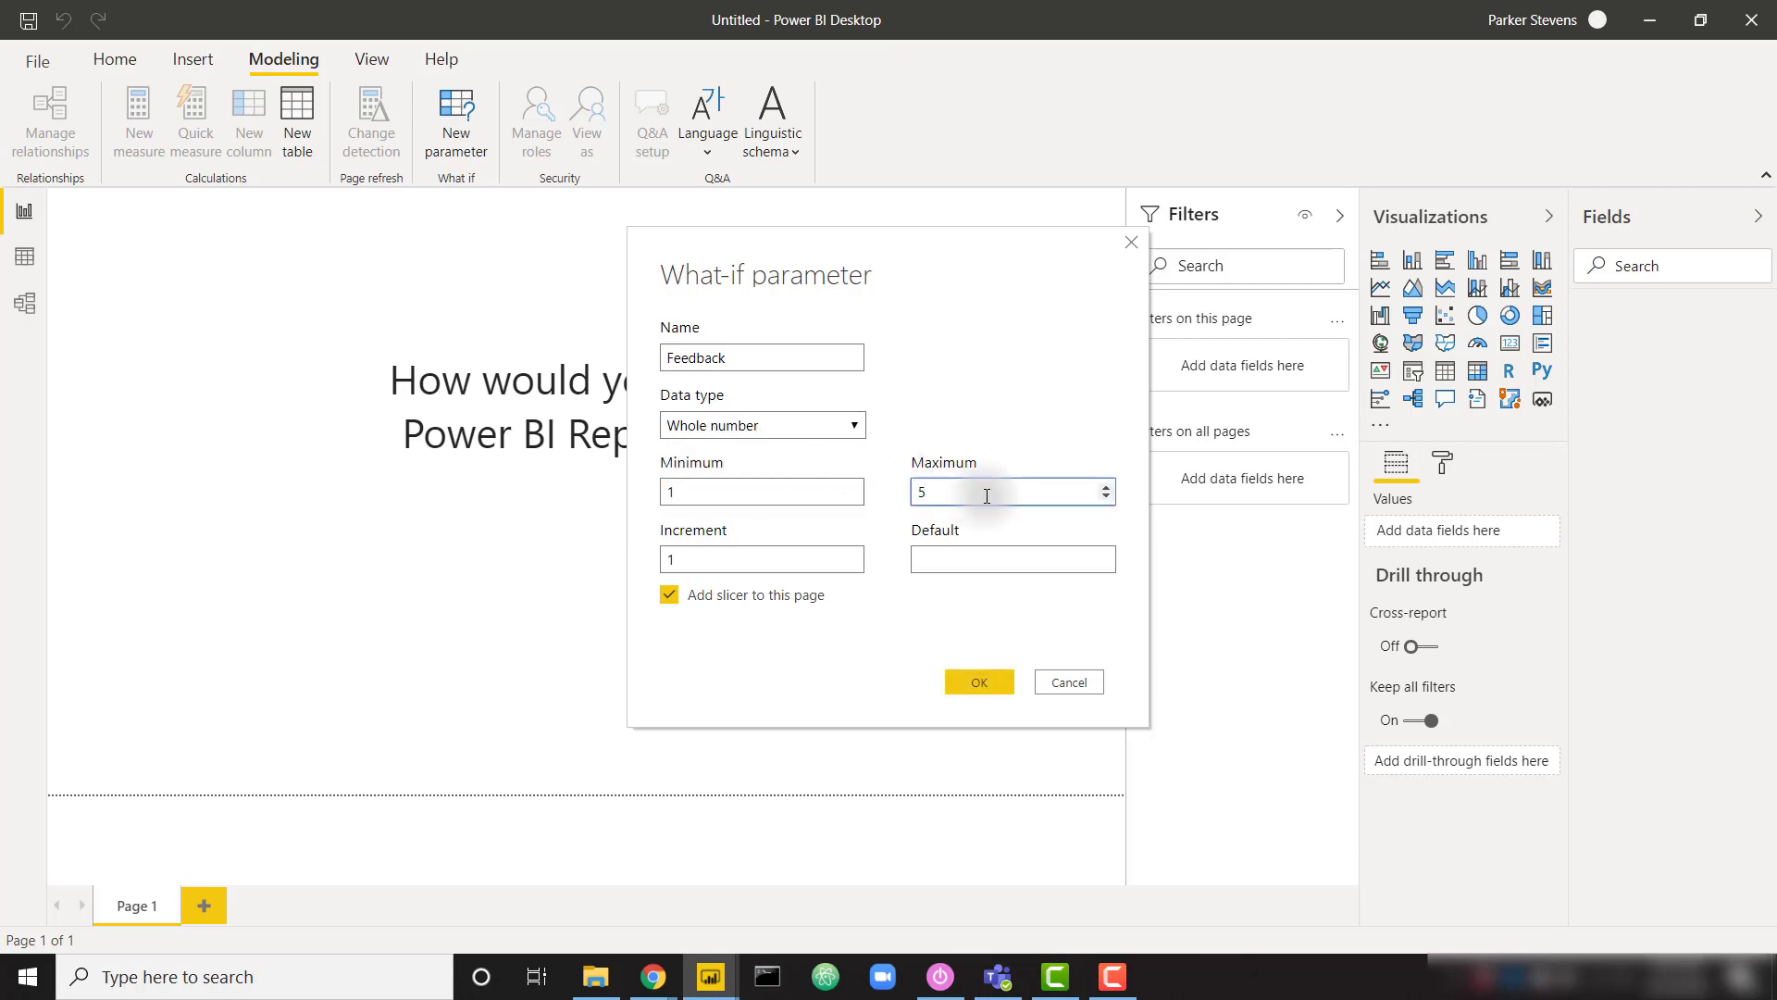
pyautogui.moveTo(701, 581)
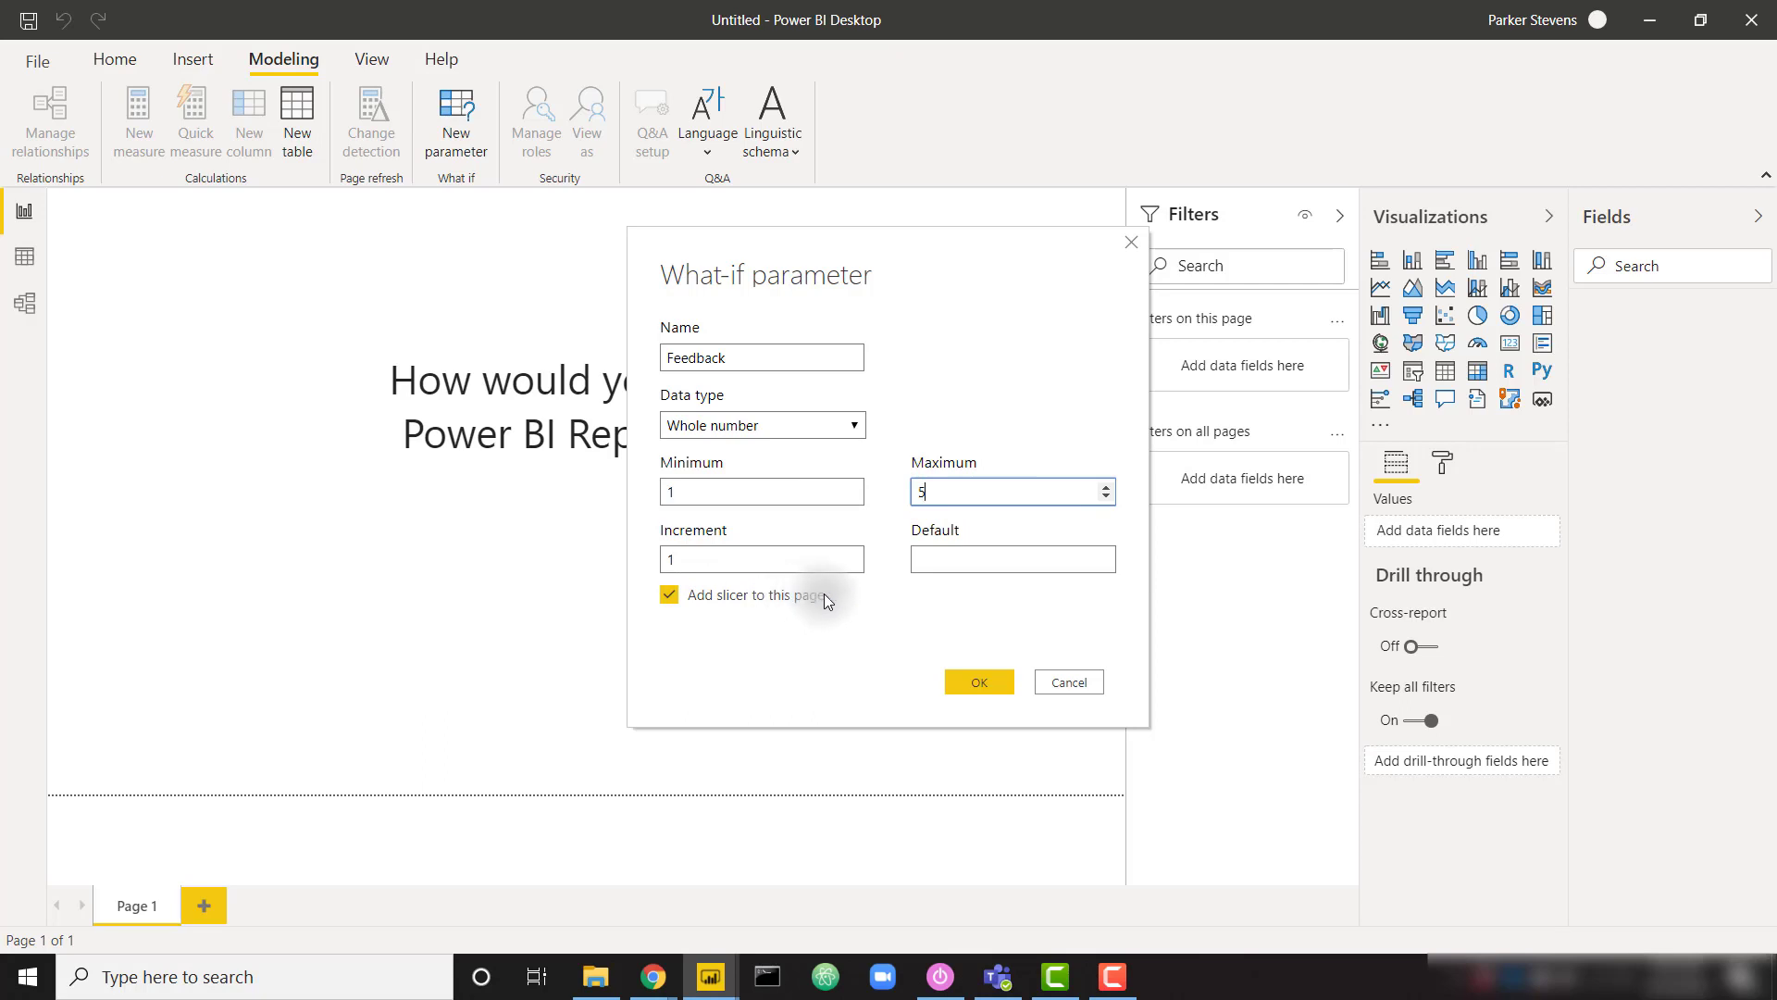
pyautogui.moveTo(705, 616)
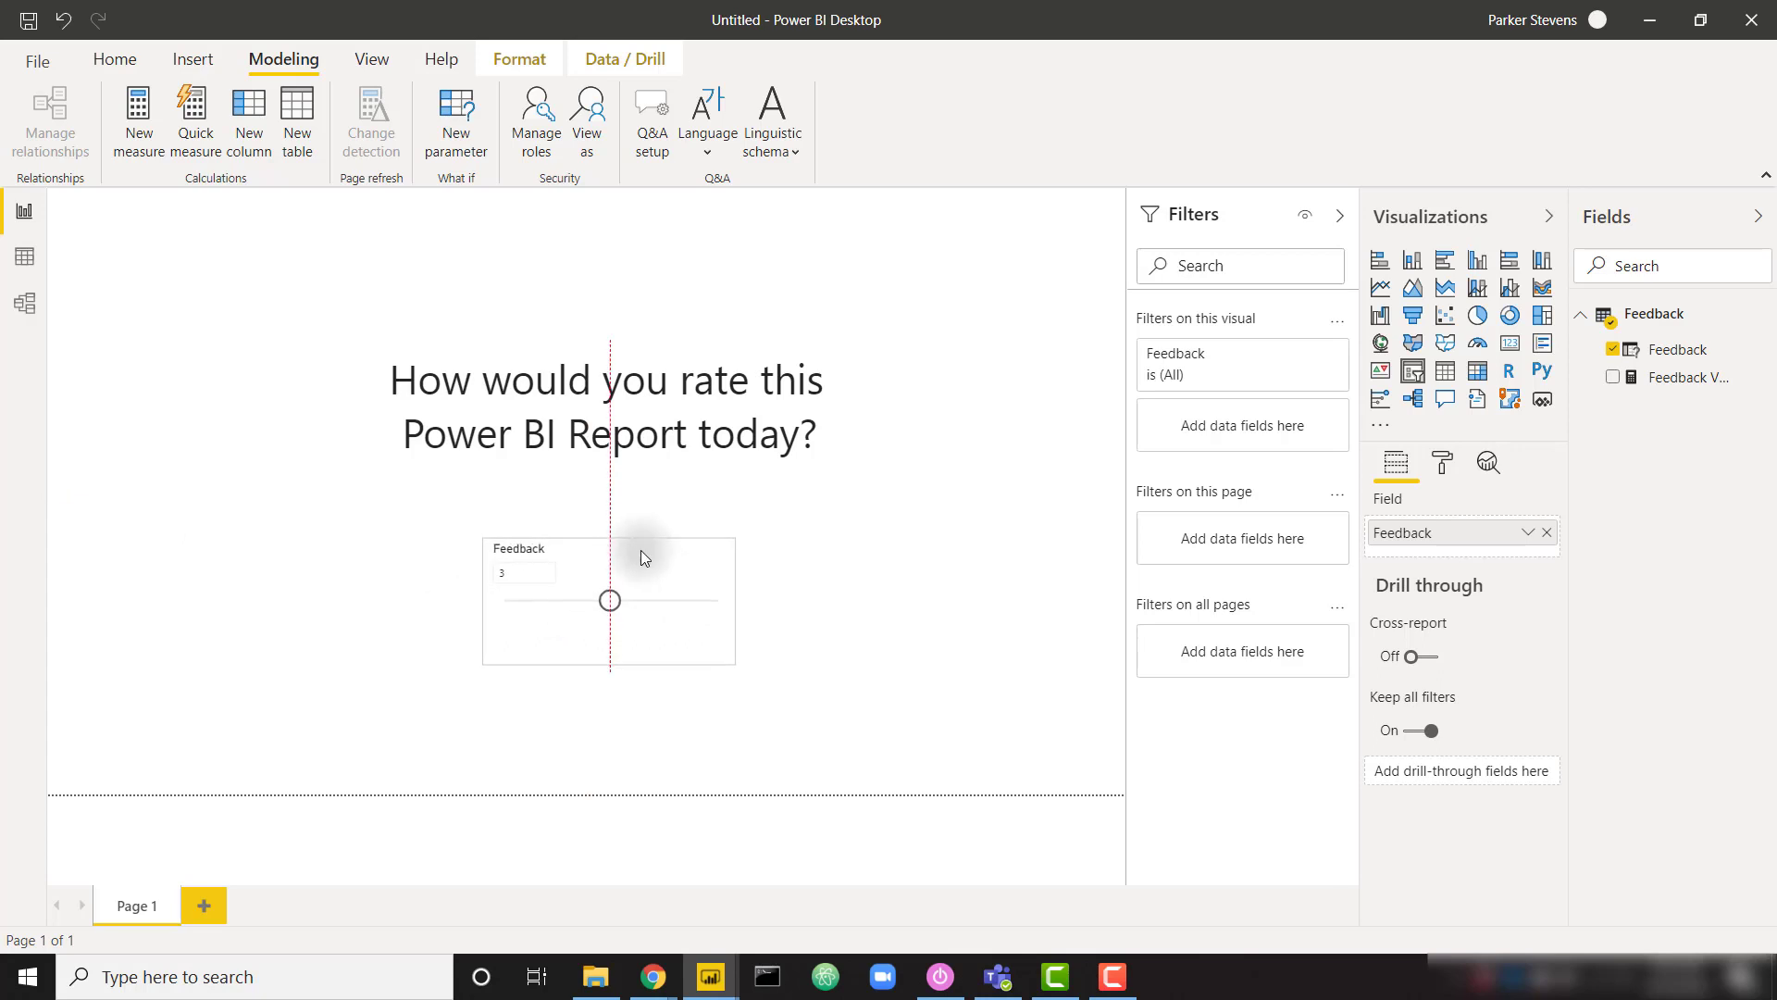
# View the Feedback table rows in Data view and review the Feedback Value measure's formula
pyautogui.click(876, 565)
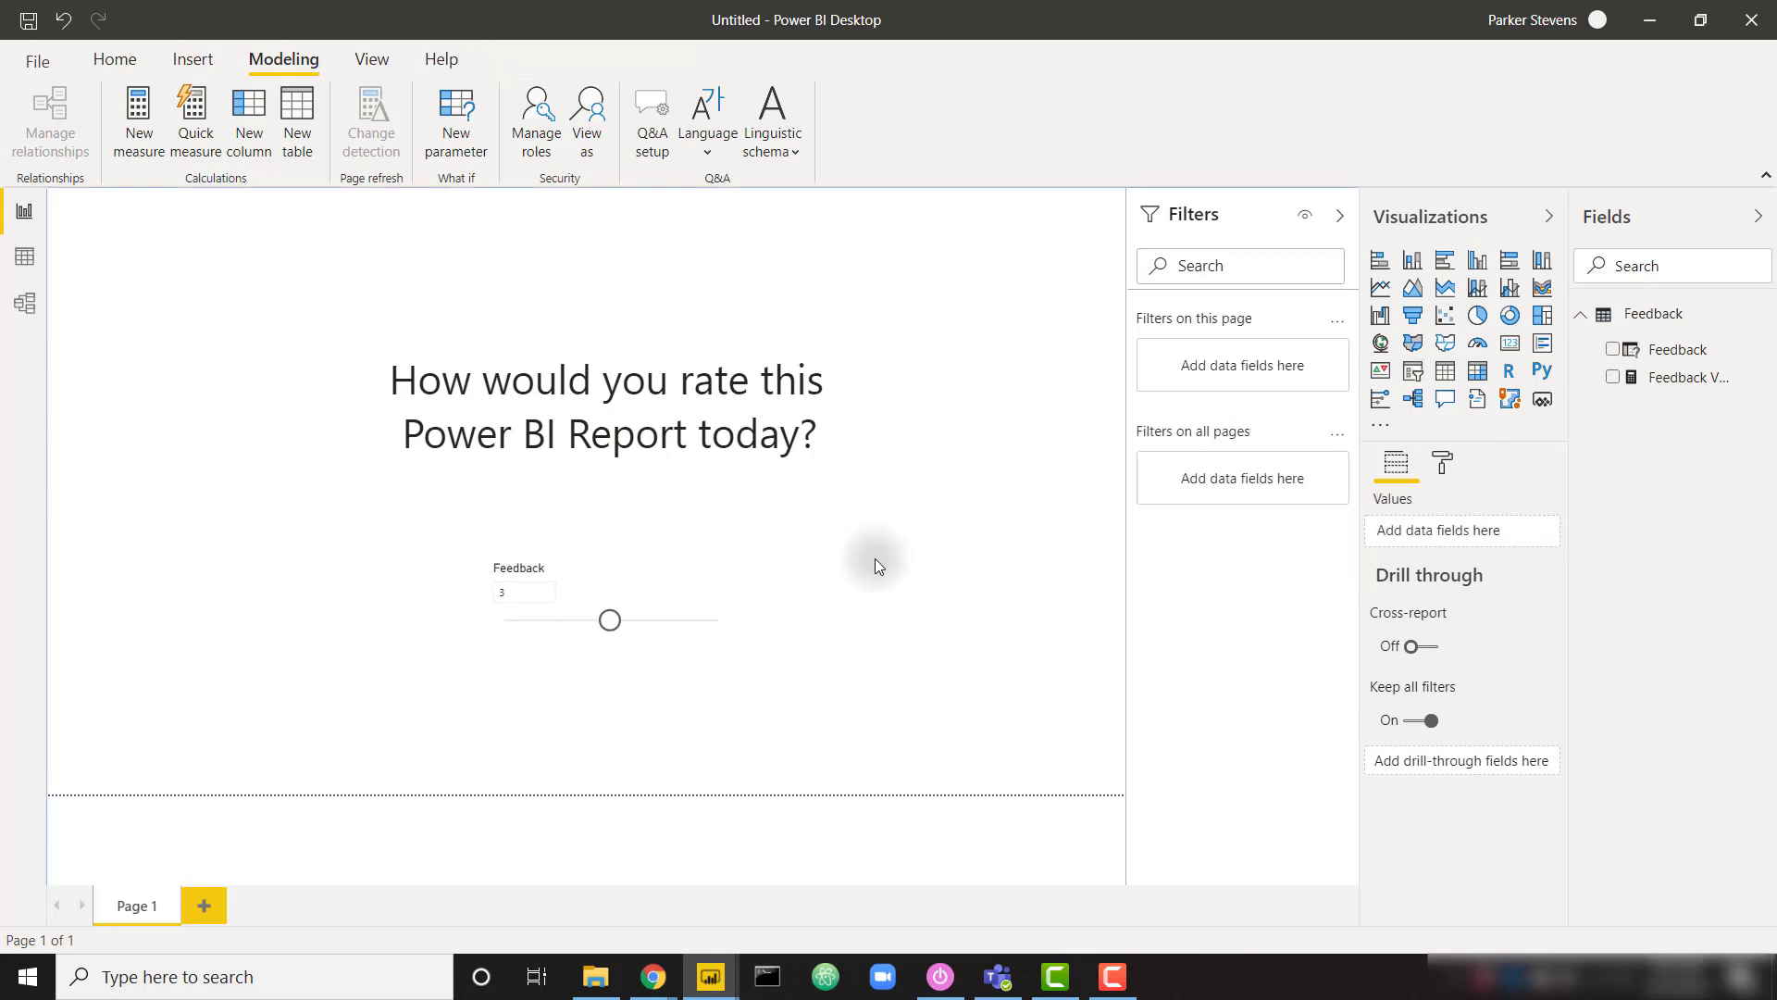
pyautogui.click(24, 255)
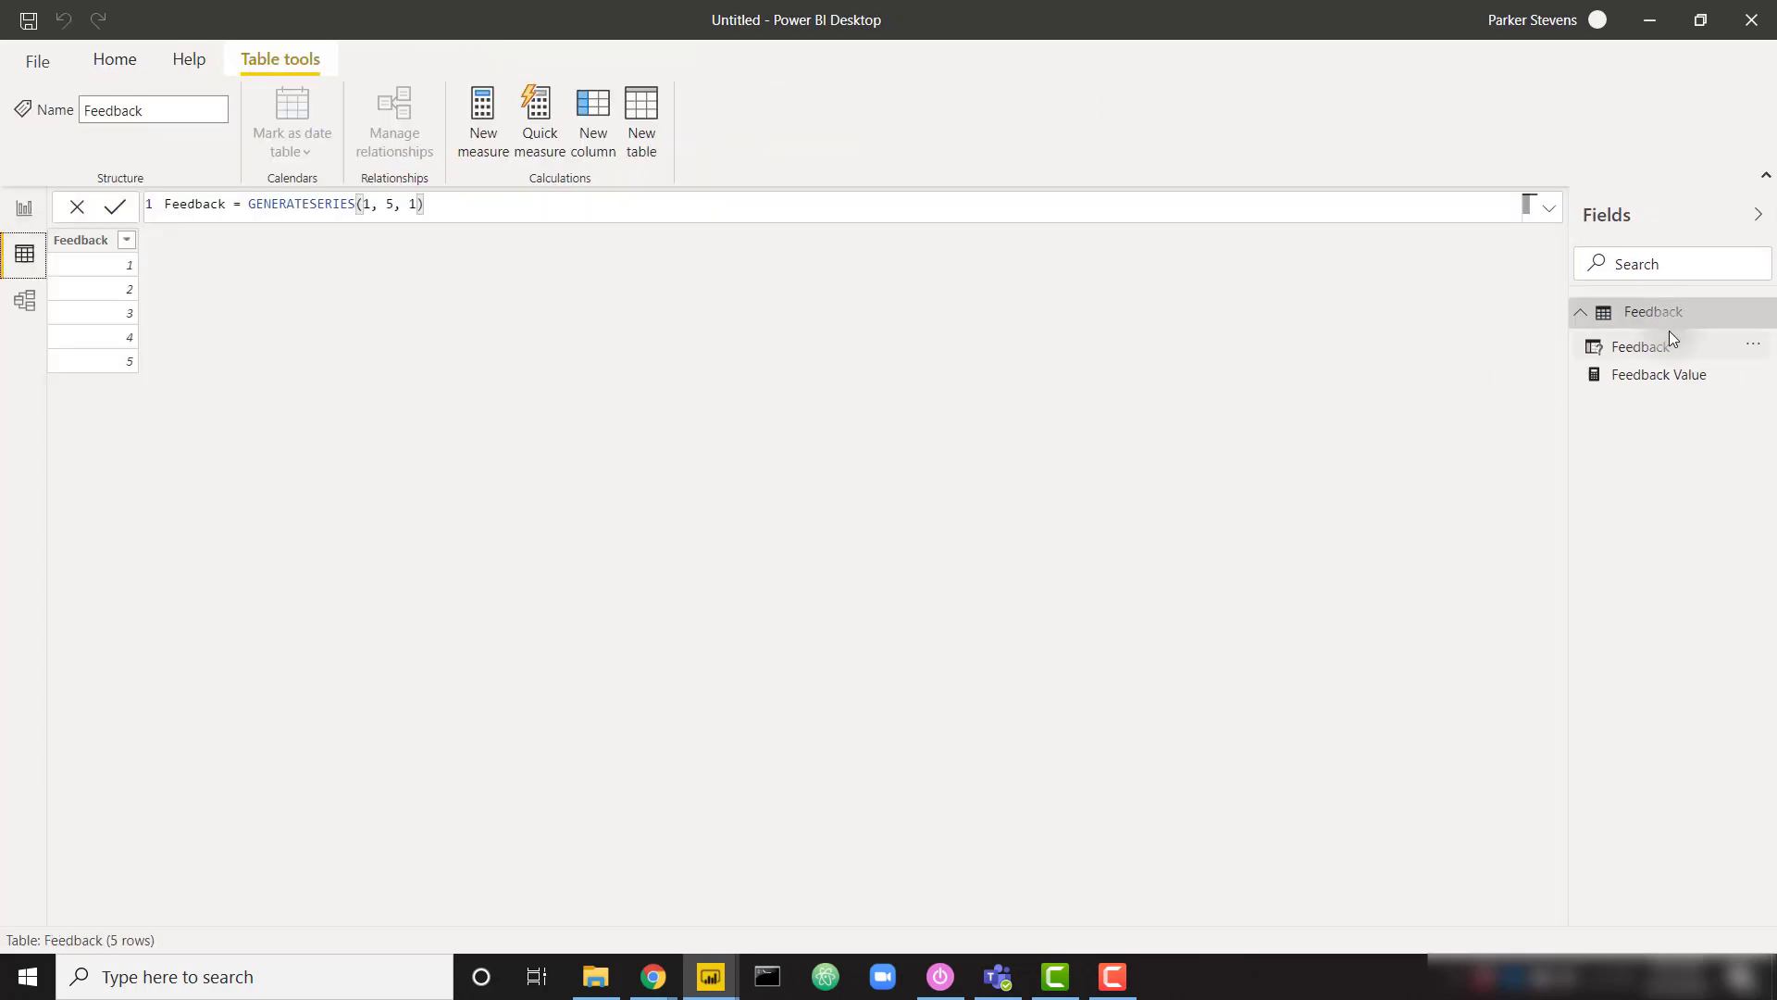
pyautogui.moveTo(1655, 374)
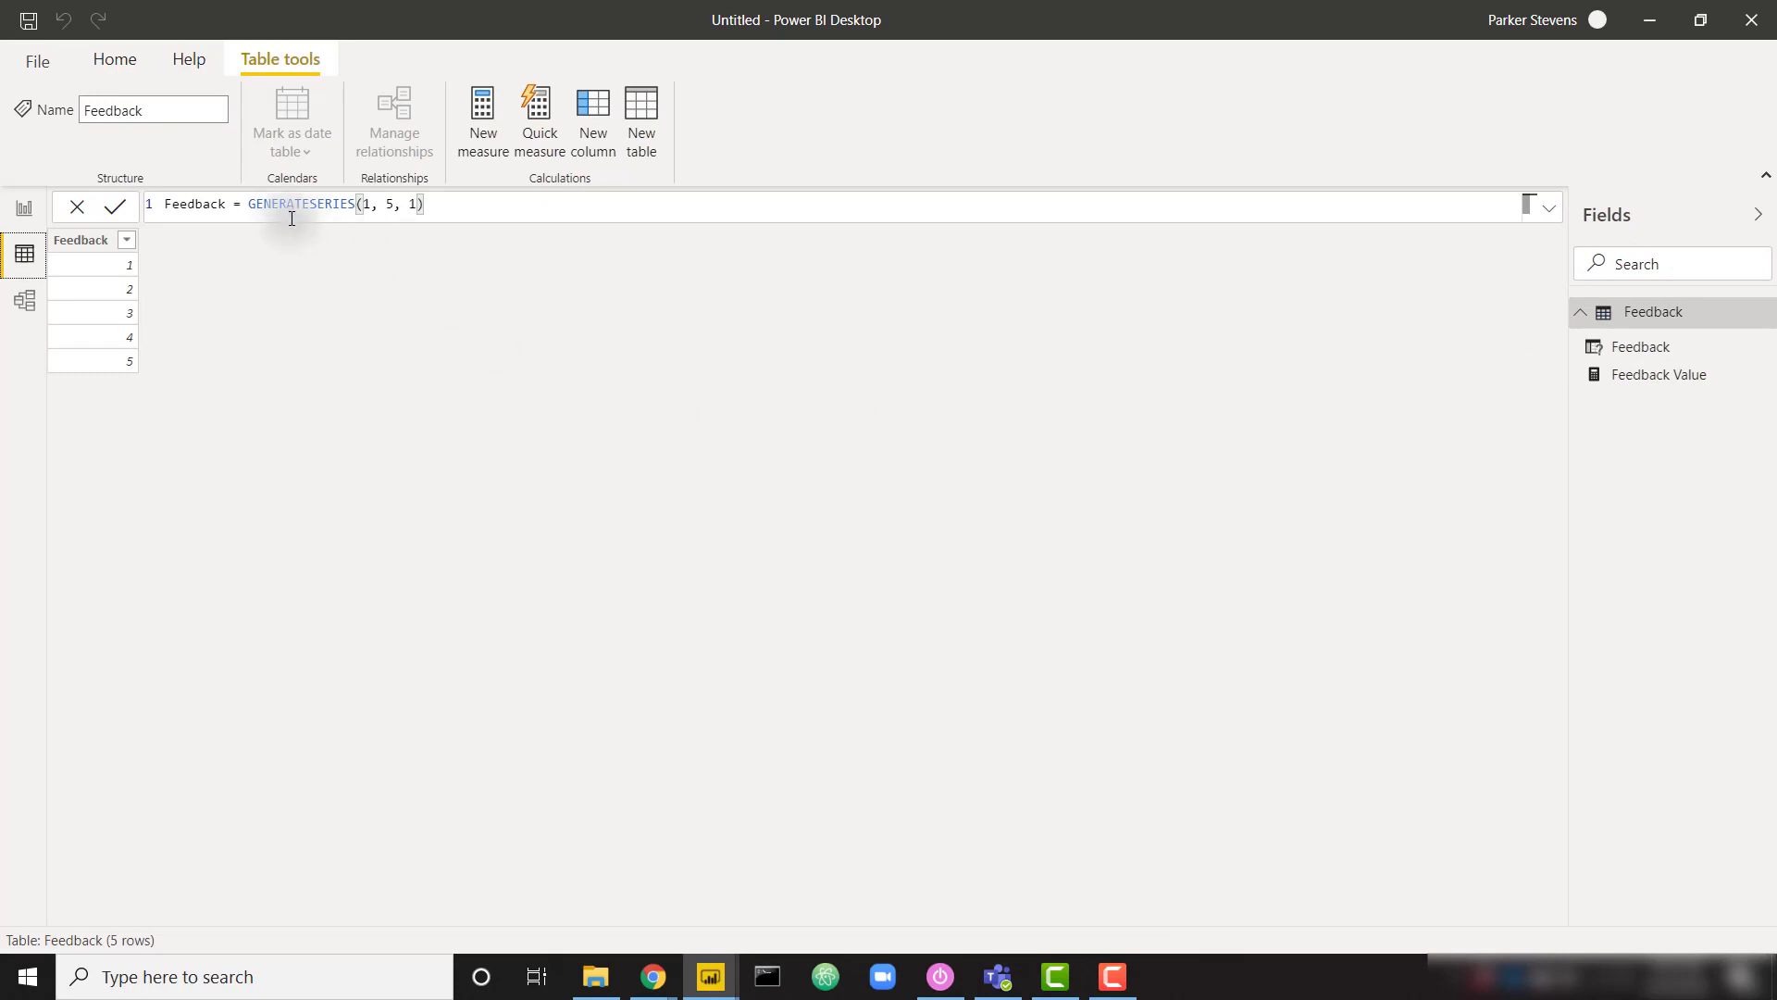
pyautogui.moveTo(124, 431)
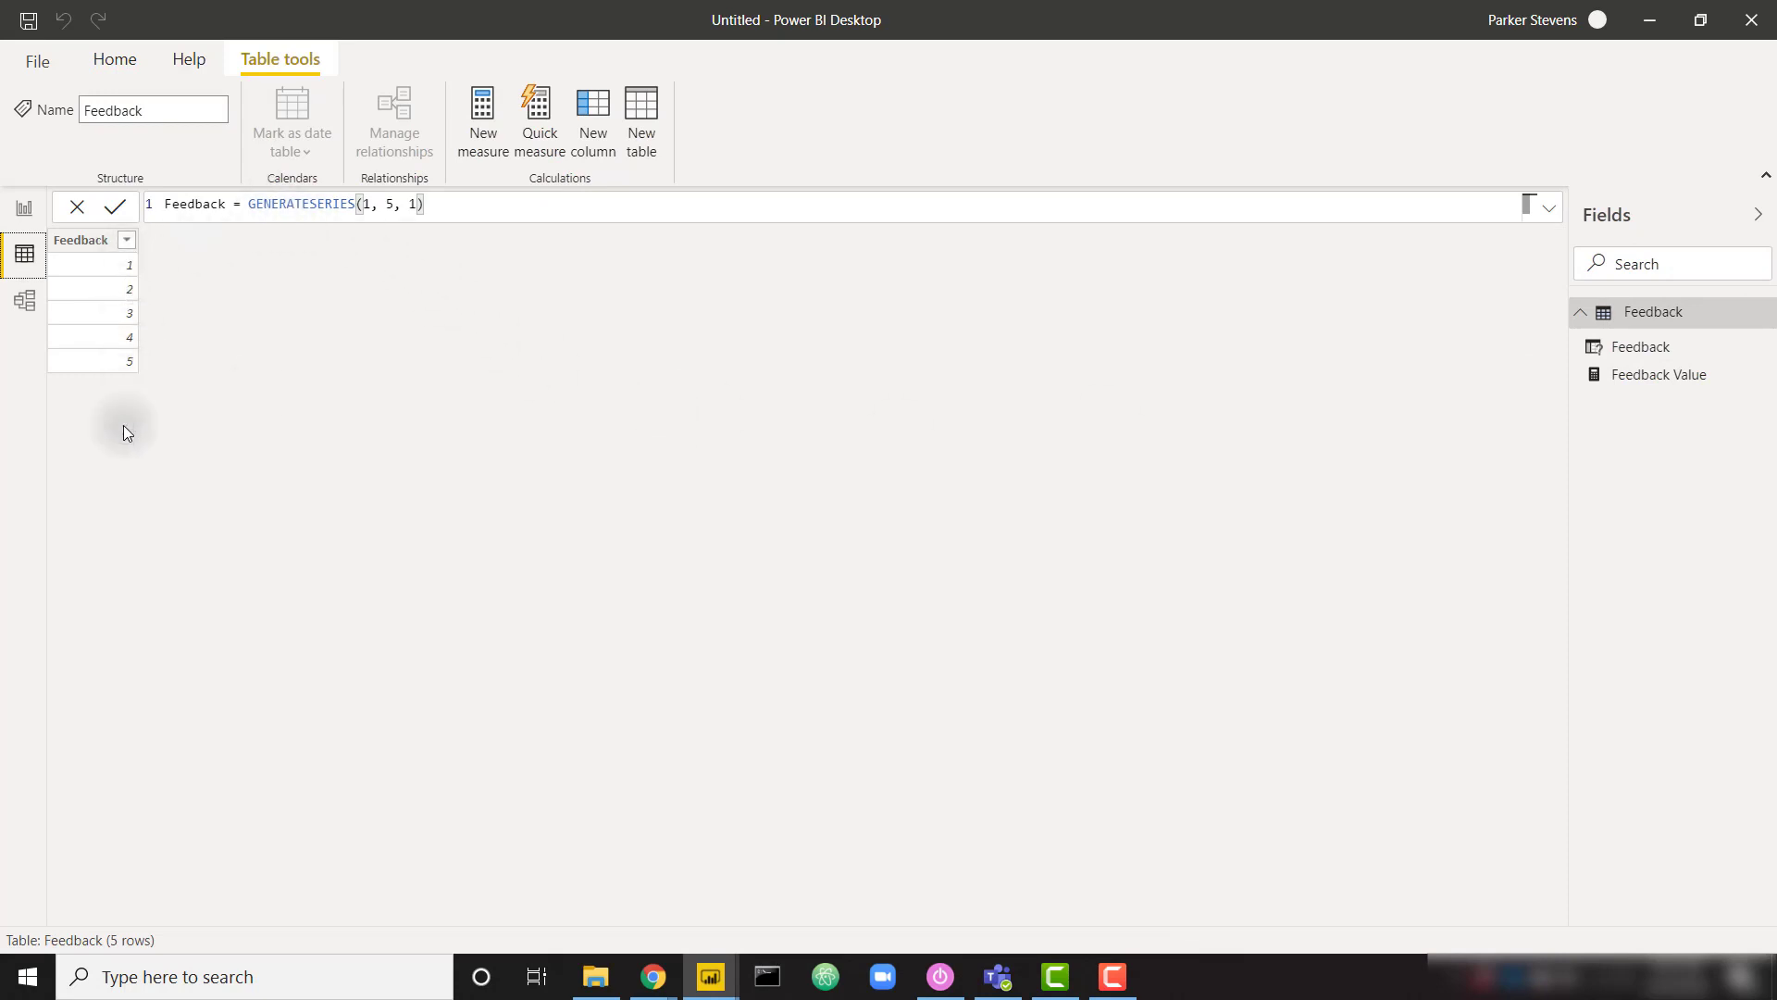
pyautogui.moveTo(1660, 374)
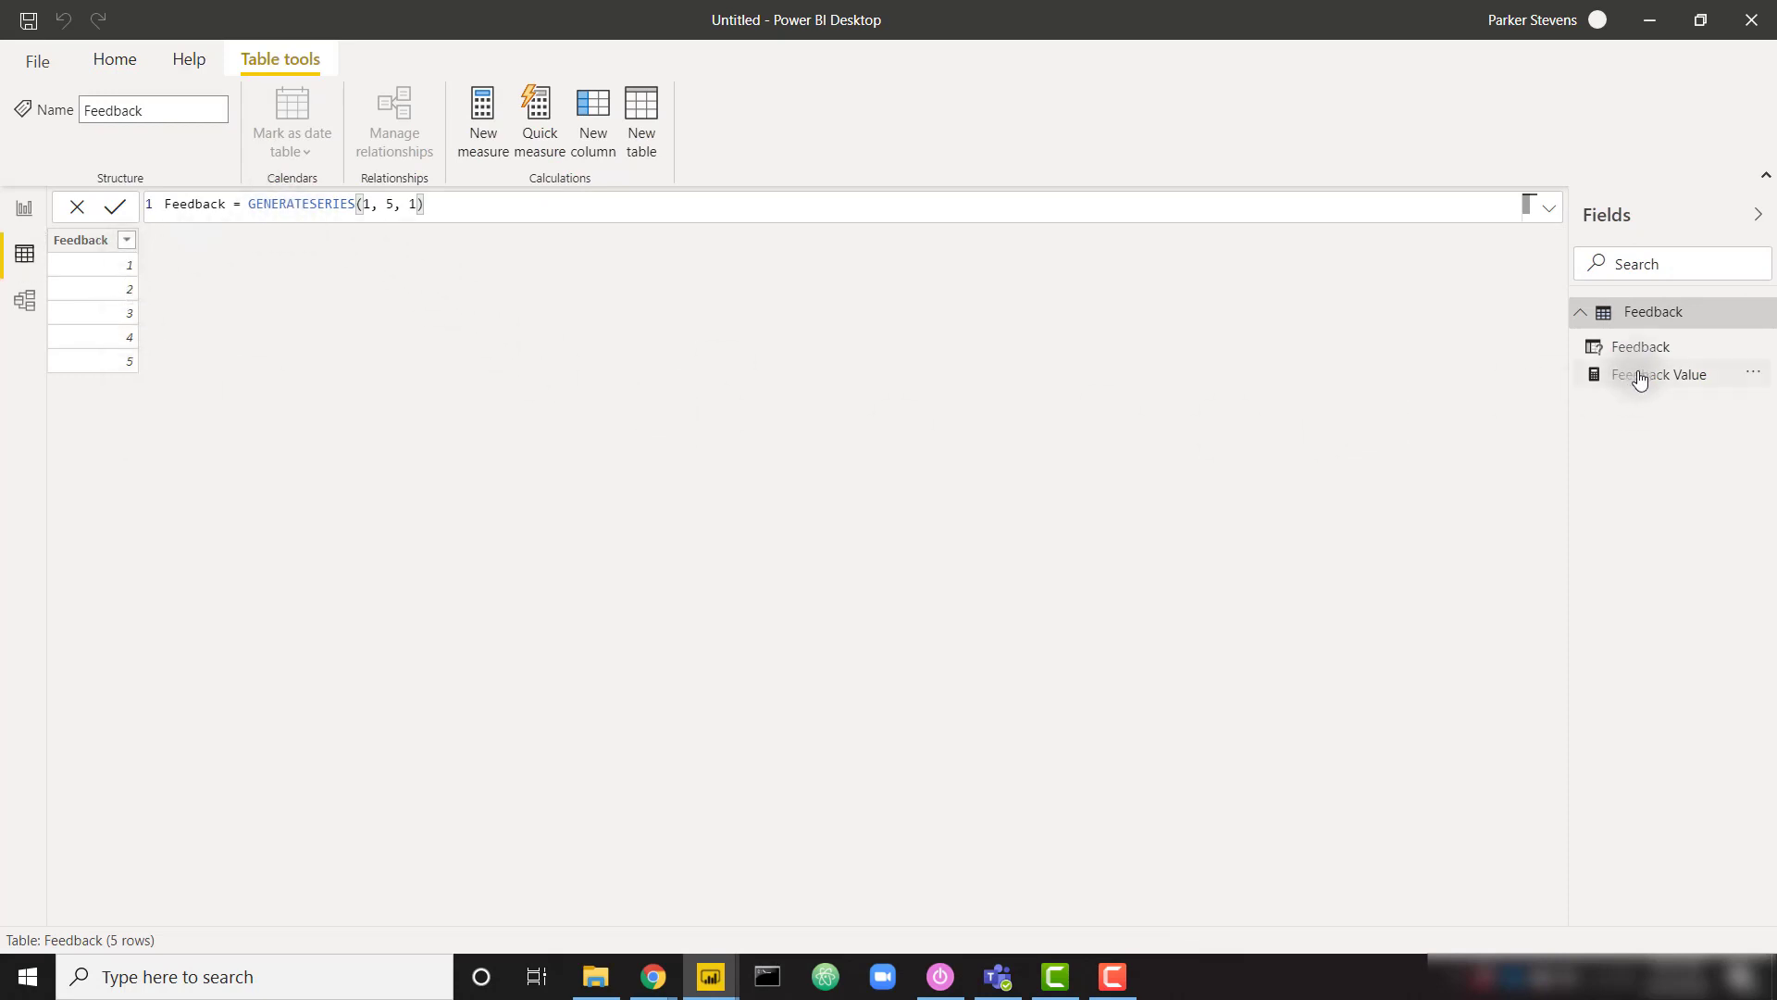
pyautogui.click(1664, 374)
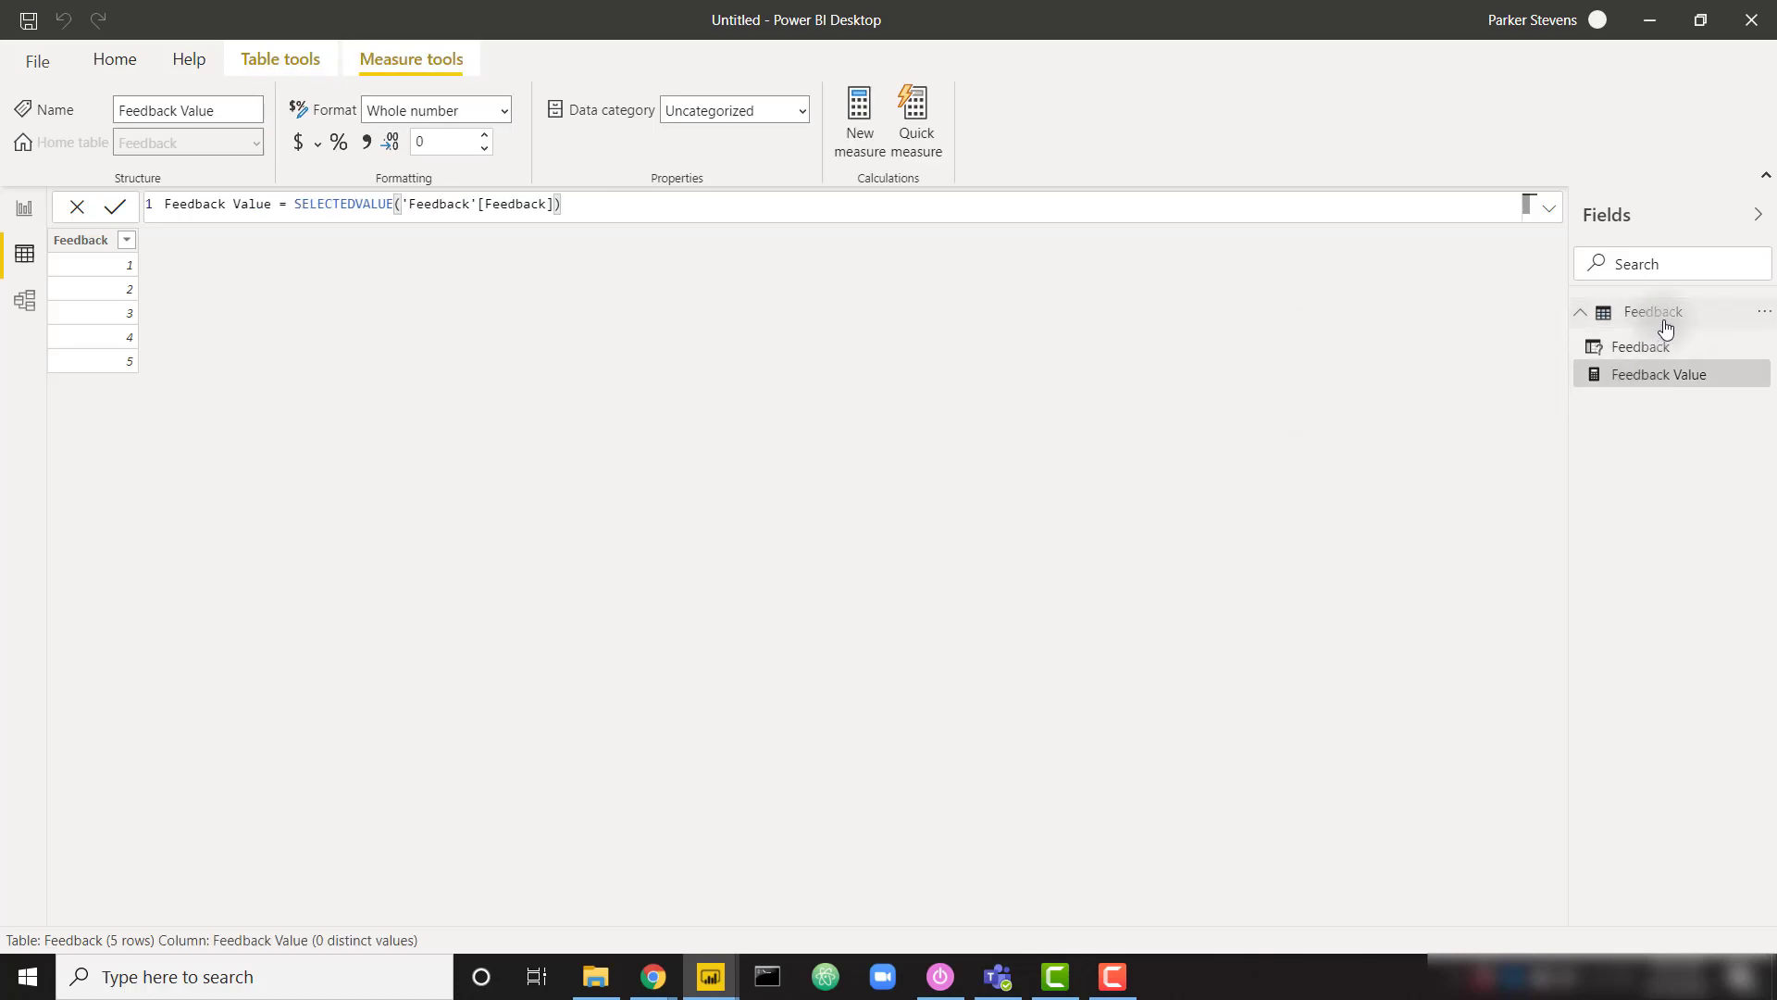
pyautogui.click(1642, 346)
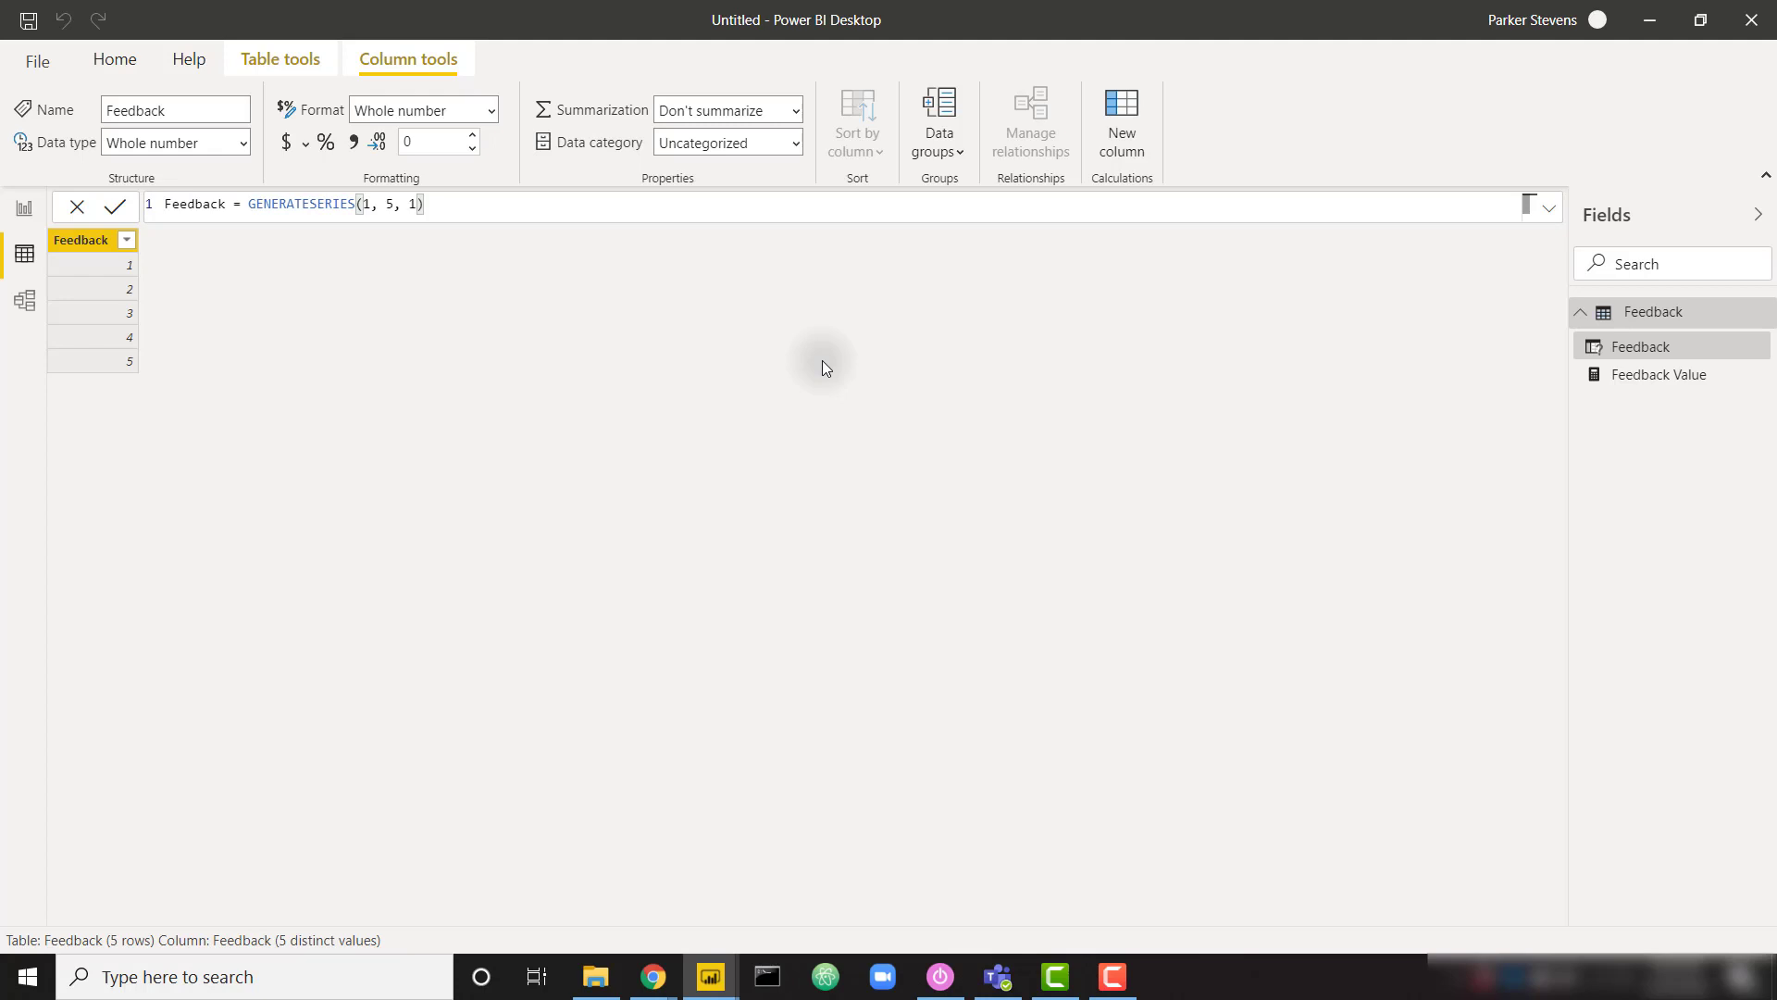
pyautogui.moveTo(144, 260)
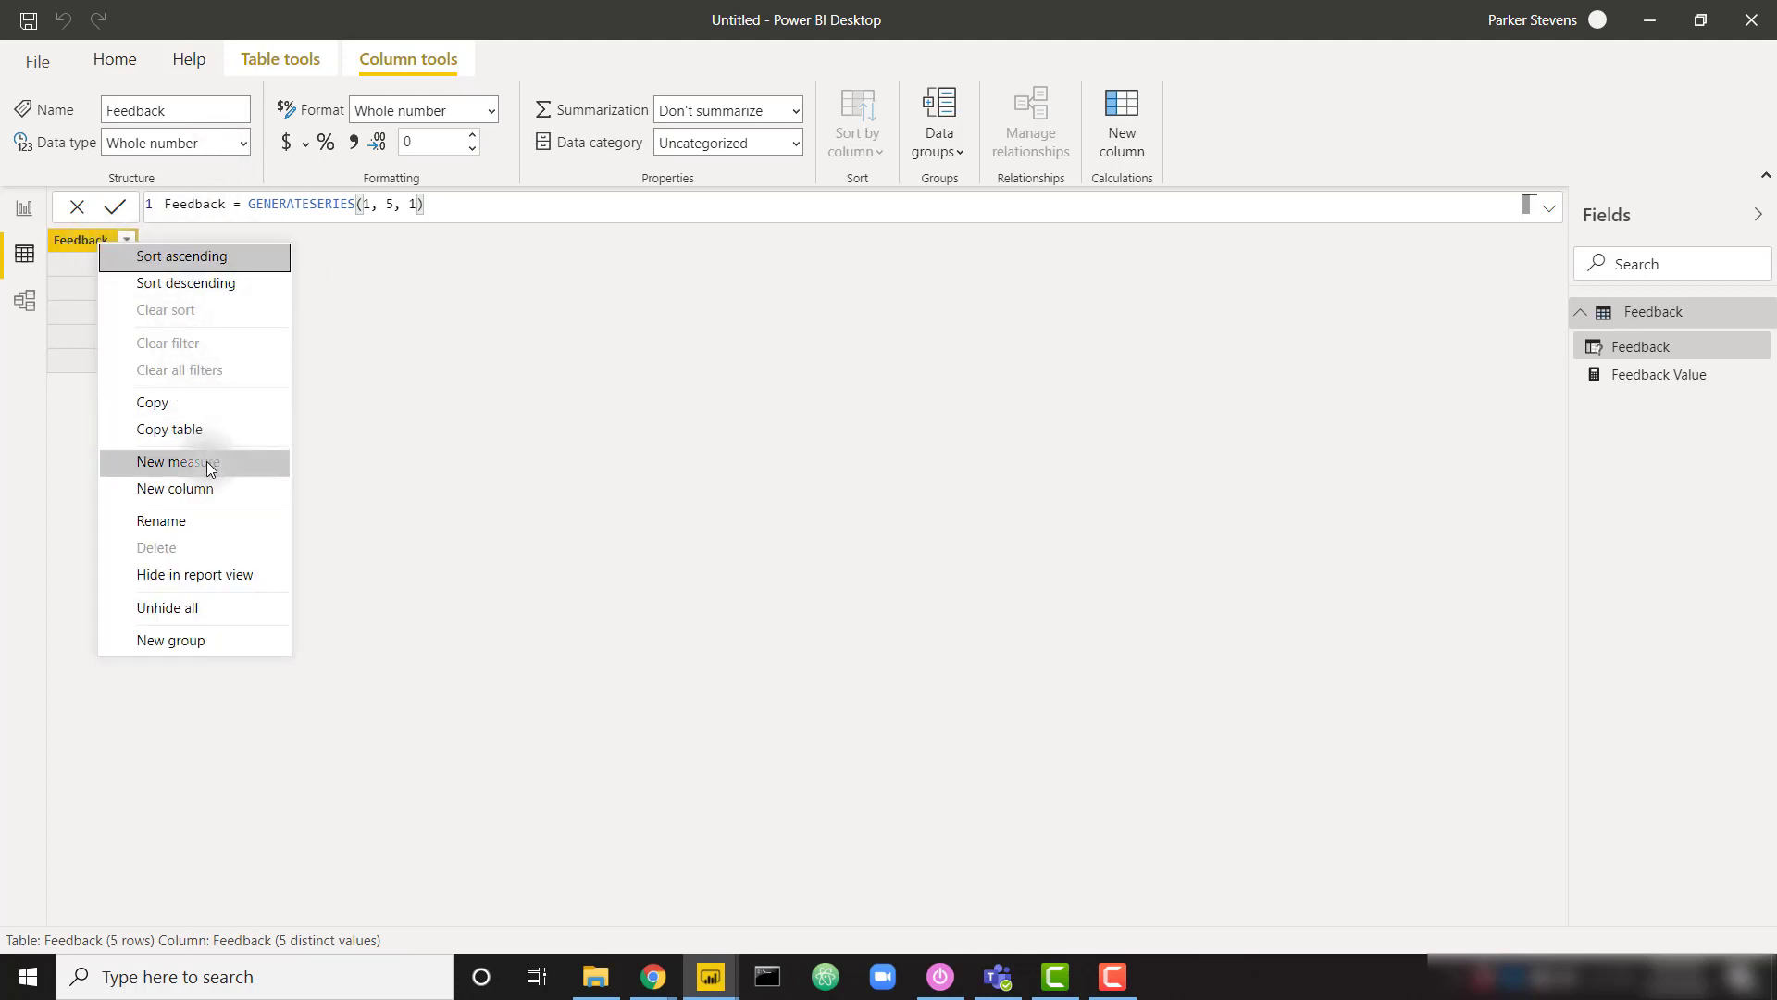
# Add an Emoji calculated column starting SWITCH(TRUE(), Feedback[Feedback] = 1, ""
pyautogui.click(174, 488)
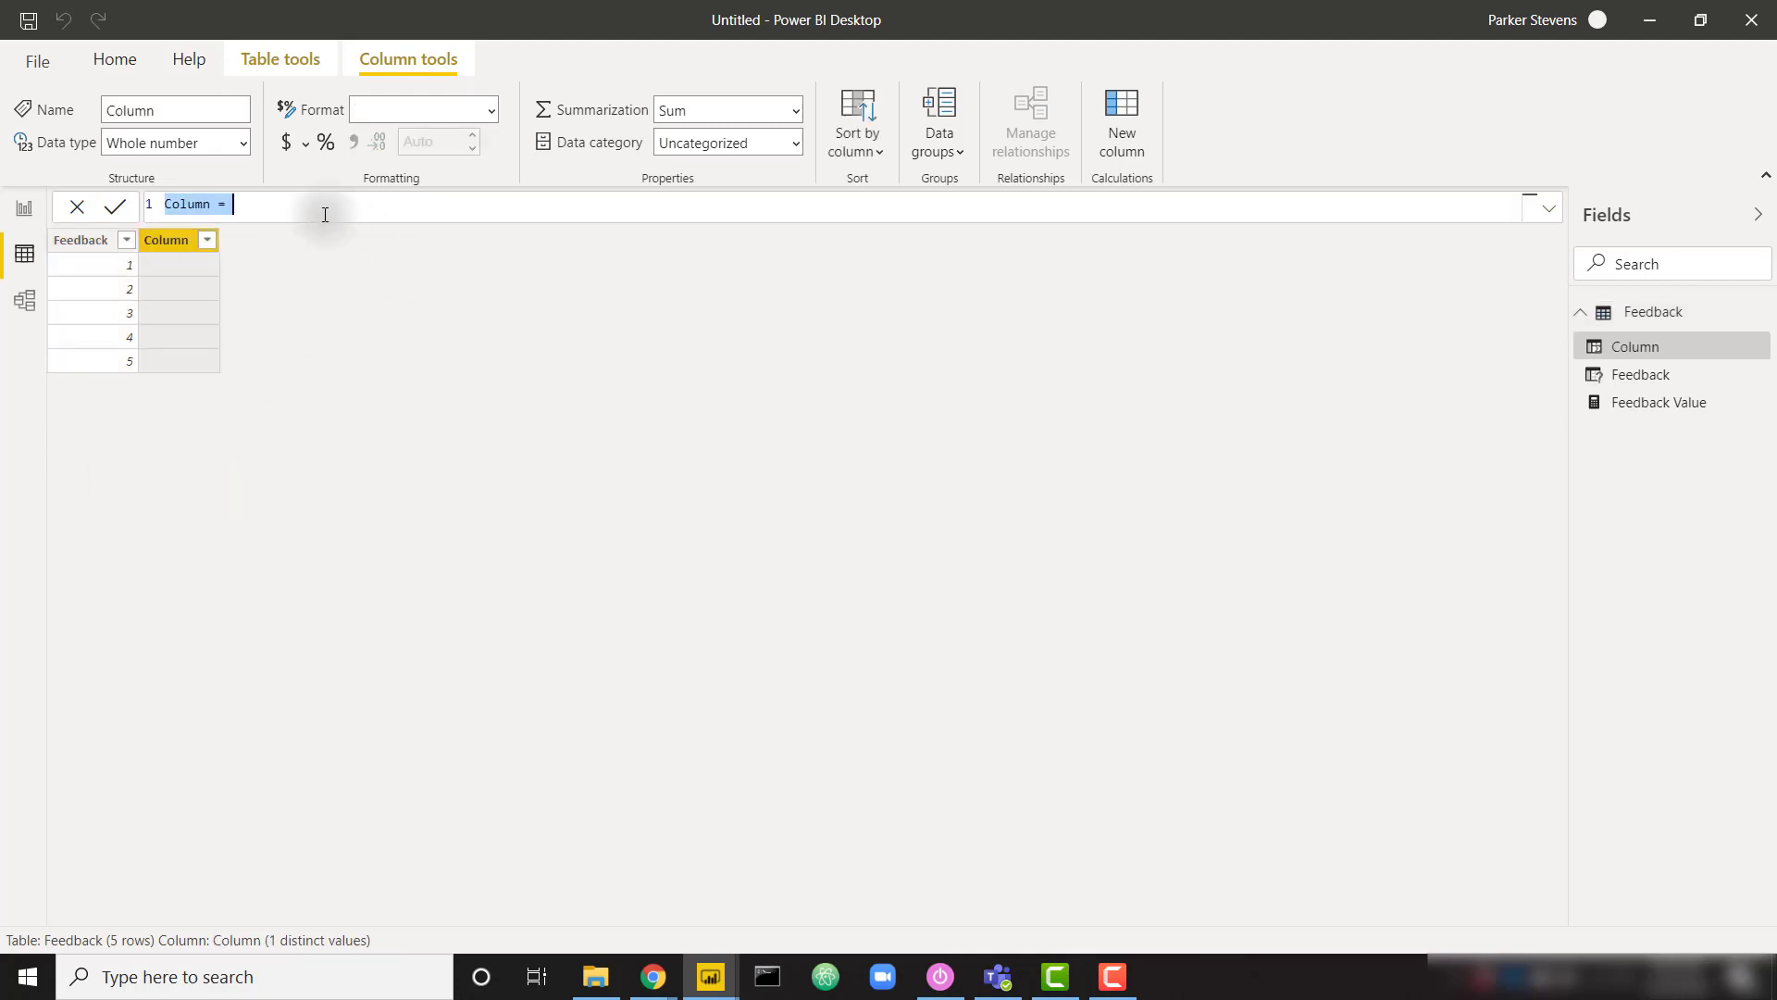
pyautogui.write('Emoji')
pyautogui.write('SWITCH(')
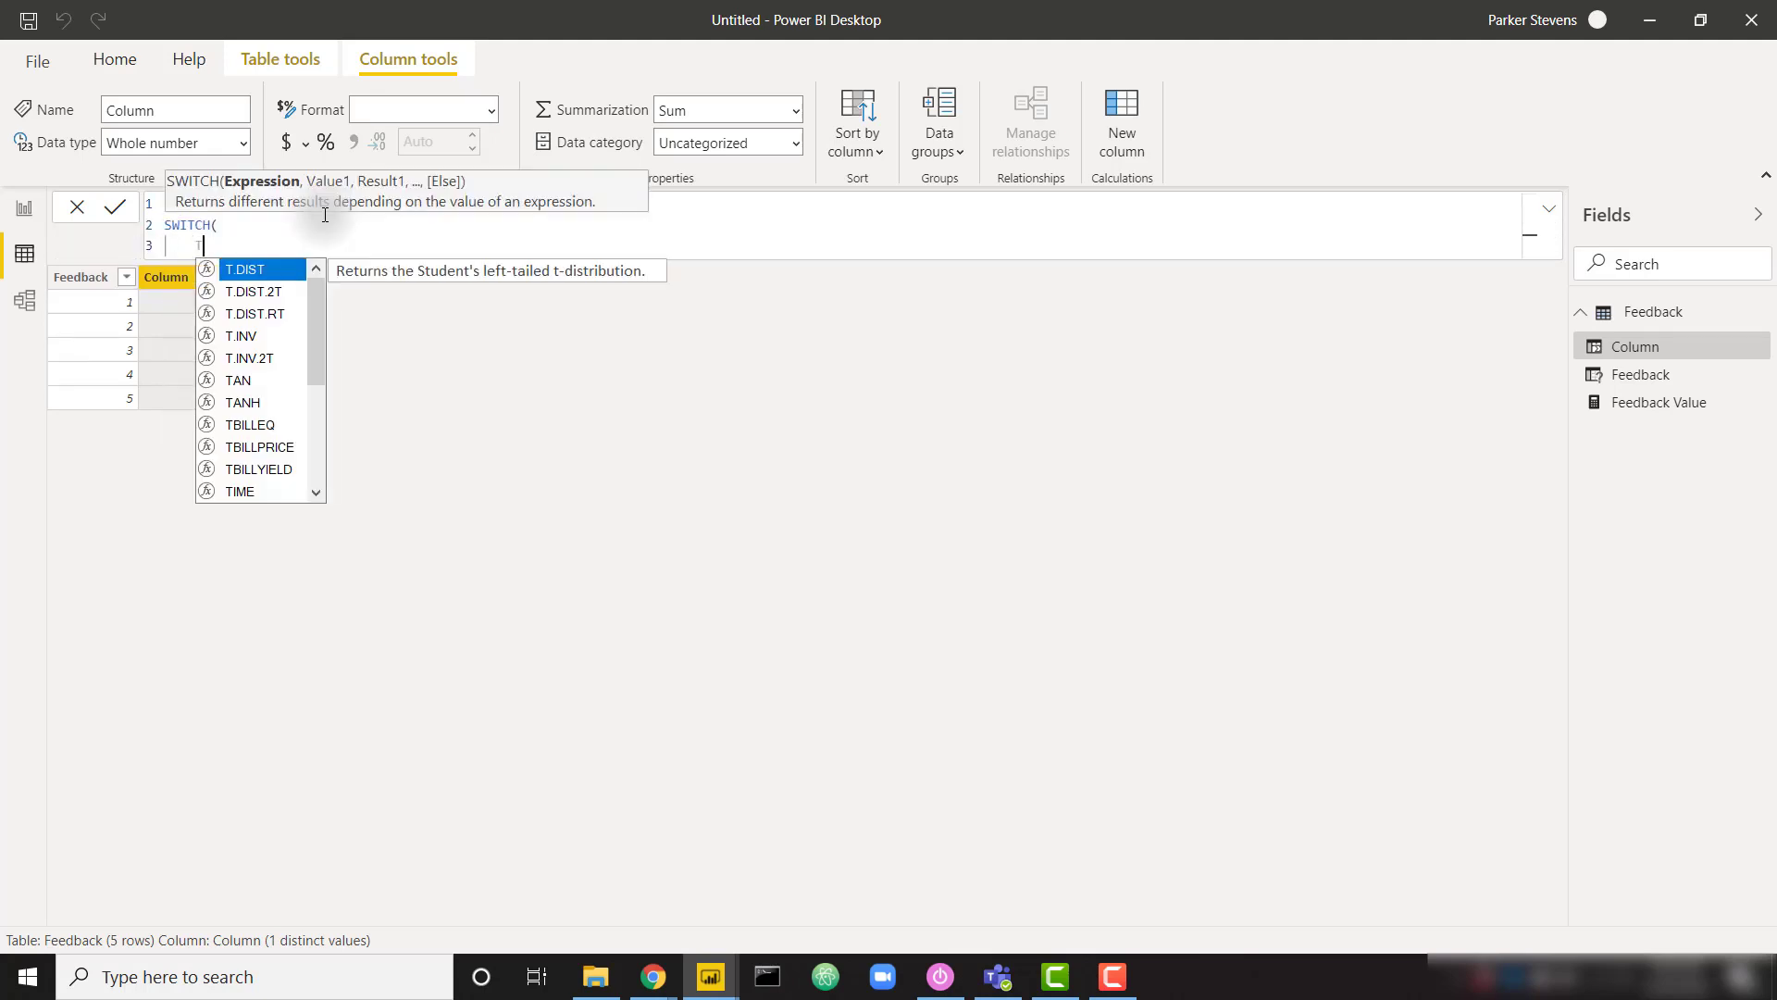
pyautogui.write('RUE(),')
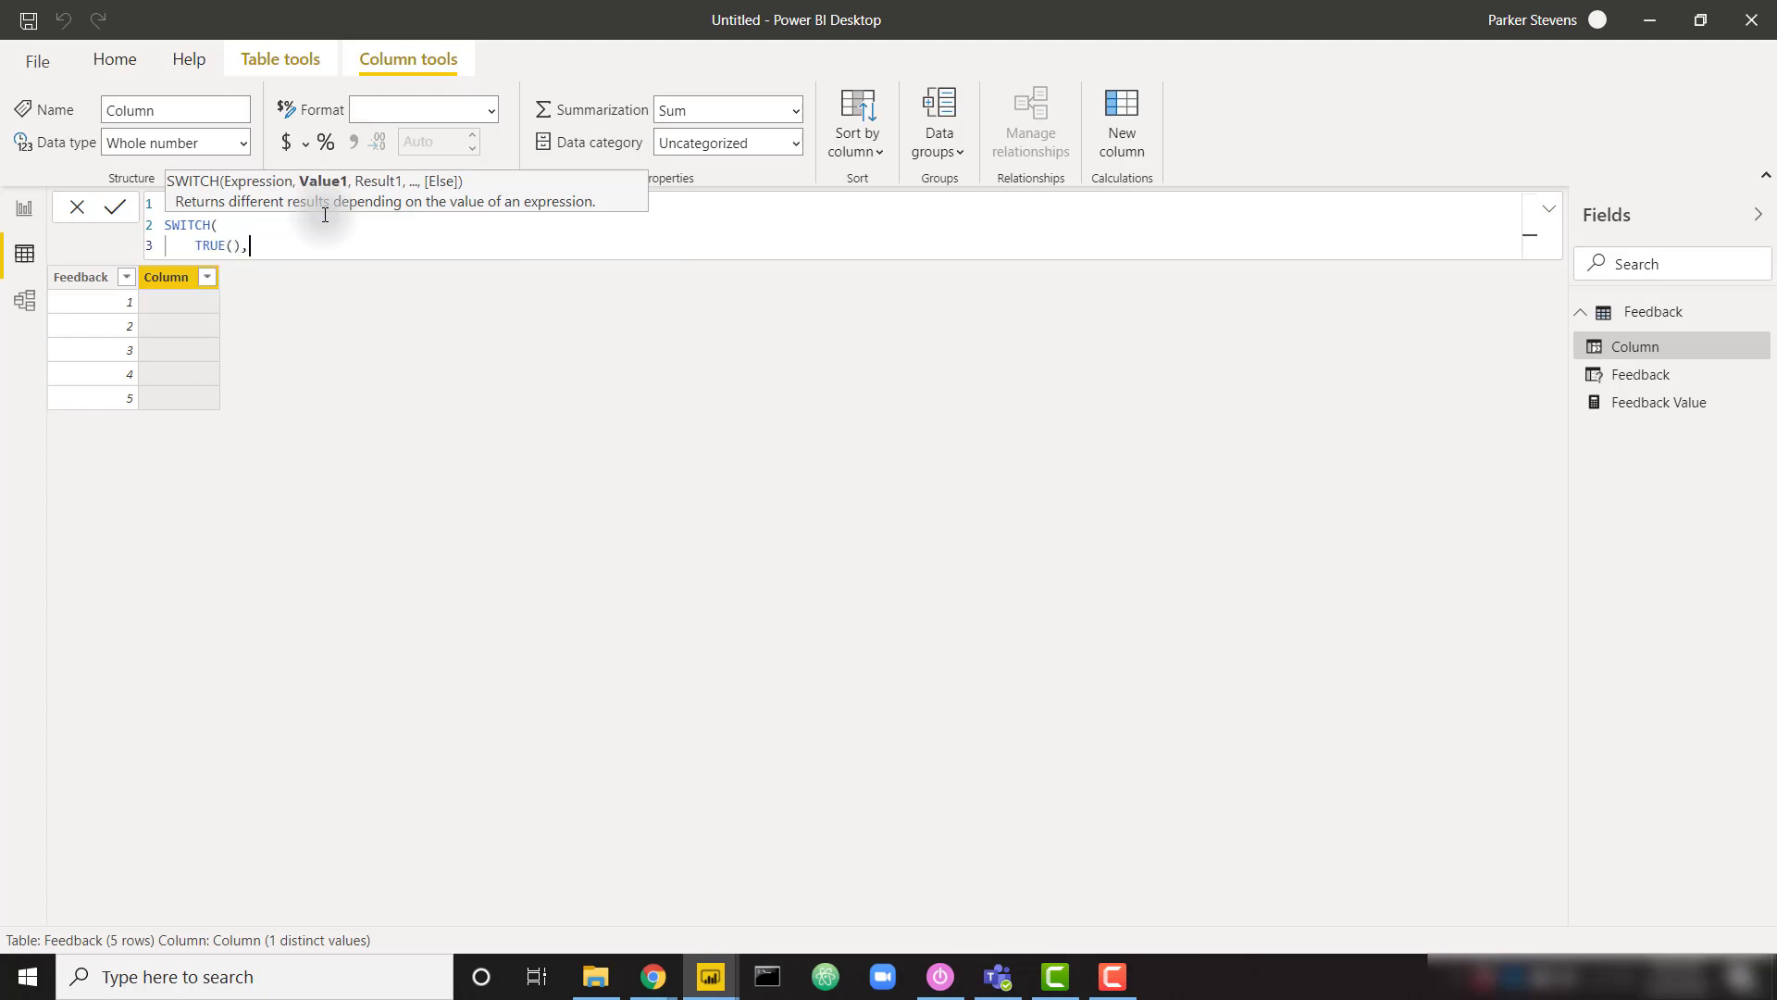
pyautogui.press('Return')
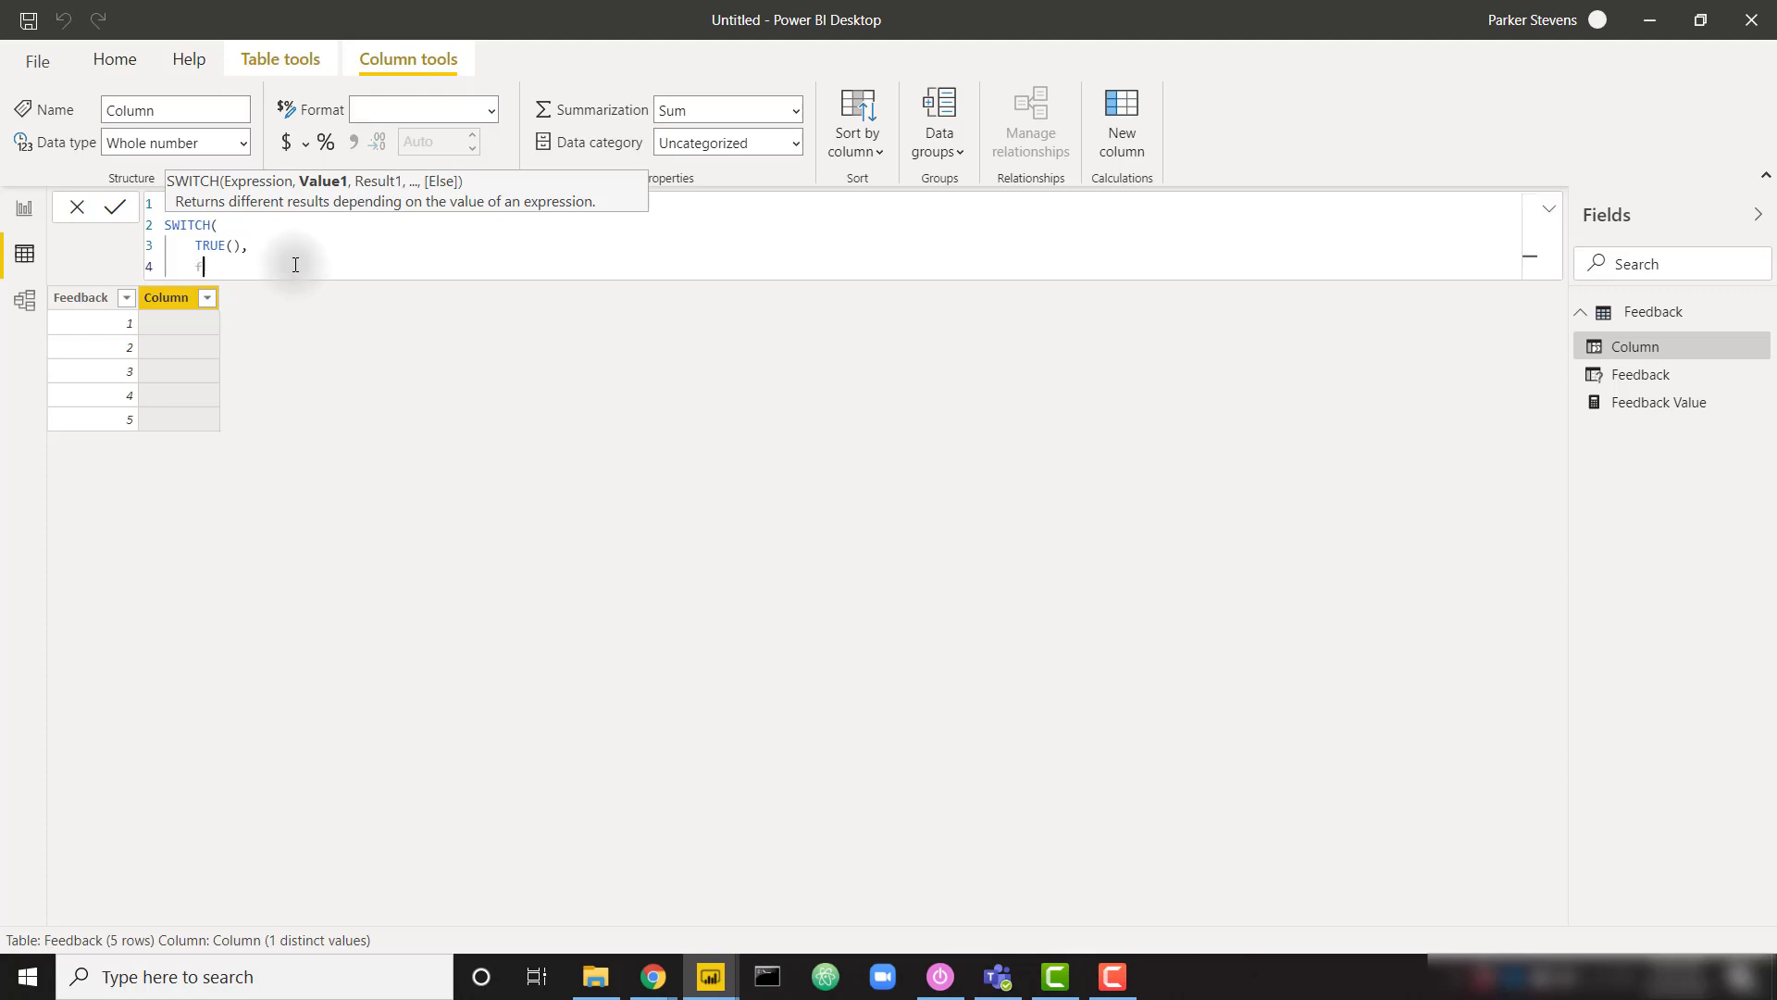
pyautogui.write('Feedback[Feedback]')
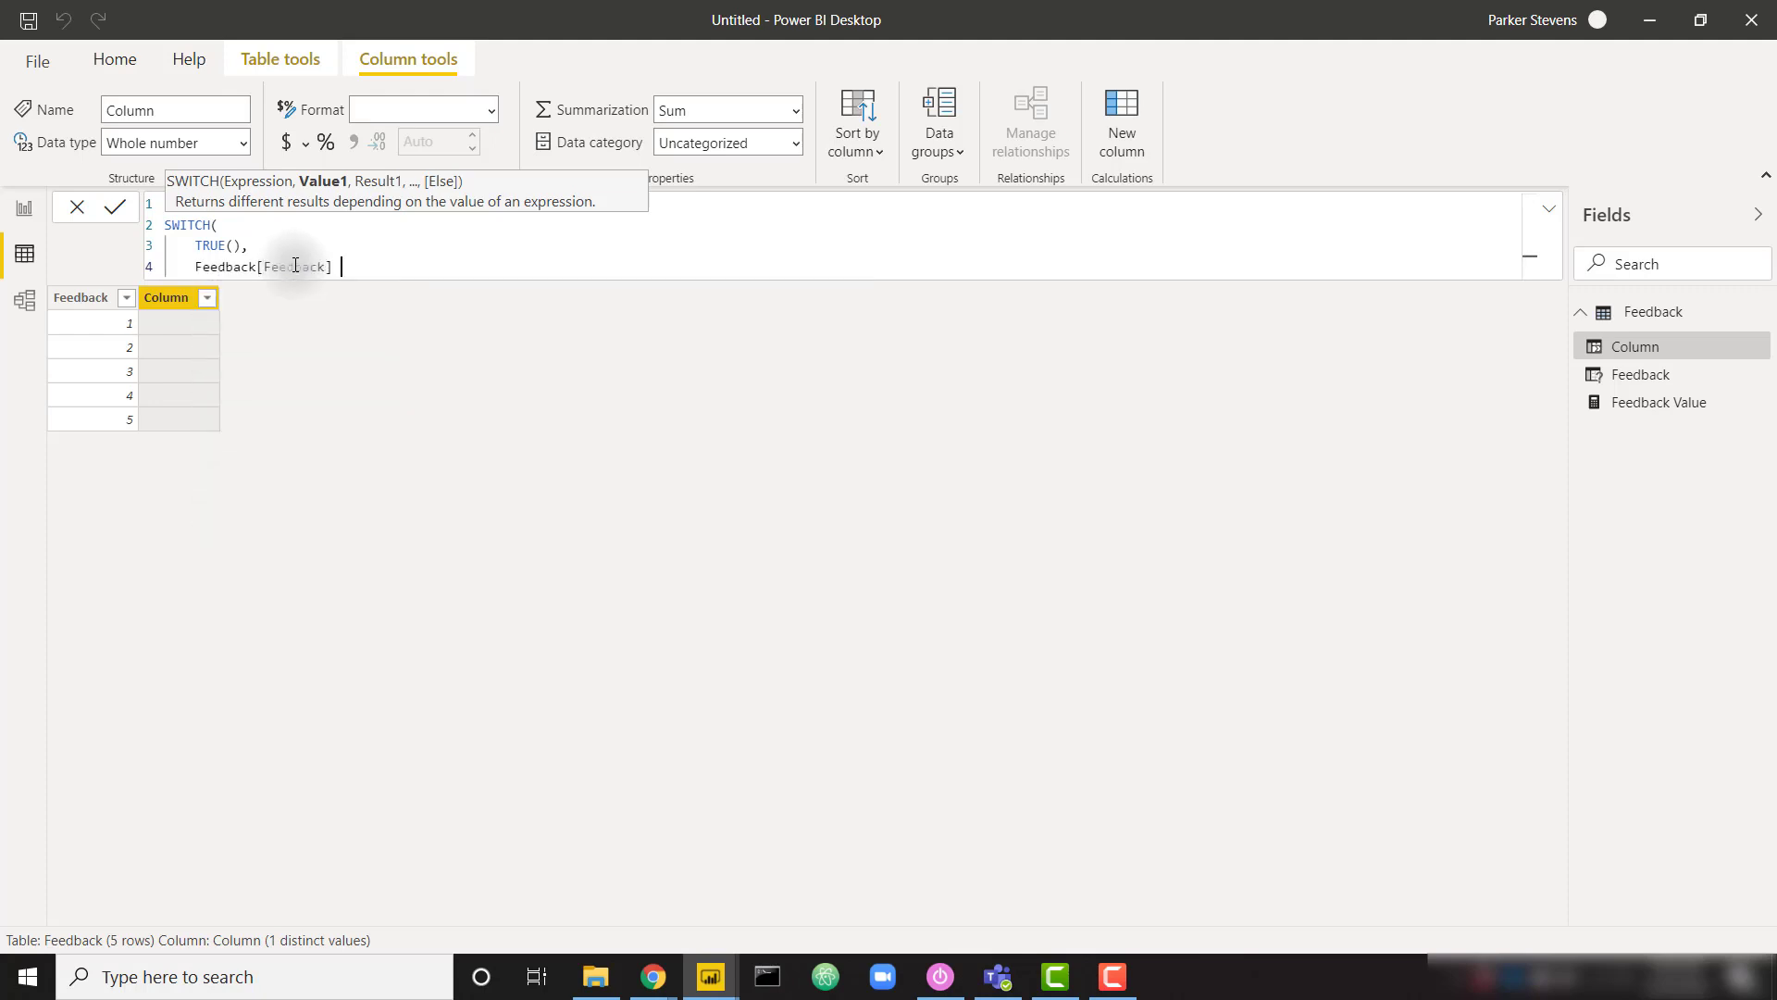
pyautogui.write('= 1,')
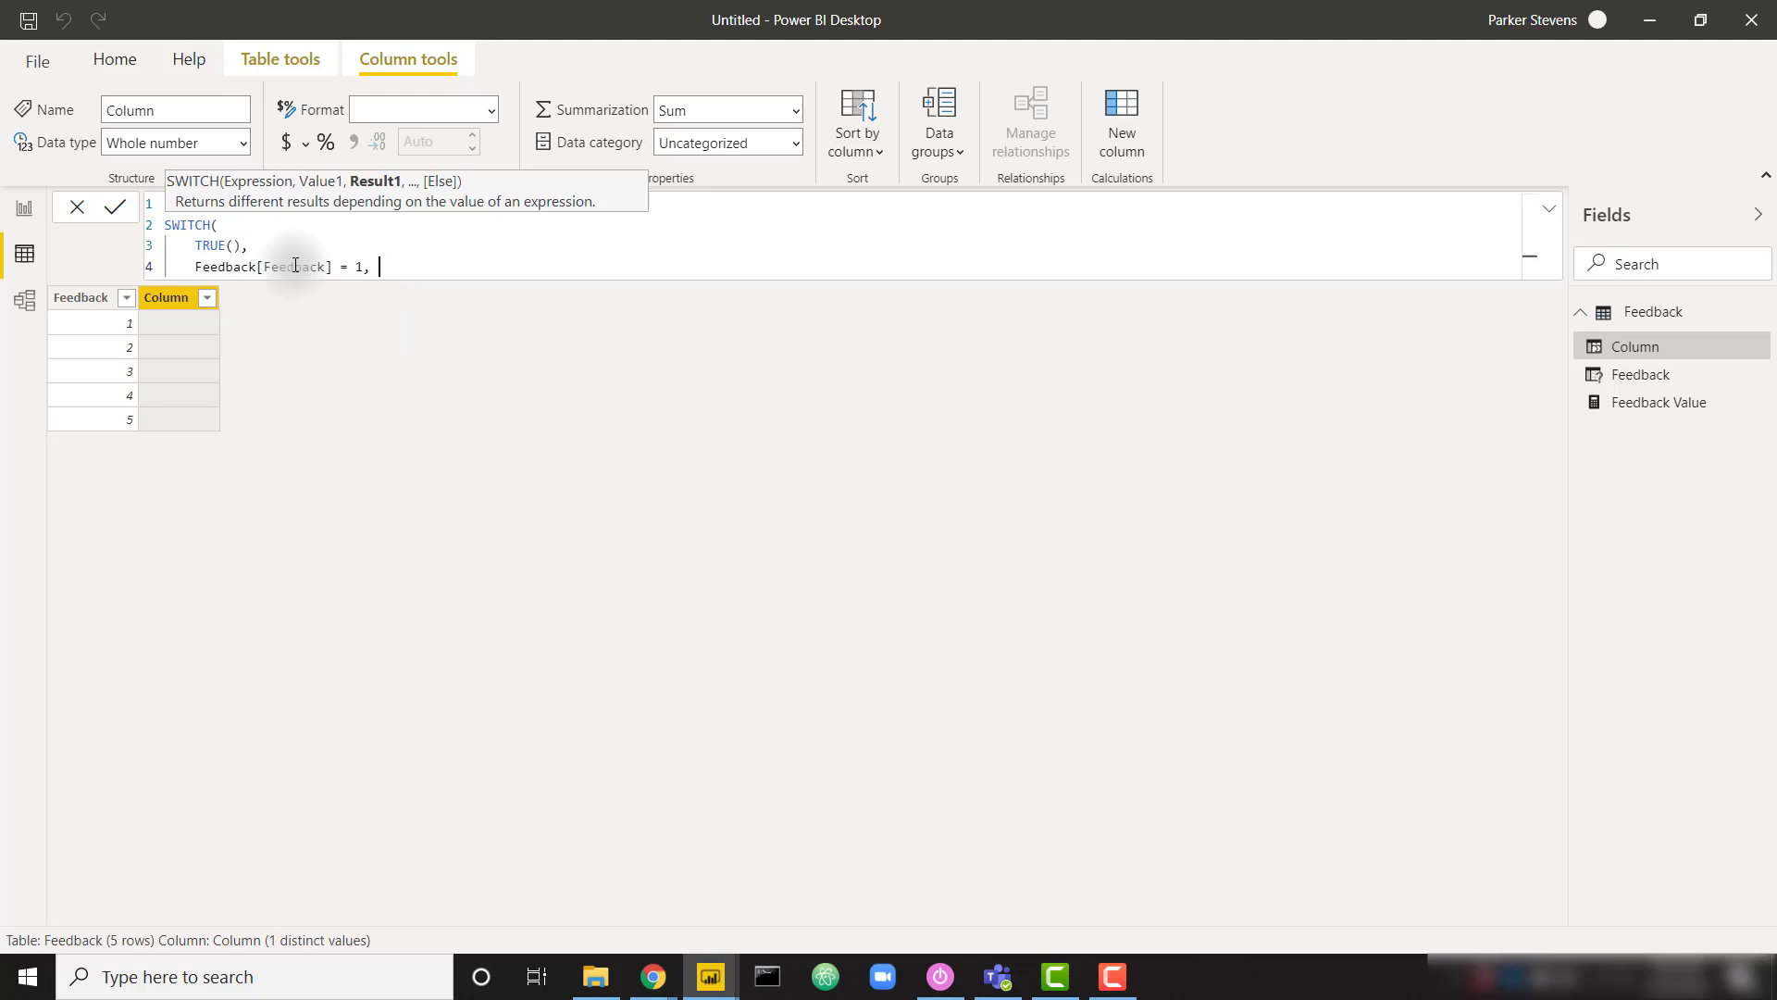
pyautogui.write('"')
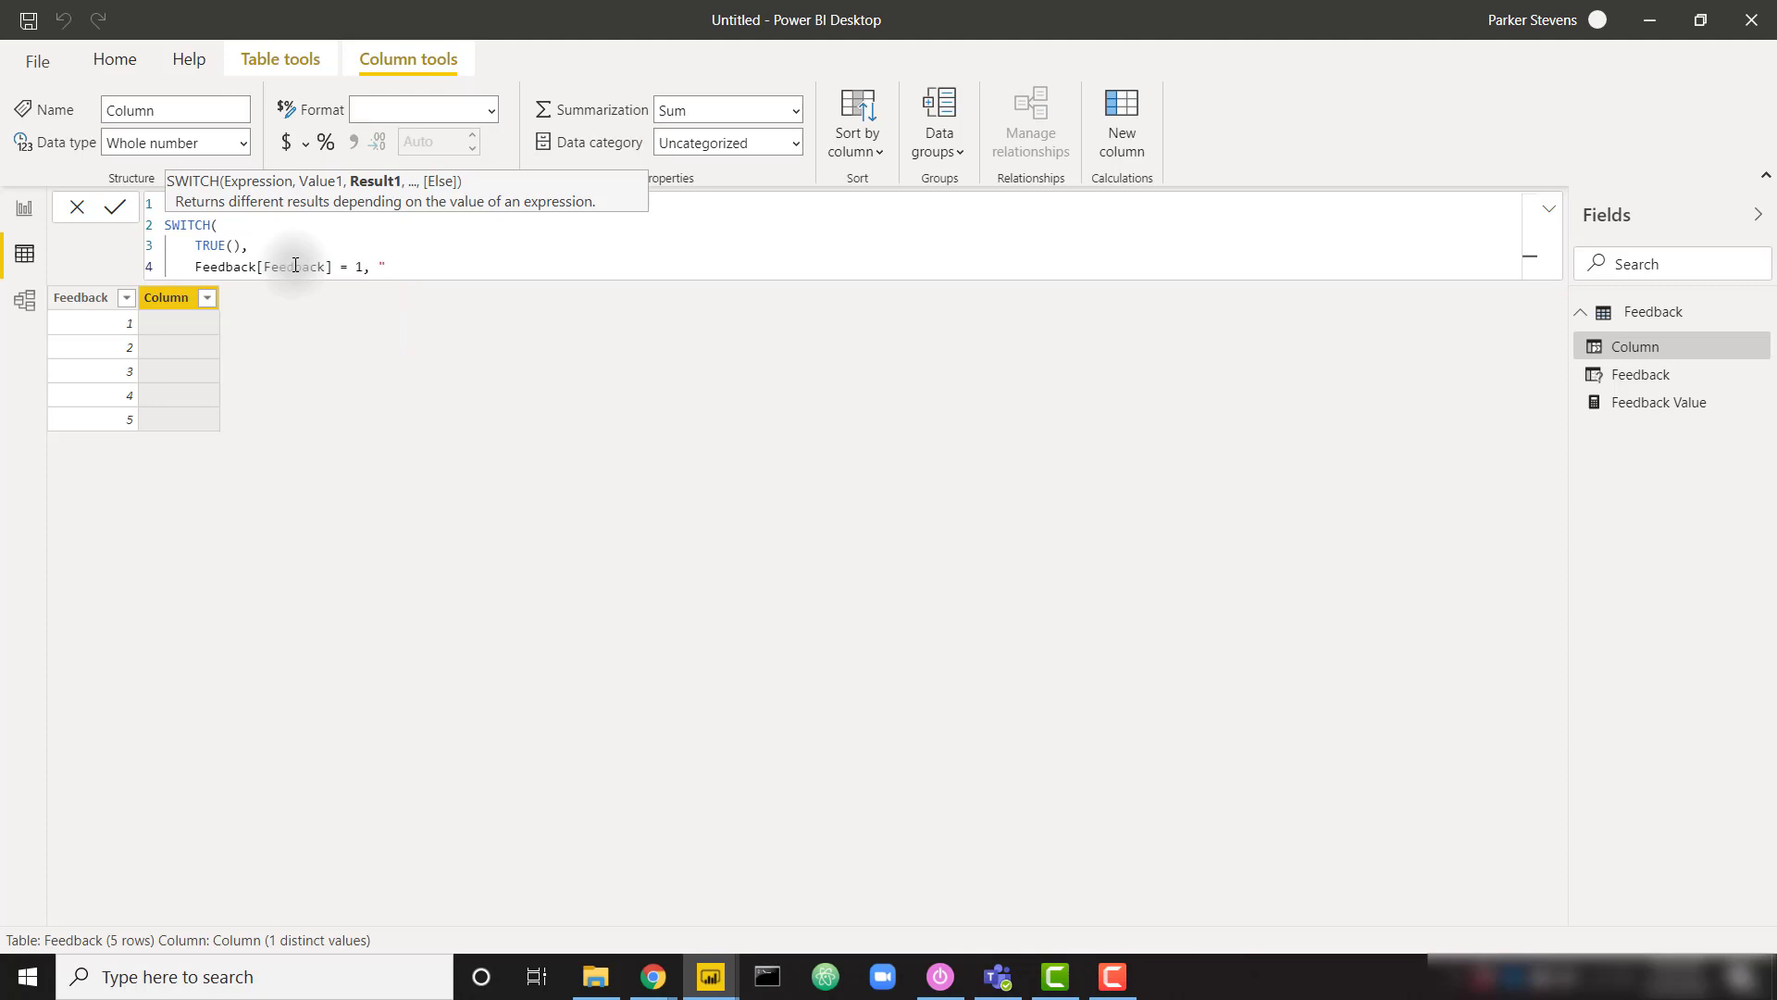
pyautogui.write('"')
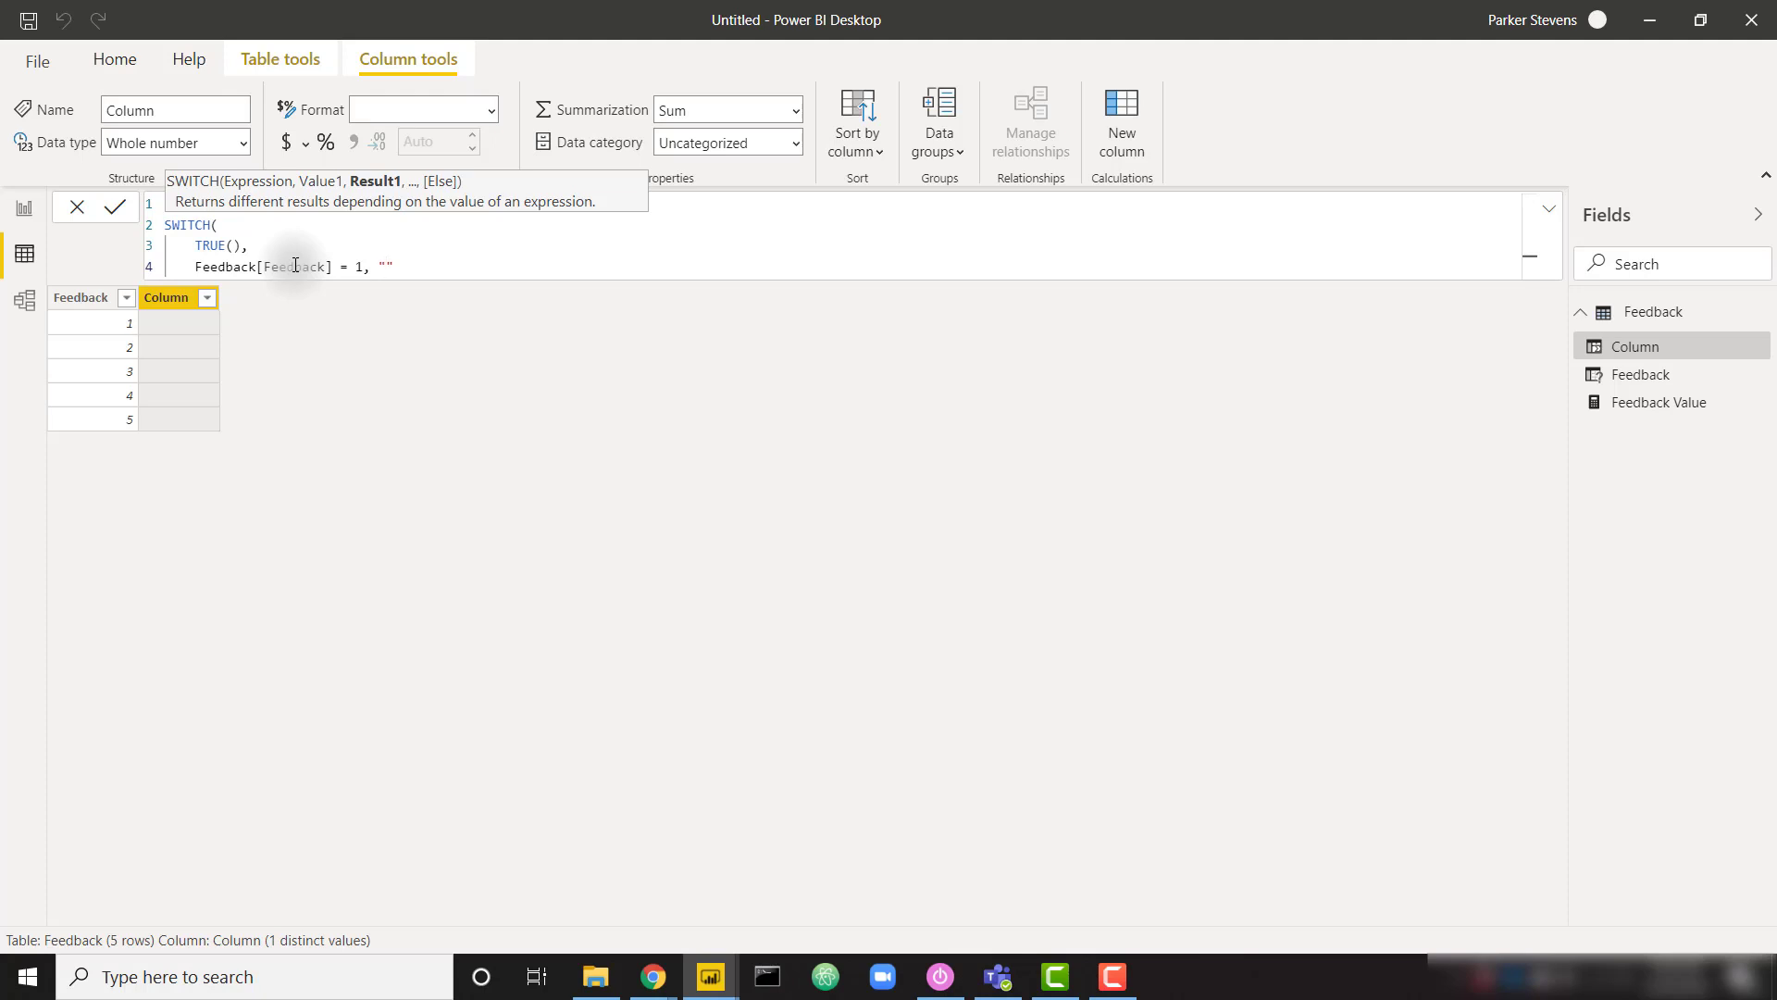
# Insert the pouting-face emoji for value 1 and duplicate condition lines for the other values
pyautogui.press('Win+.')
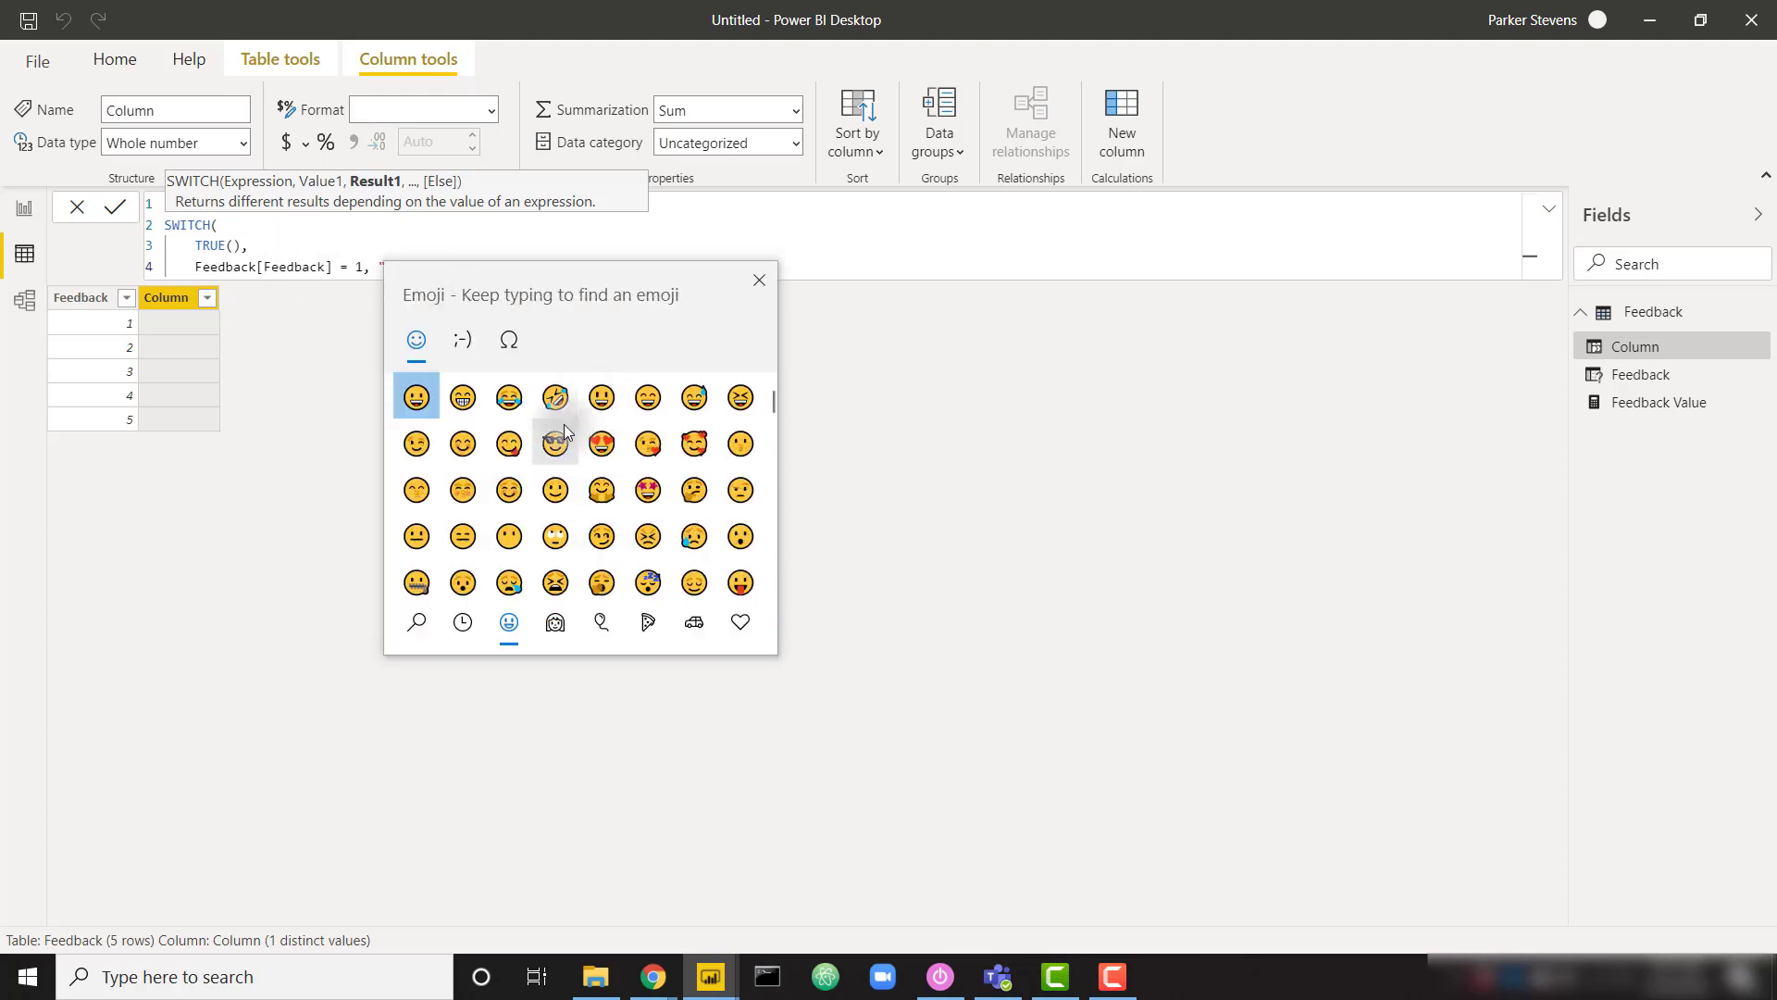
pyautogui.moveTo(599, 442)
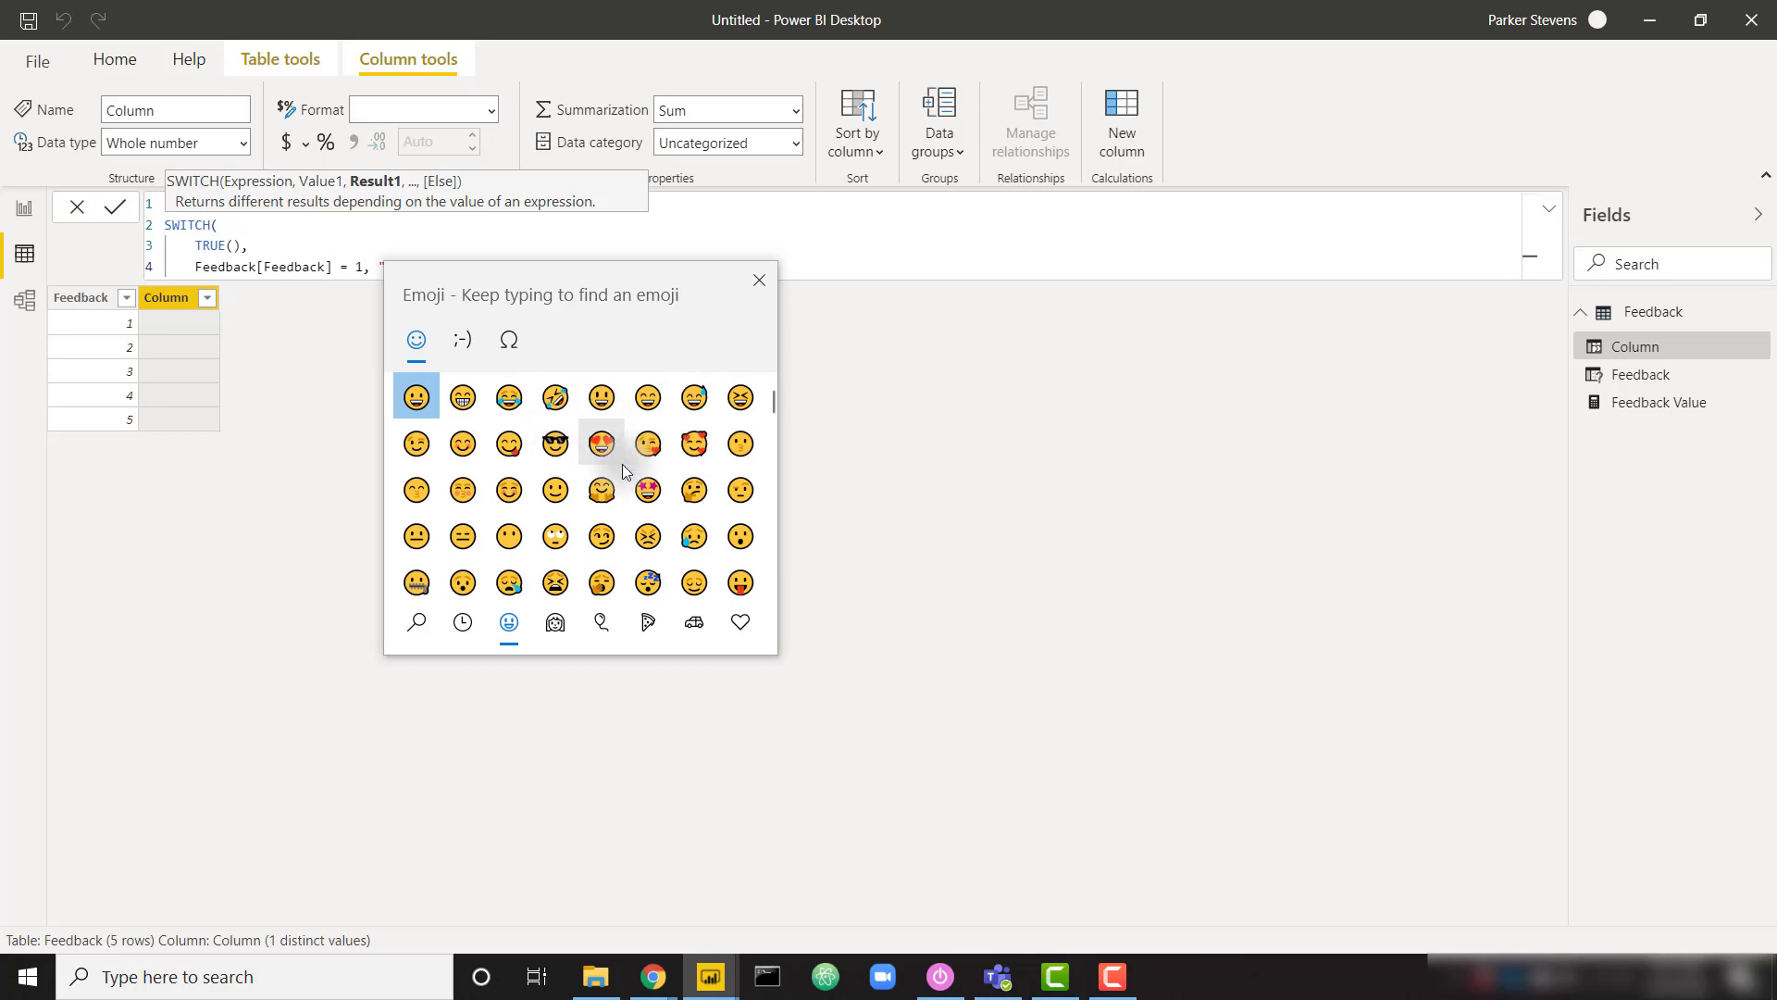
pyautogui.scroll(-3)
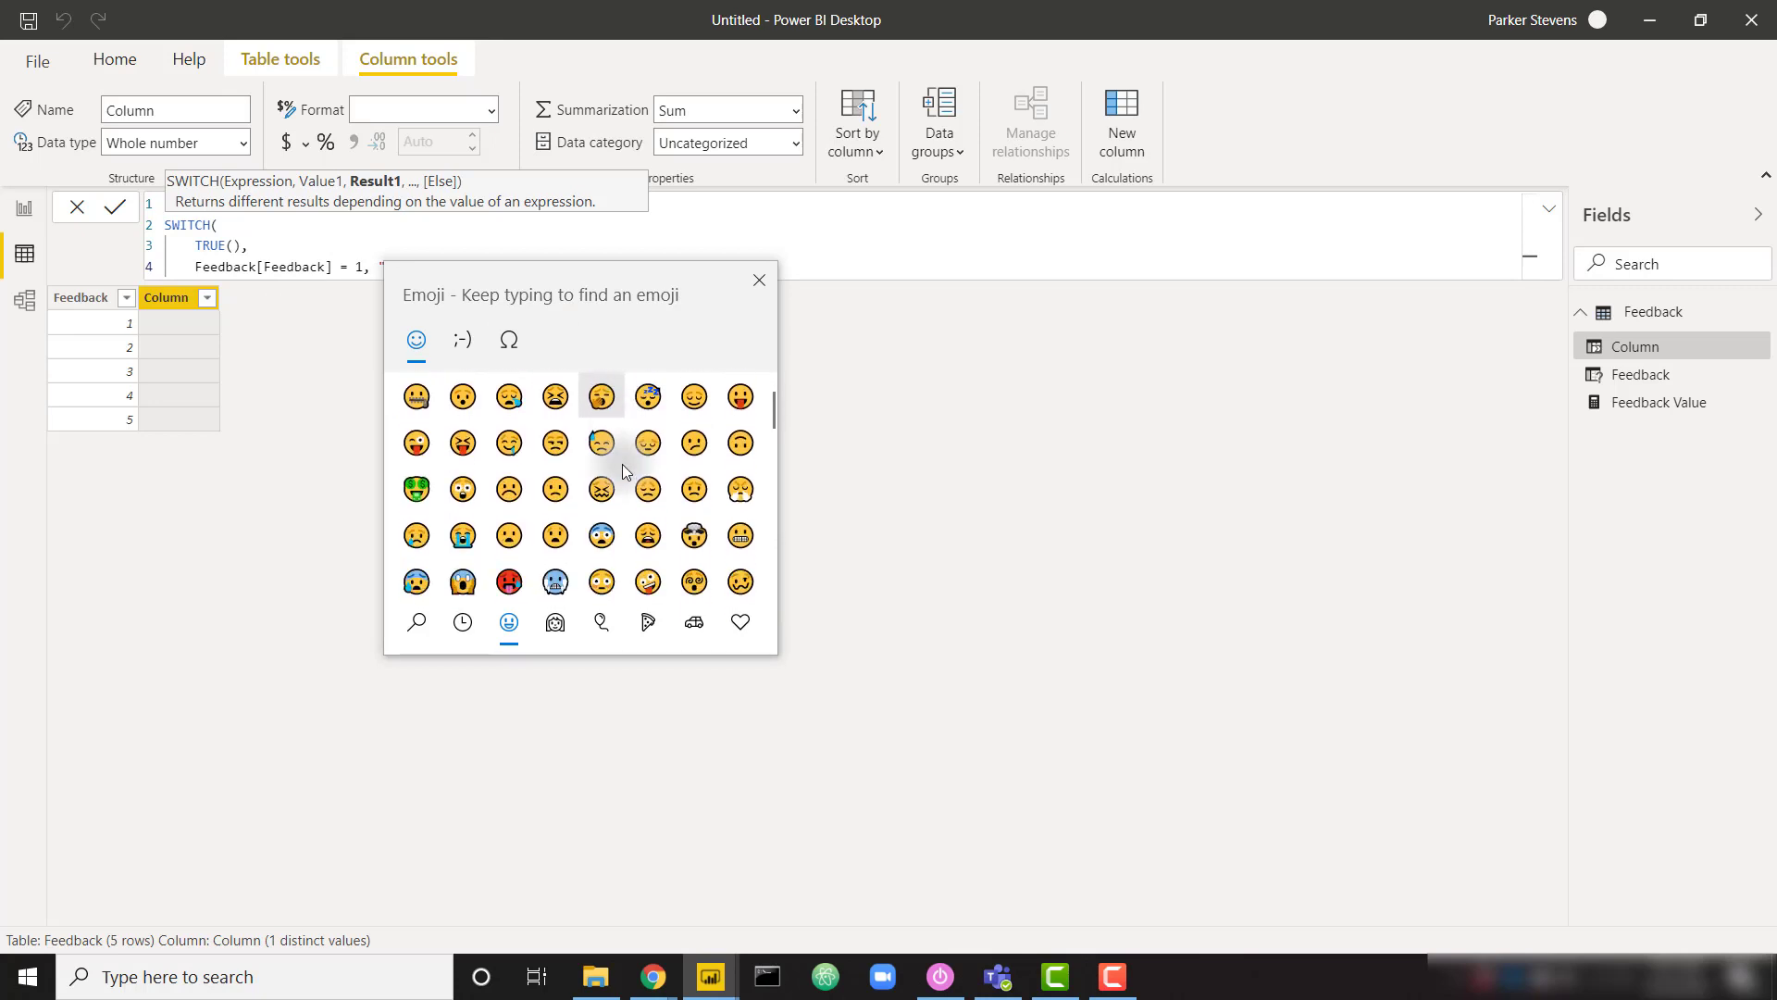
pyautogui.scroll(-3)
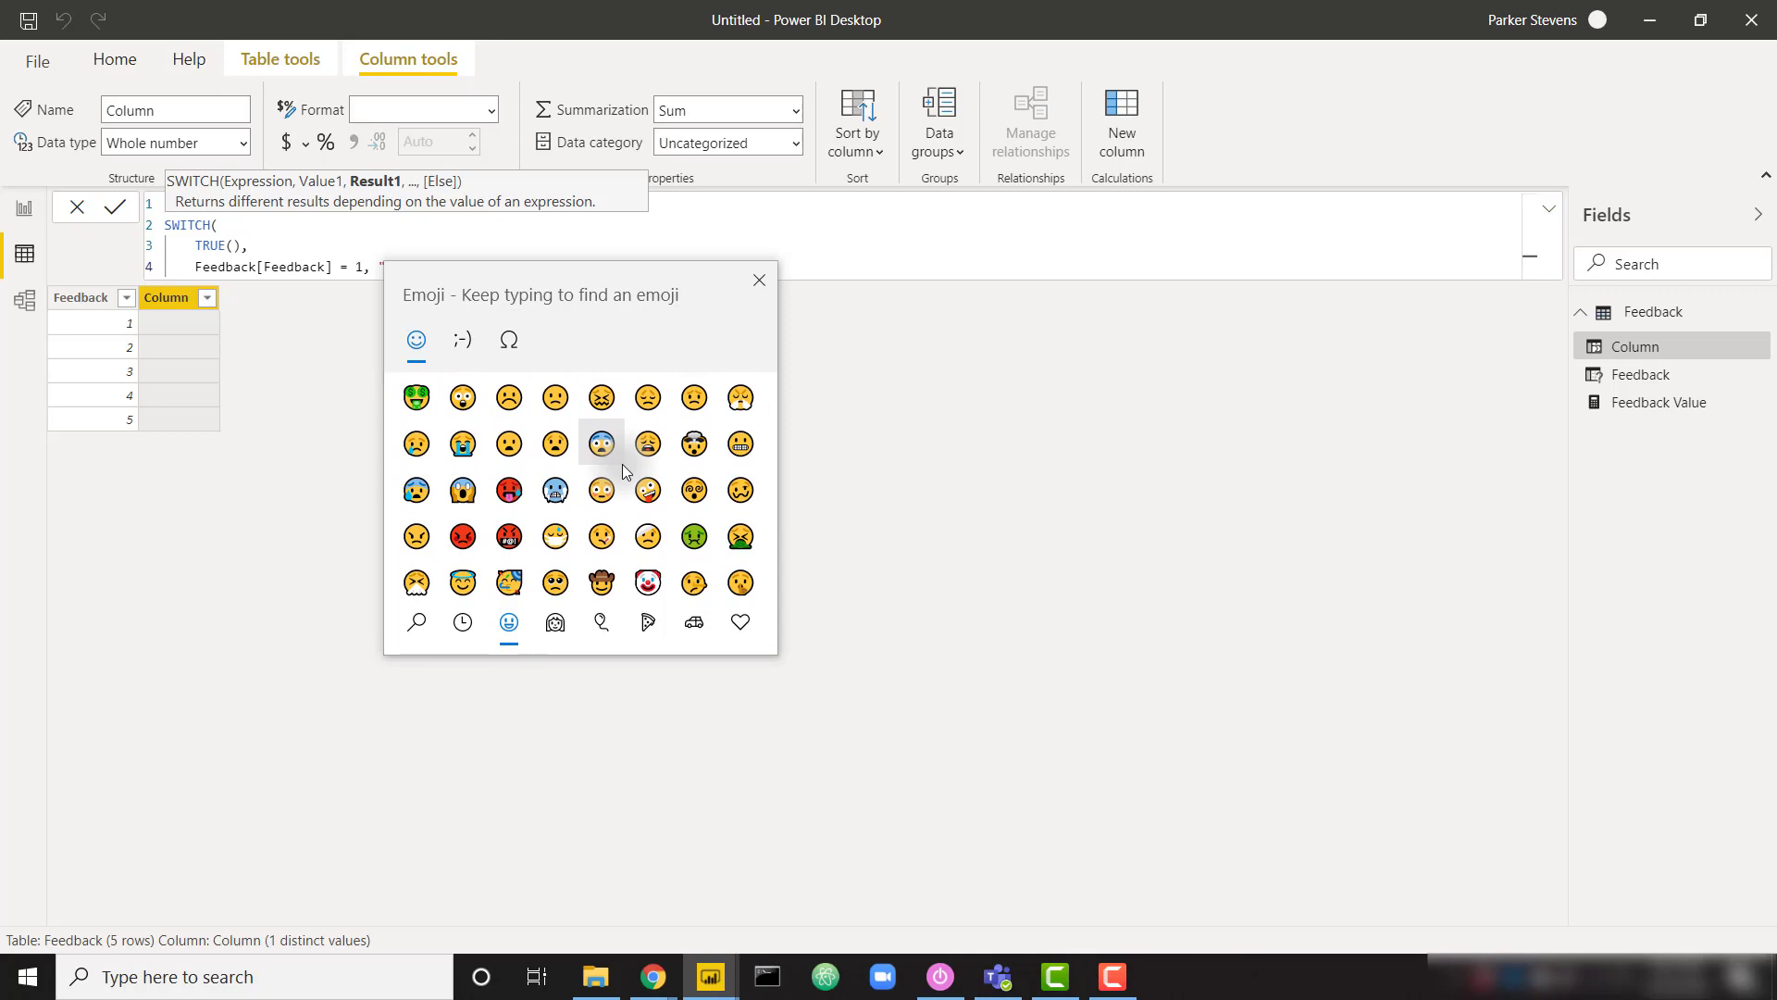
pyautogui.moveTo(463, 537)
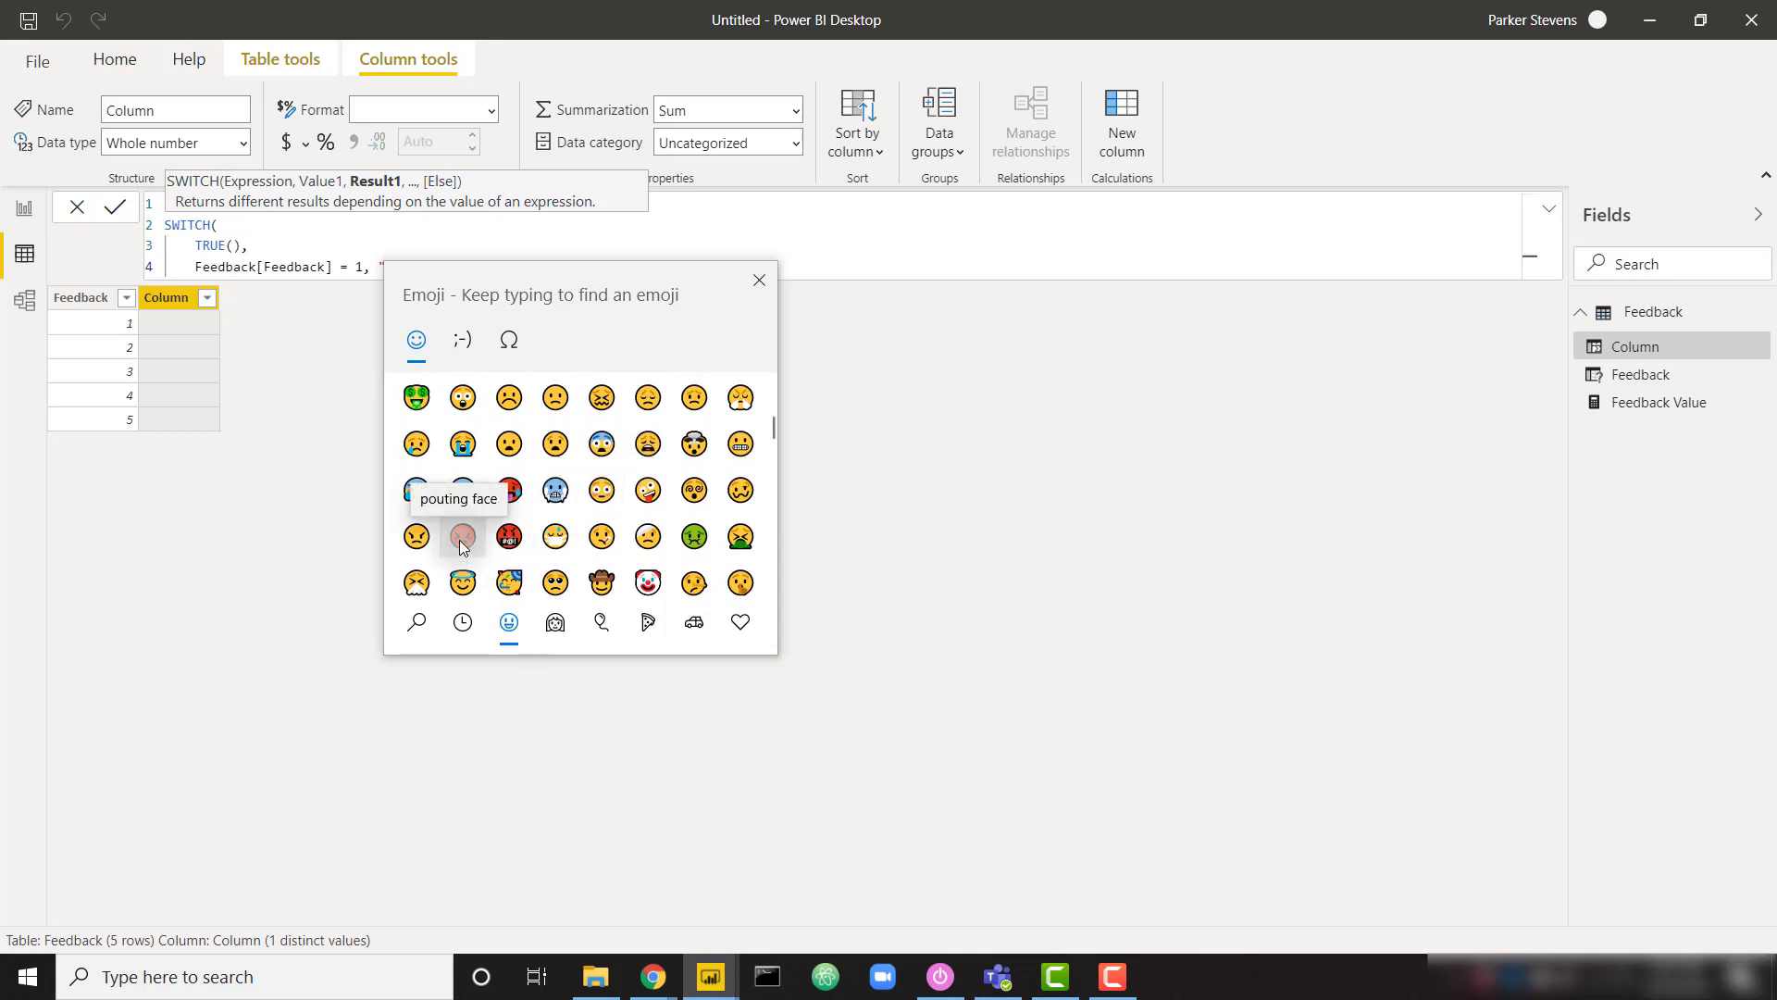
pyautogui.click(460, 533)
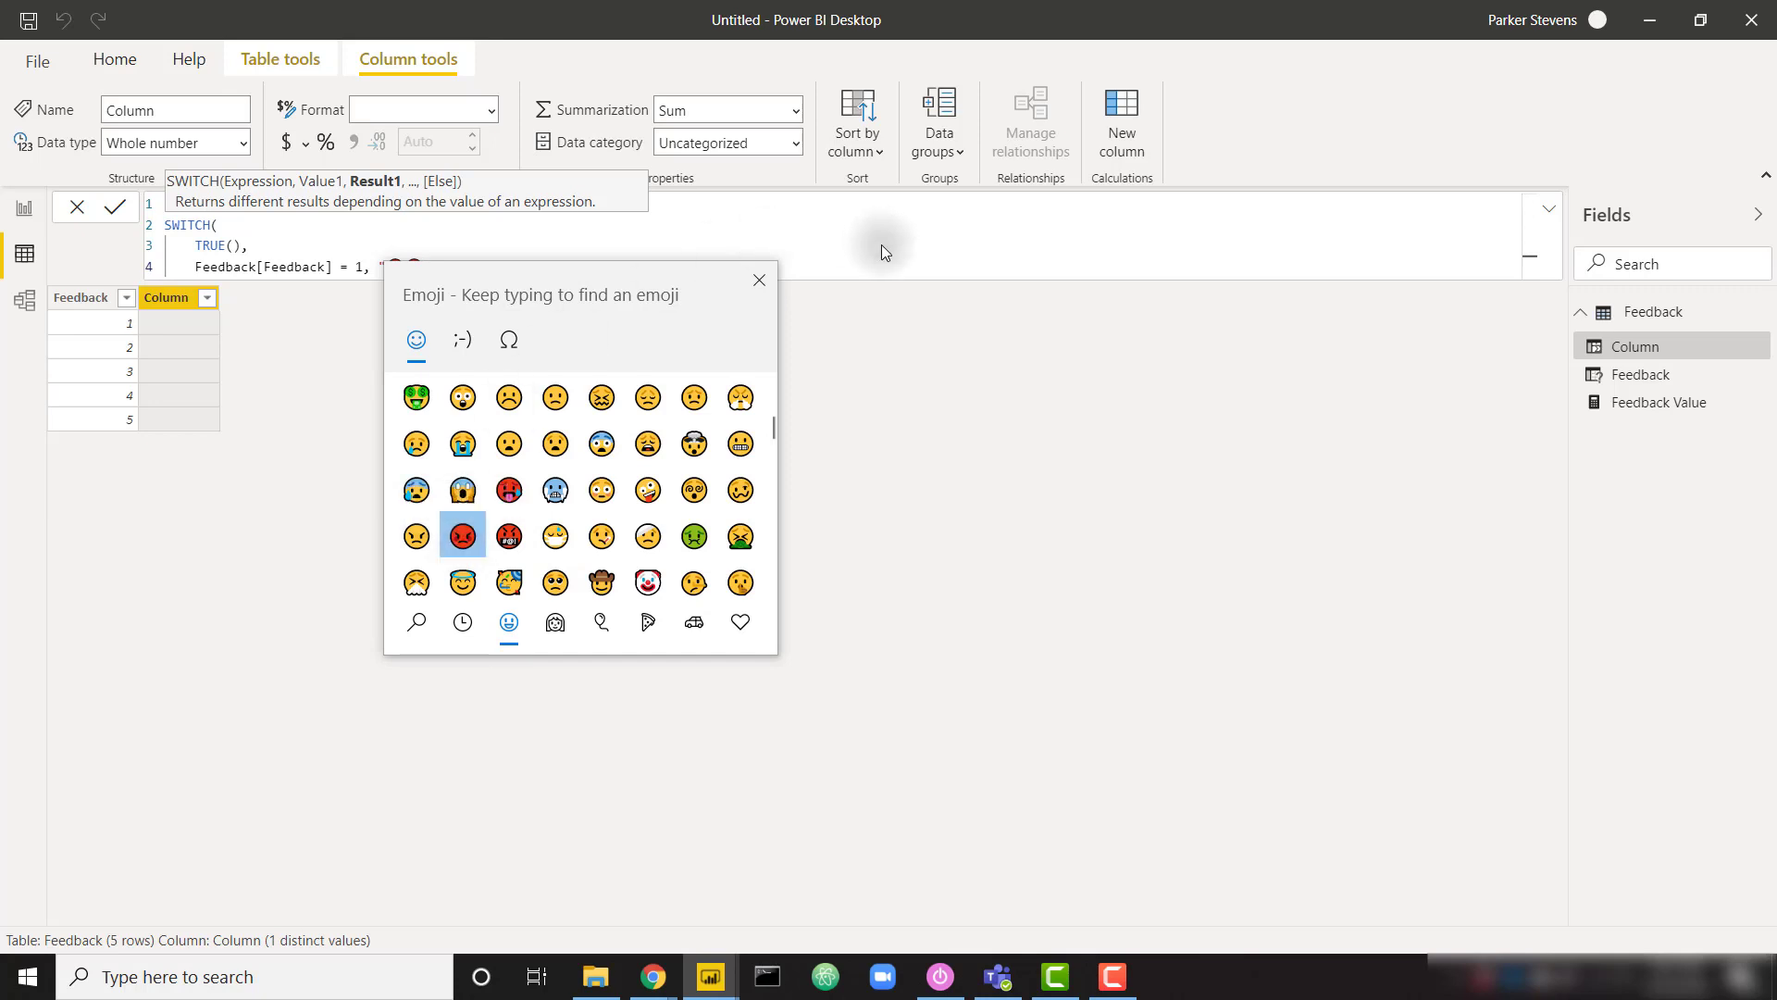
pyautogui.click(462, 535)
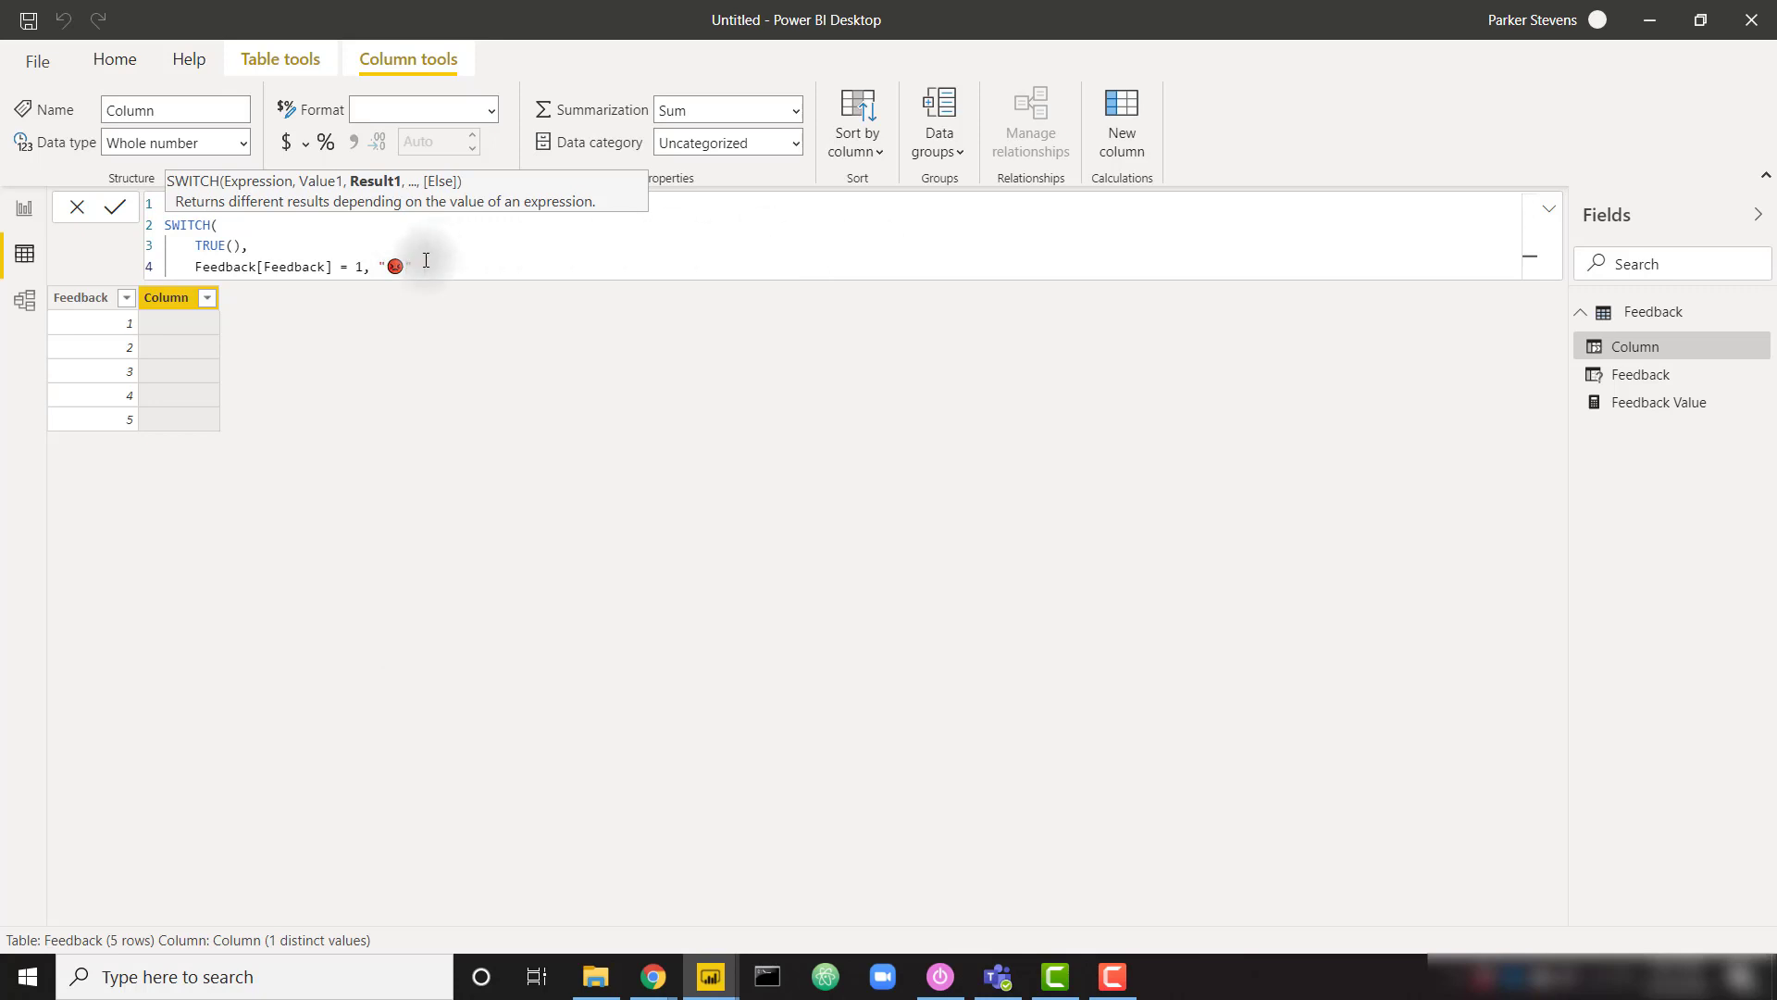
pyautogui.write('",')
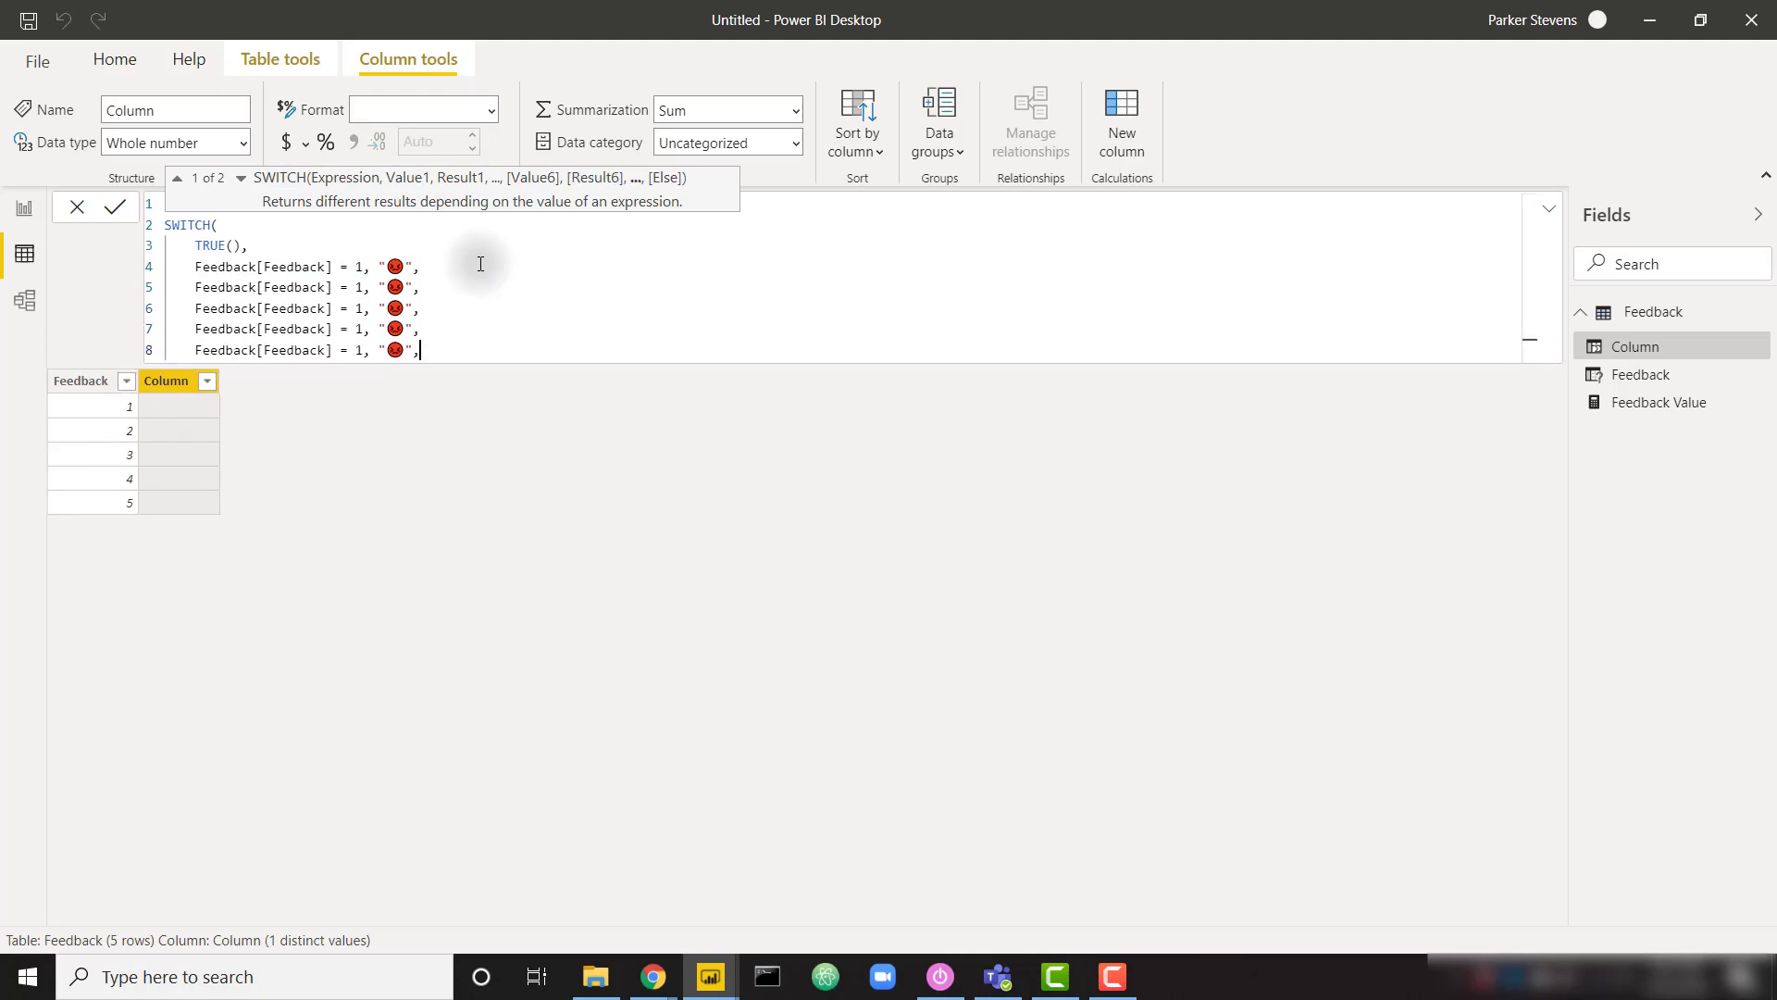
pyautogui.press('Backspace')
pyautogui.write('2')
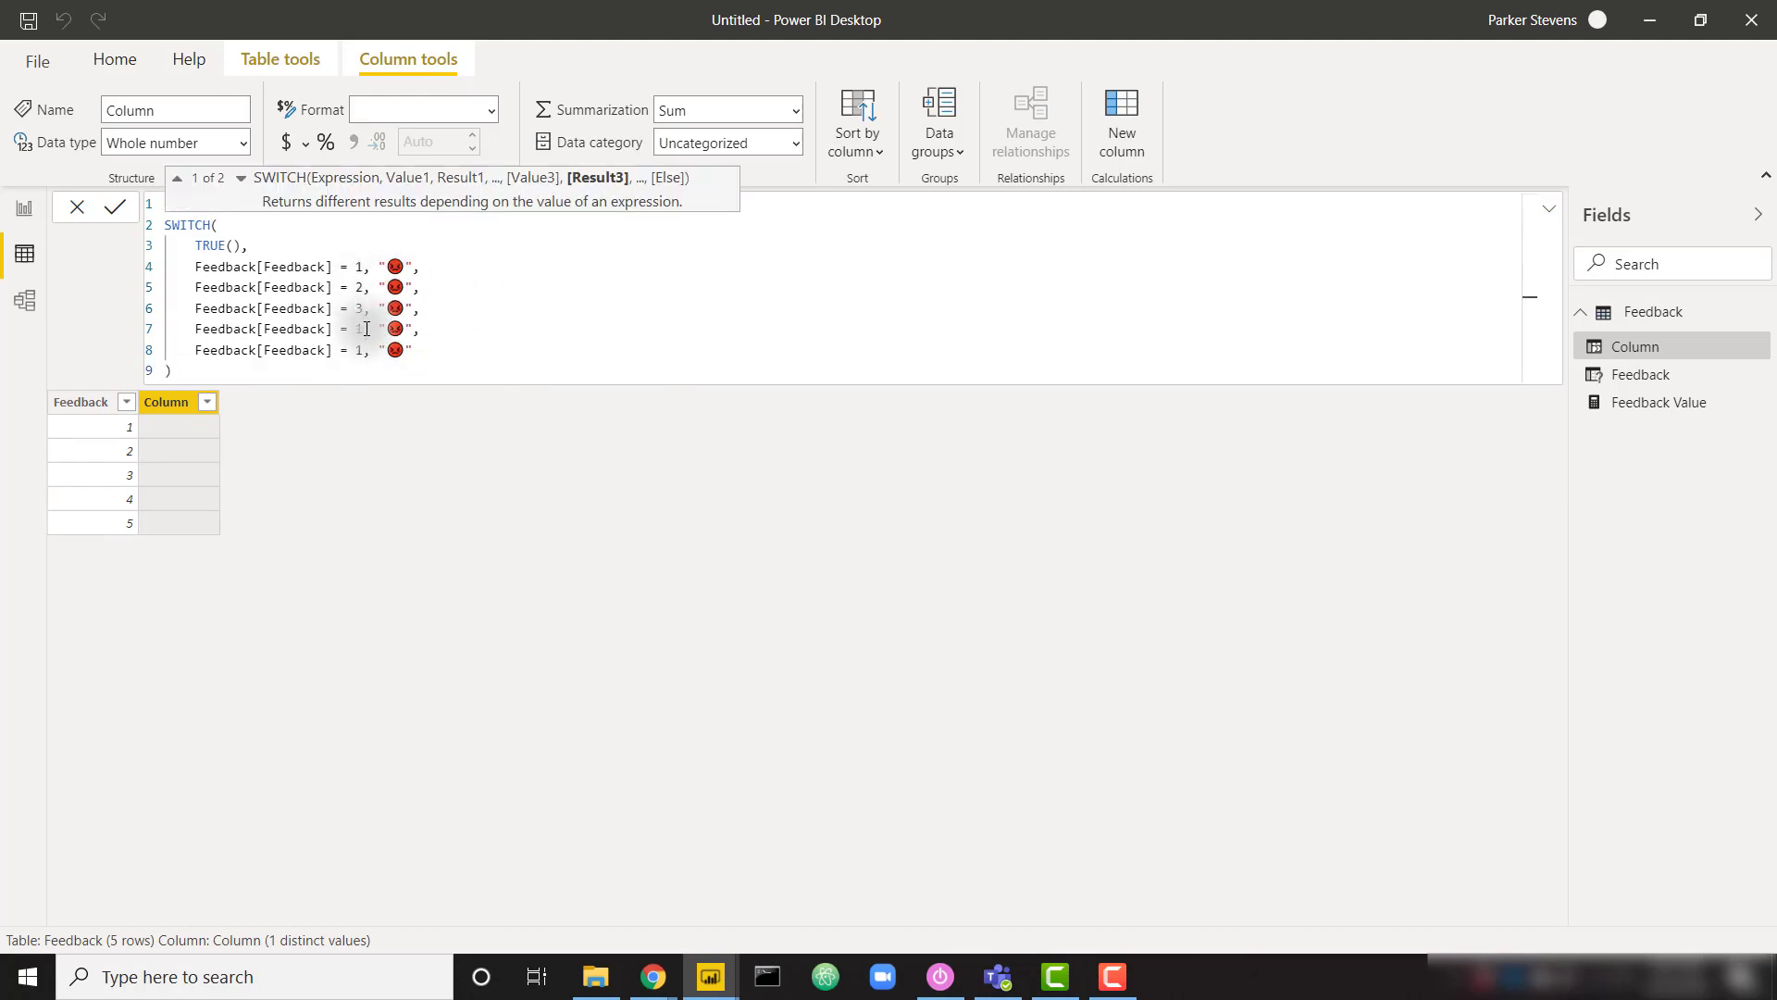
pyautogui.write('4')
pyautogui.write('5')
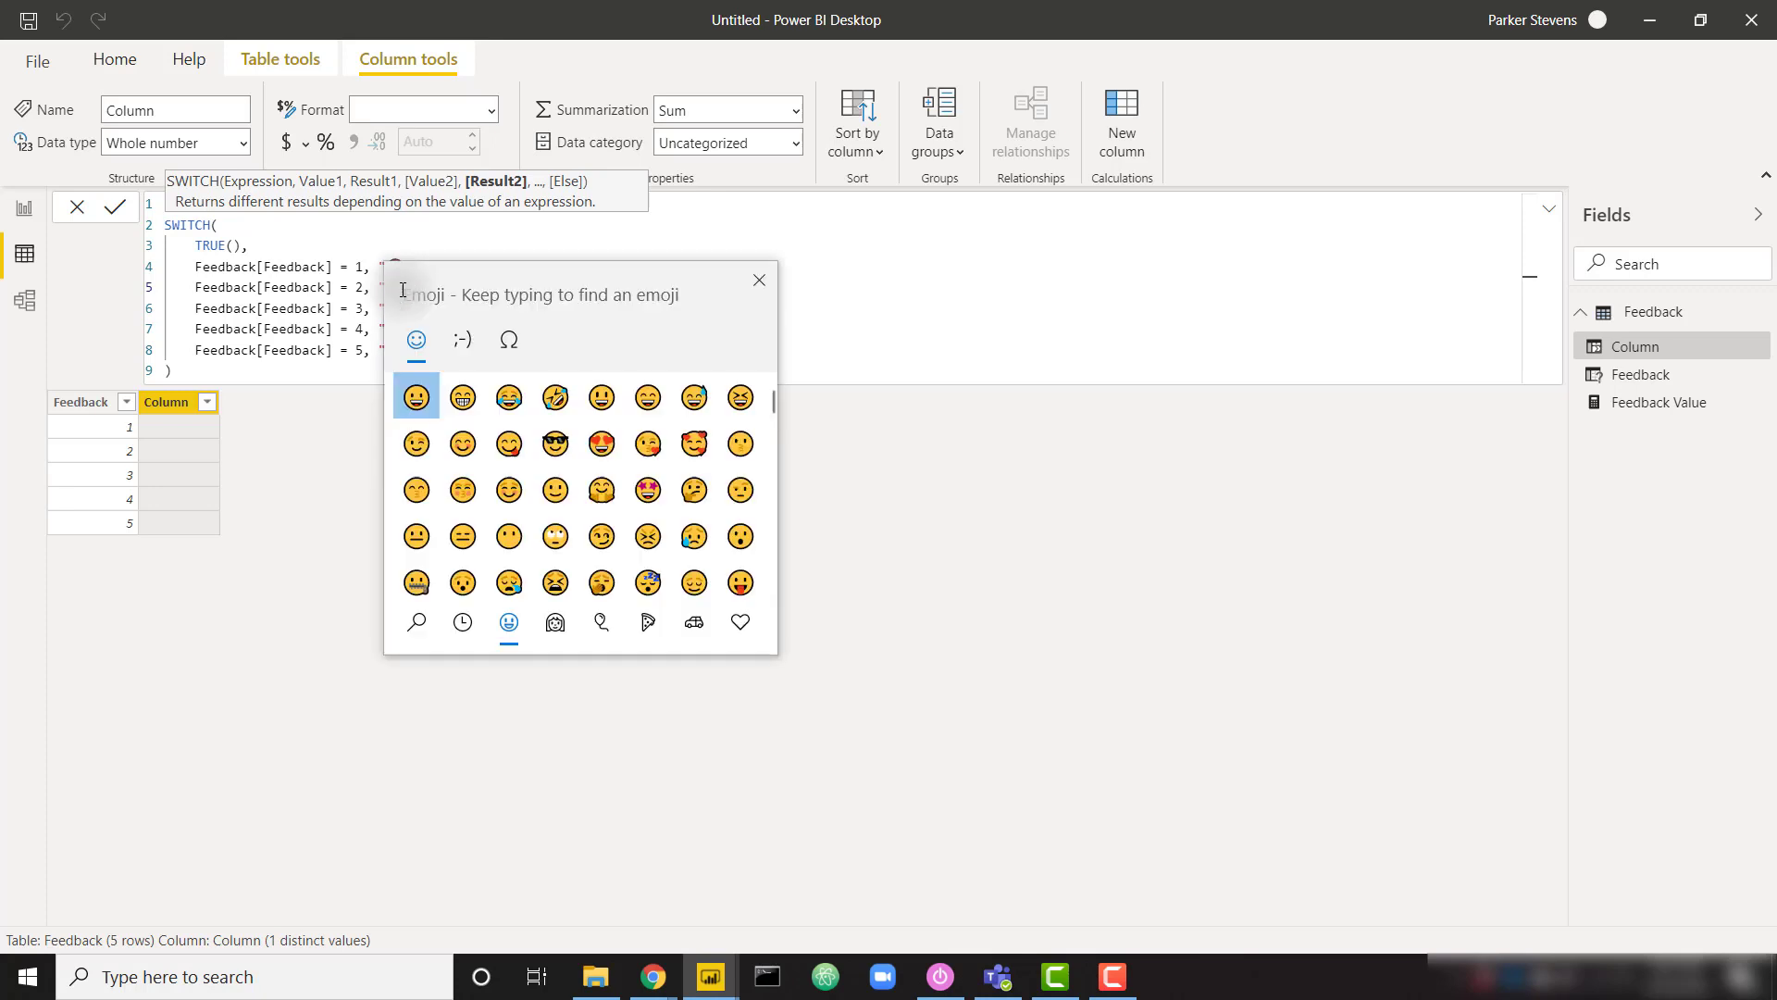
# Replace the repeated emojis with a neutral face and a grinning face for value 5
pyautogui.scroll(-3)
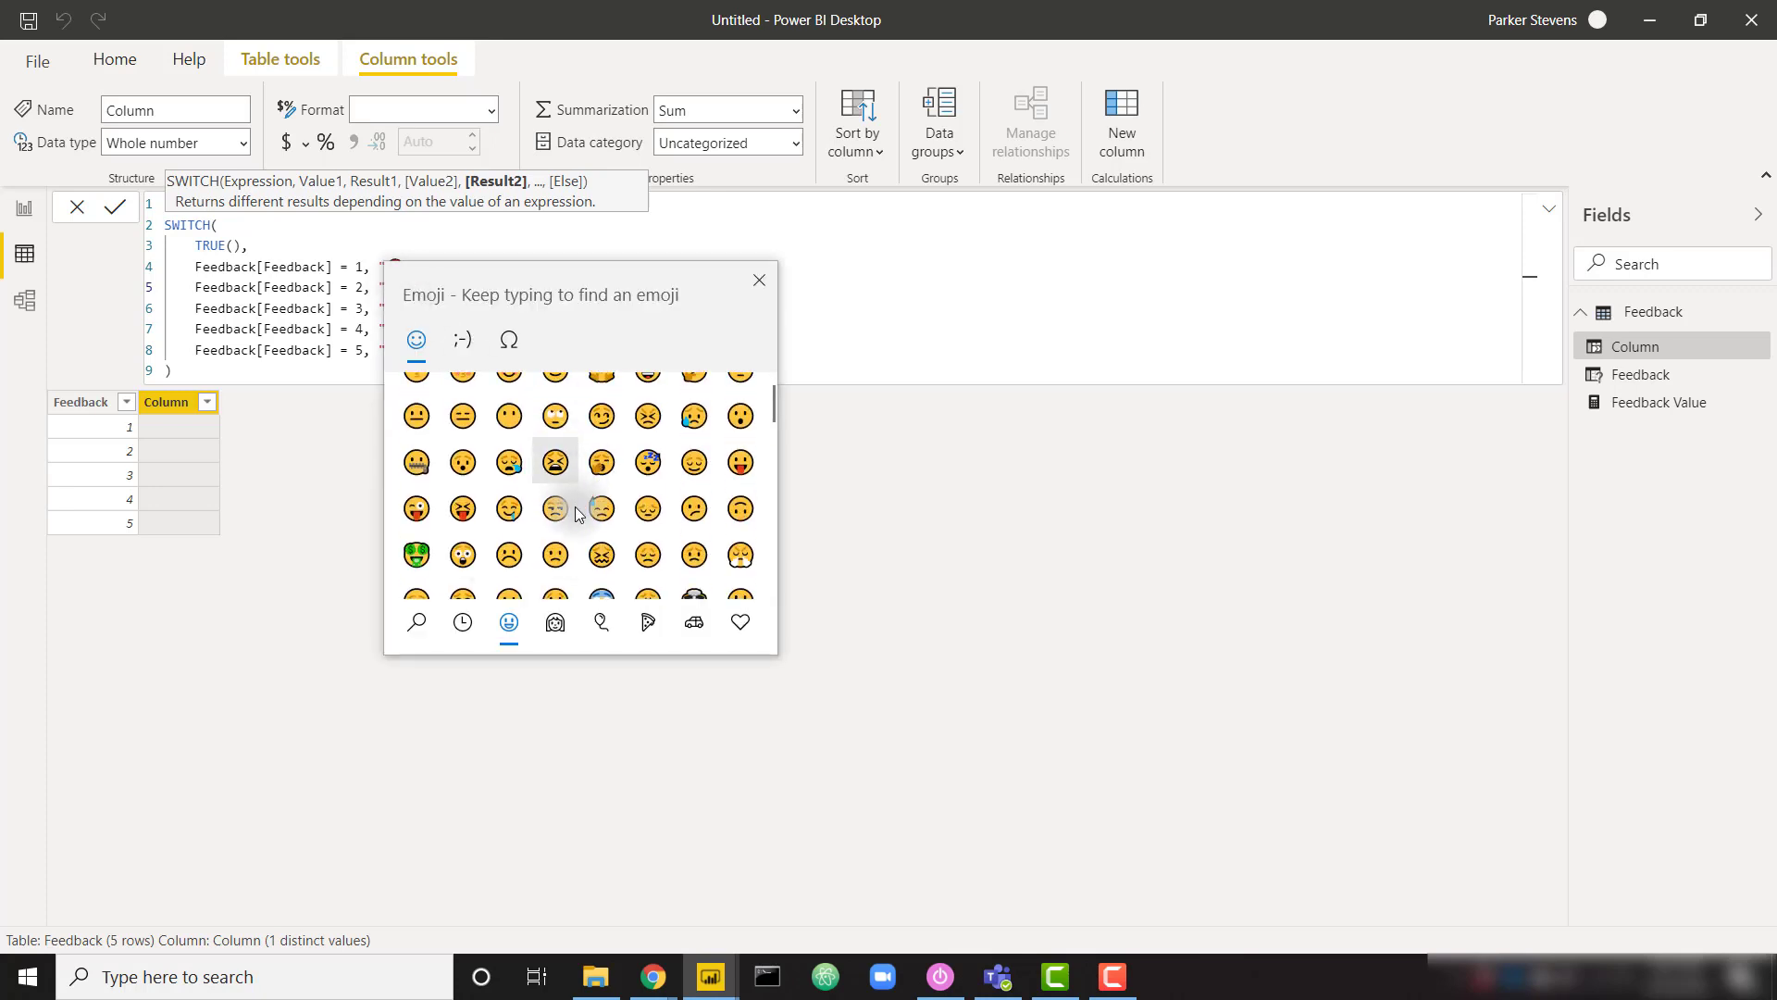
pyautogui.scroll(-3)
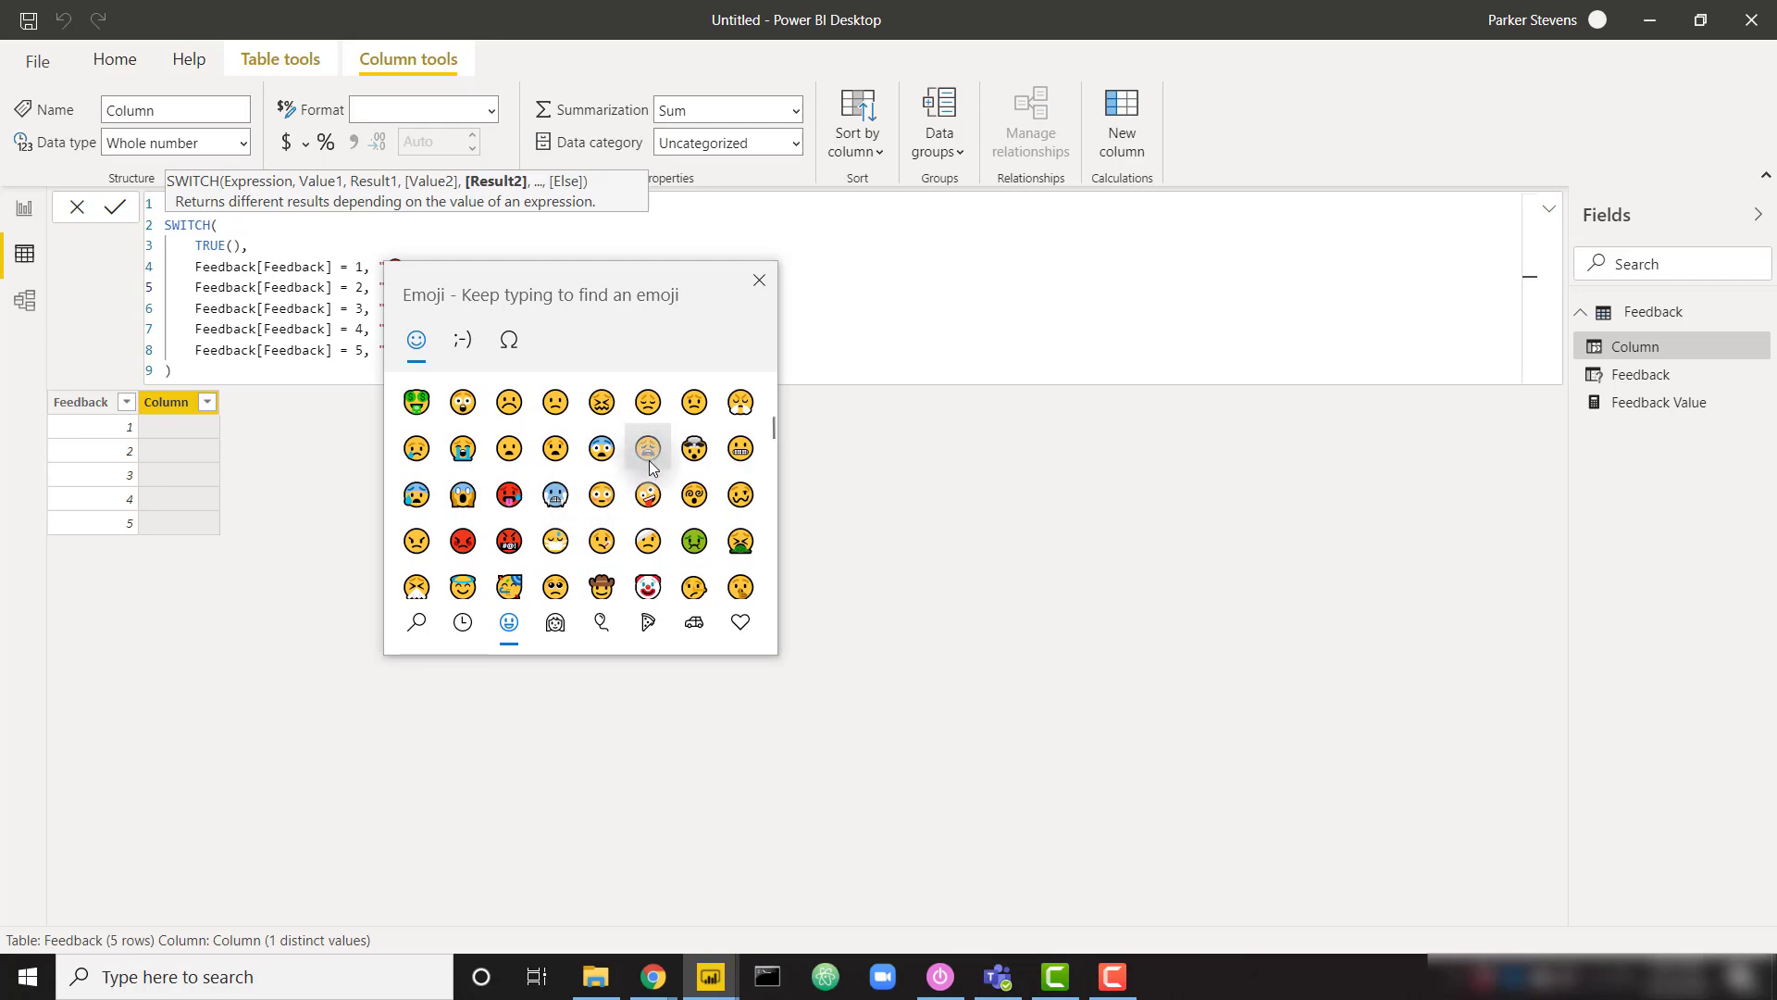
pyautogui.moveTo(647, 448)
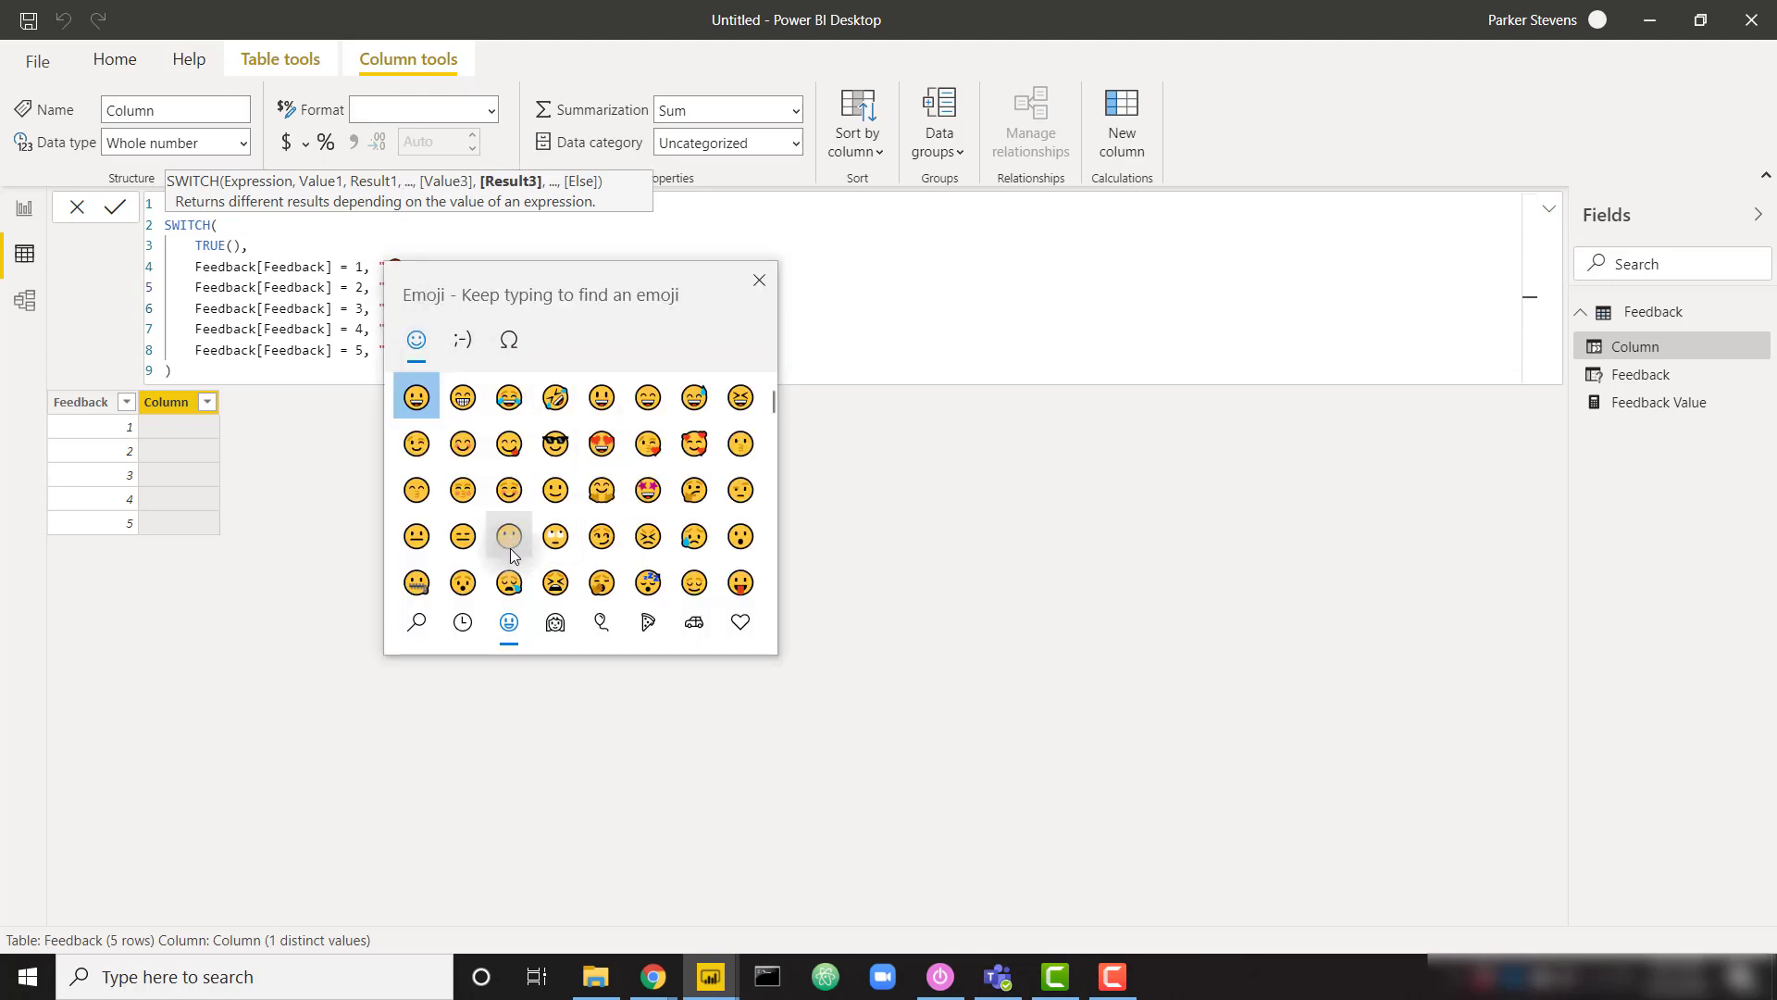
pyautogui.moveTo(416, 537)
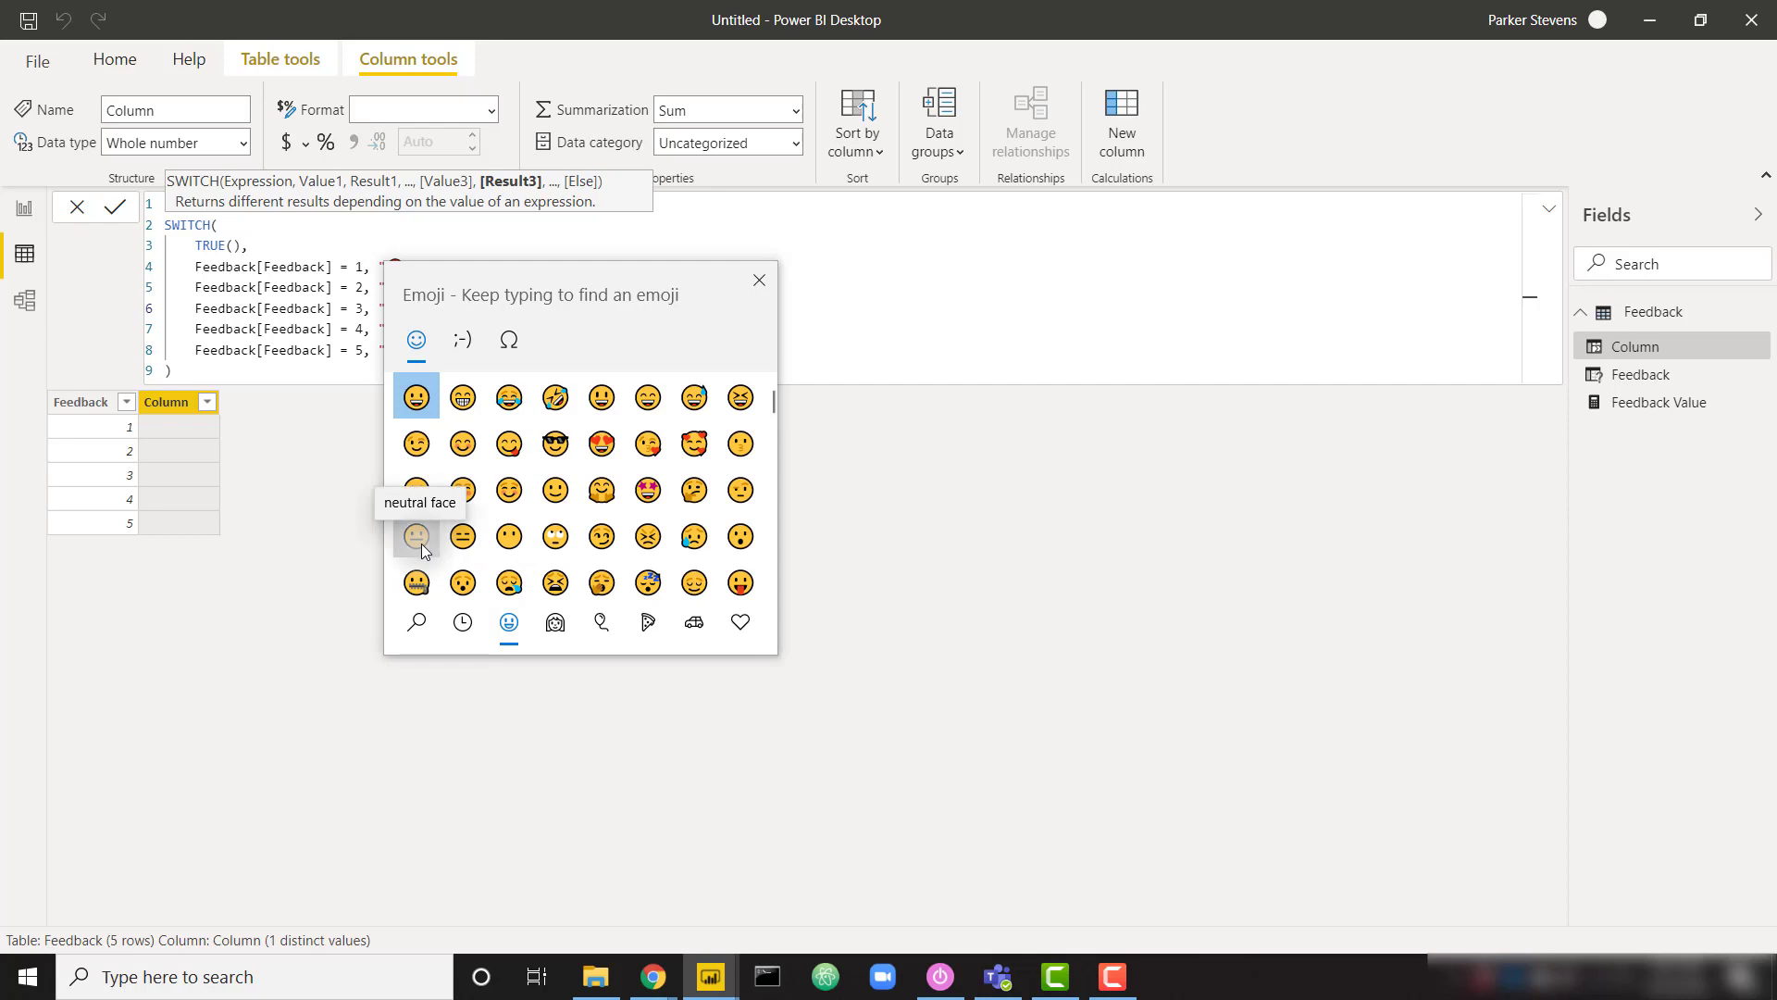
pyautogui.click(414, 537)
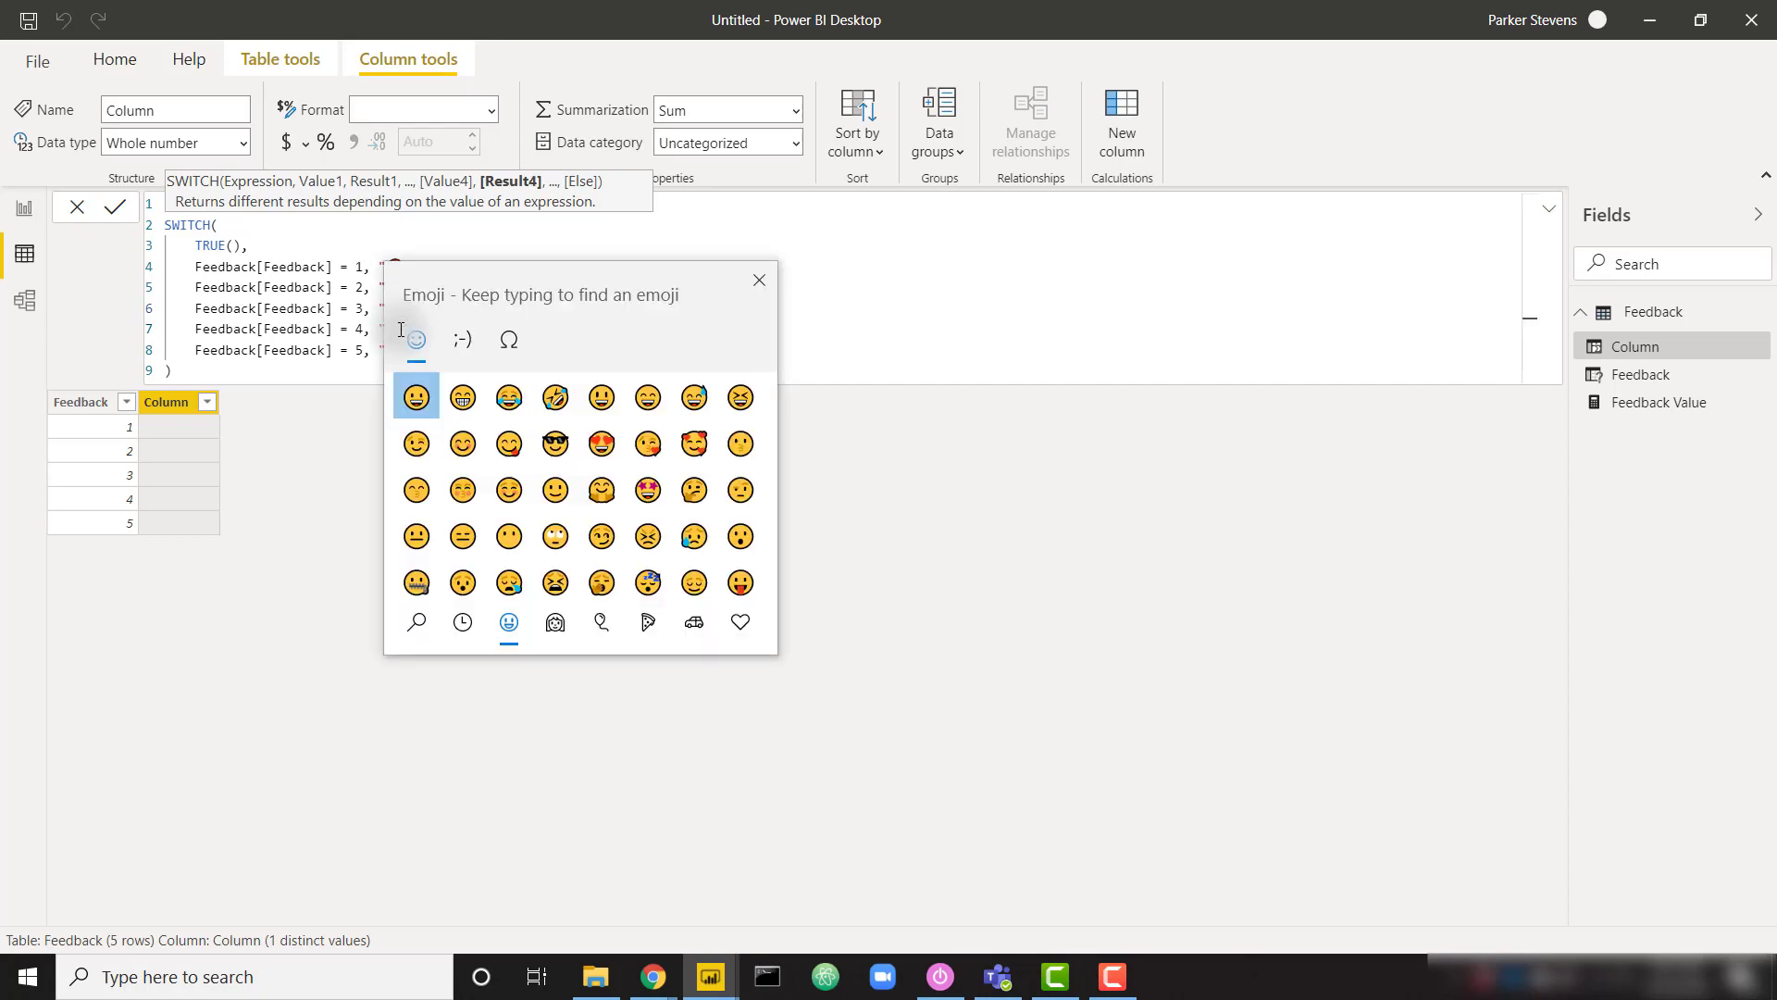
pyautogui.moveTo(553, 488)
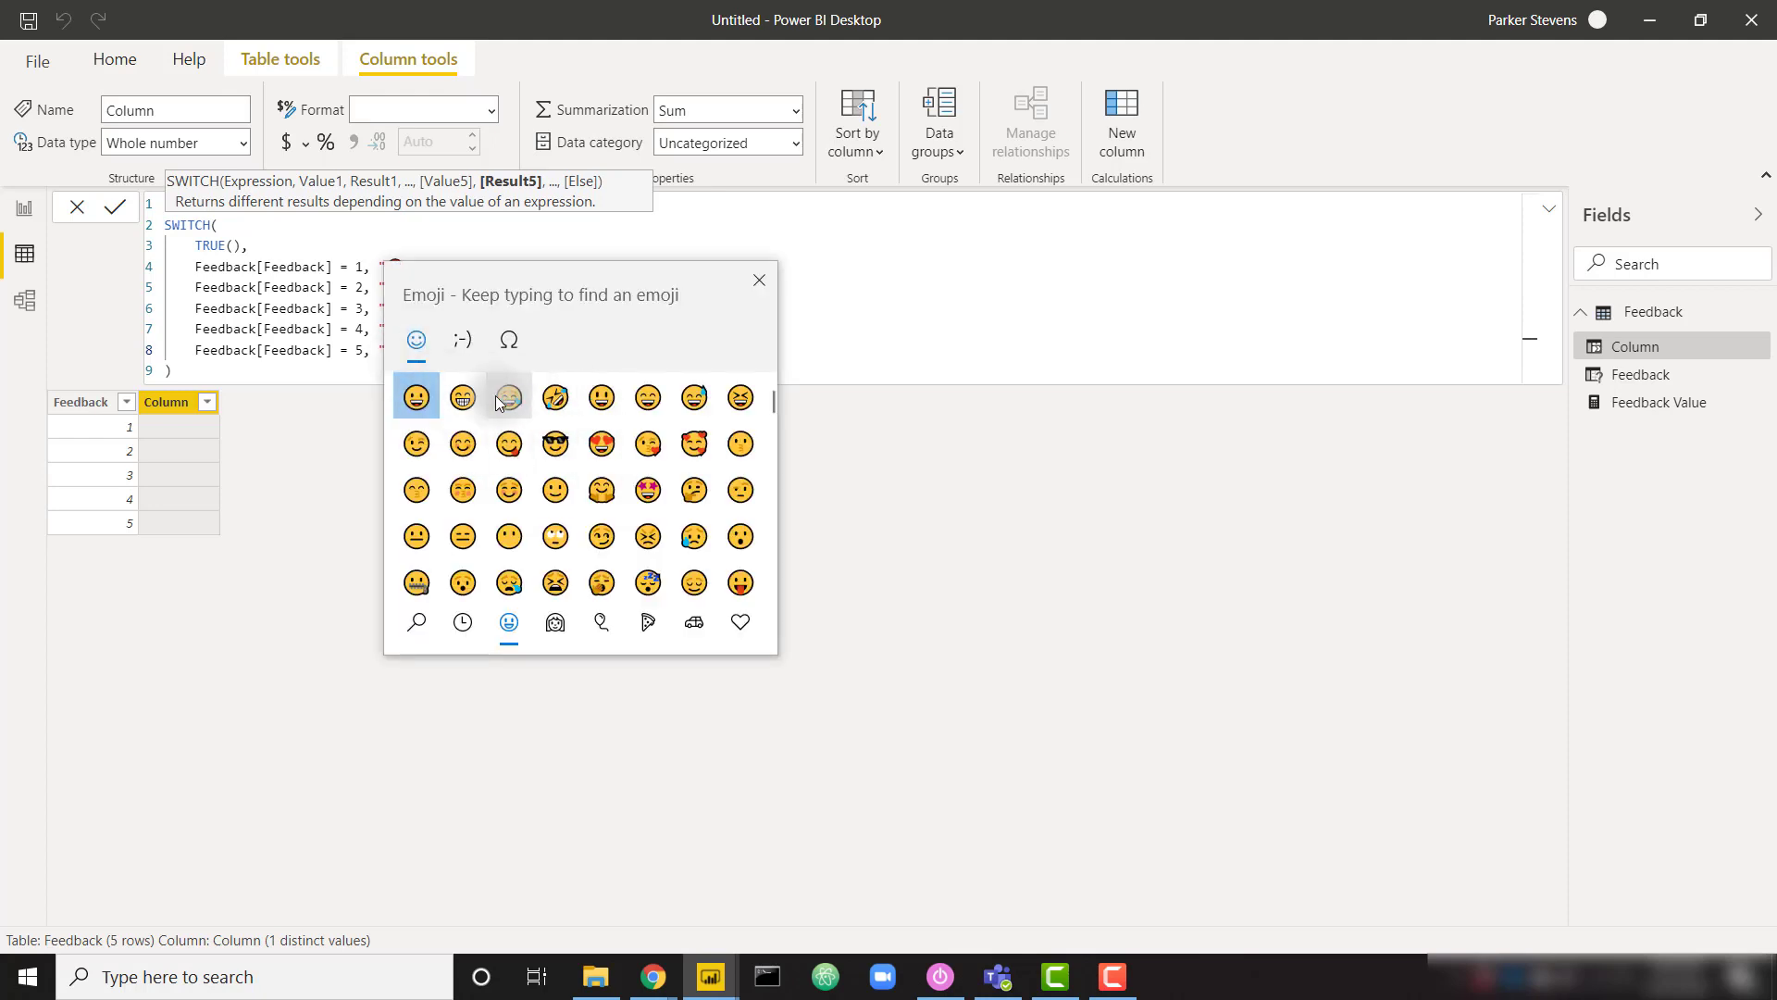
pyautogui.moveTo(416, 396)
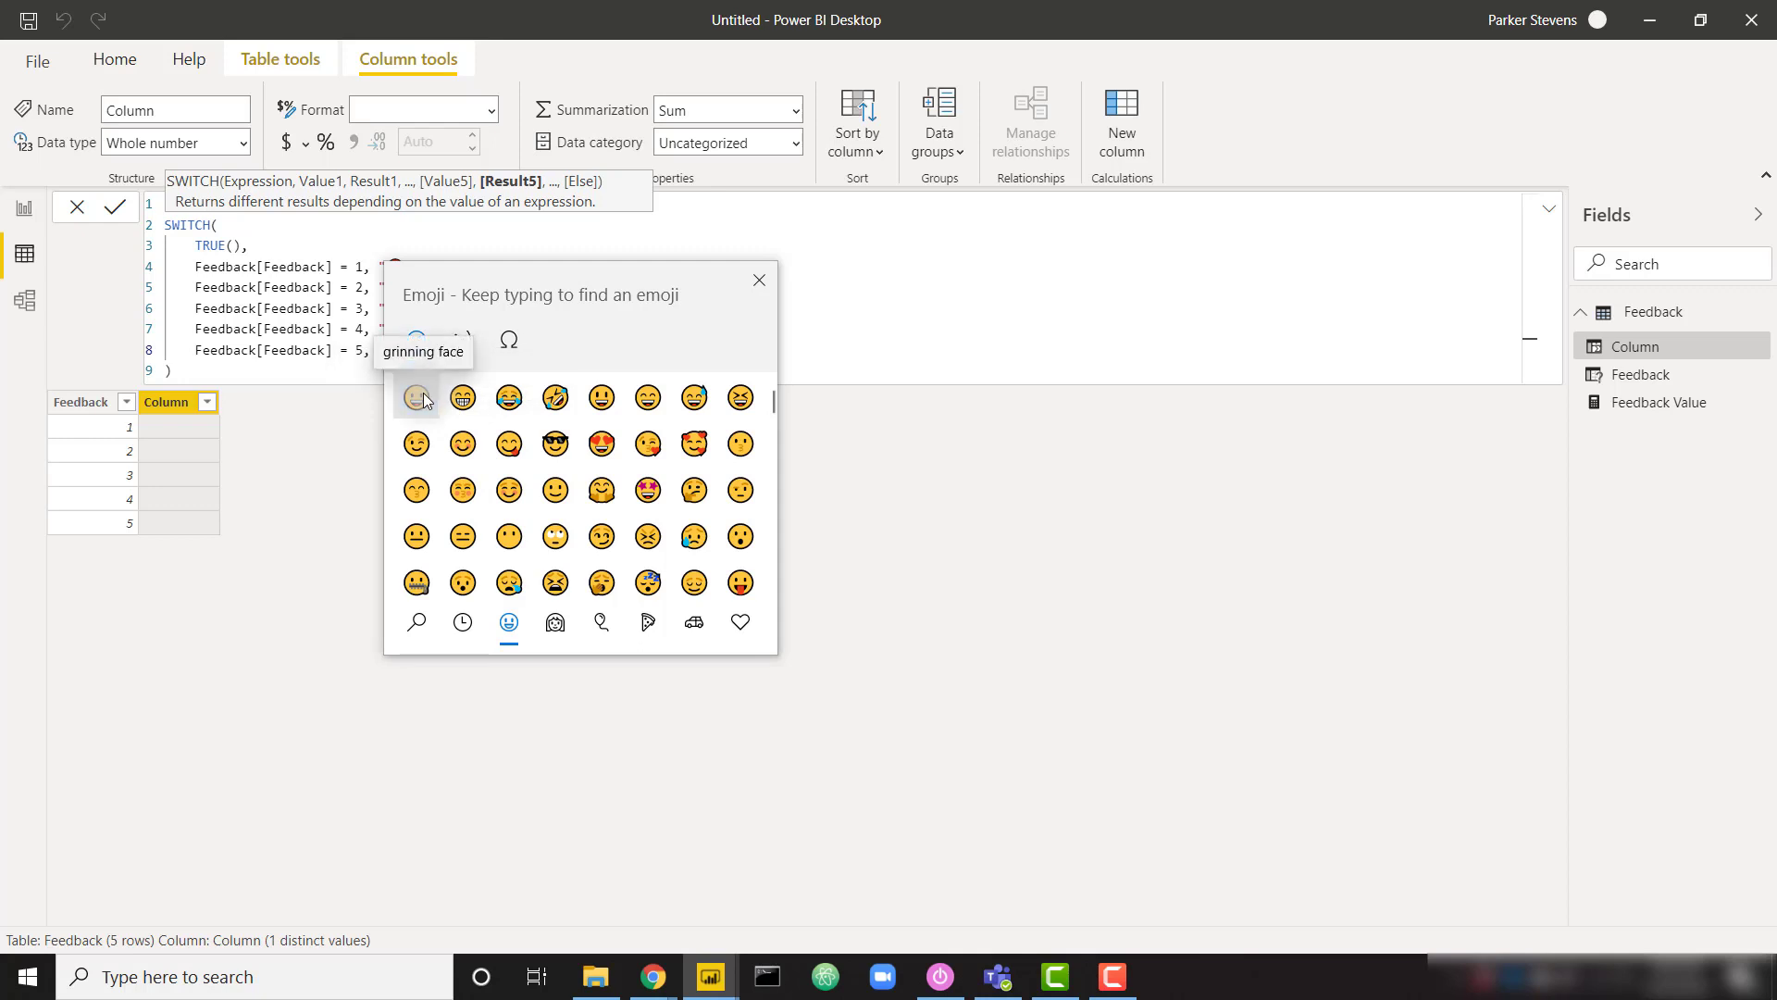
pyautogui.click(416, 398)
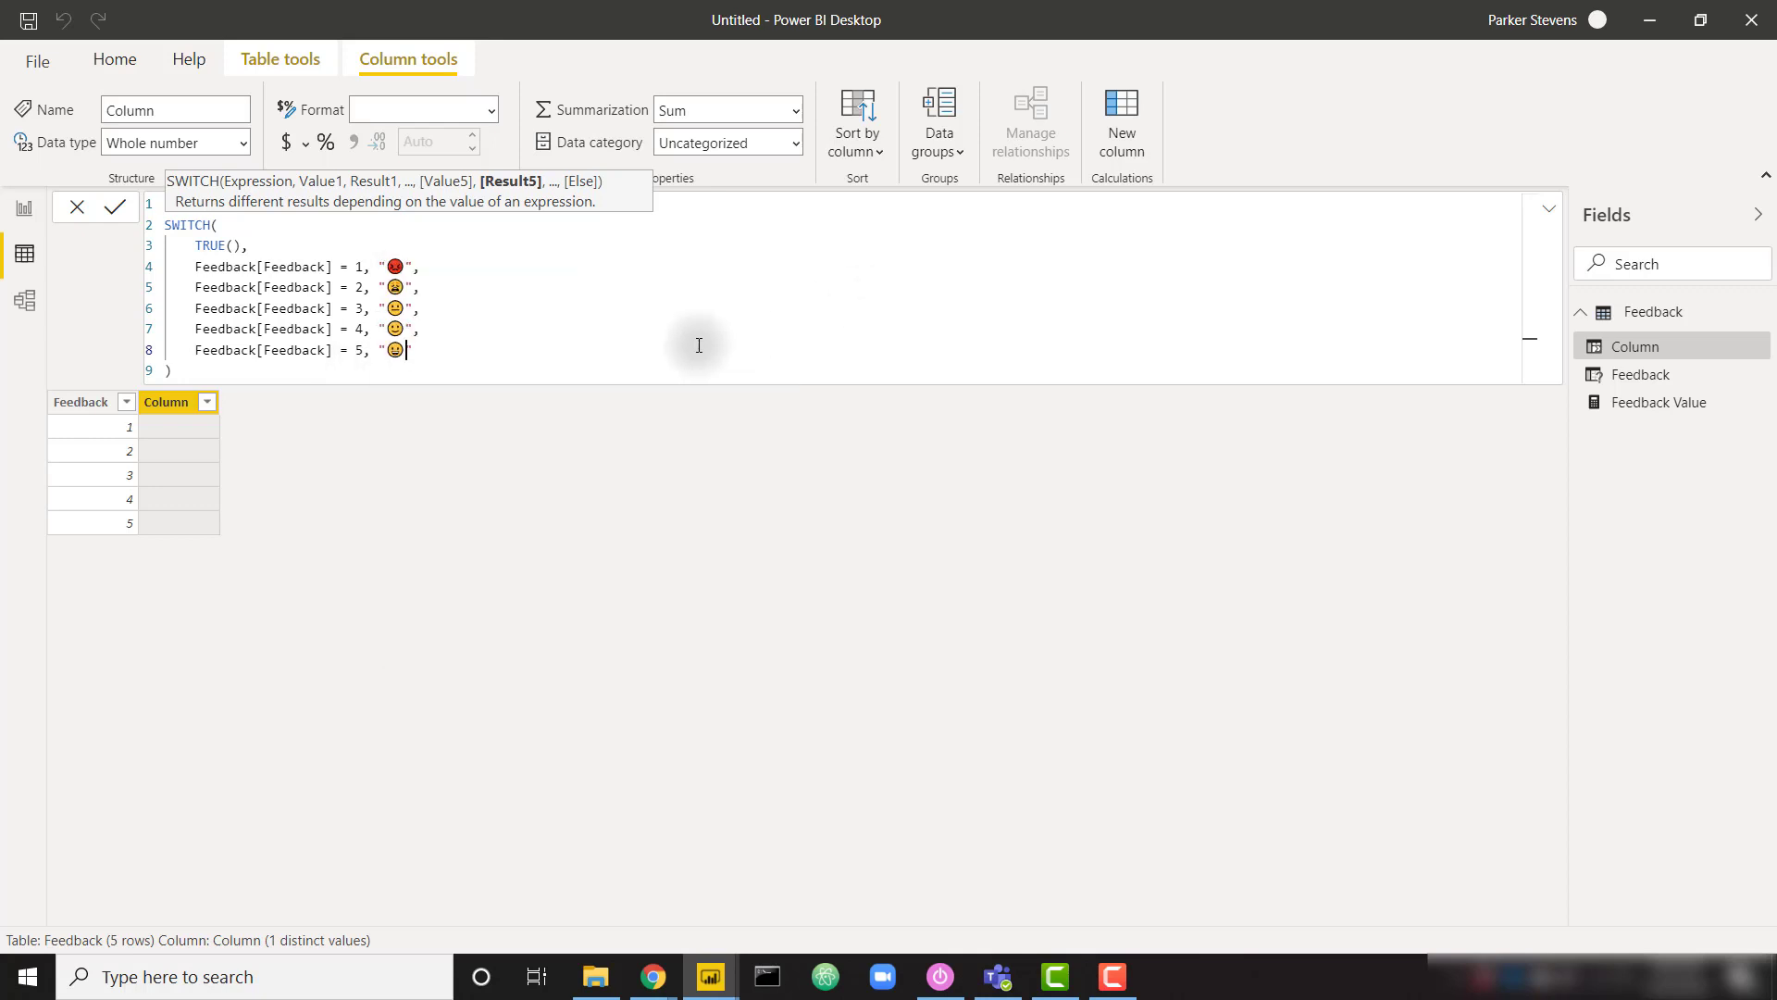
# Commit the Emoji column formula and return to the report page
pyautogui.click(113, 206)
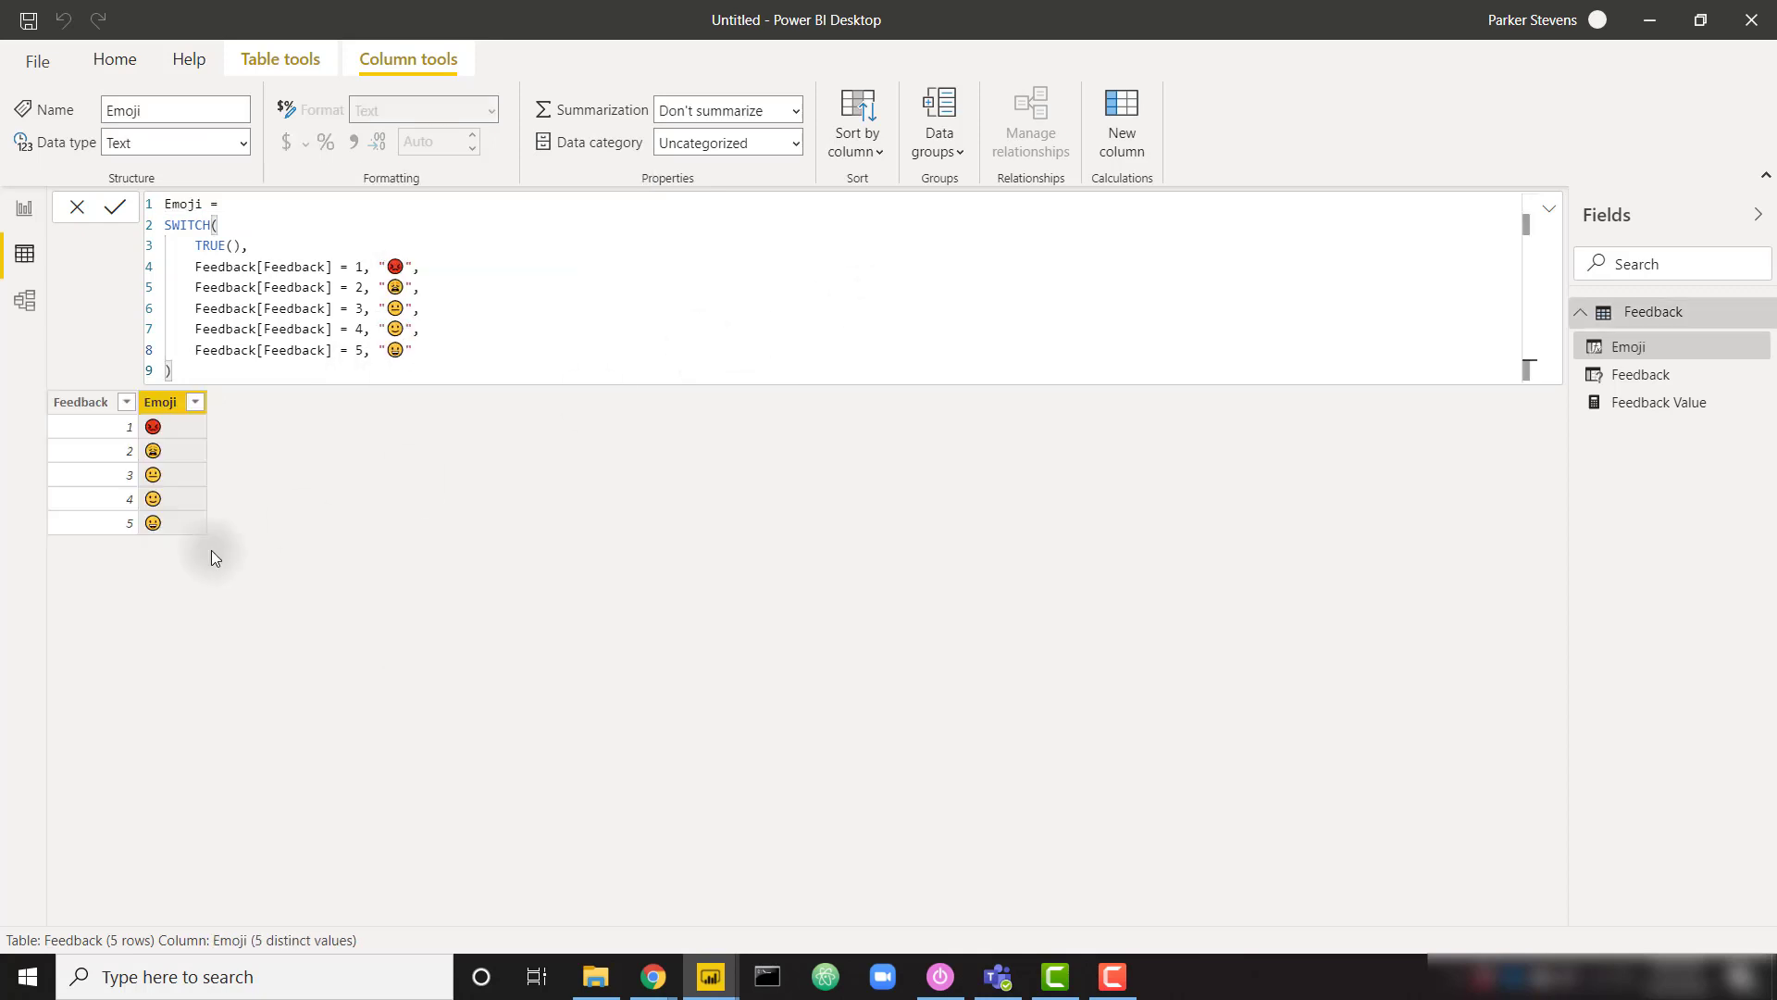
pyautogui.moveTo(272, 424)
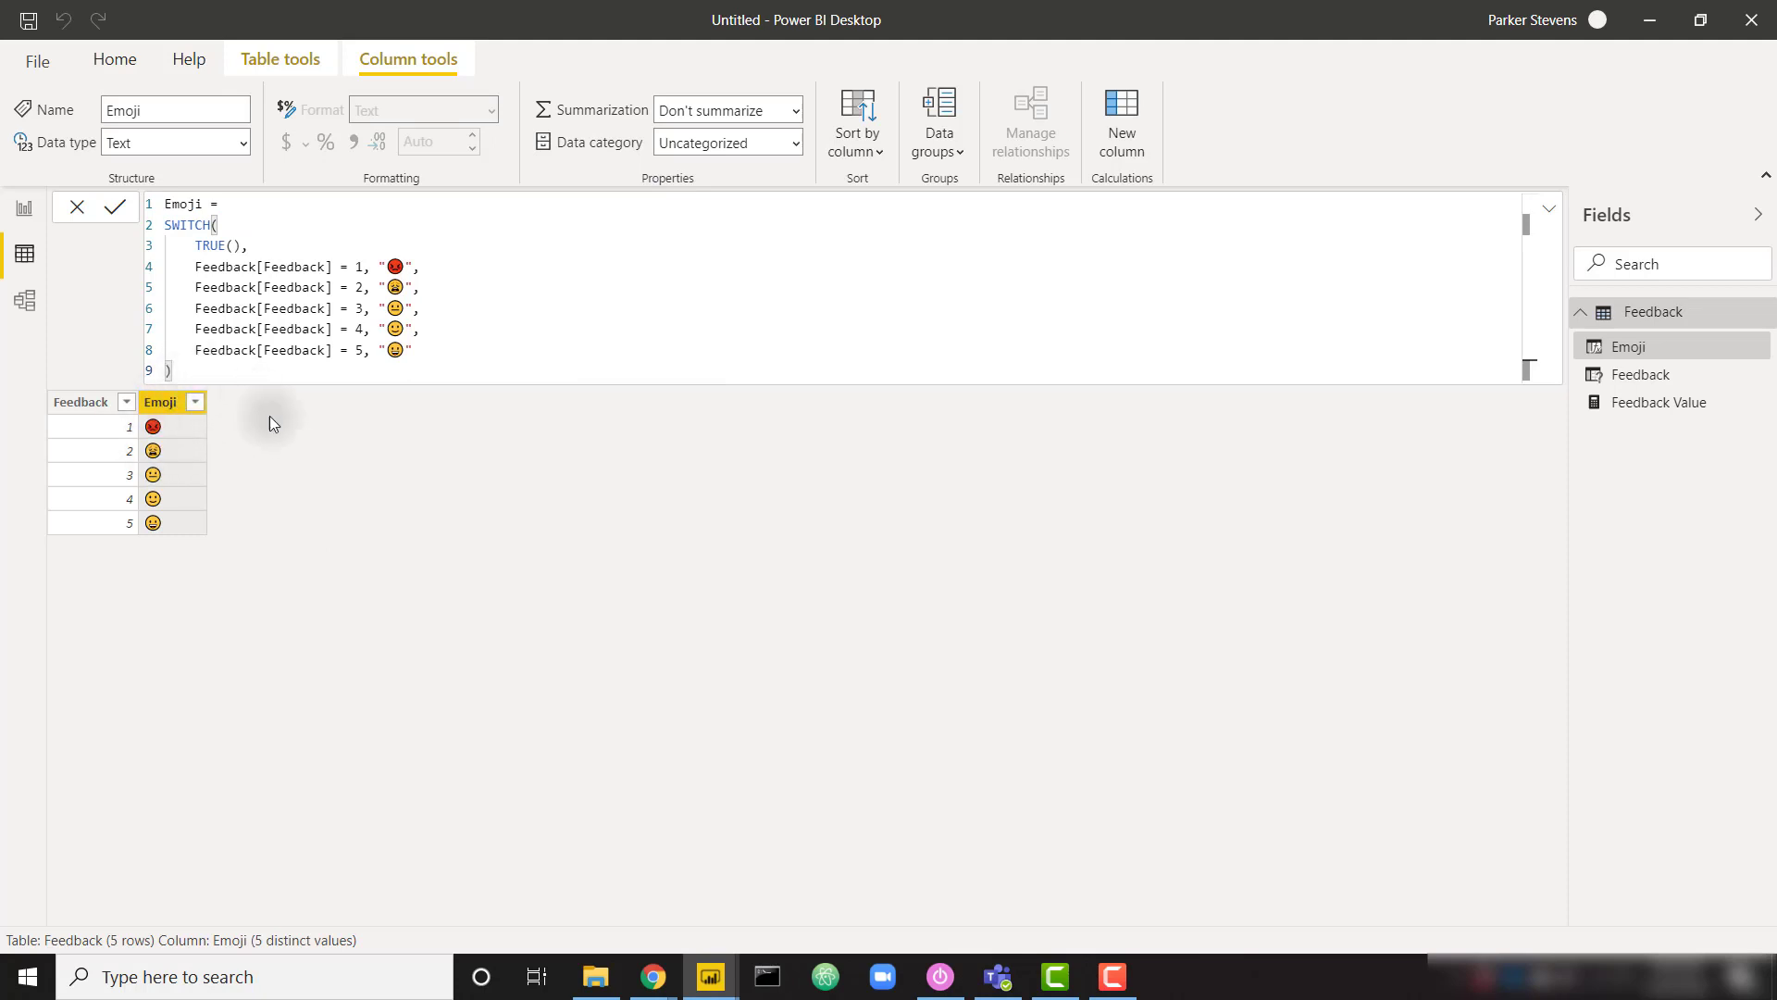
pyautogui.click(22, 222)
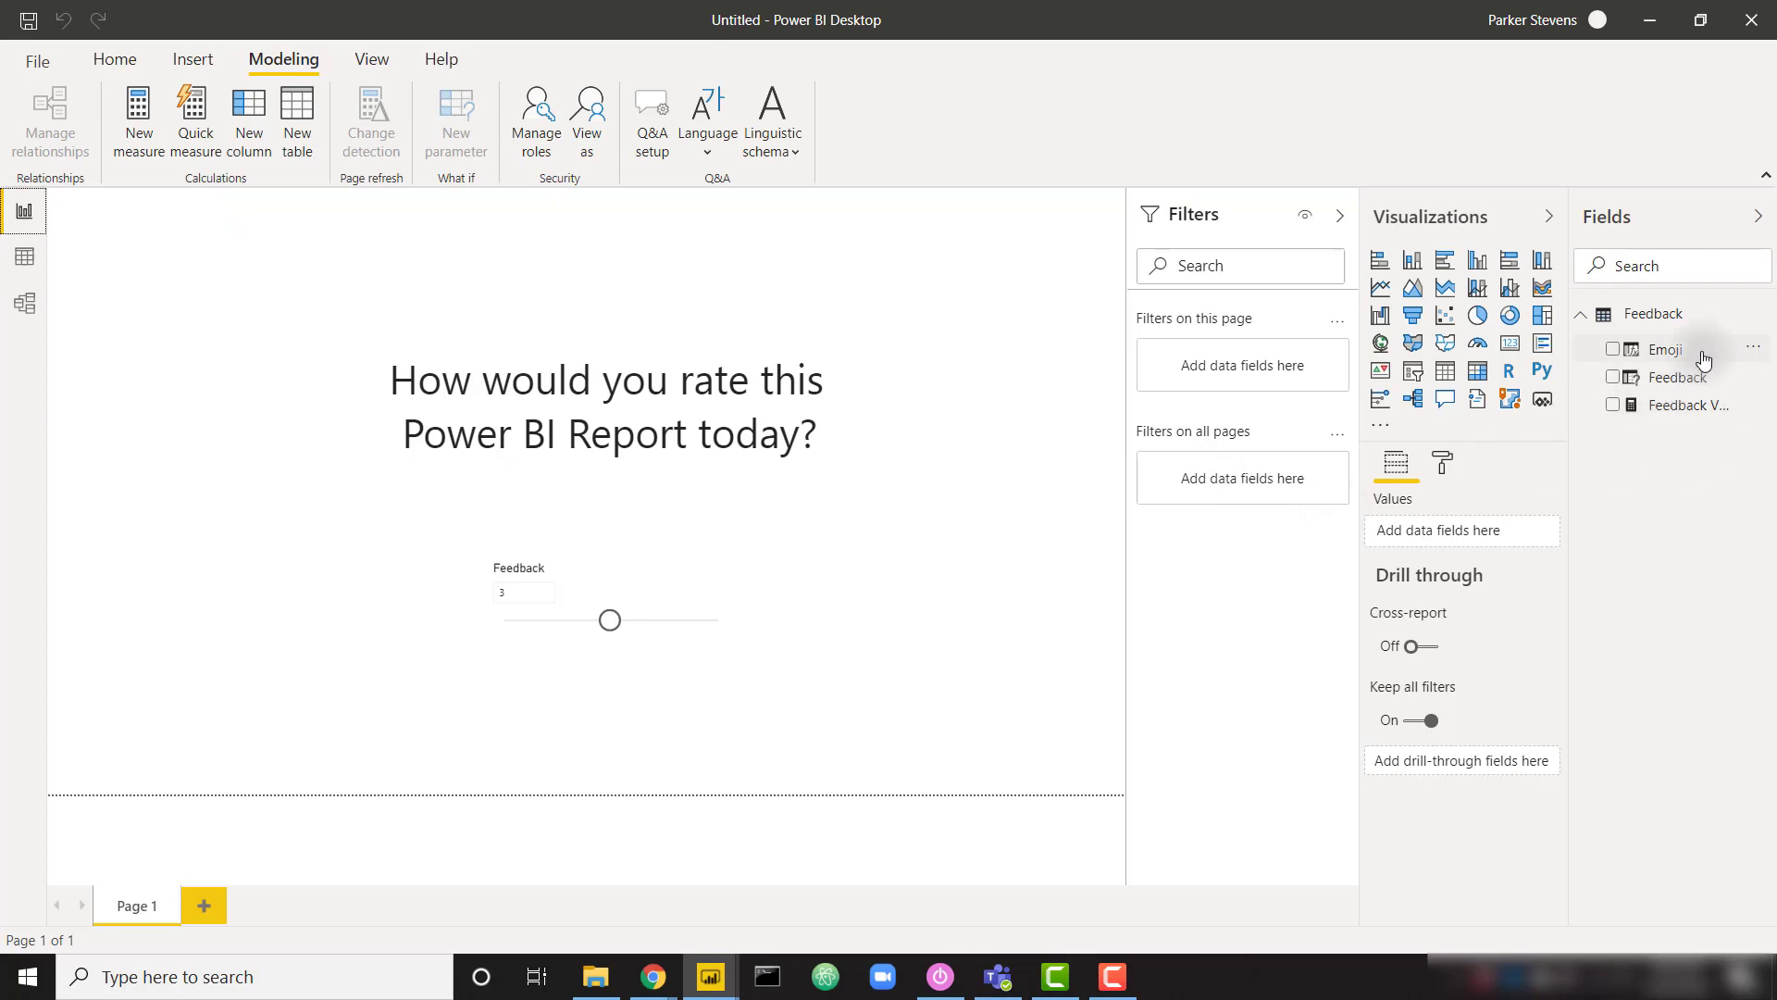
# Add the Emoji field as a card with a bigger data label and no category label
pyautogui.click(1614, 350)
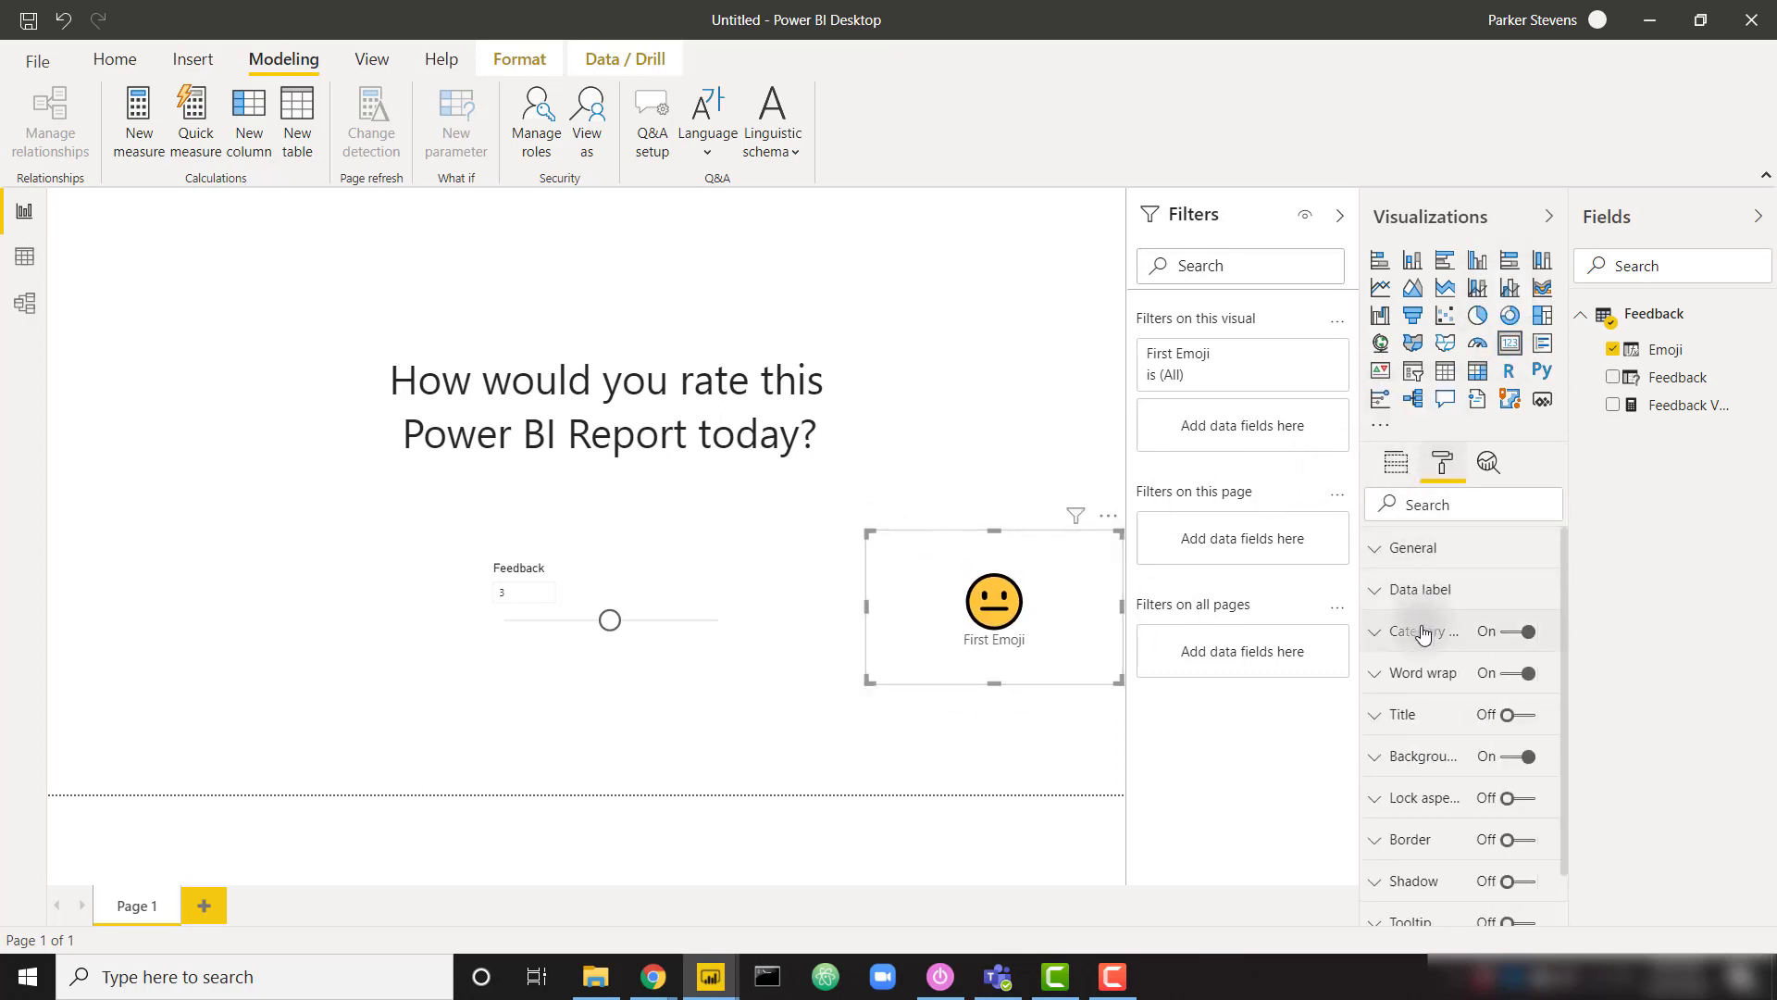
pyautogui.click(1420, 588)
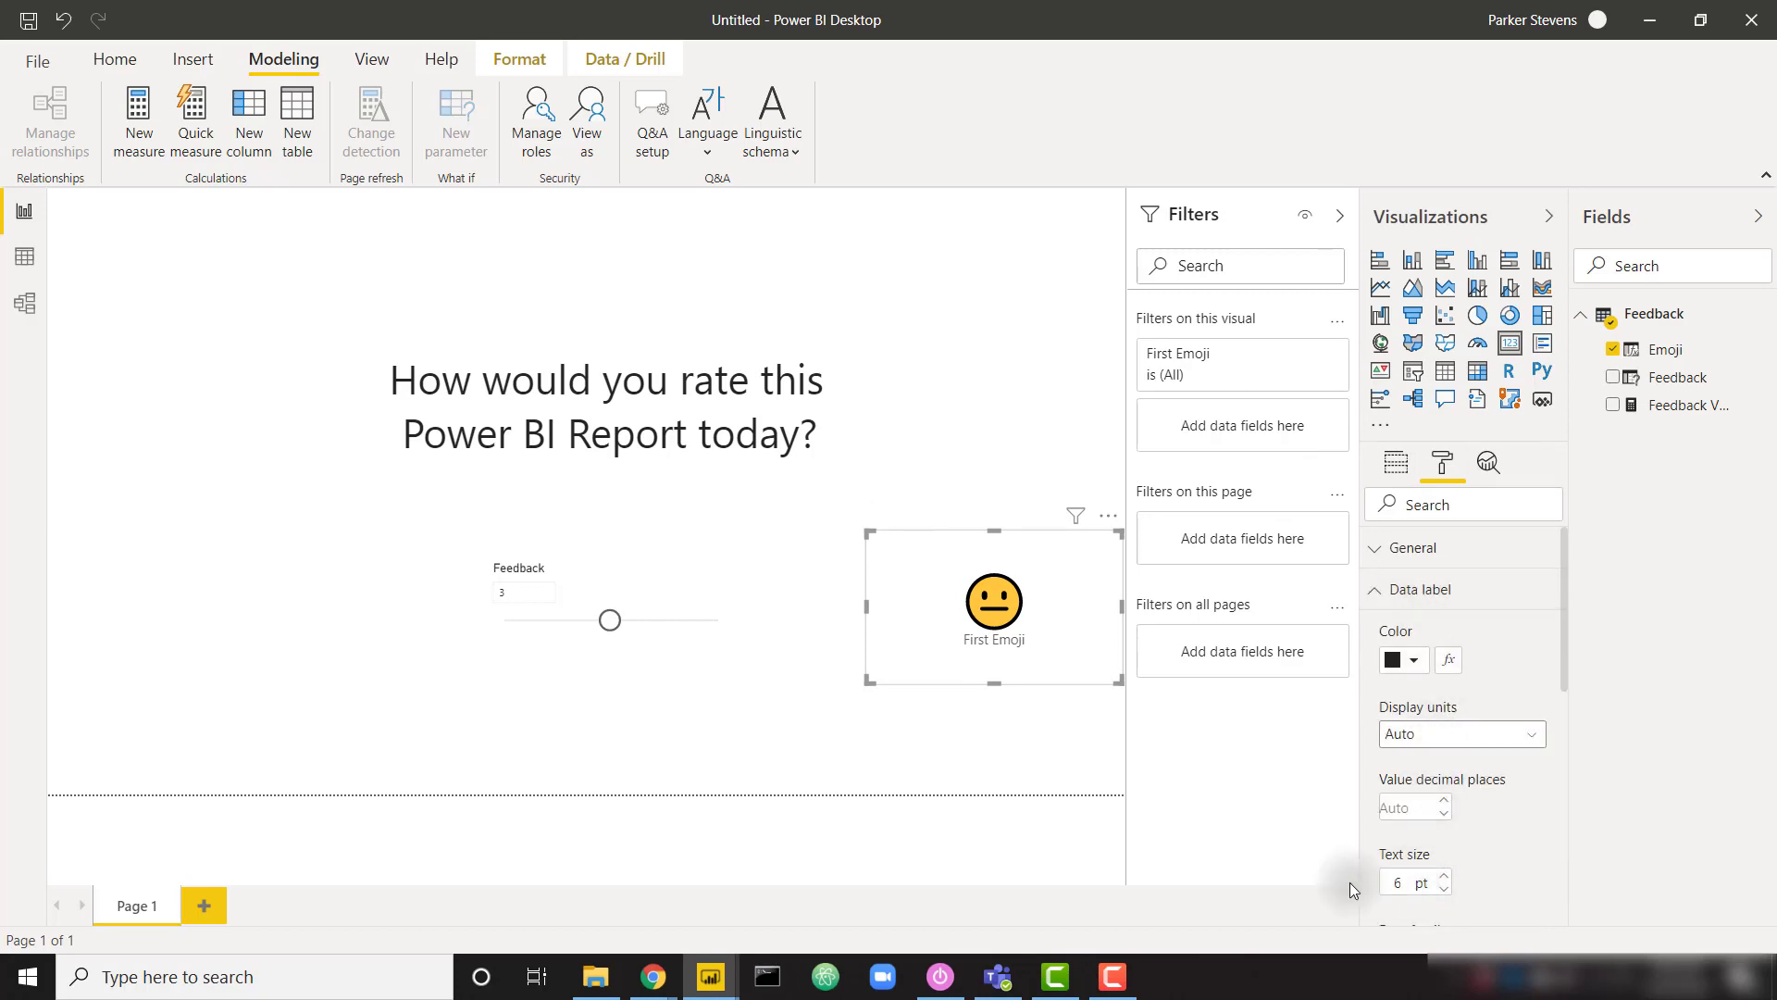
pyautogui.click(1421, 589)
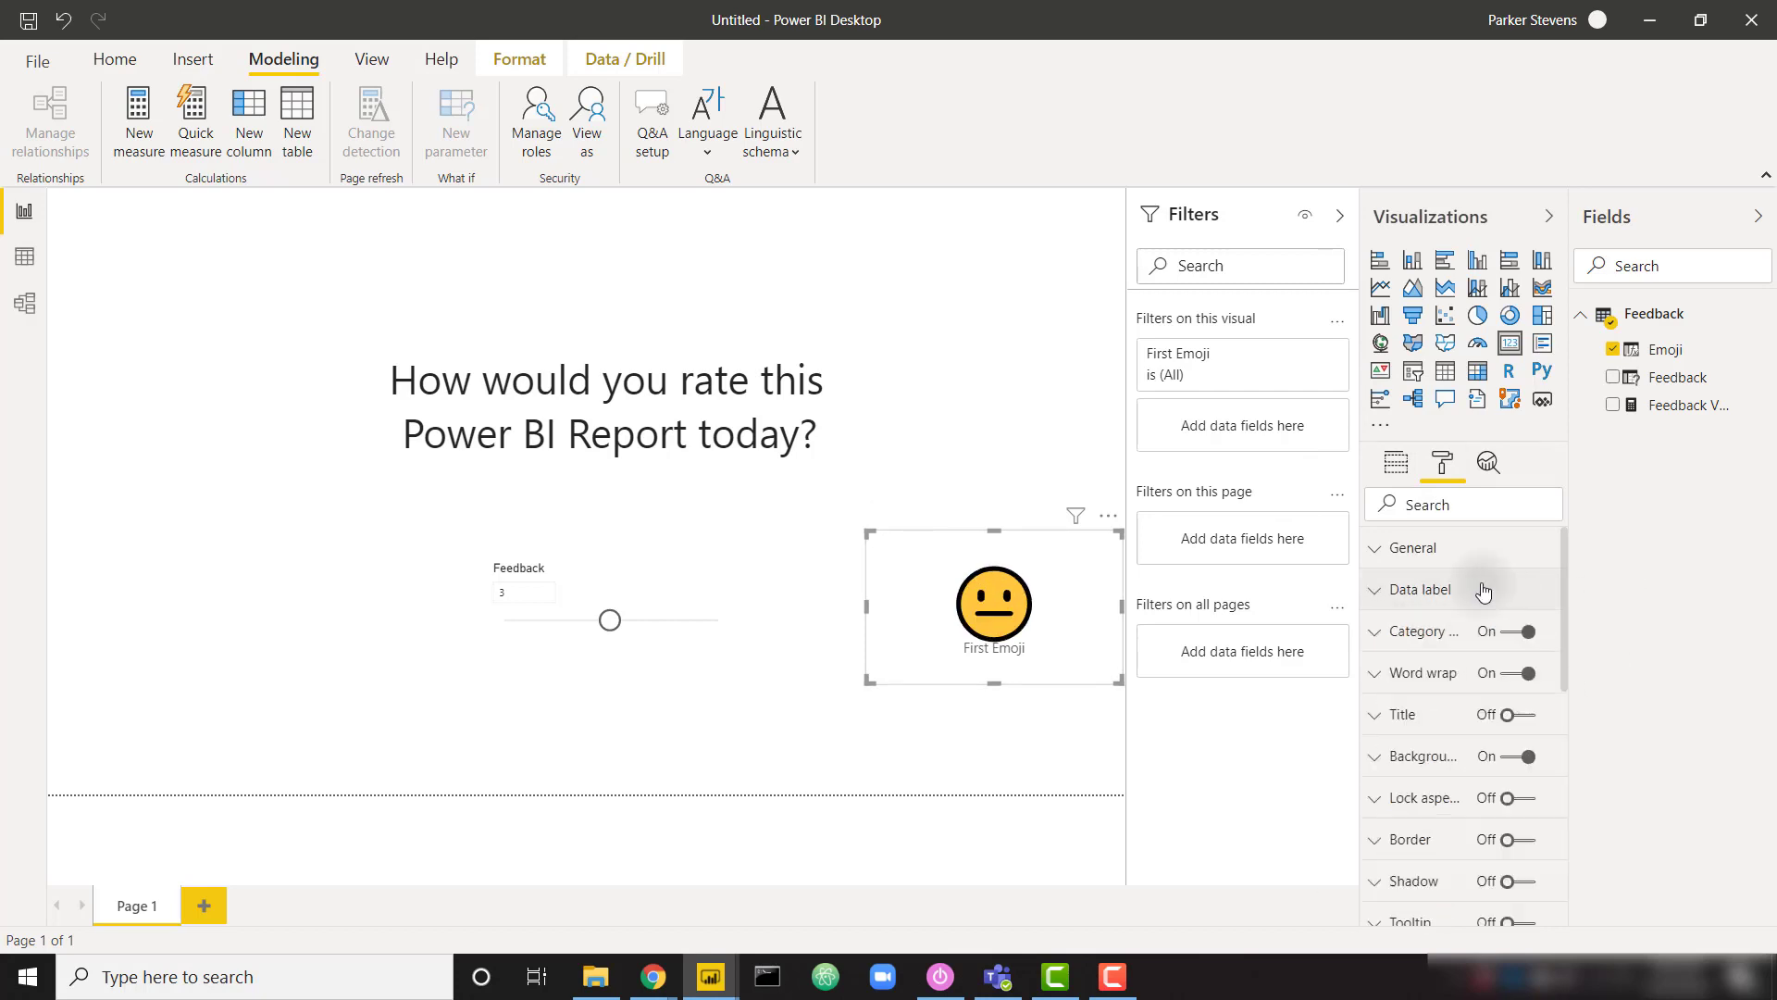
pyautogui.click(1497, 631)
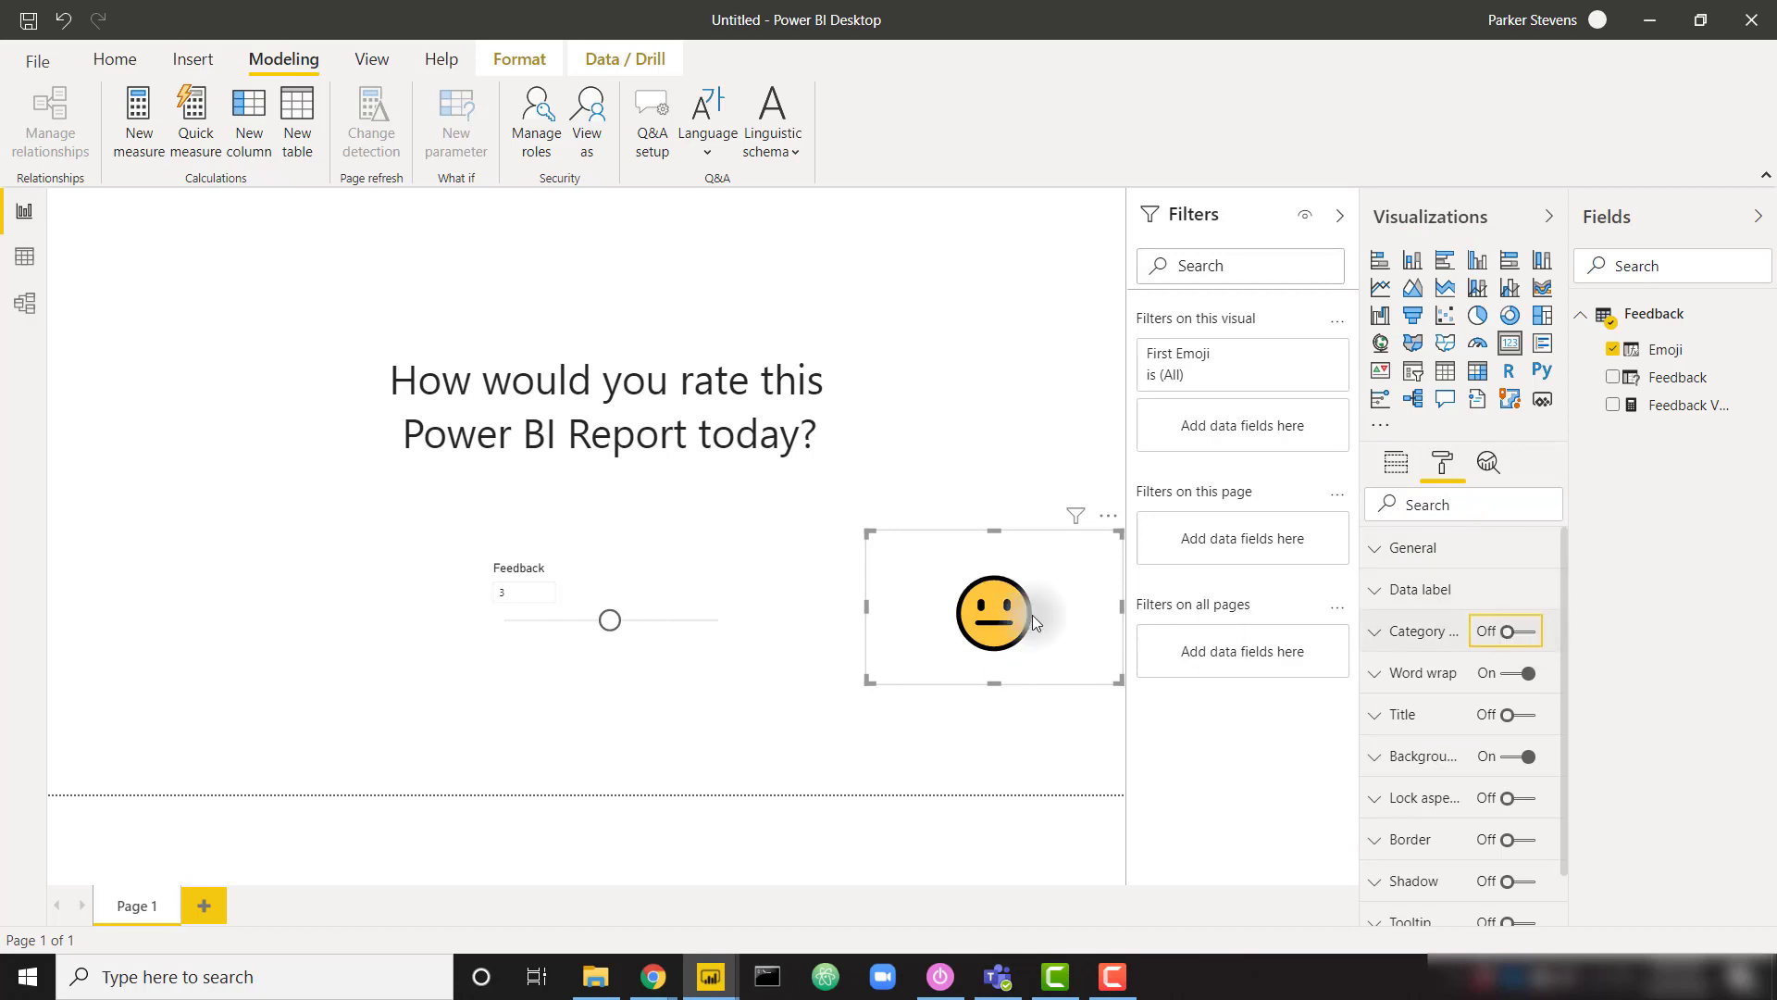
# Hide the Feedback slicer's header and centre it under the question
pyautogui.click(609, 620)
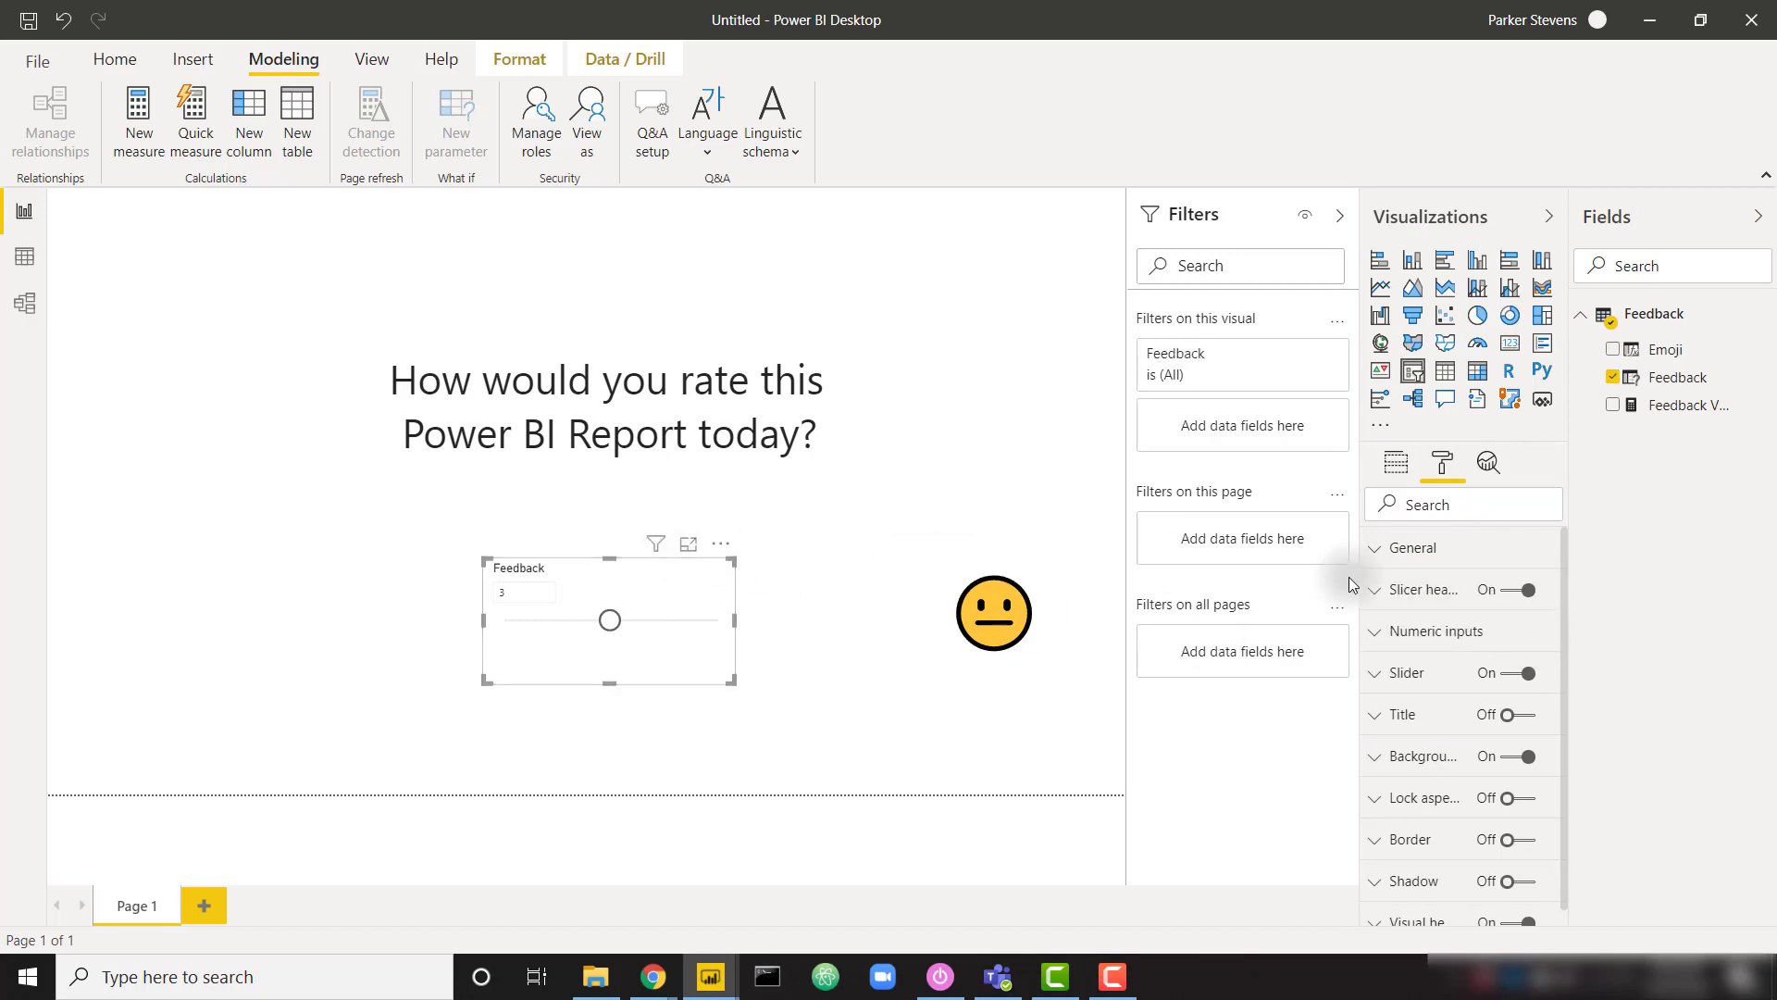
pyautogui.click(1529, 589)
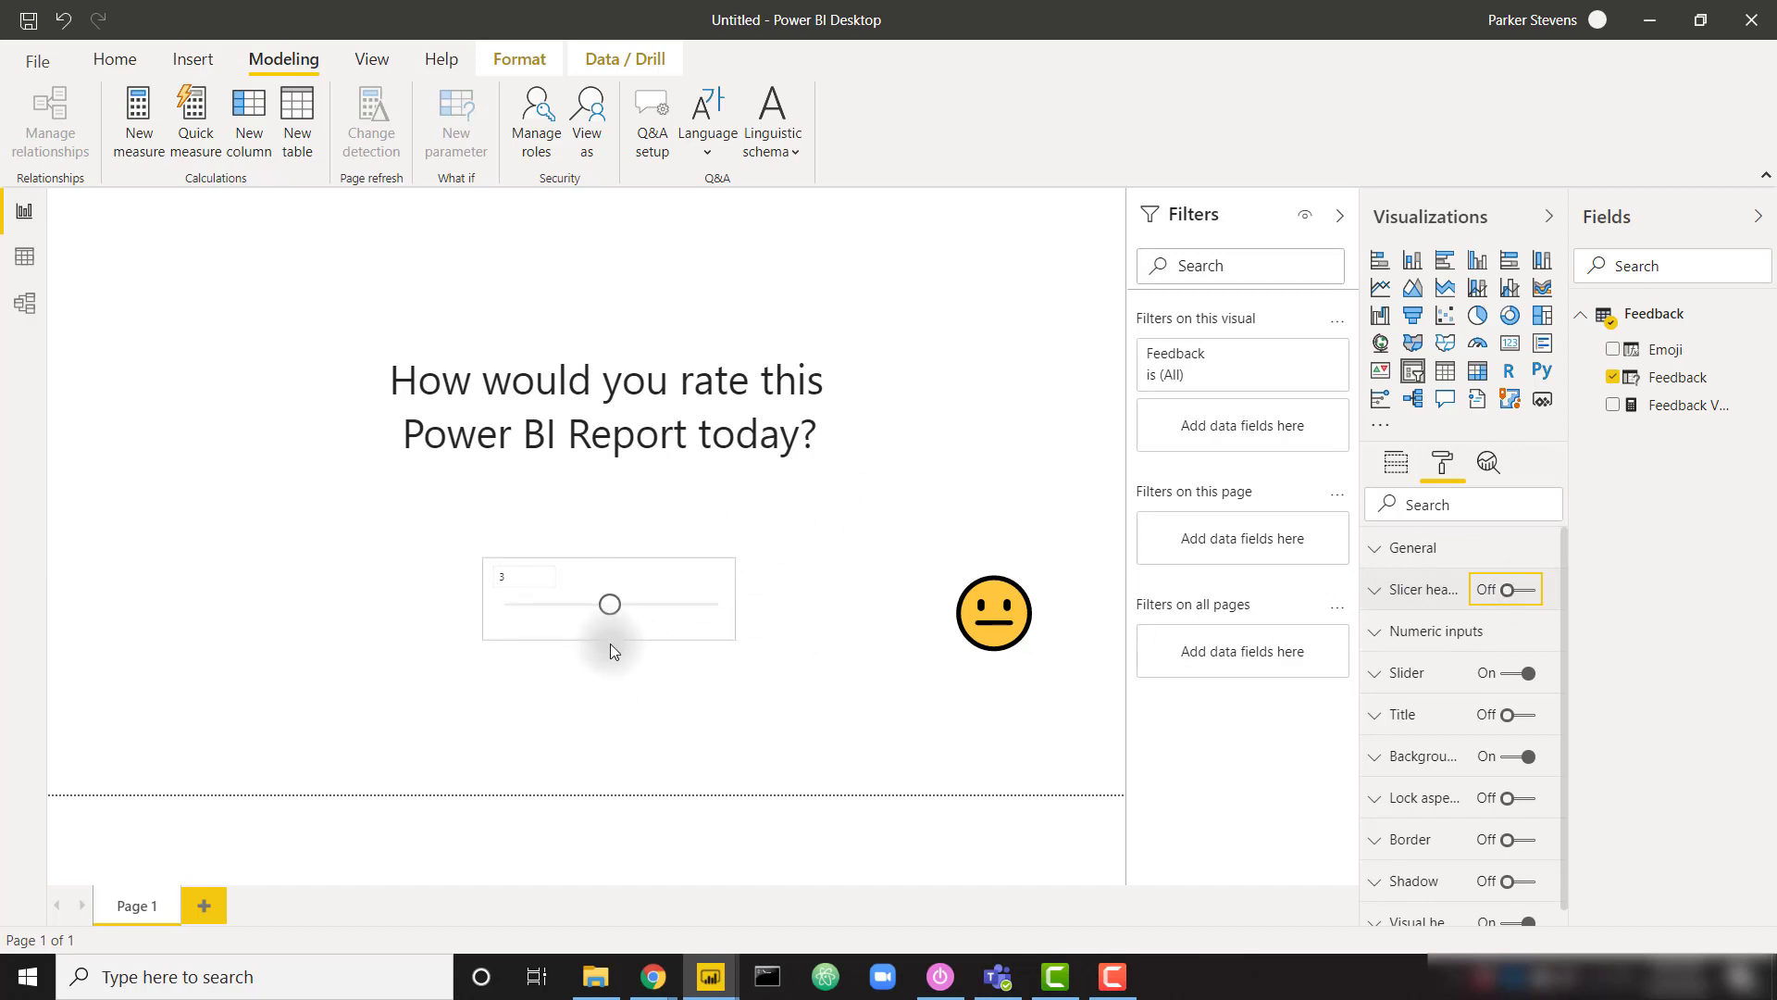
pyautogui.click(609, 604)
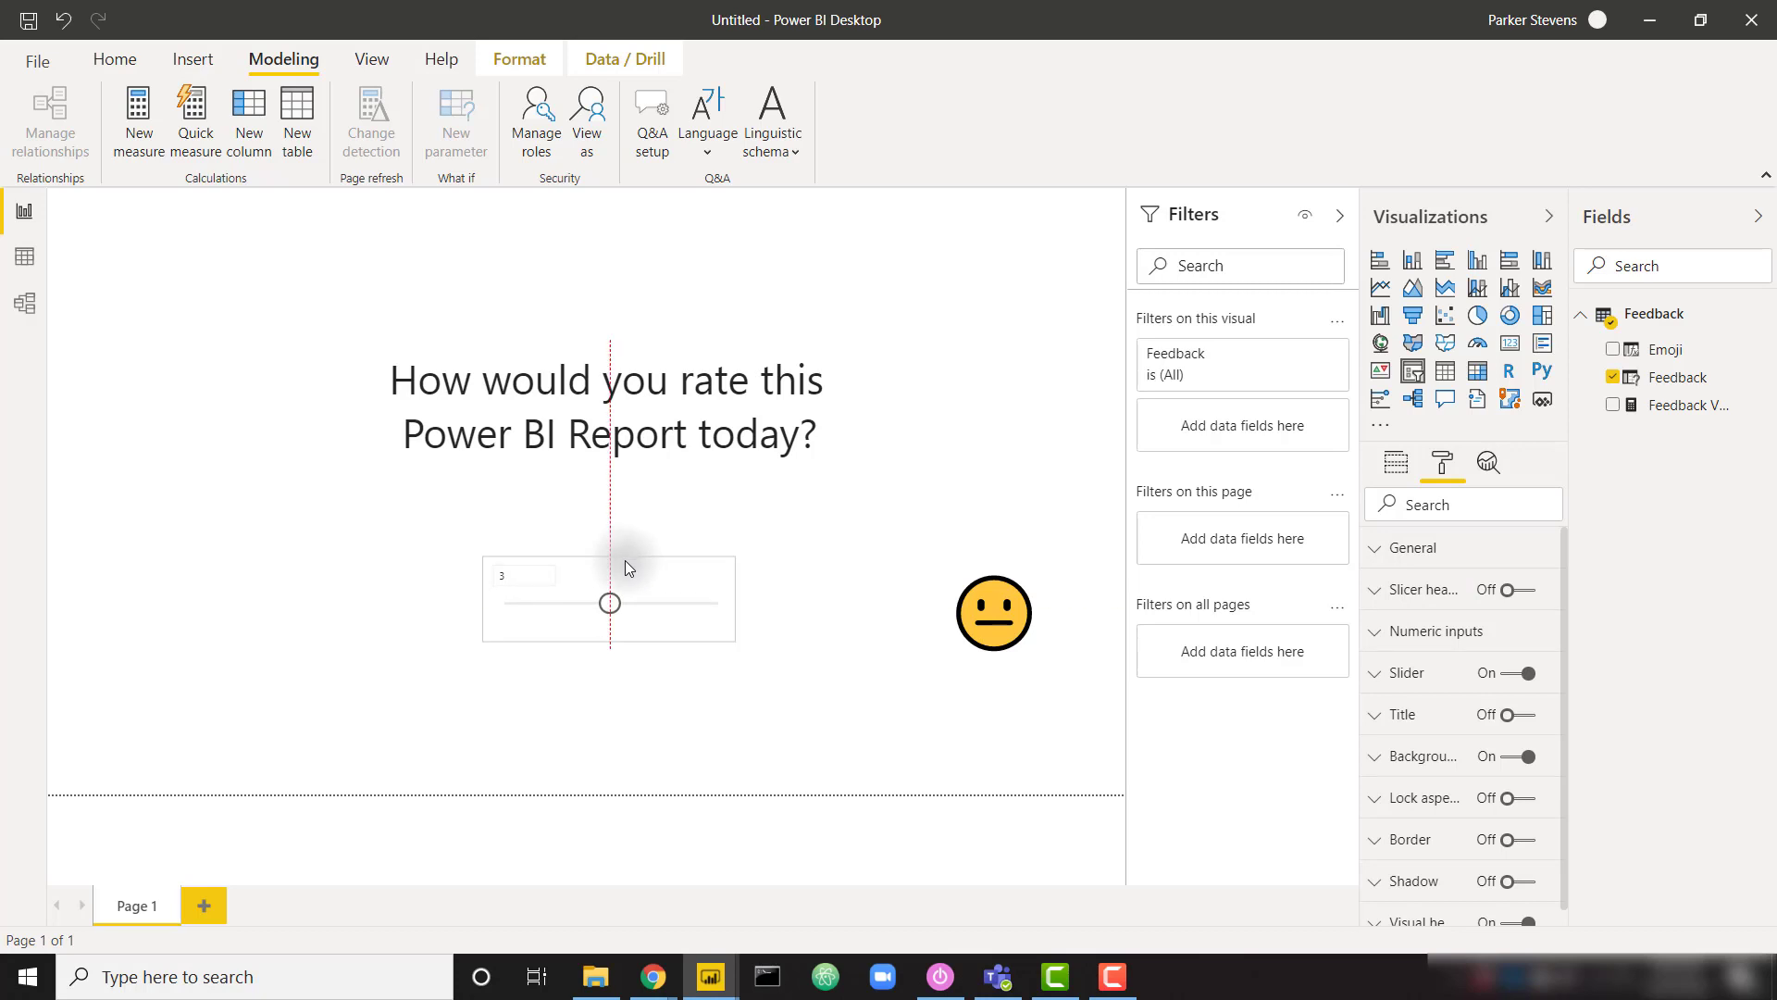
pyautogui.click(993, 613)
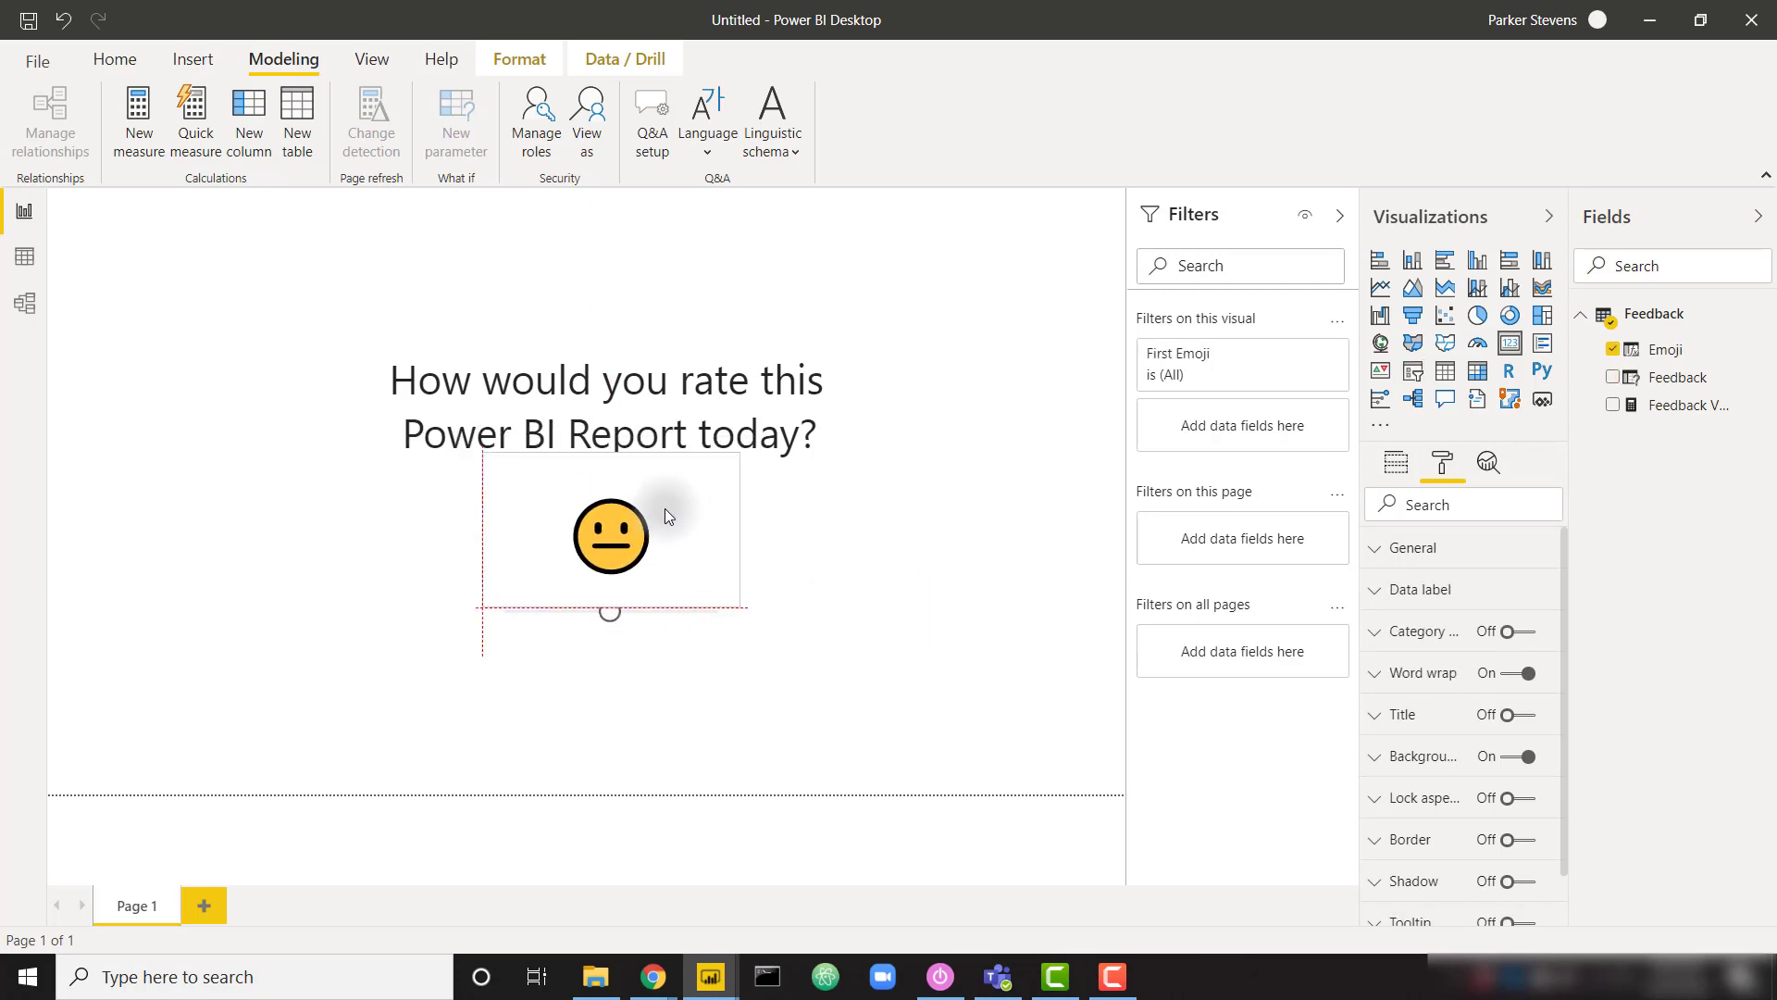
# Place the emoji card above the slider and move the slider to 2 to test the sad face
pyautogui.click(609, 533)
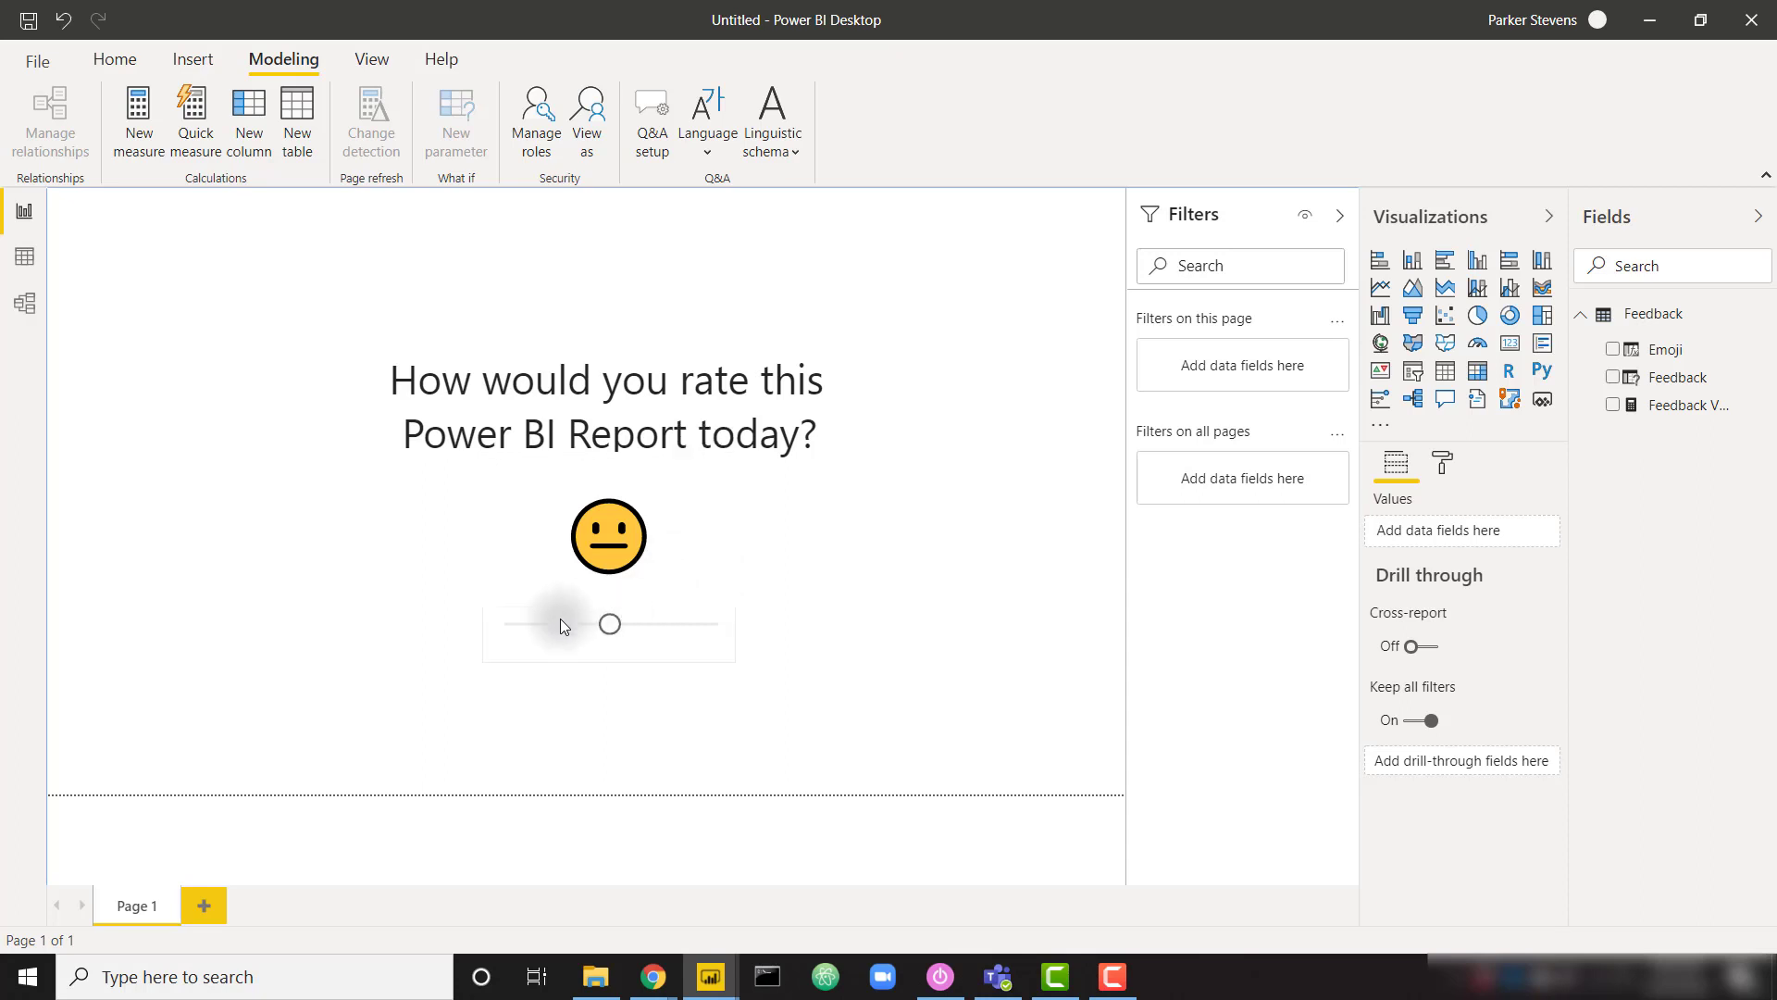
pyautogui.click(609, 622)
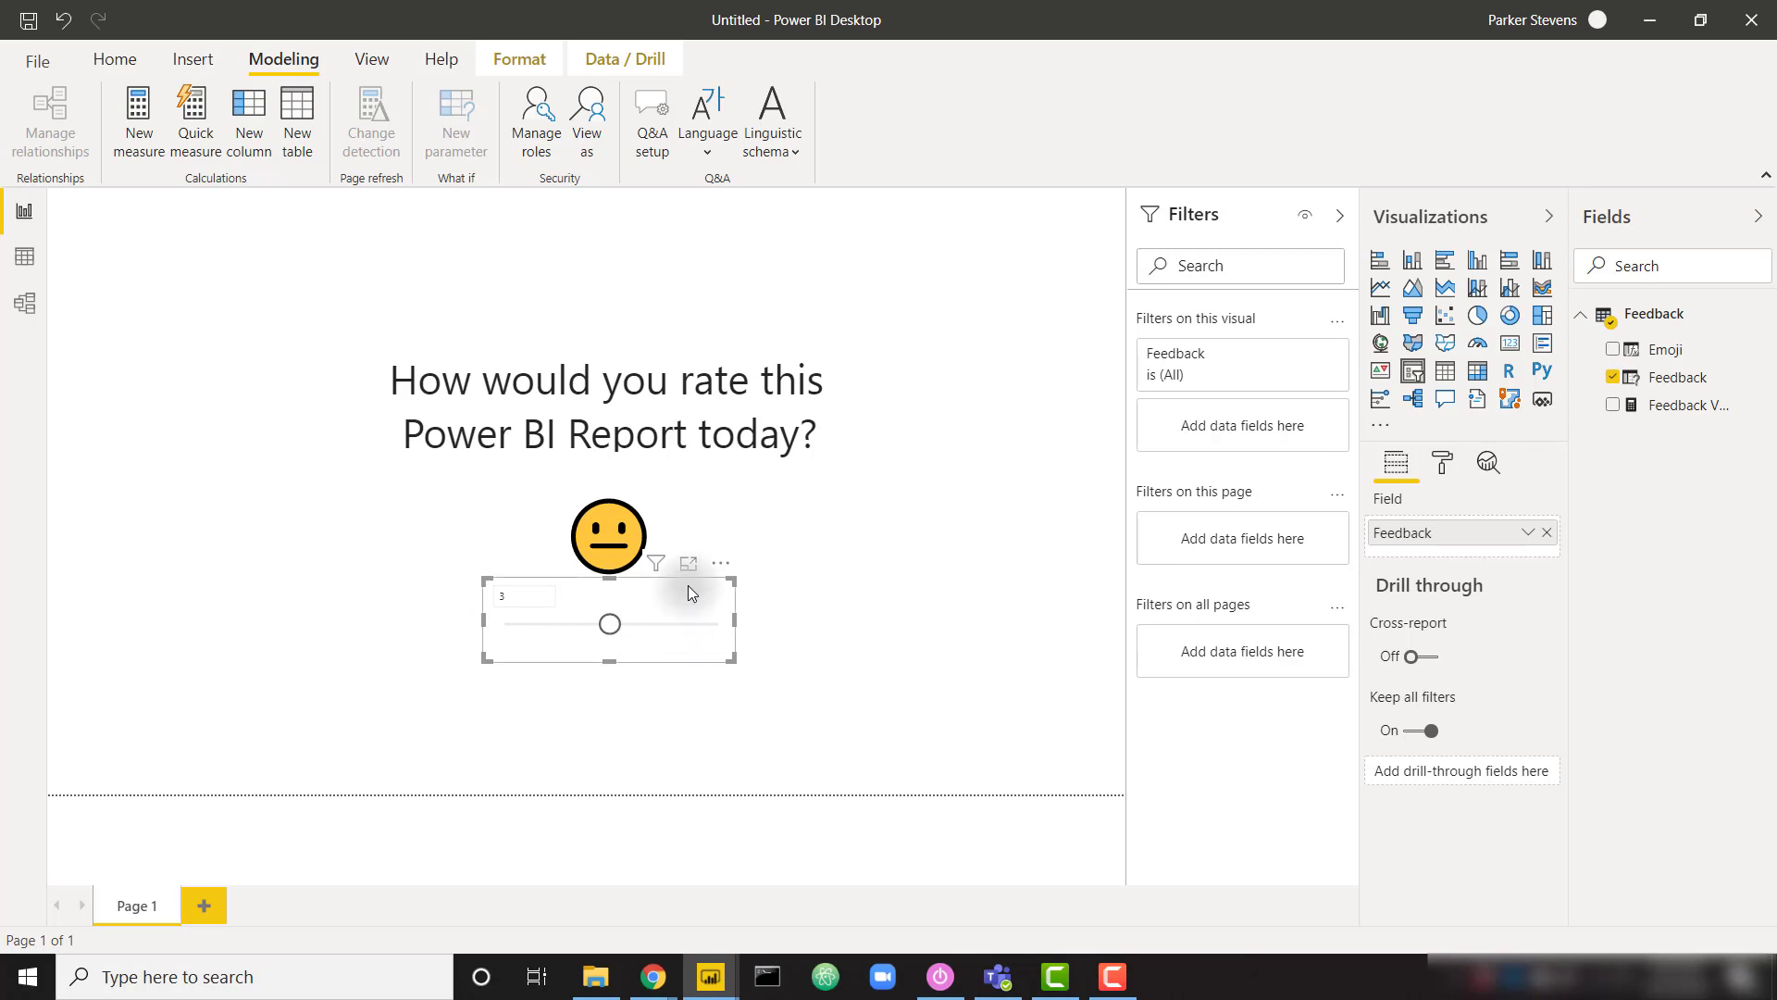
pyautogui.moveTo(839, 588)
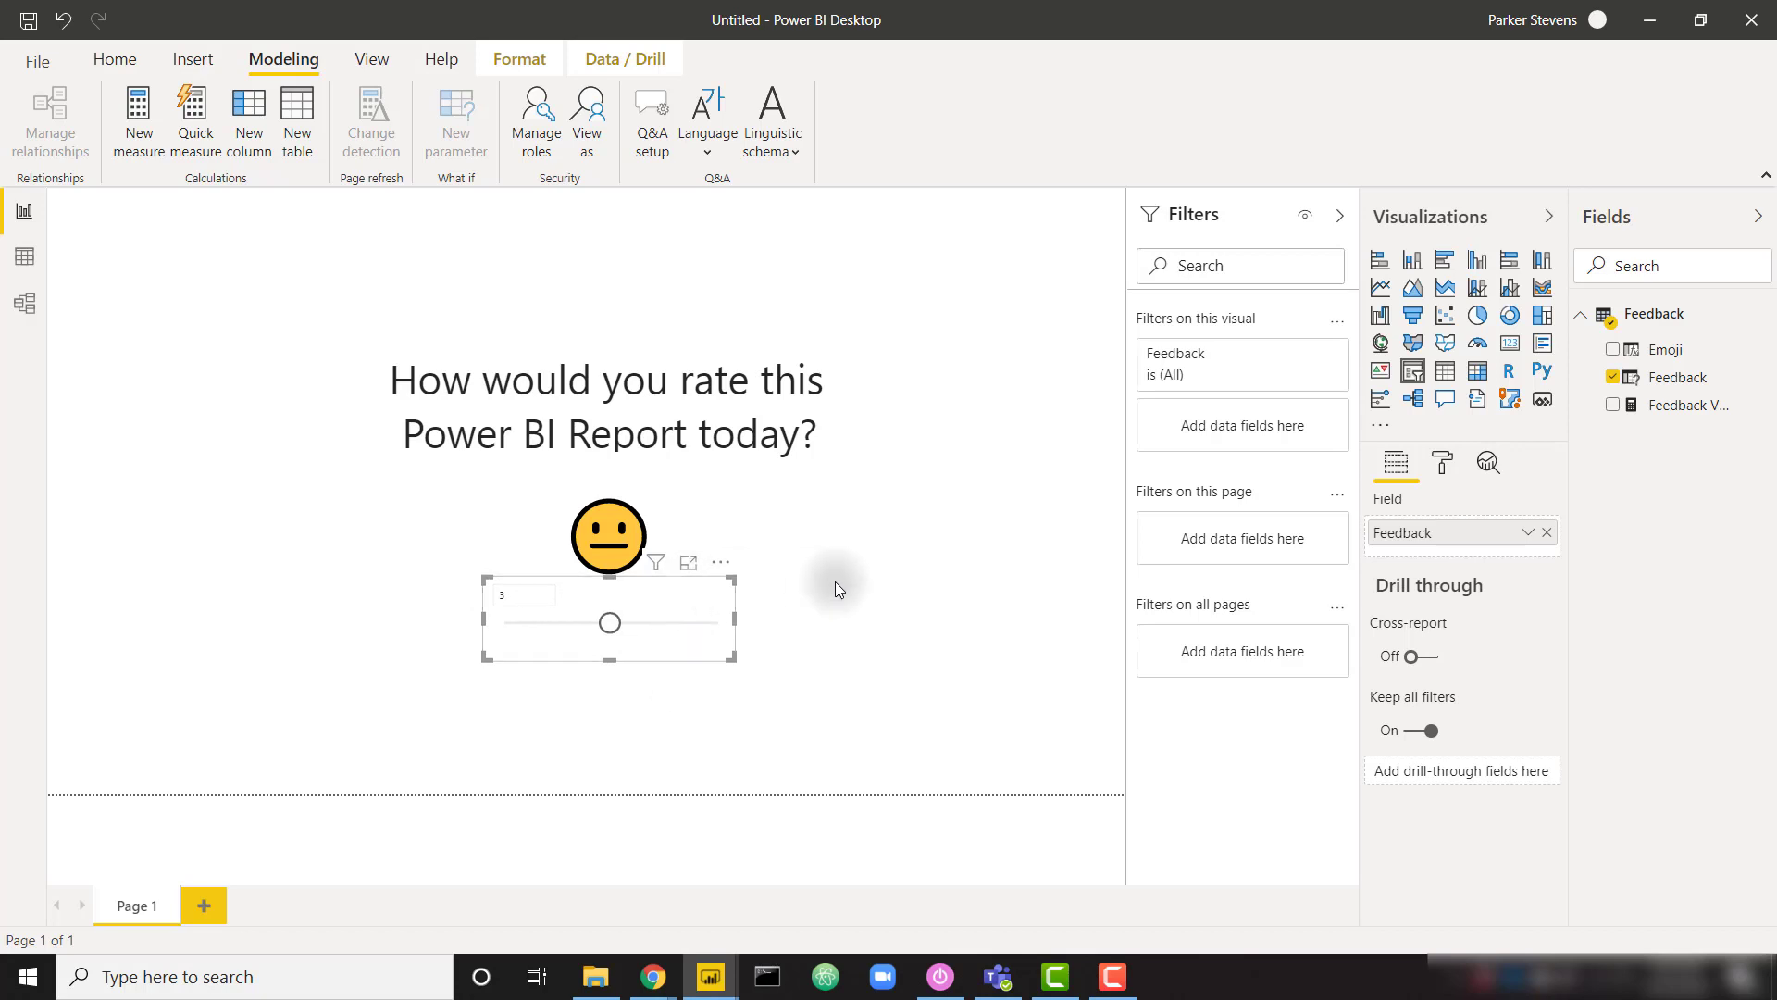
pyautogui.click(811, 657)
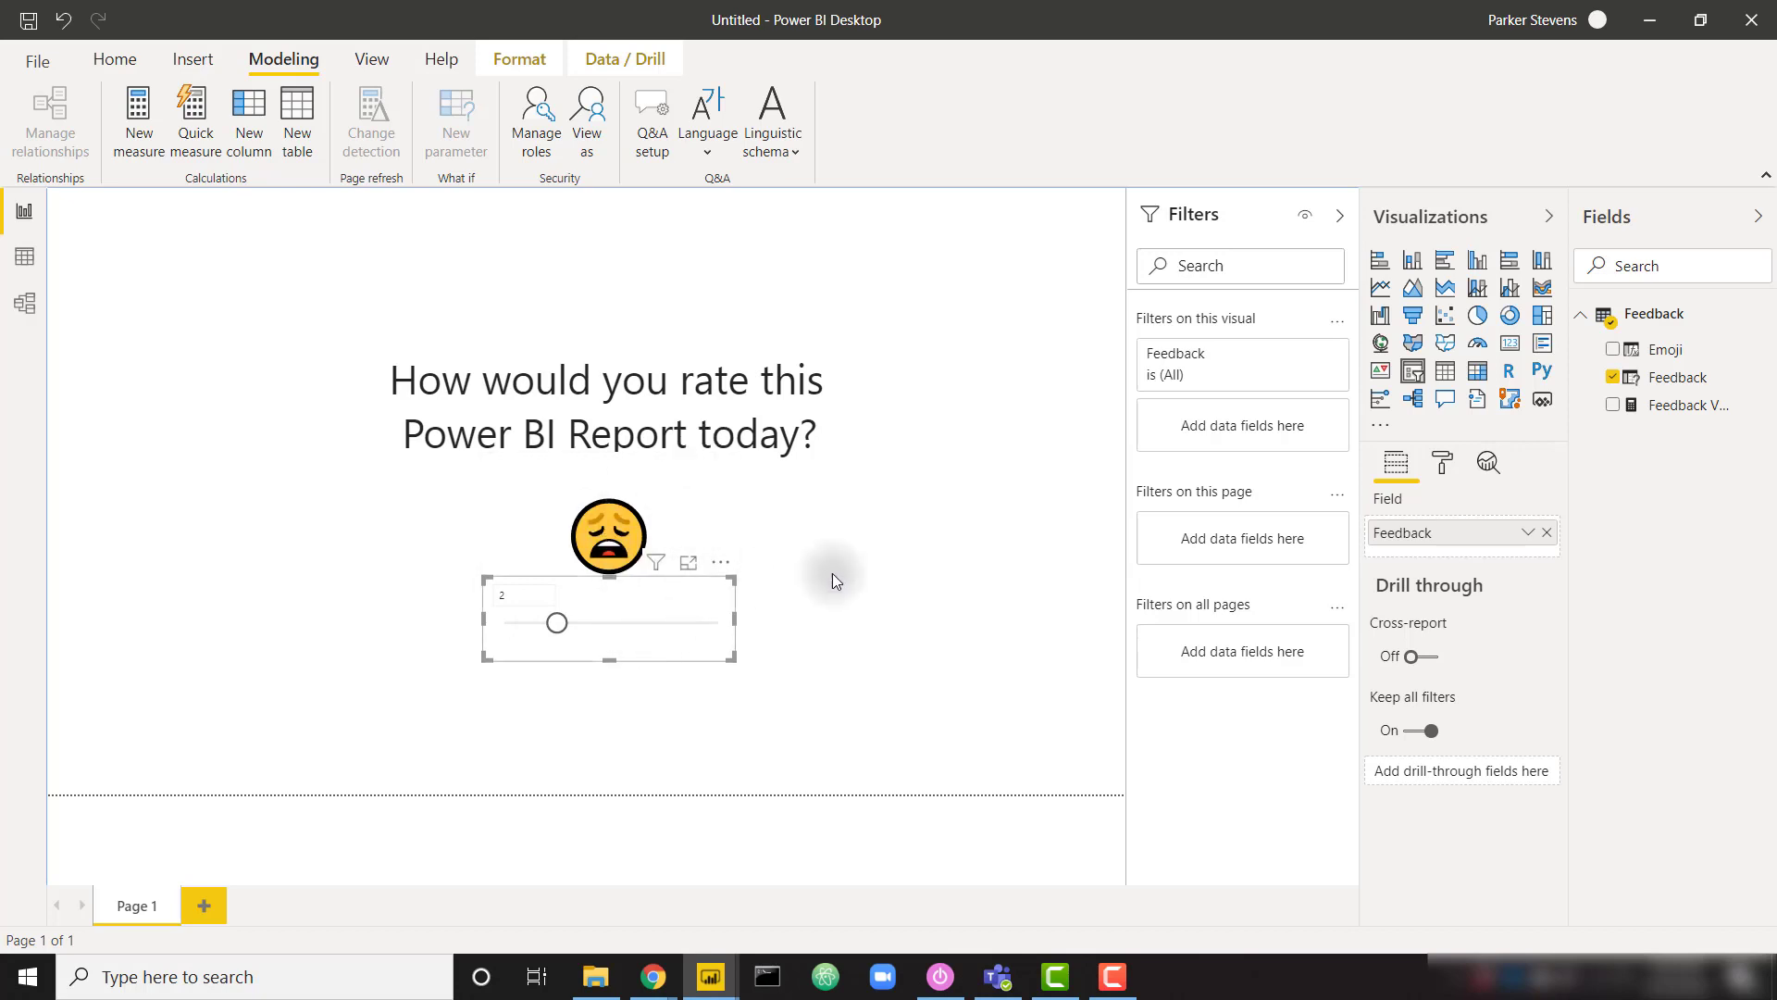
pyautogui.moveTo(714, 540)
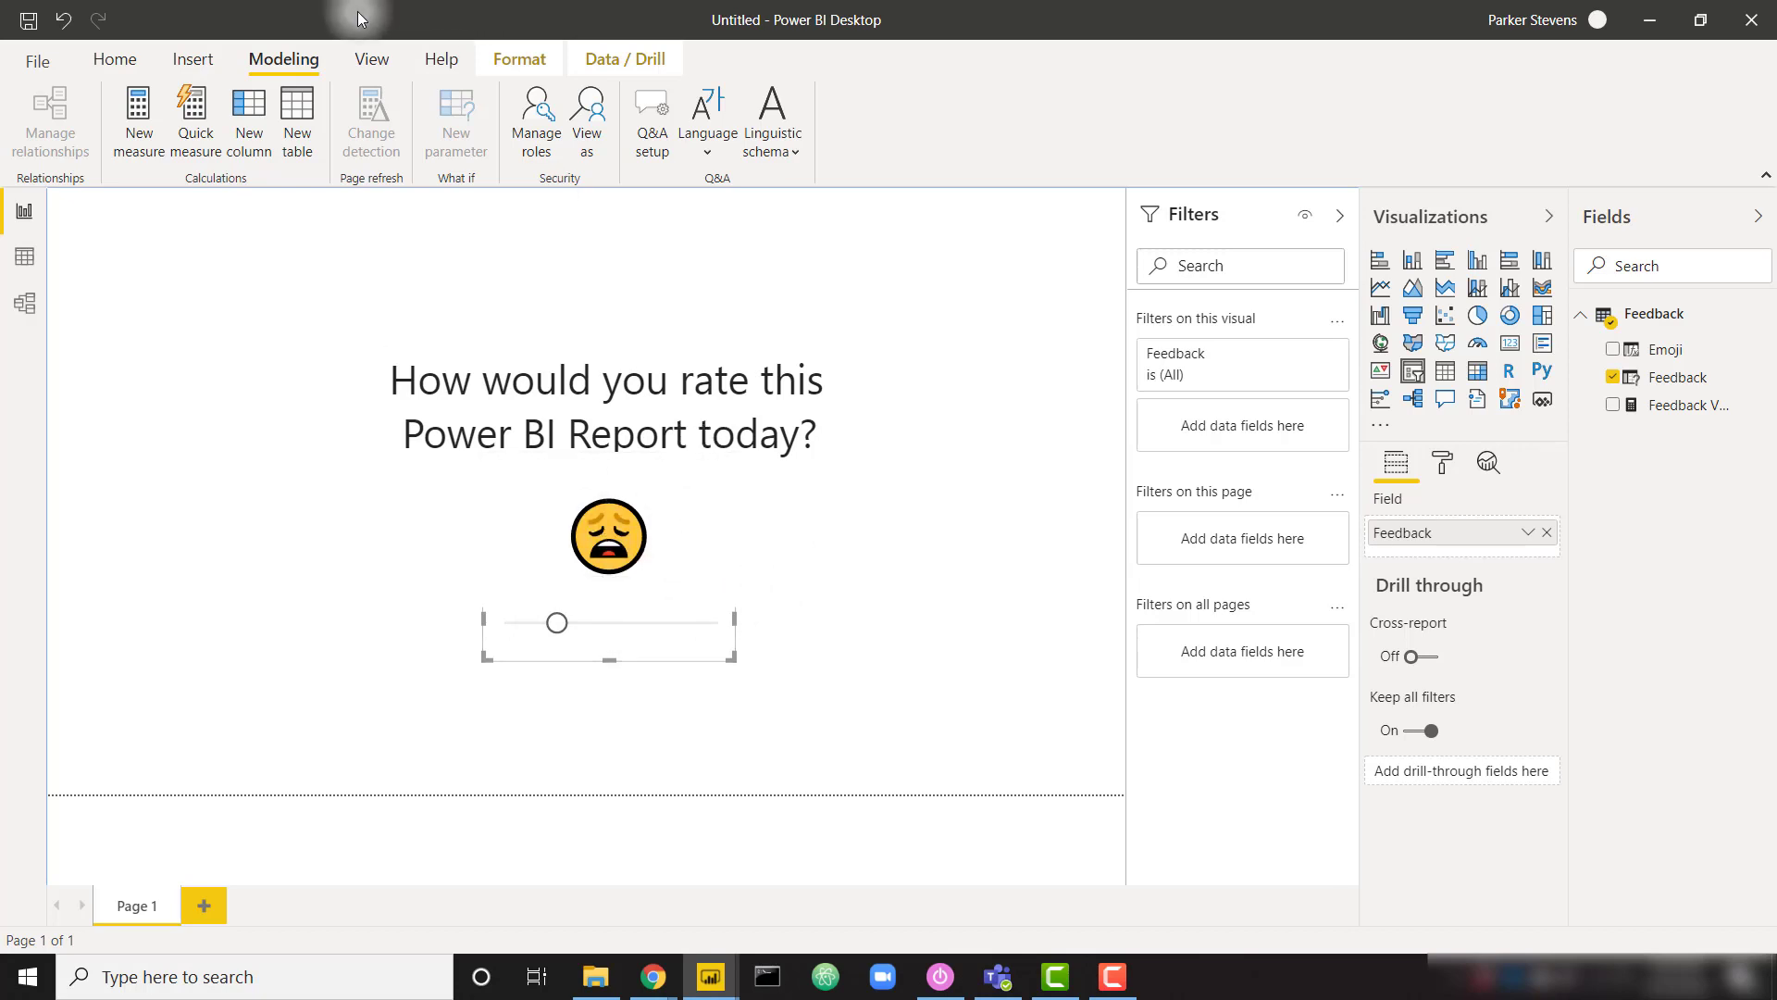
# Group the emoji card and rating slicer together from the Selection pane
pyautogui.click(370, 59)
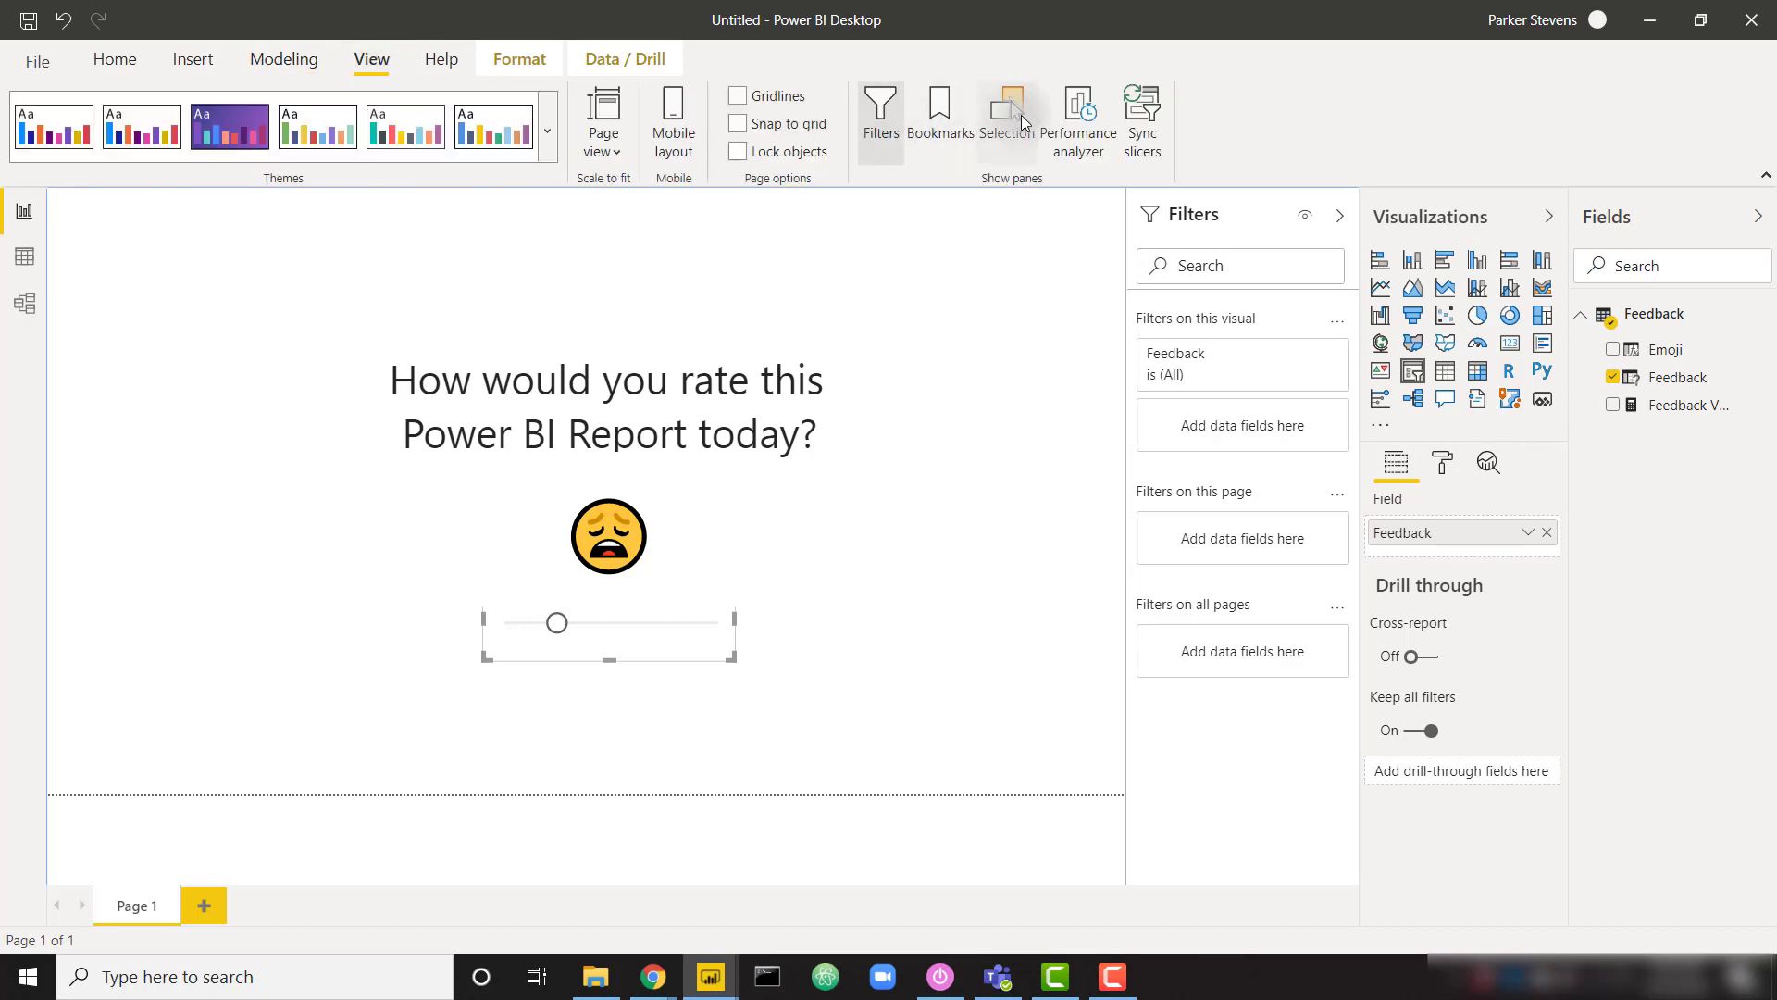
pyautogui.click(1005, 116)
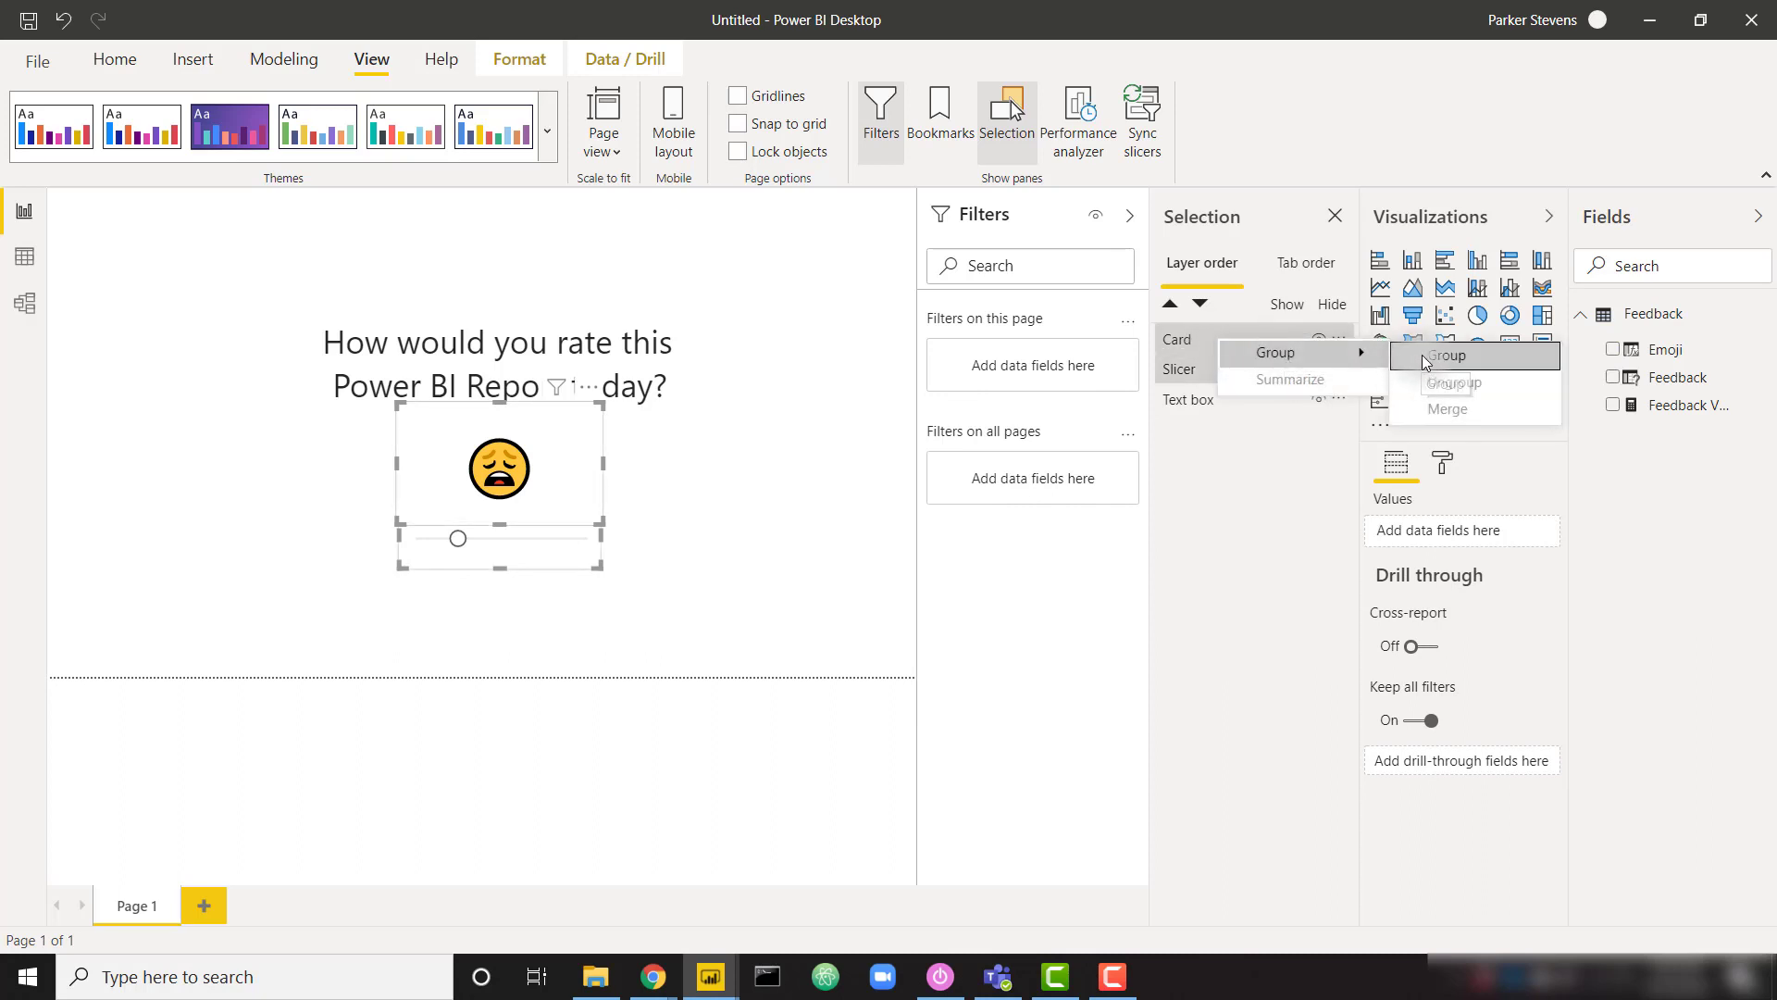
pyautogui.click(1448, 355)
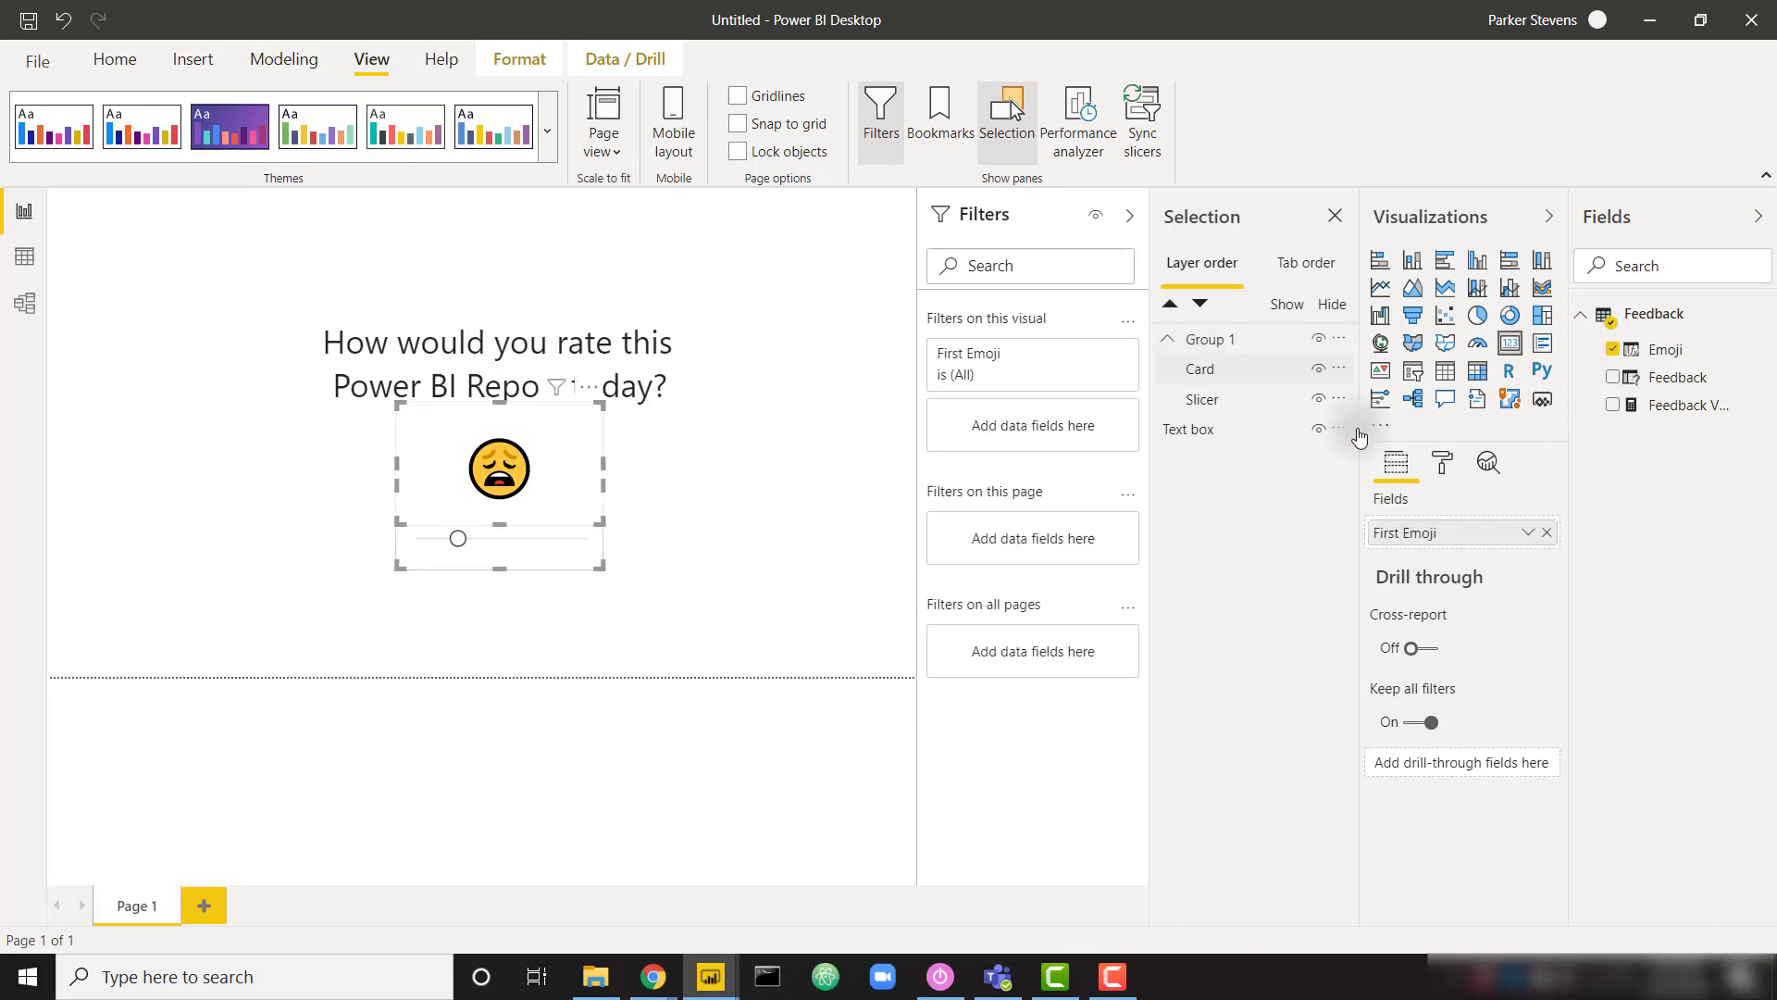
# Turn Maintain layer order on for both the card and the slicer
pyautogui.click(1442, 463)
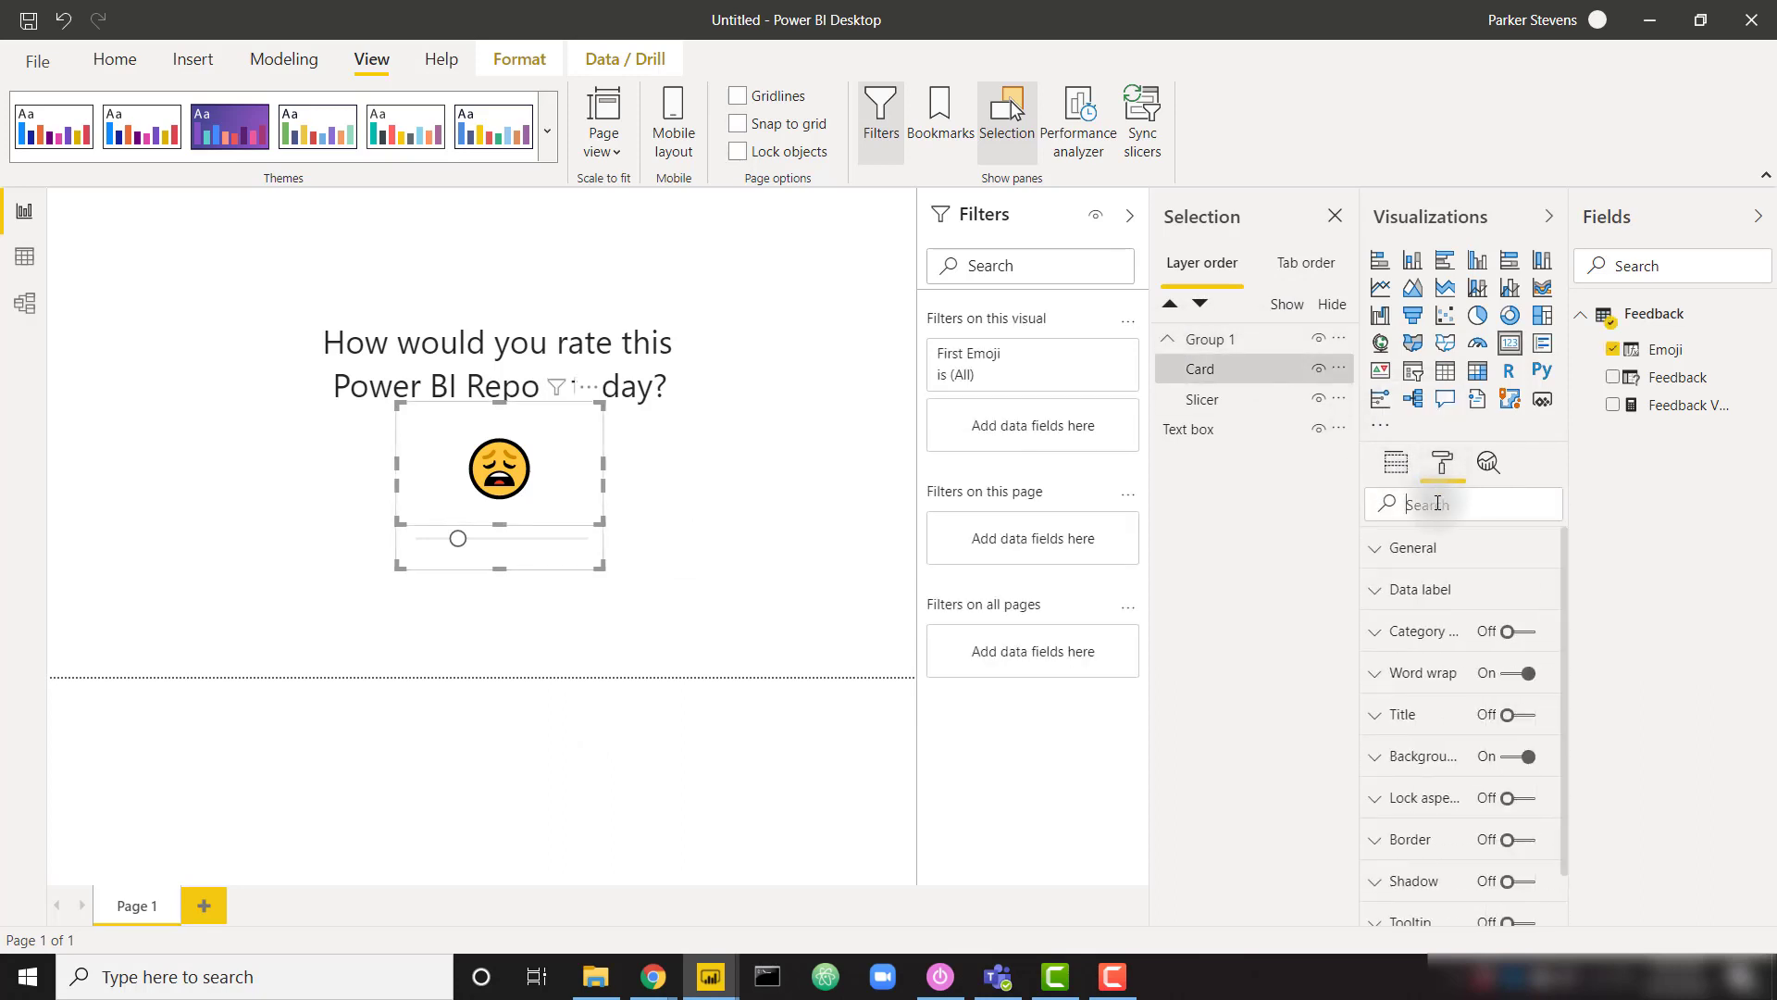
pyautogui.write('laye')
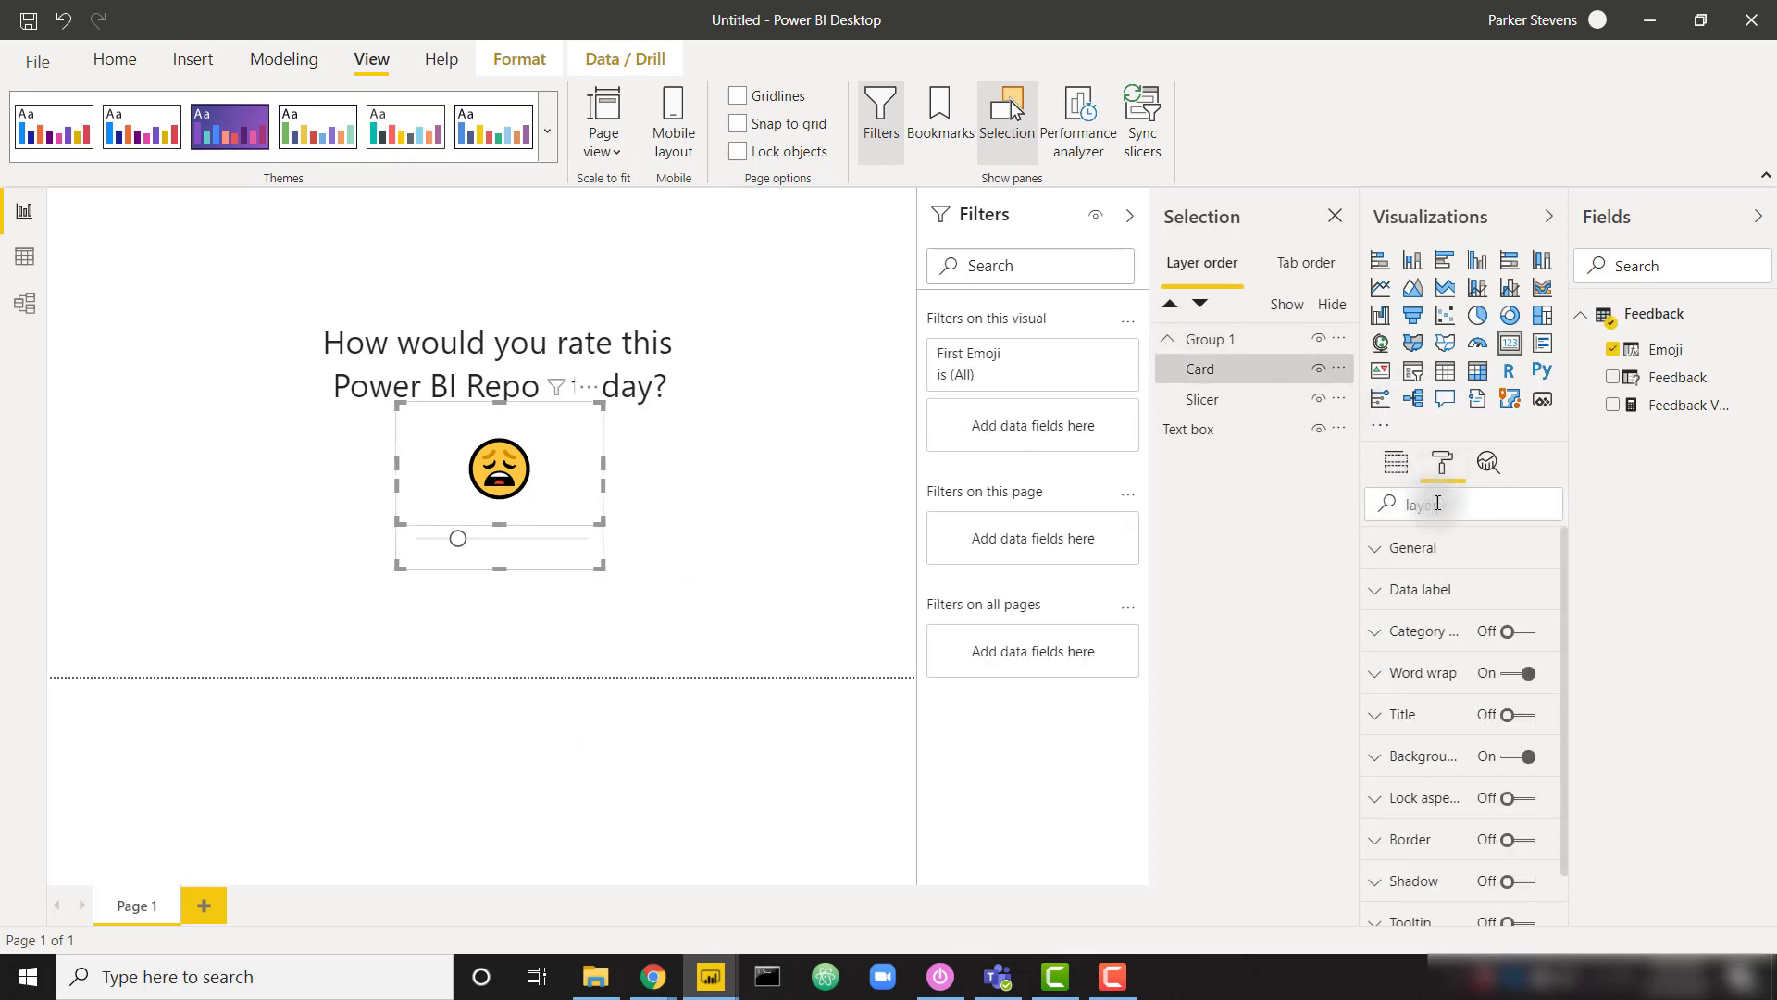
pyautogui.write('layer')
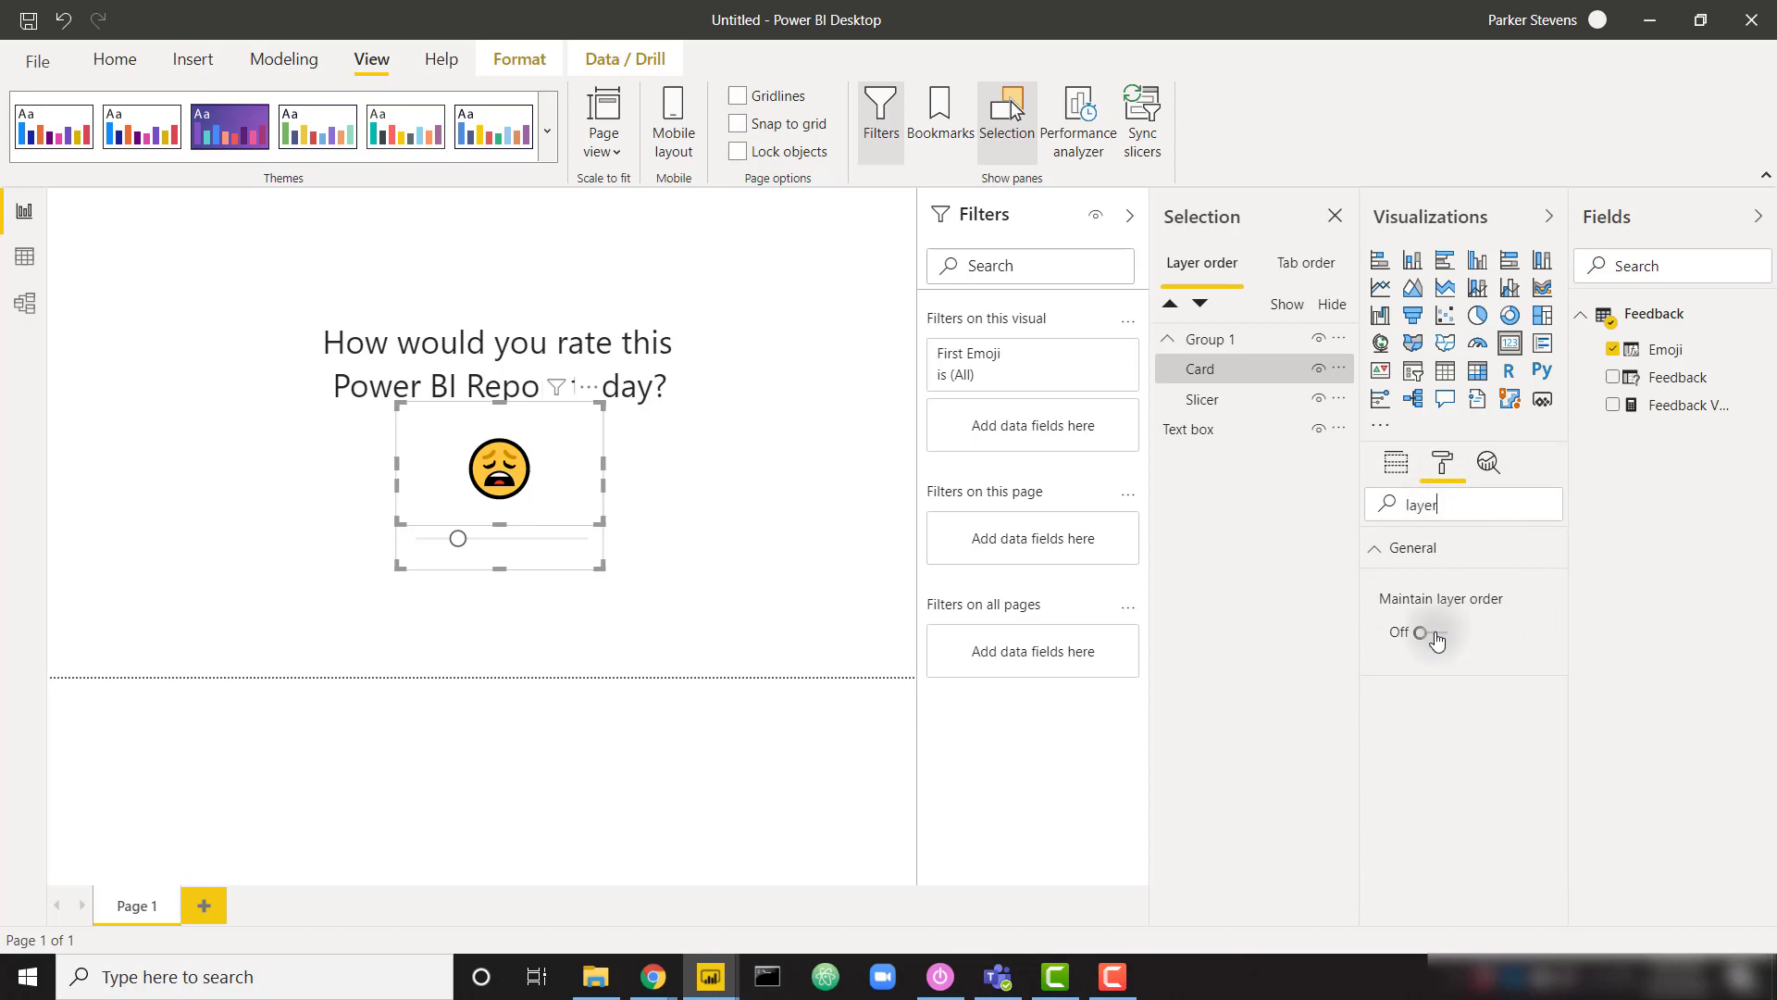
pyautogui.click(1416, 631)
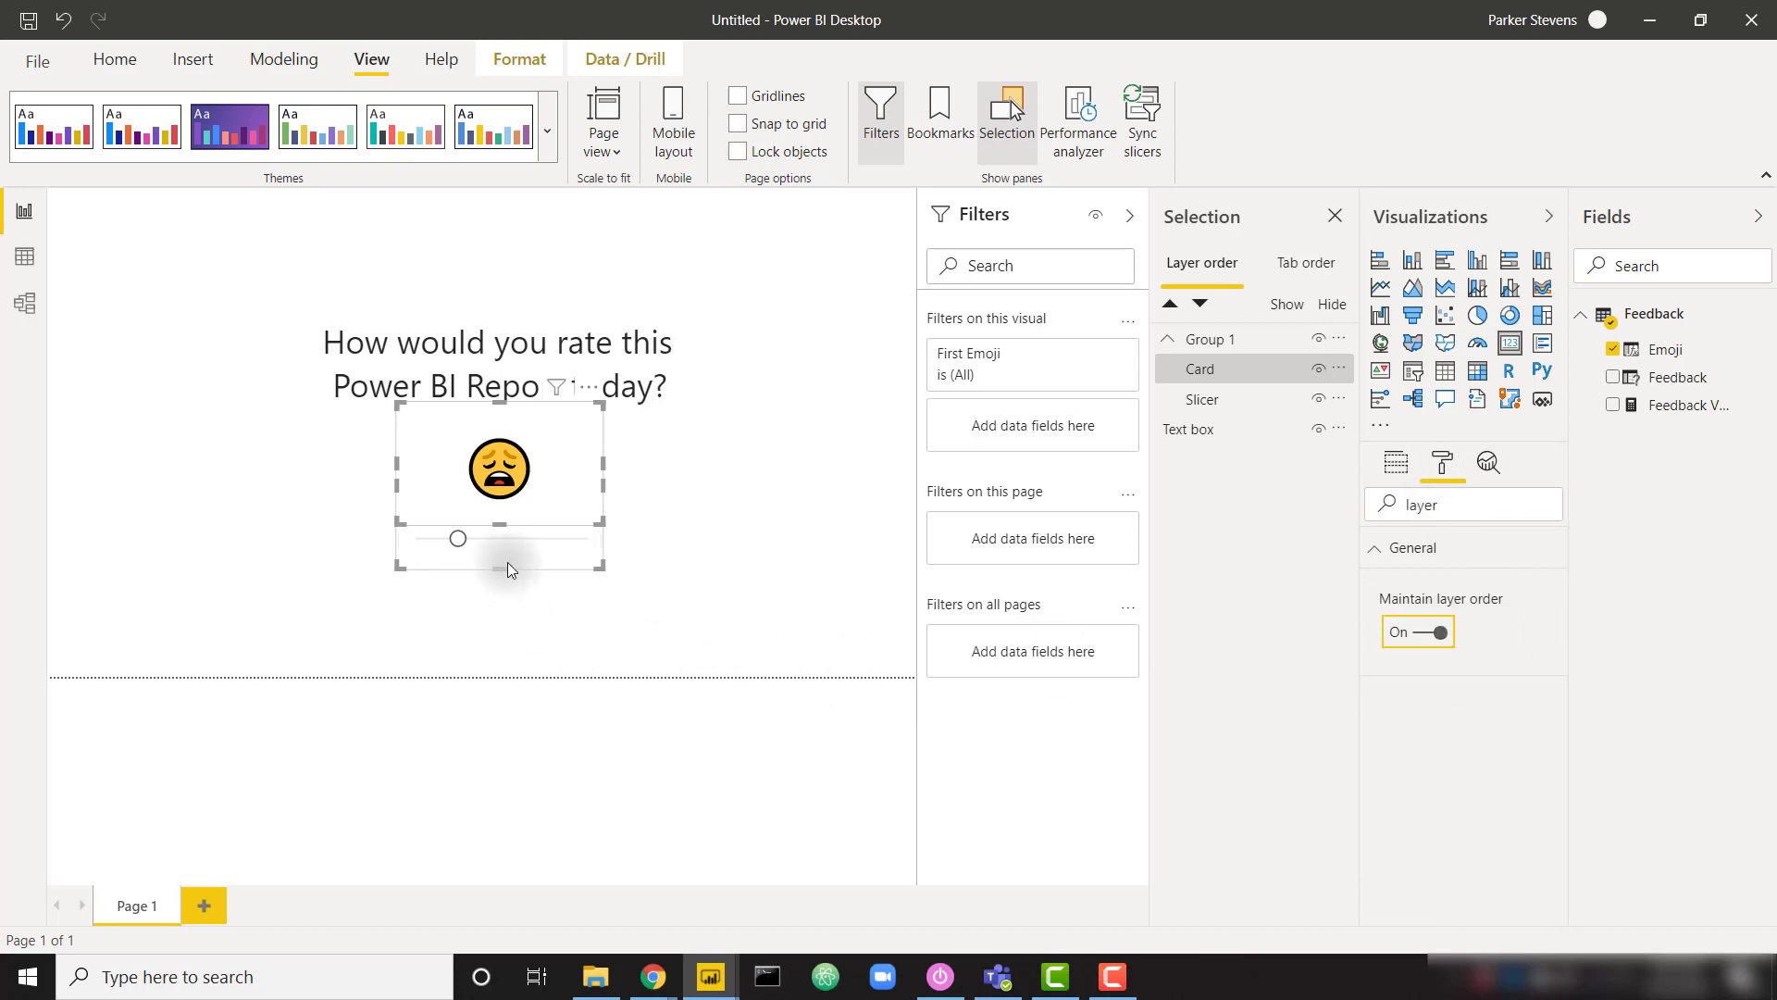
pyautogui.click(1418, 631)
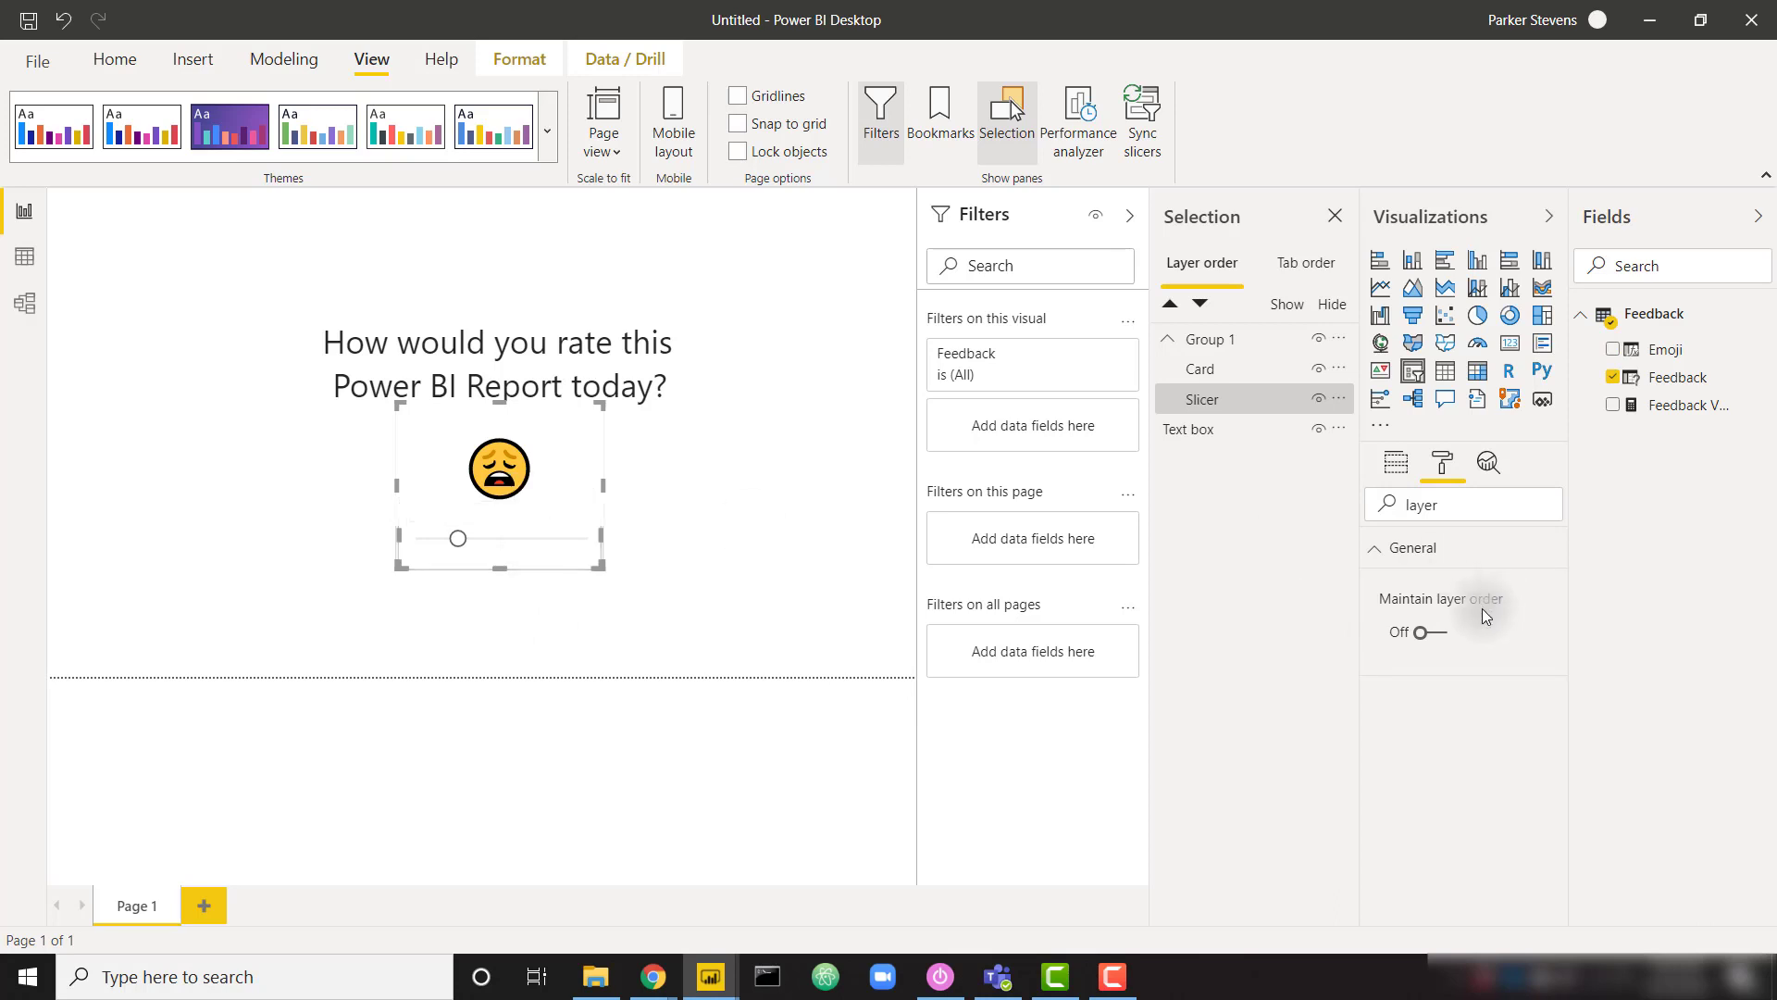
pyautogui.click(1416, 631)
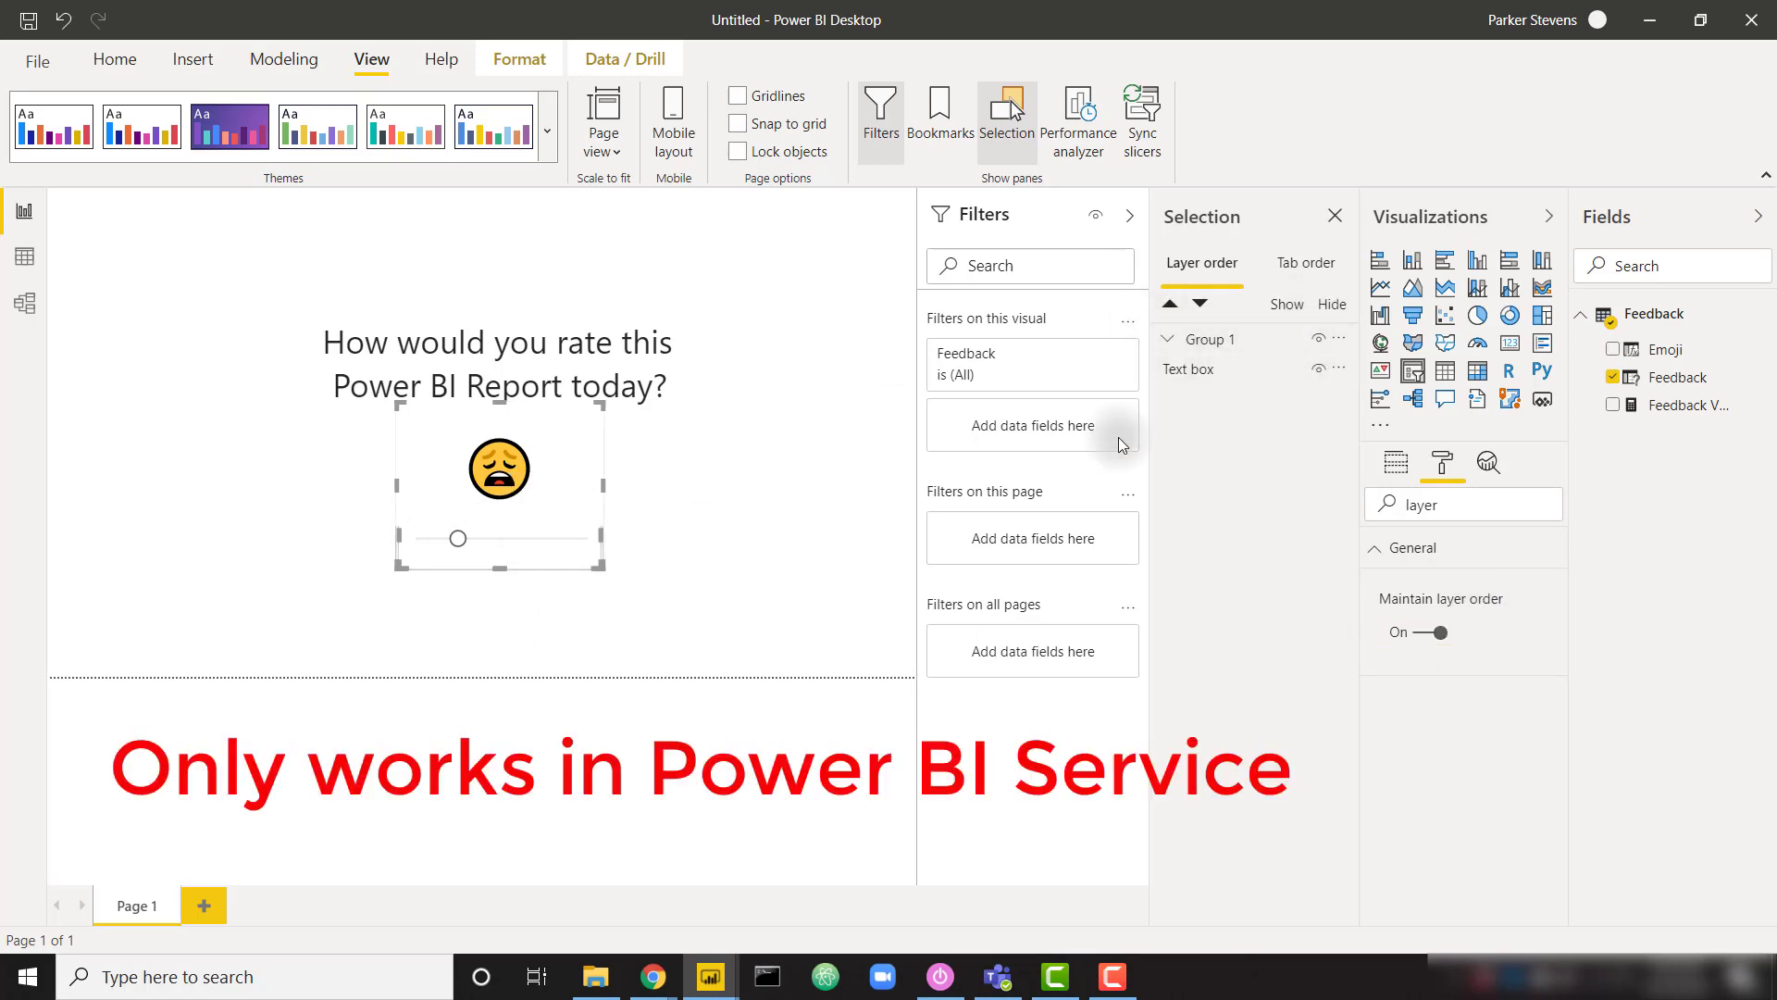
# Slide the rating from 1 up to 4 and check the card's emoji changes to a smiling face
pyautogui.click(731, 563)
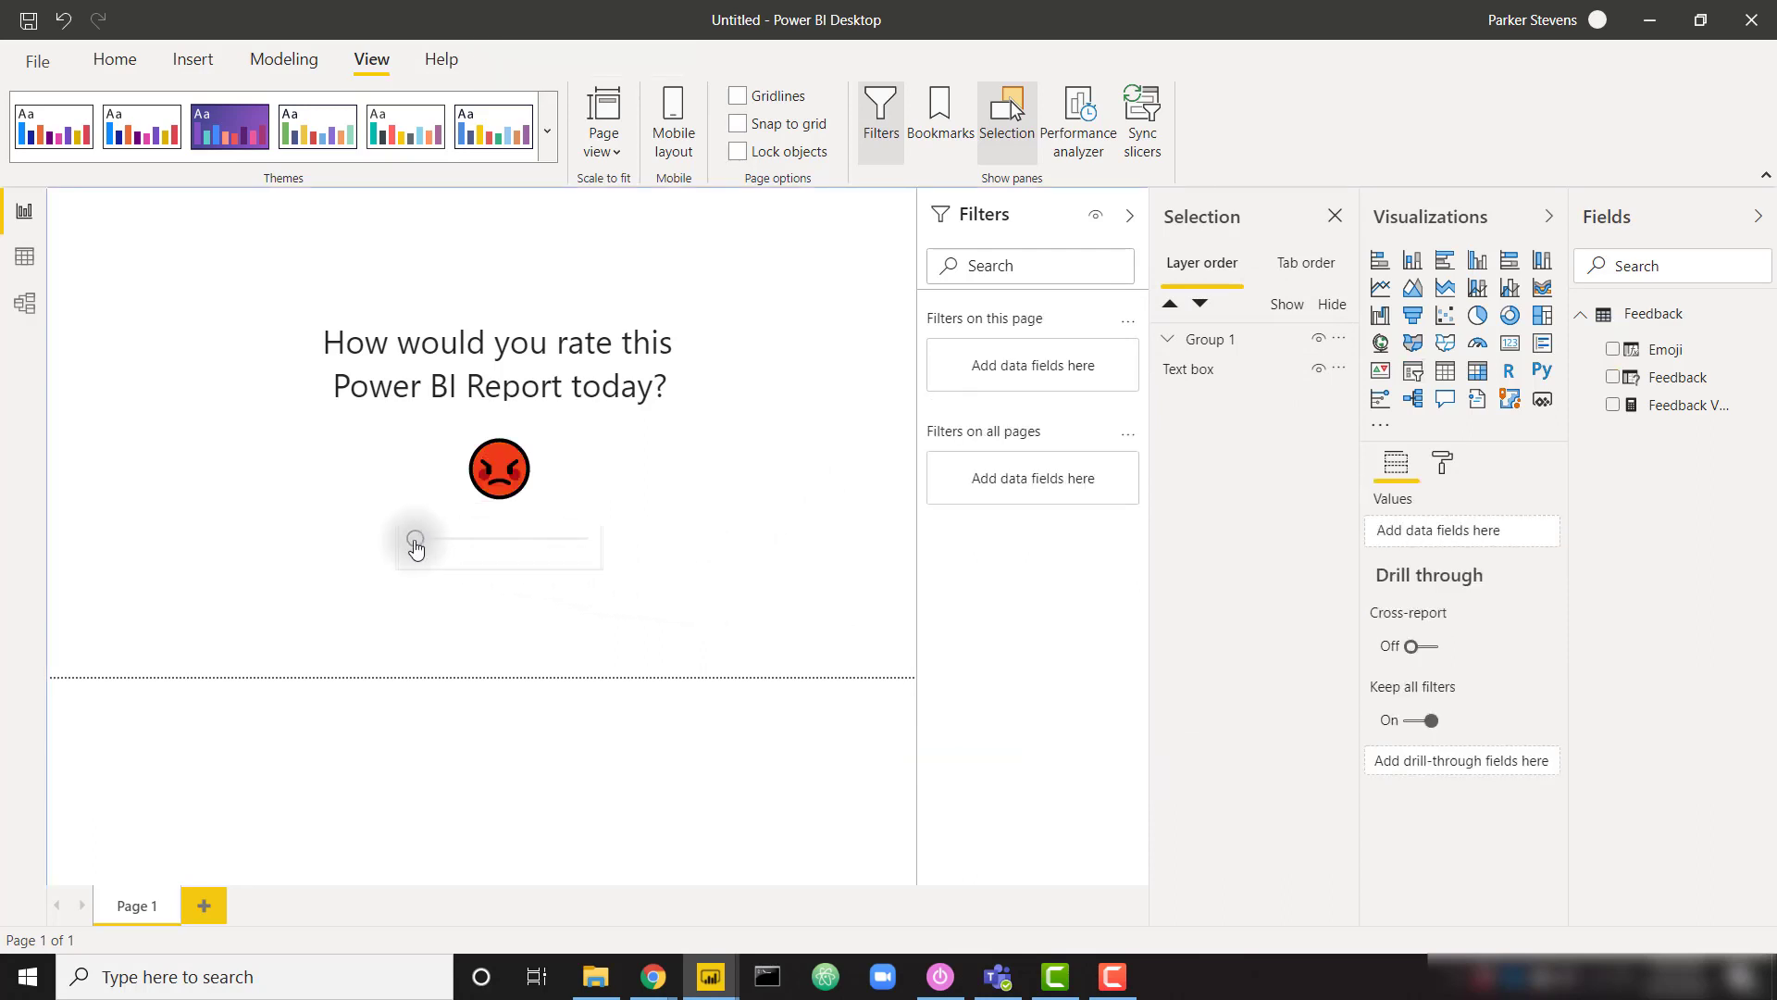
pyautogui.moveTo(461, 541)
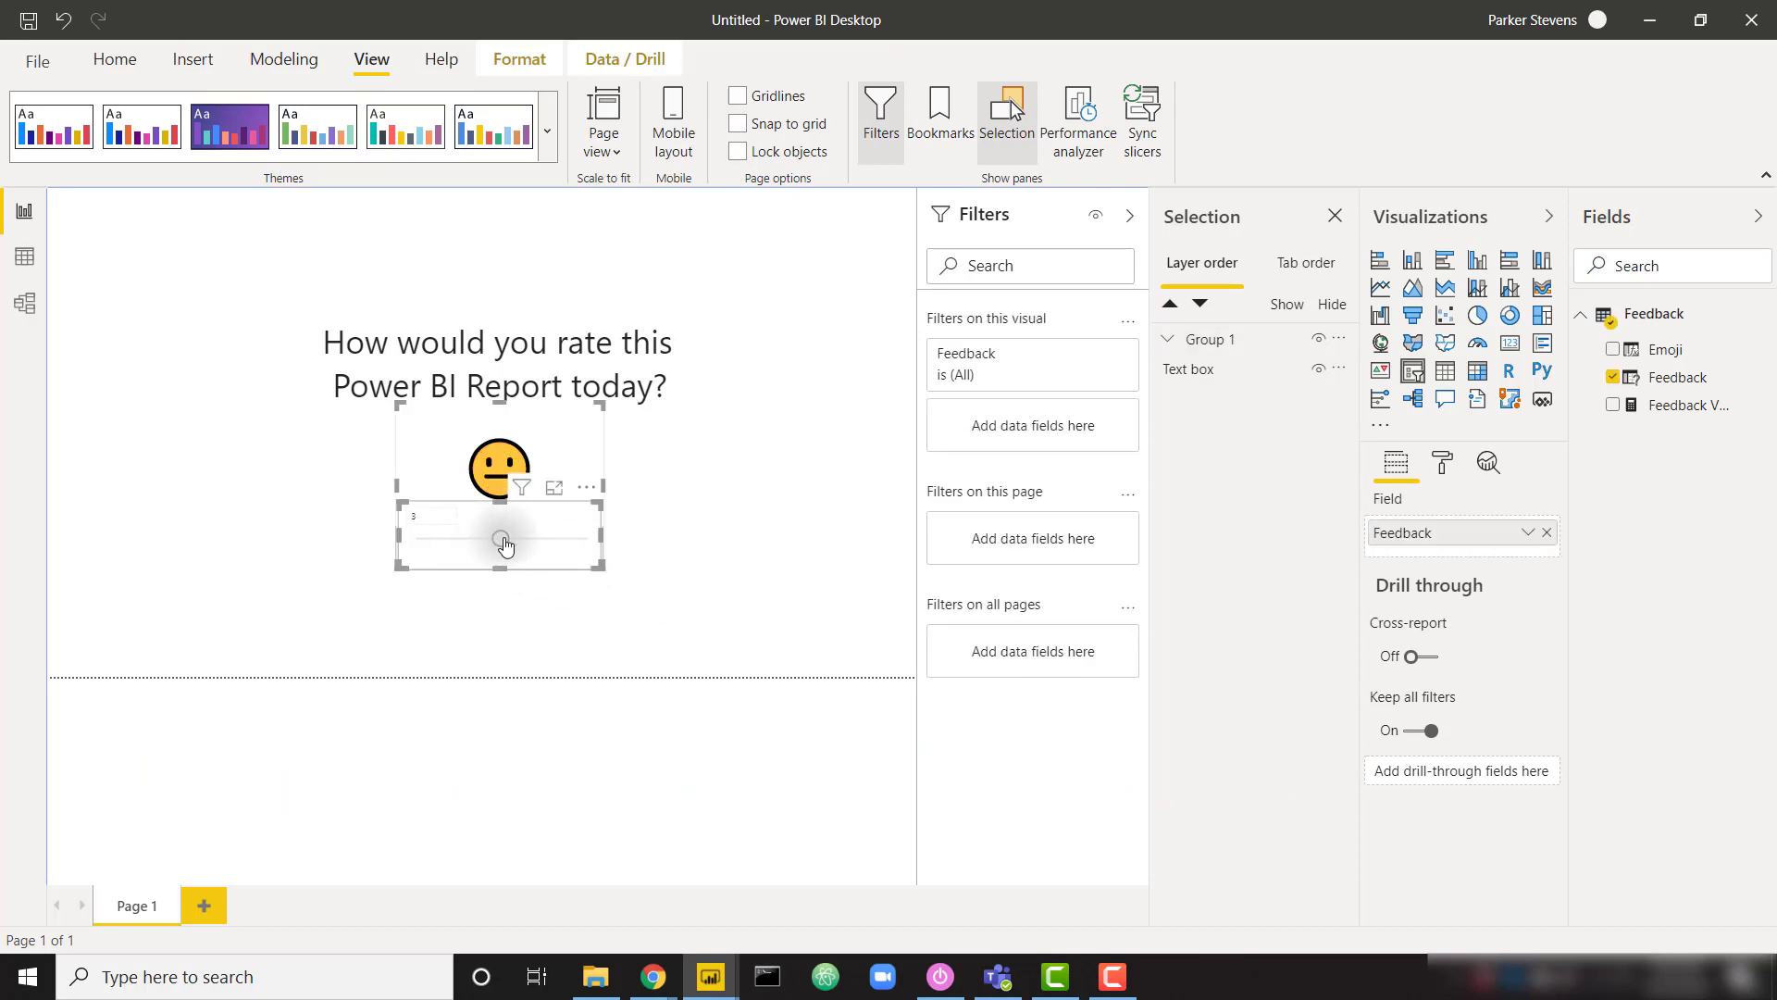
pyautogui.click(548, 542)
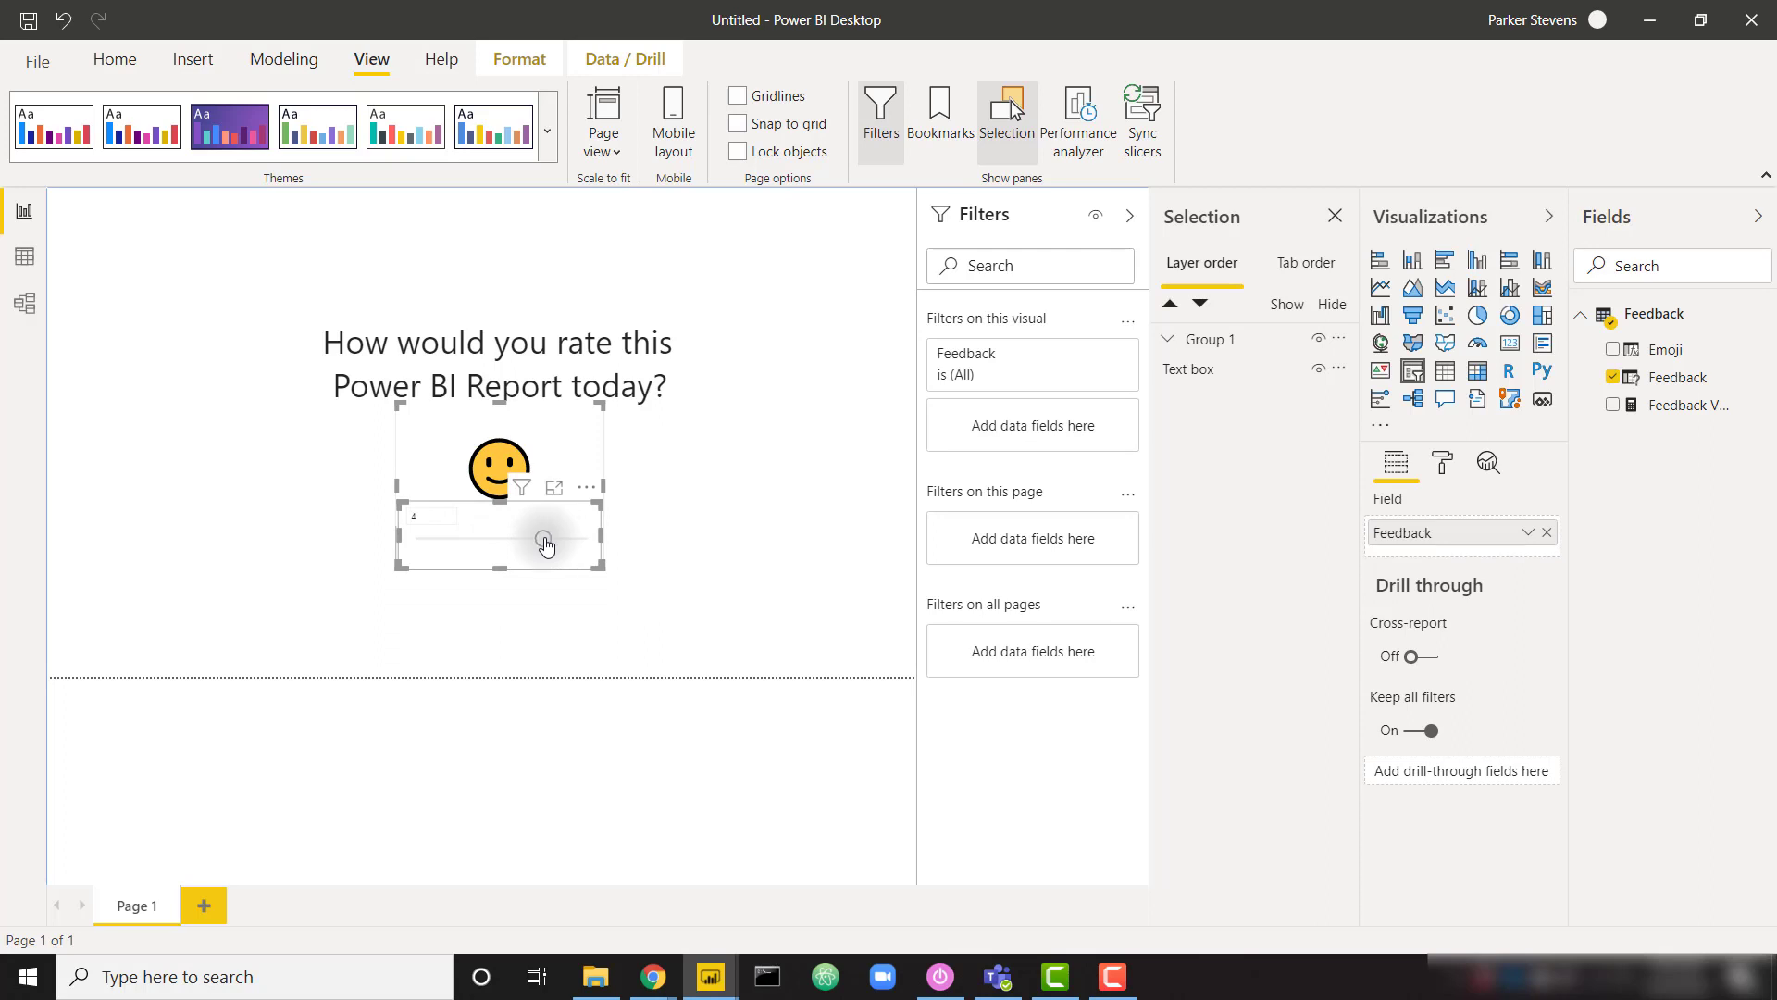